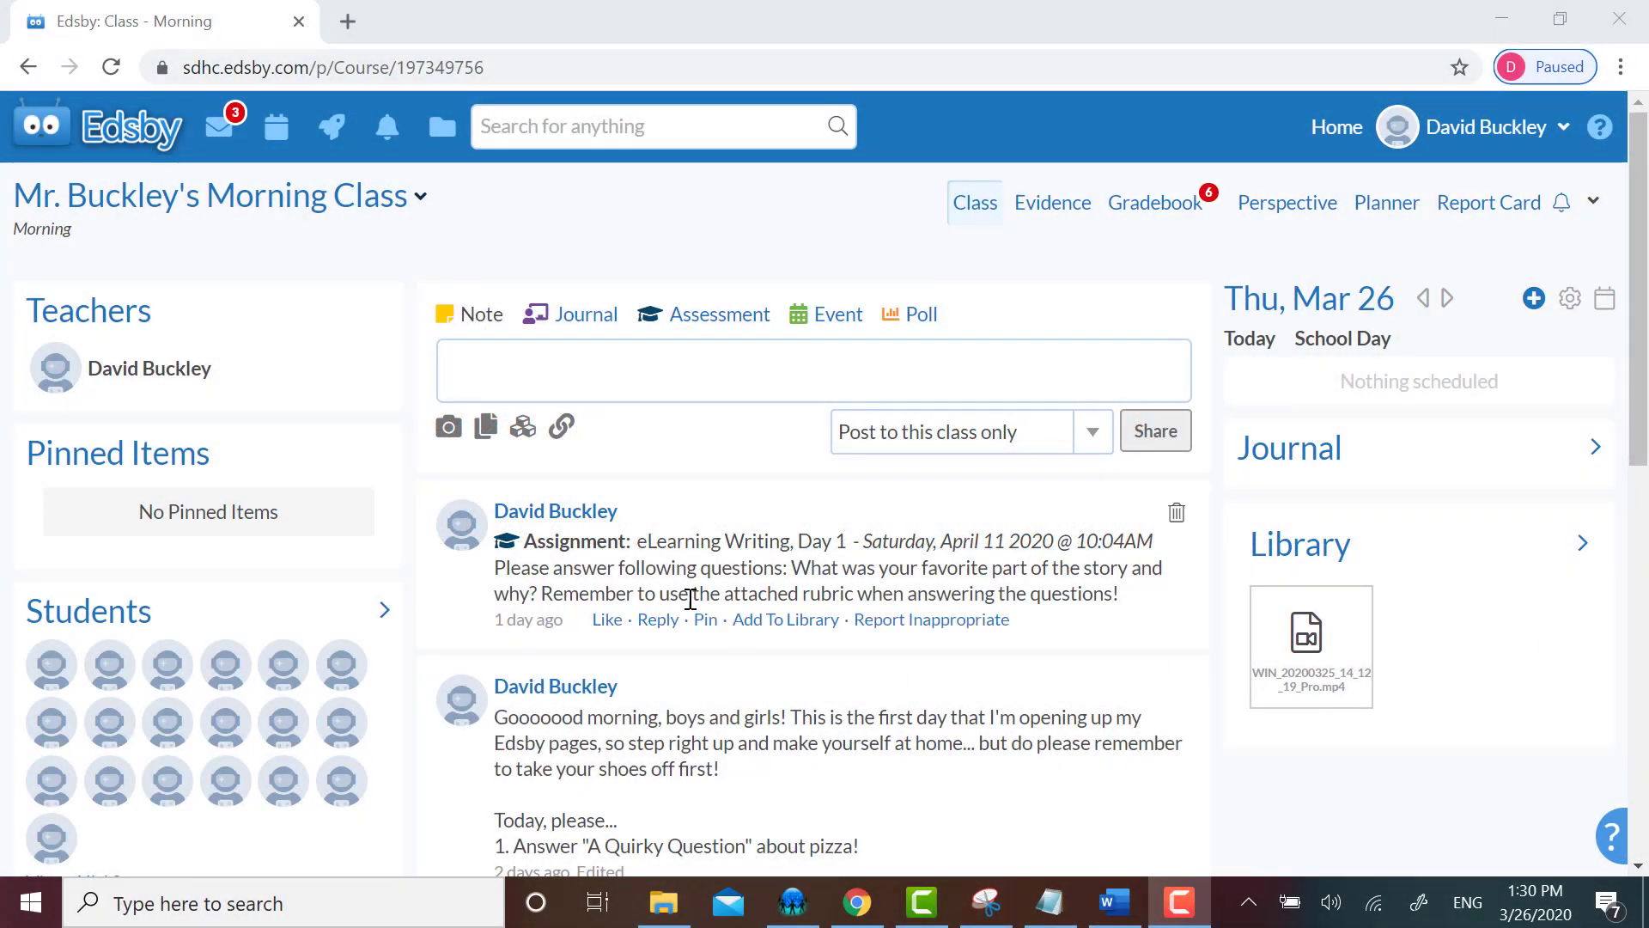
- Open the Morning Class planner and jump it to today's date
{"action": "scroll", "scroll_direction": "down", "scroll_amount": 3}
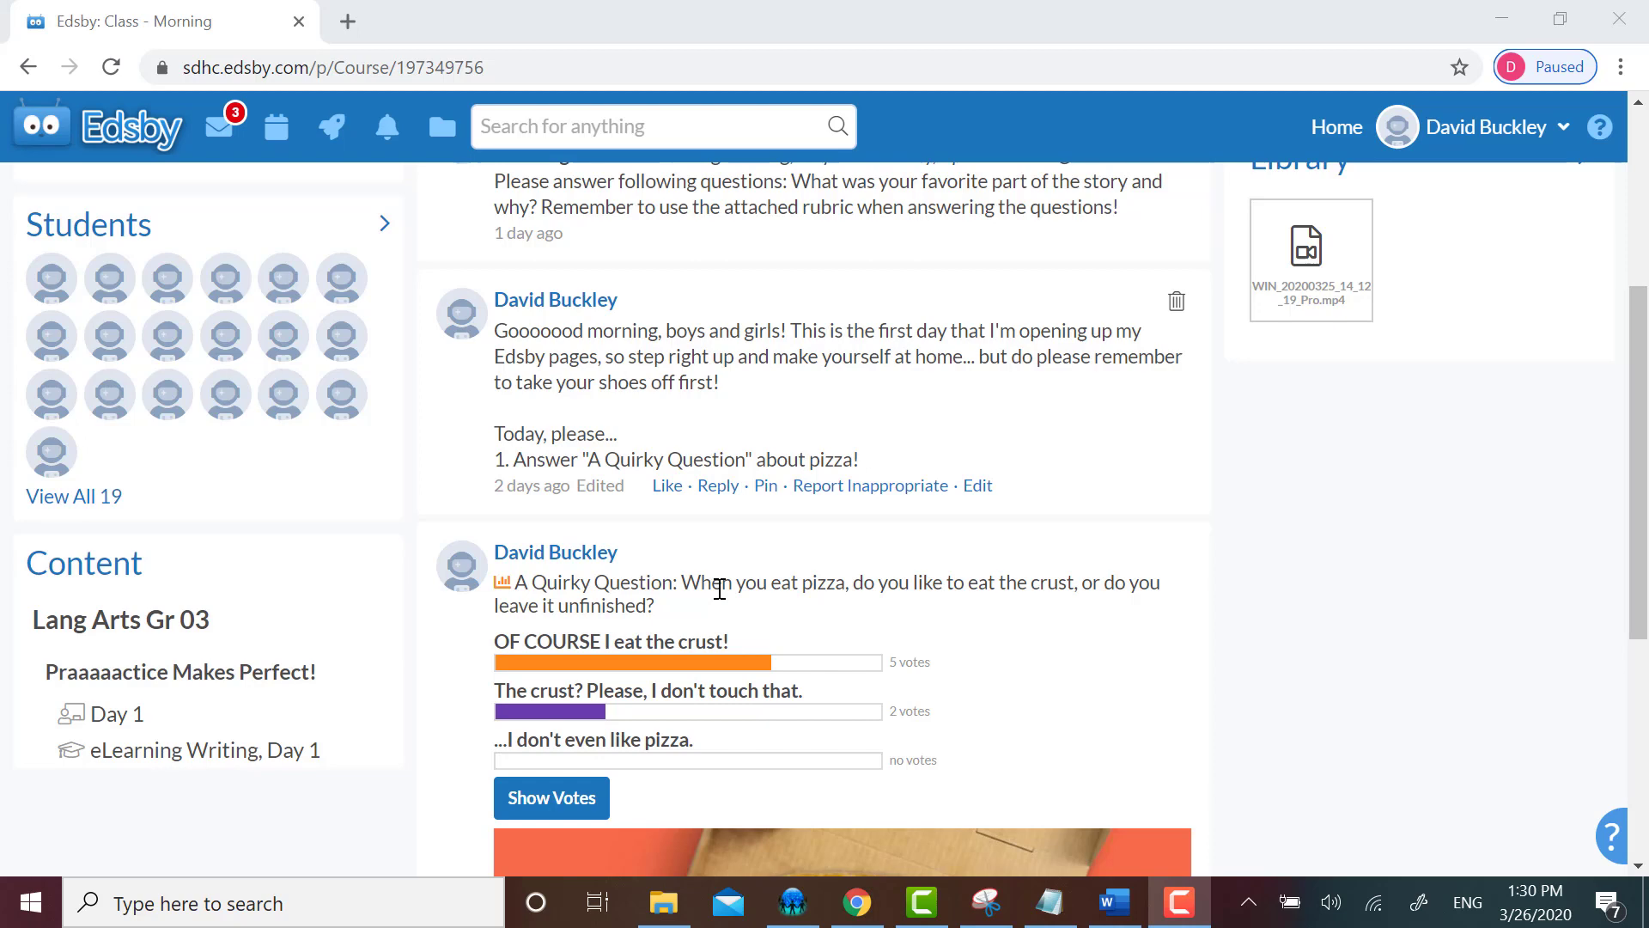
{"action": "scroll", "scroll_direction": "down", "scroll_amount": 3}
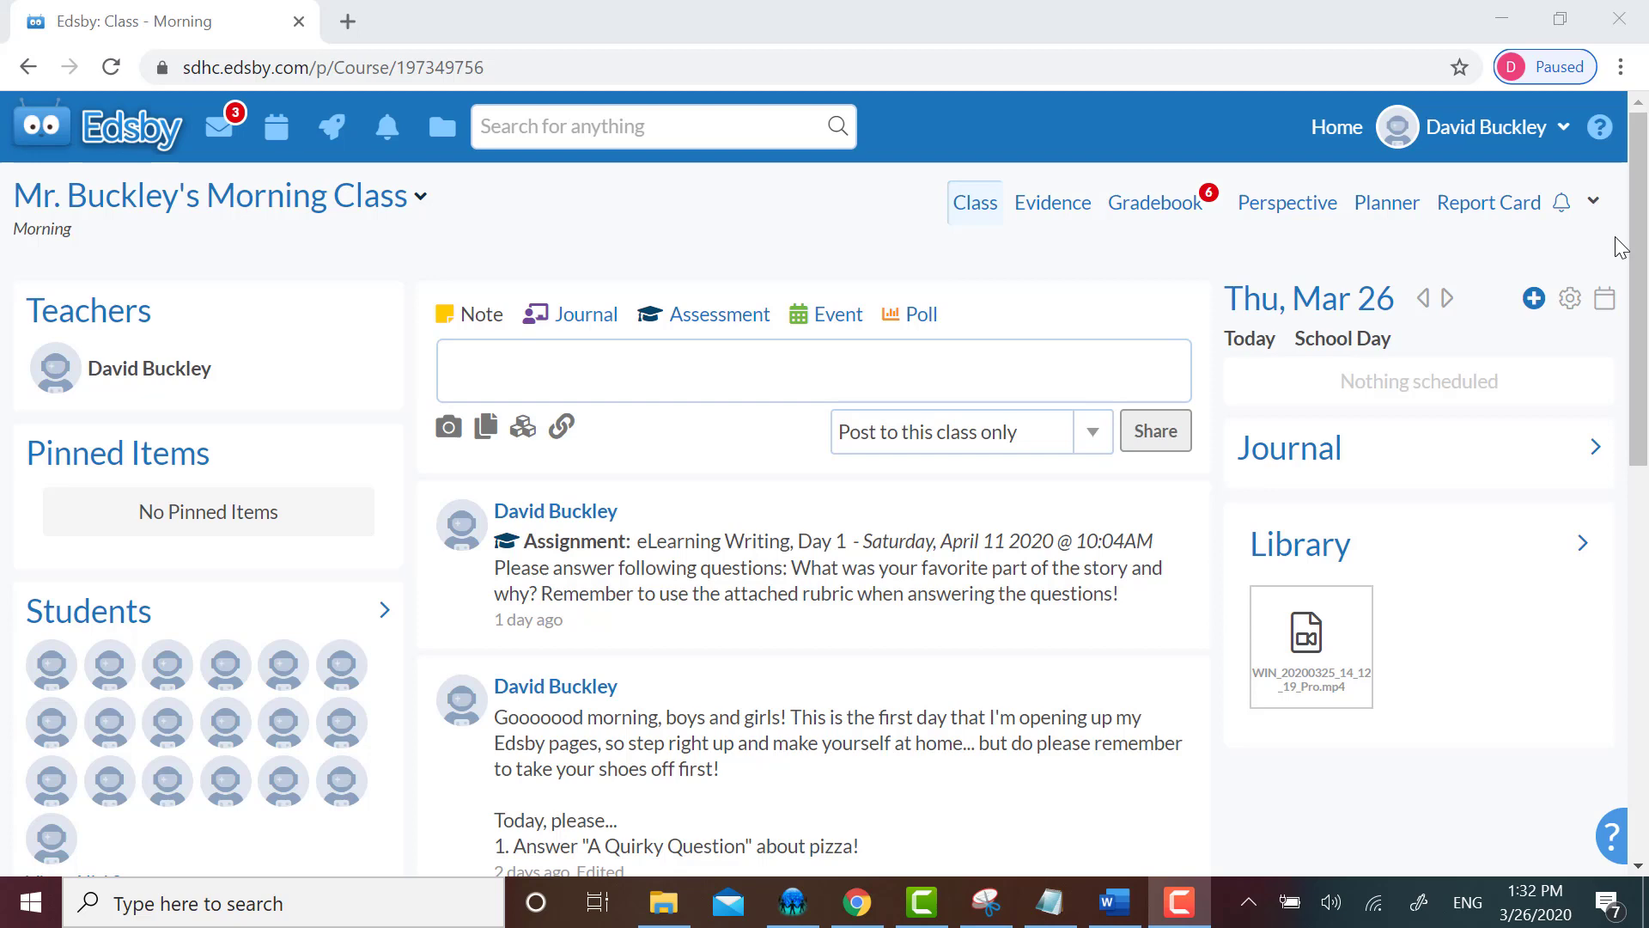
{"action": "scroll", "scroll_direction": "down", "scroll_amount": 3}
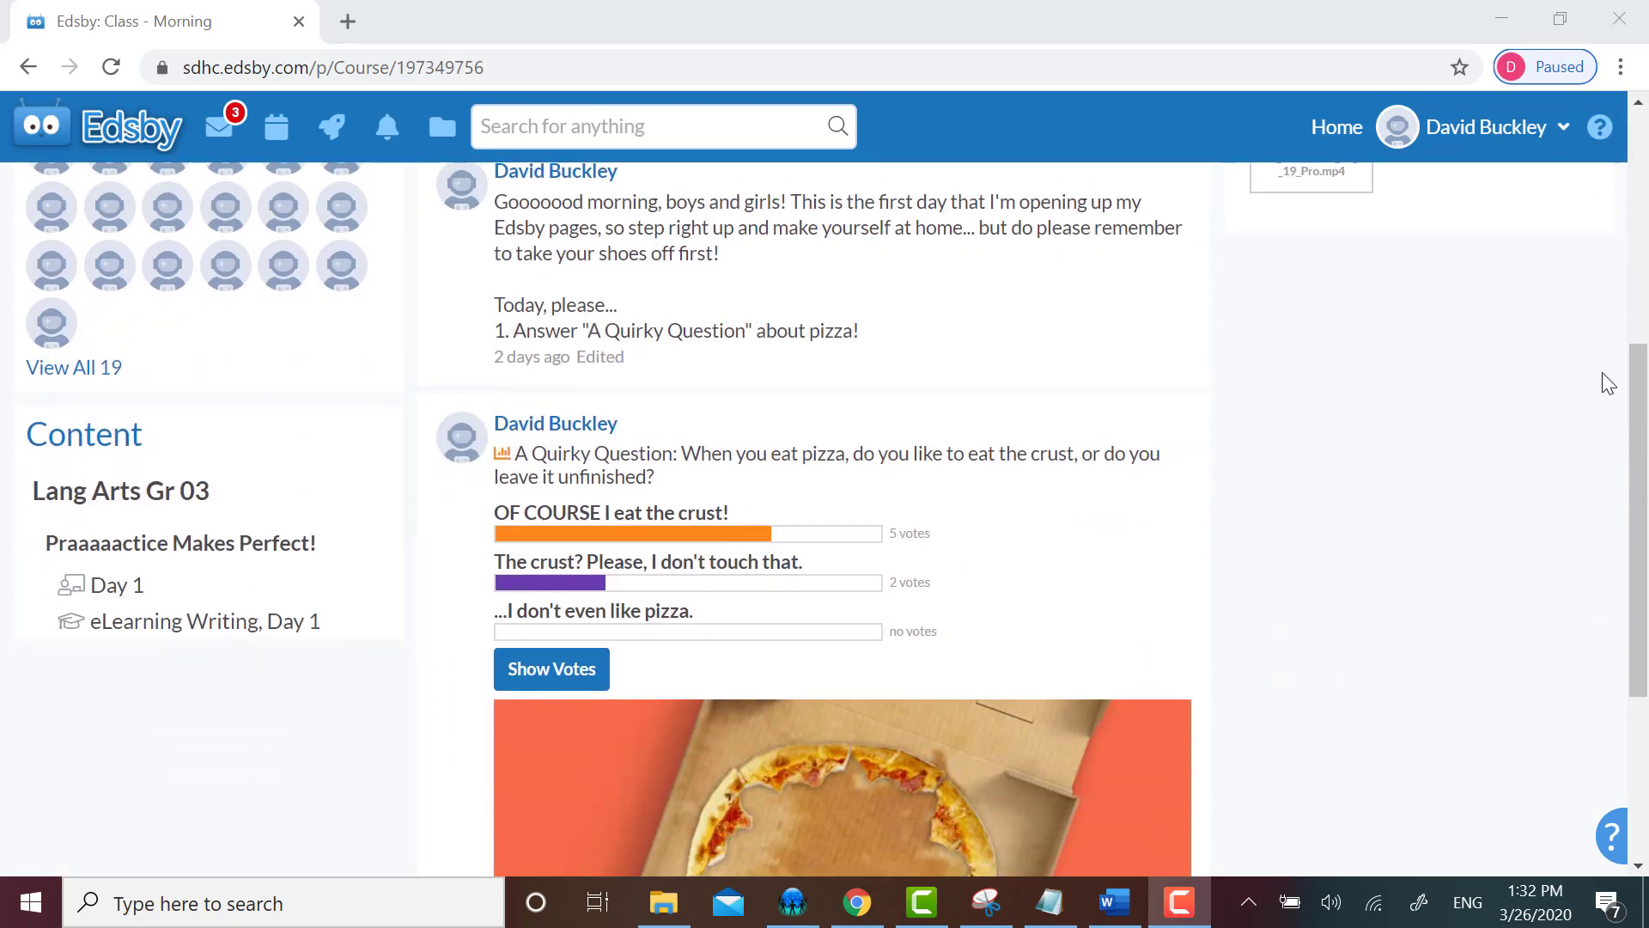
{"action": "mouse_move", "coordinate": [1613, 408]}
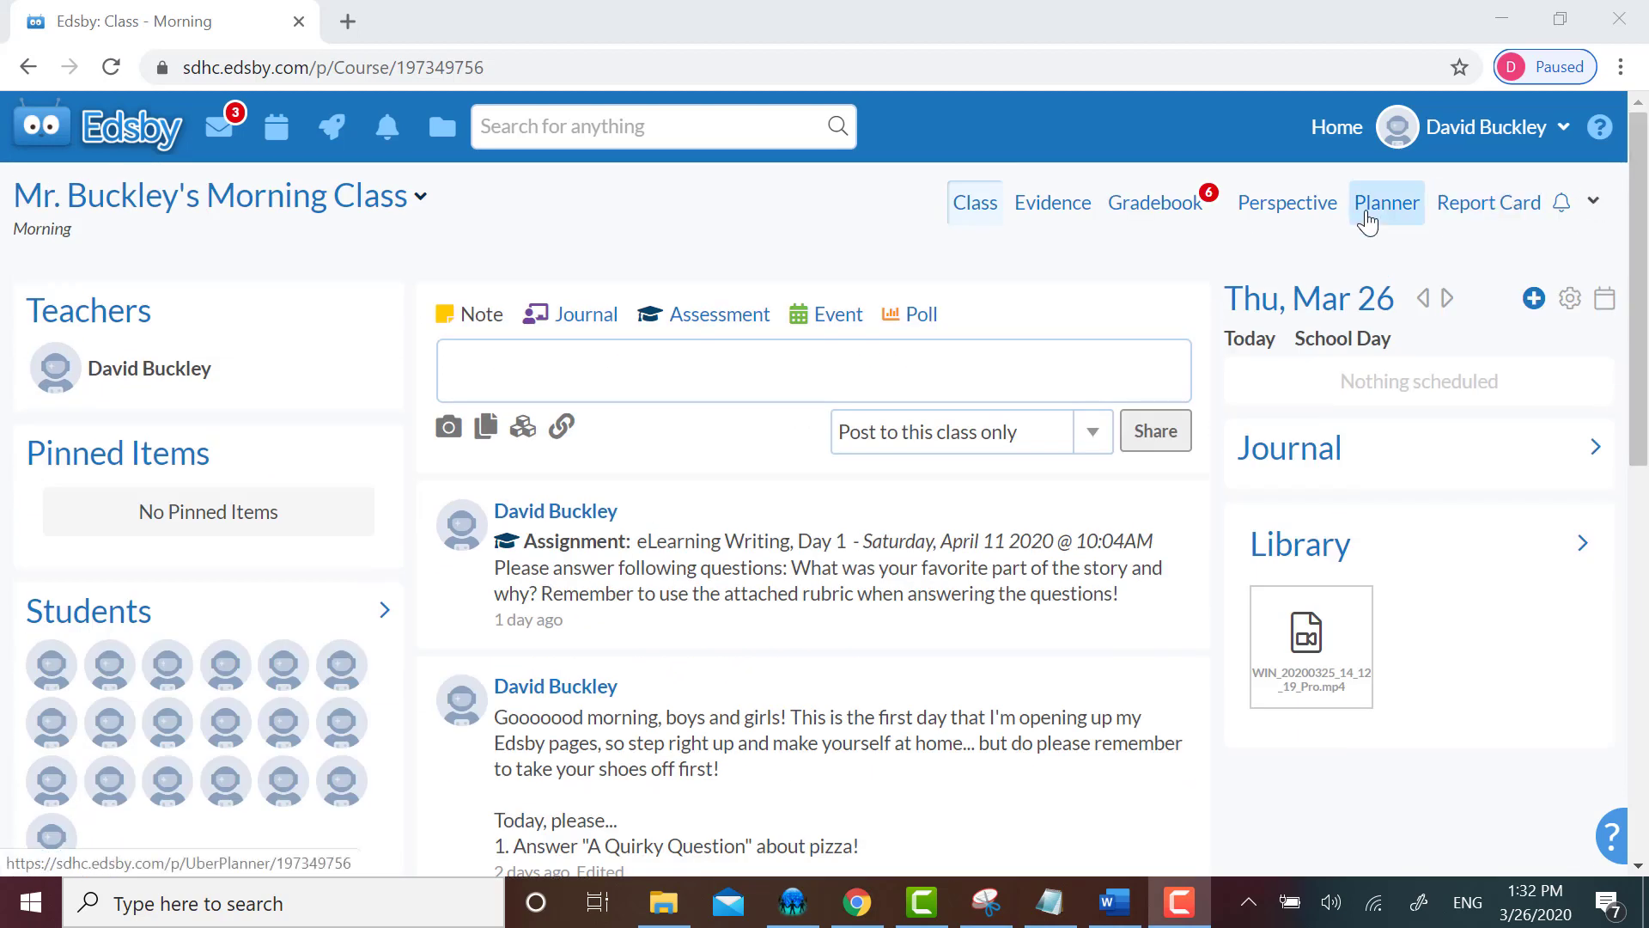
{"action": "left_click", "coordinate": [1386, 202]}
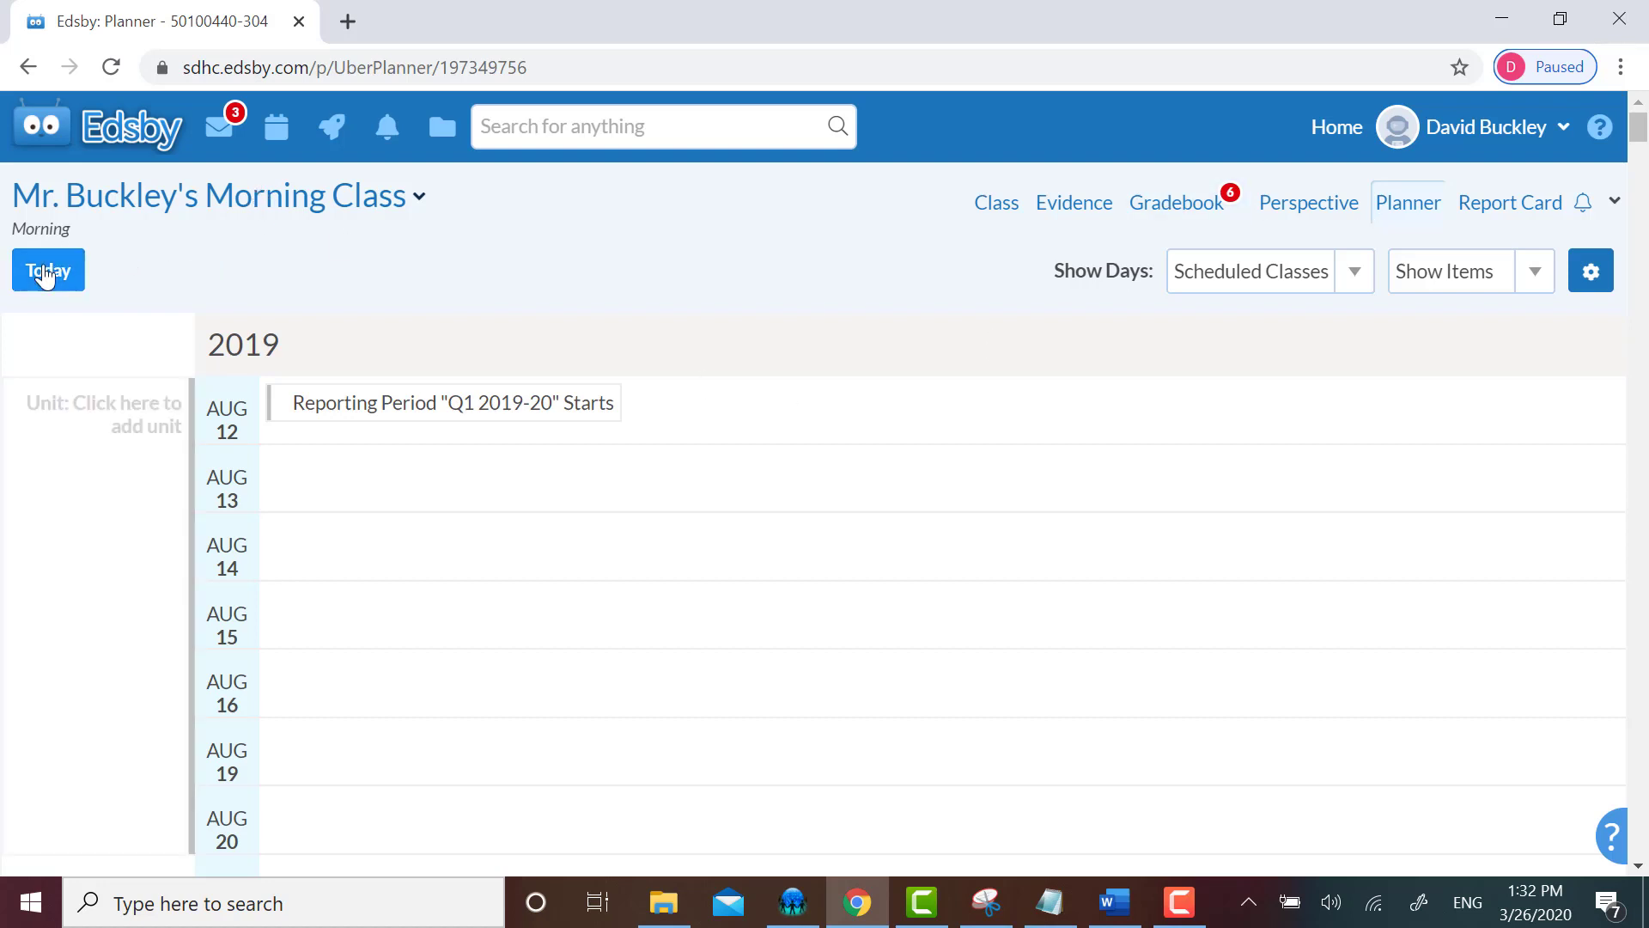
{"action": "left_click", "coordinate": [48, 269]}
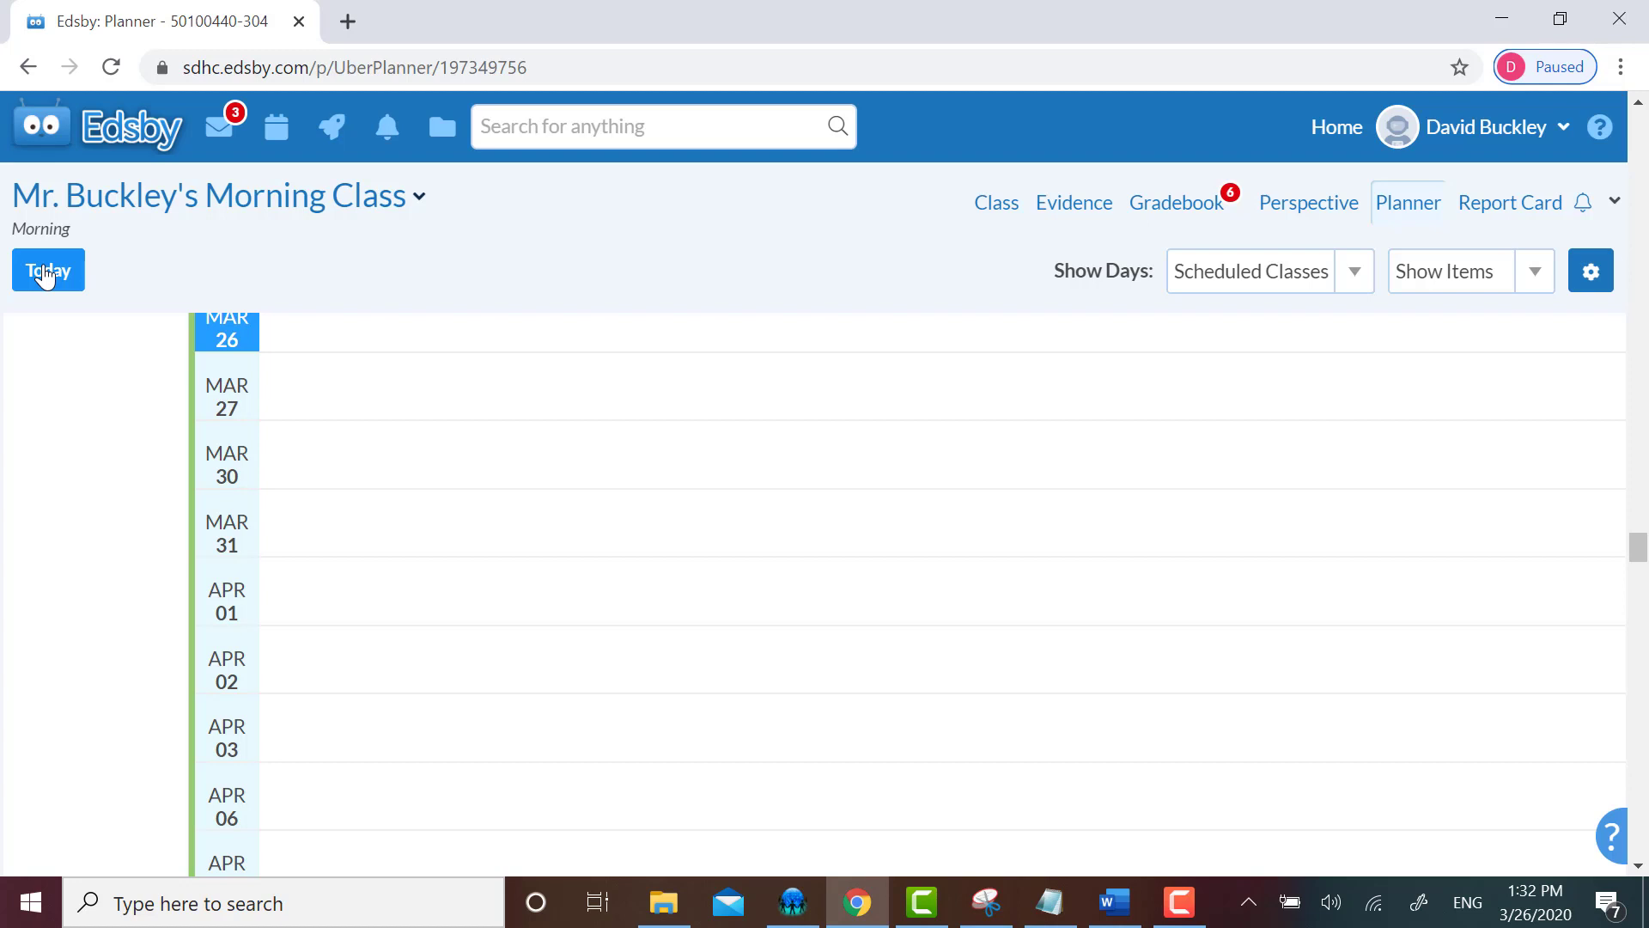
{"action": "left_click", "coordinate": [48, 270]}
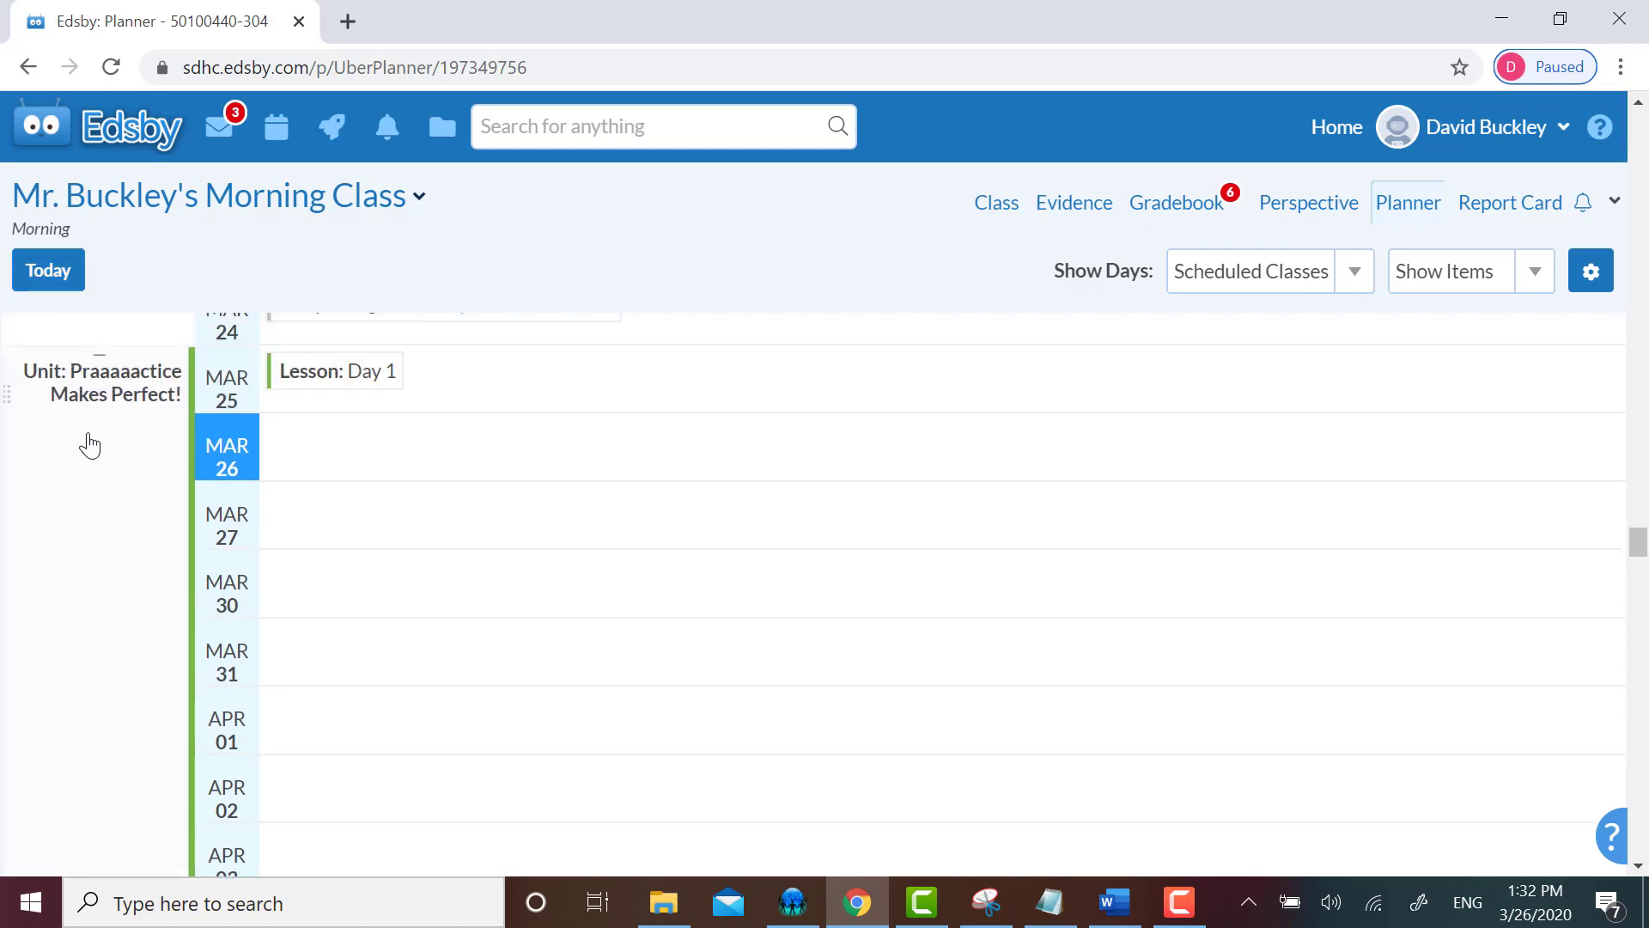
{"action": "mouse_move", "coordinate": [6, 436]}
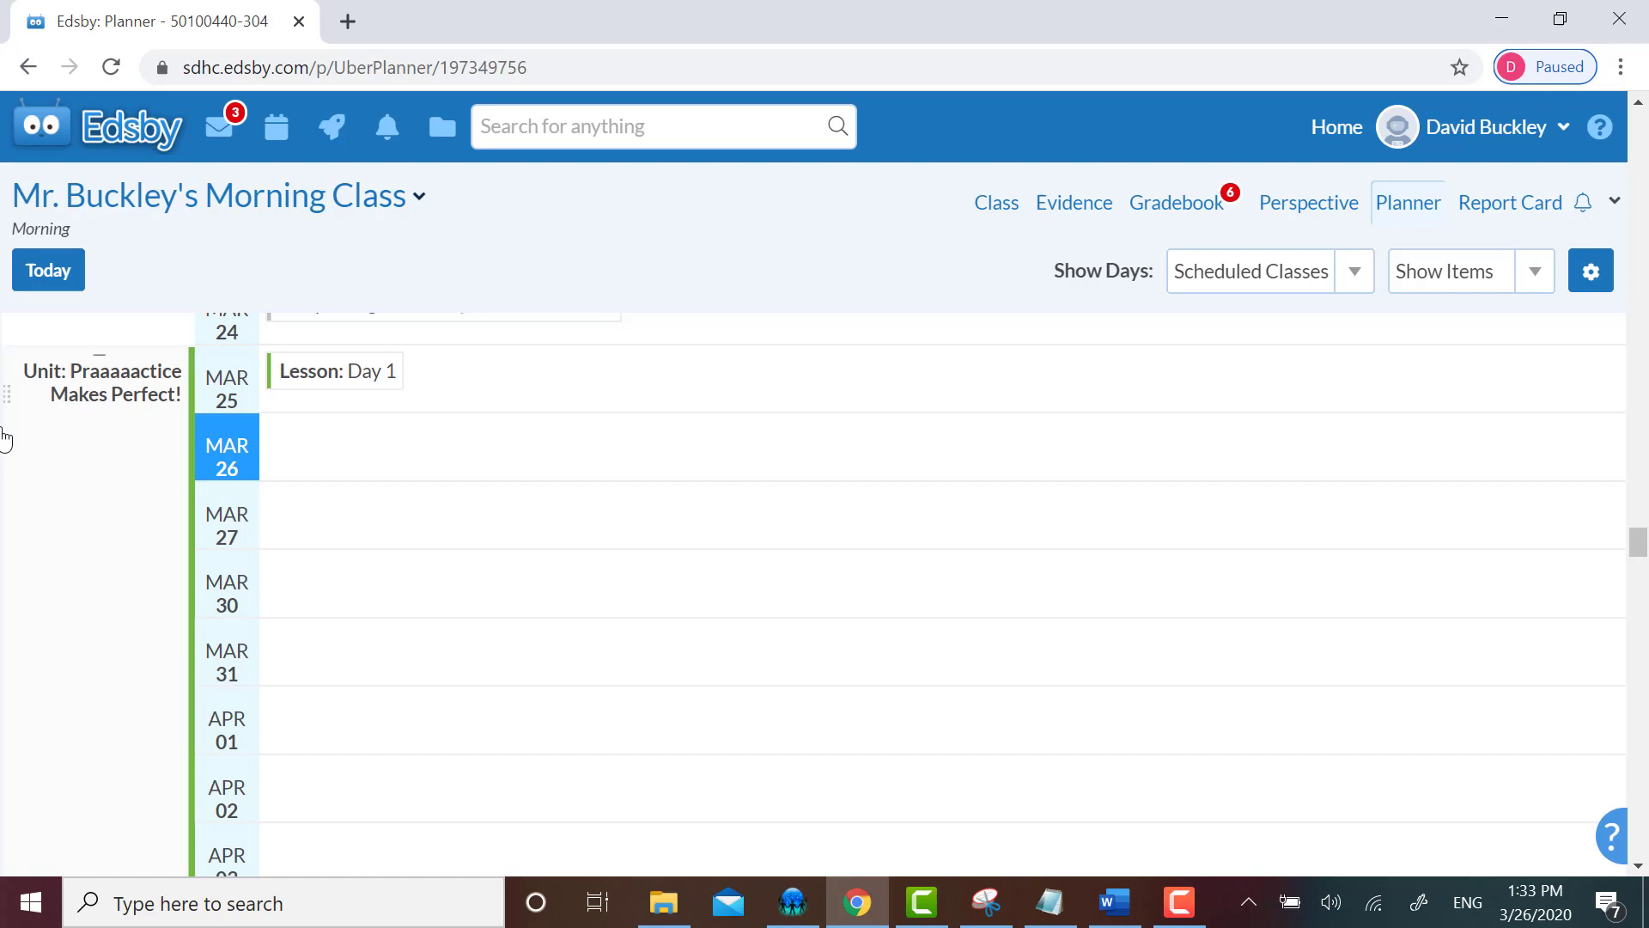
- Scroll the planner down past the April 11 eLearning Writing assignment
{"action": "scroll", "scroll_direction": "down", "scroll_amount": 3}
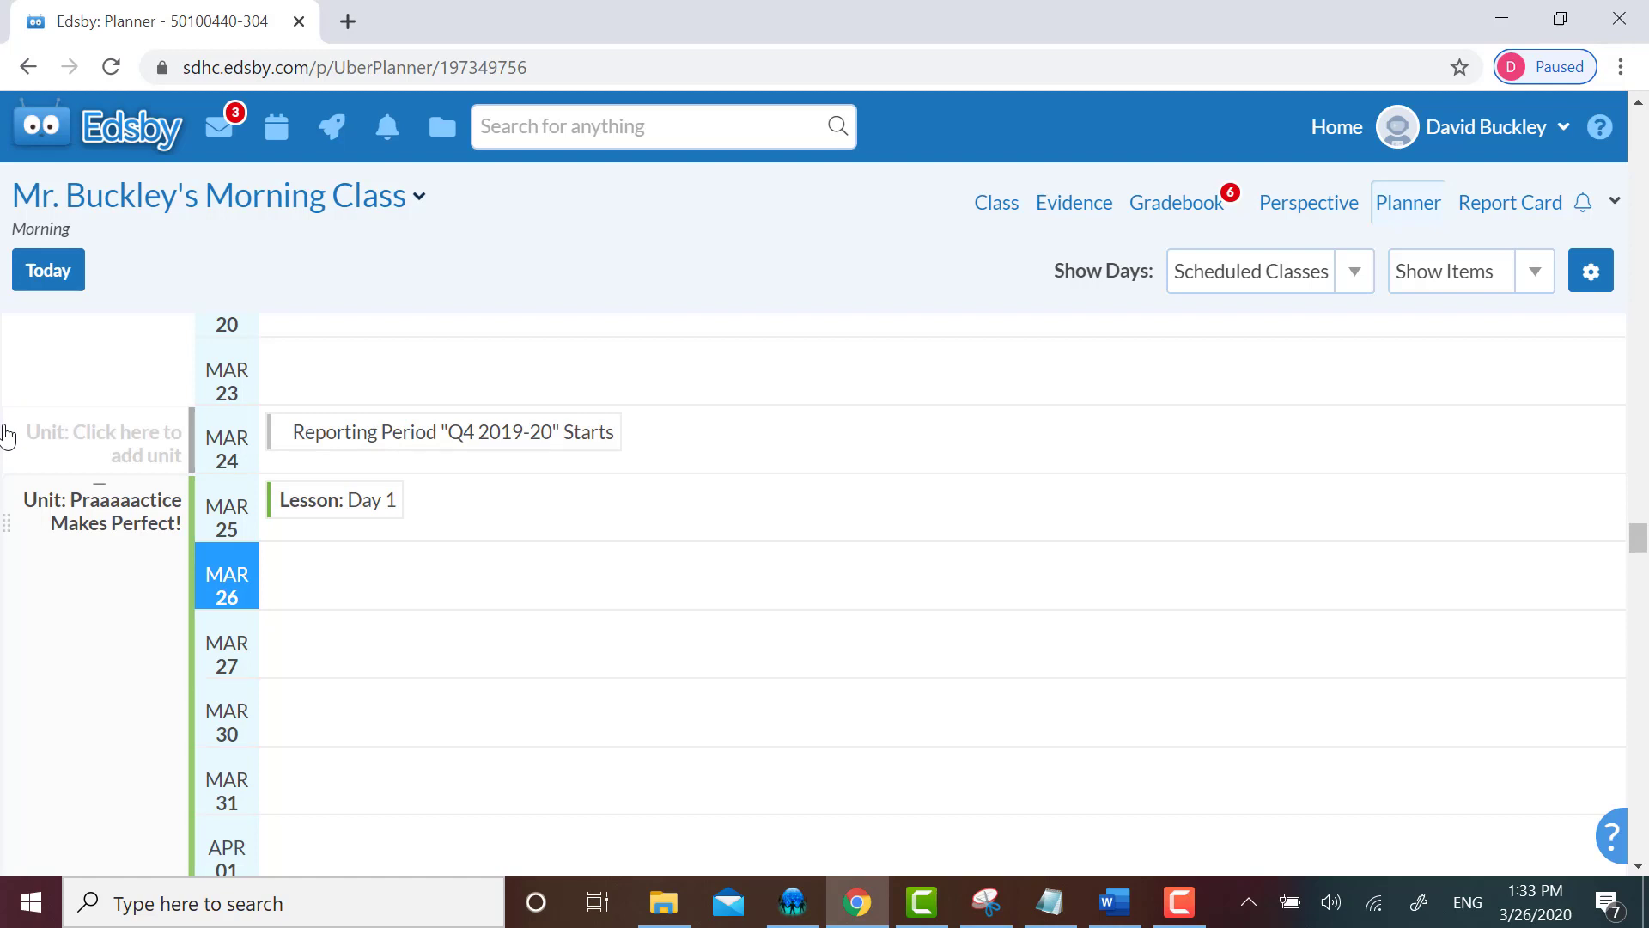
{"action": "scroll", "scroll_direction": "down", "scroll_amount": 3}
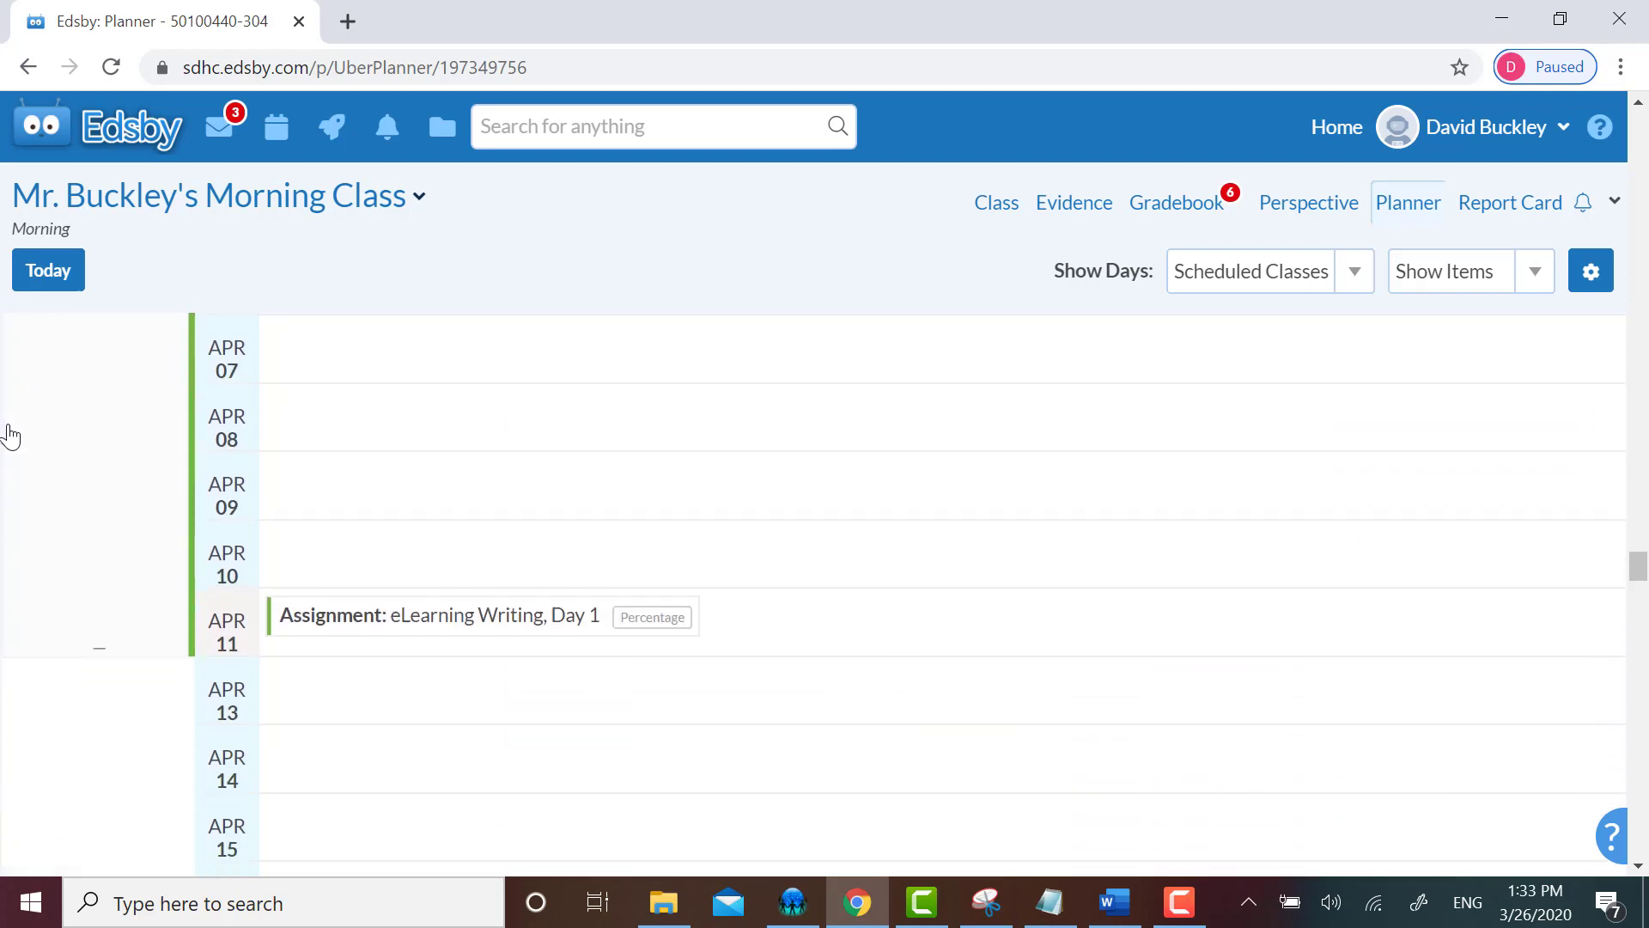
{"action": "scroll", "scroll_direction": "down", "scroll_amount": 3}
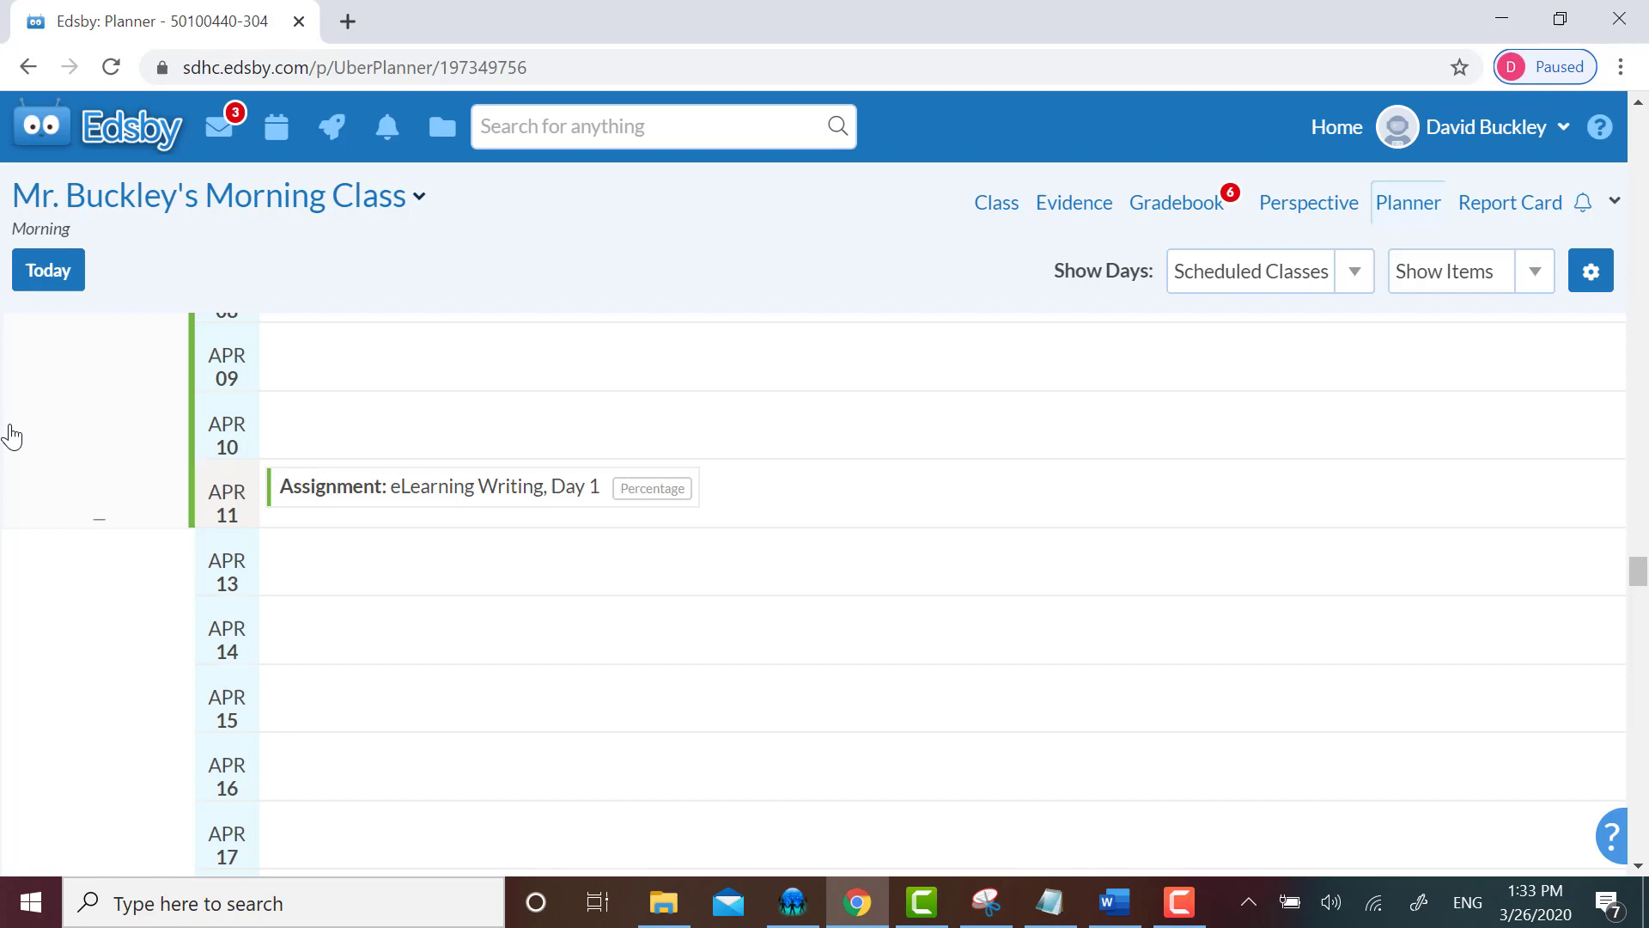
{"action": "mouse_move", "coordinate": [24, 429]}
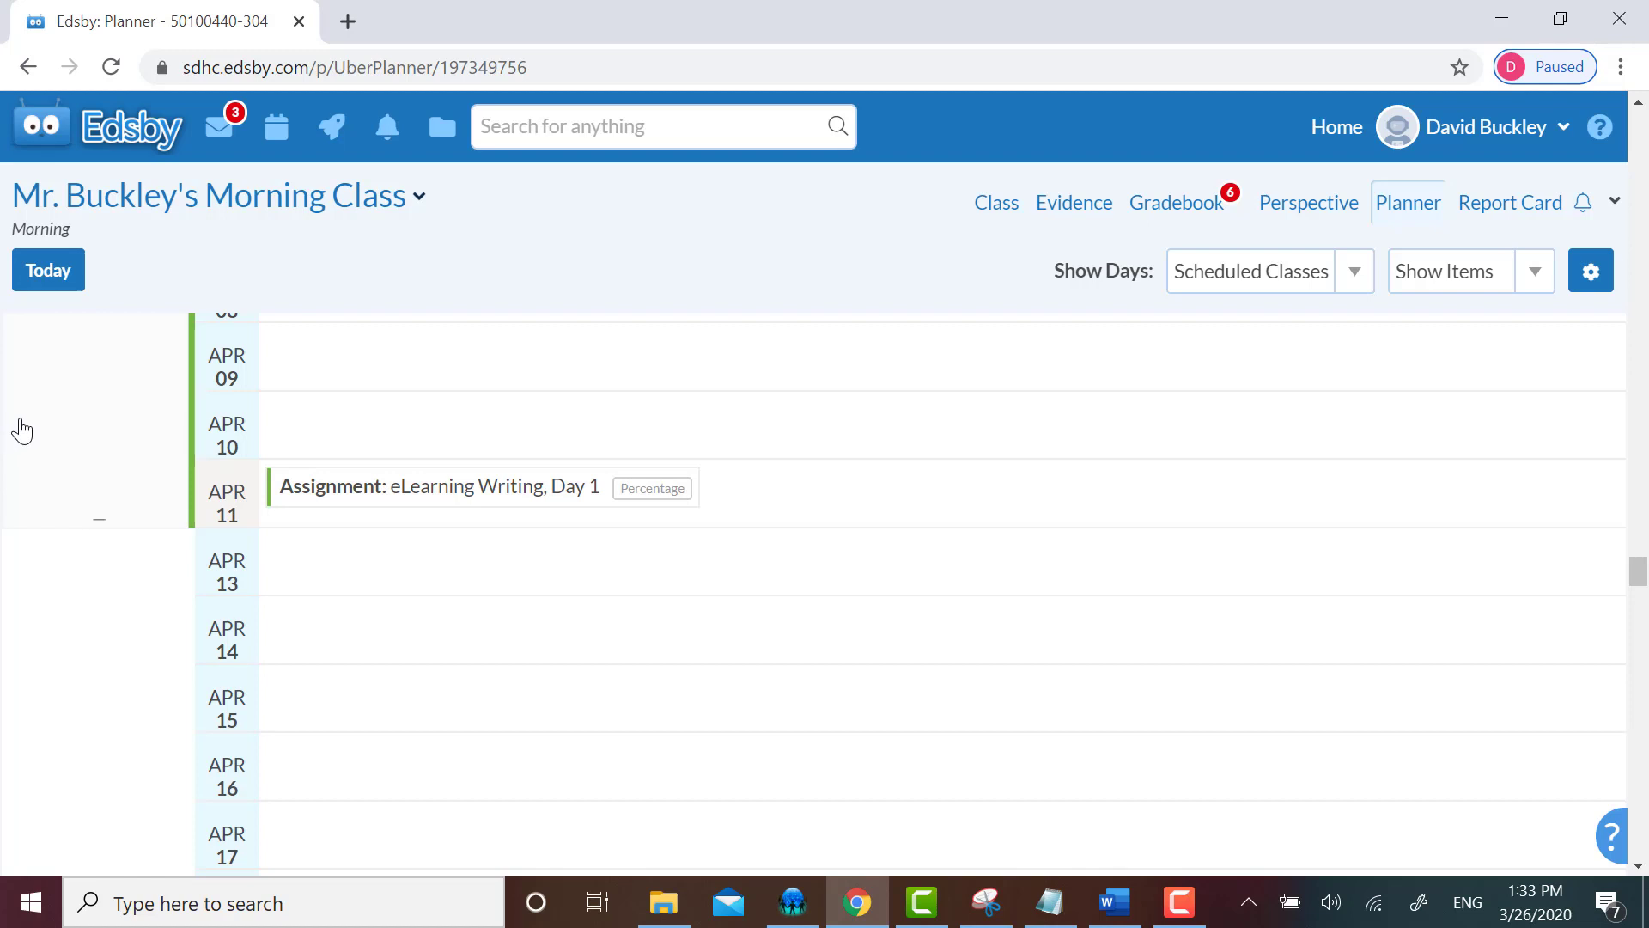
{"action": "mouse_move", "coordinate": [99, 581]}
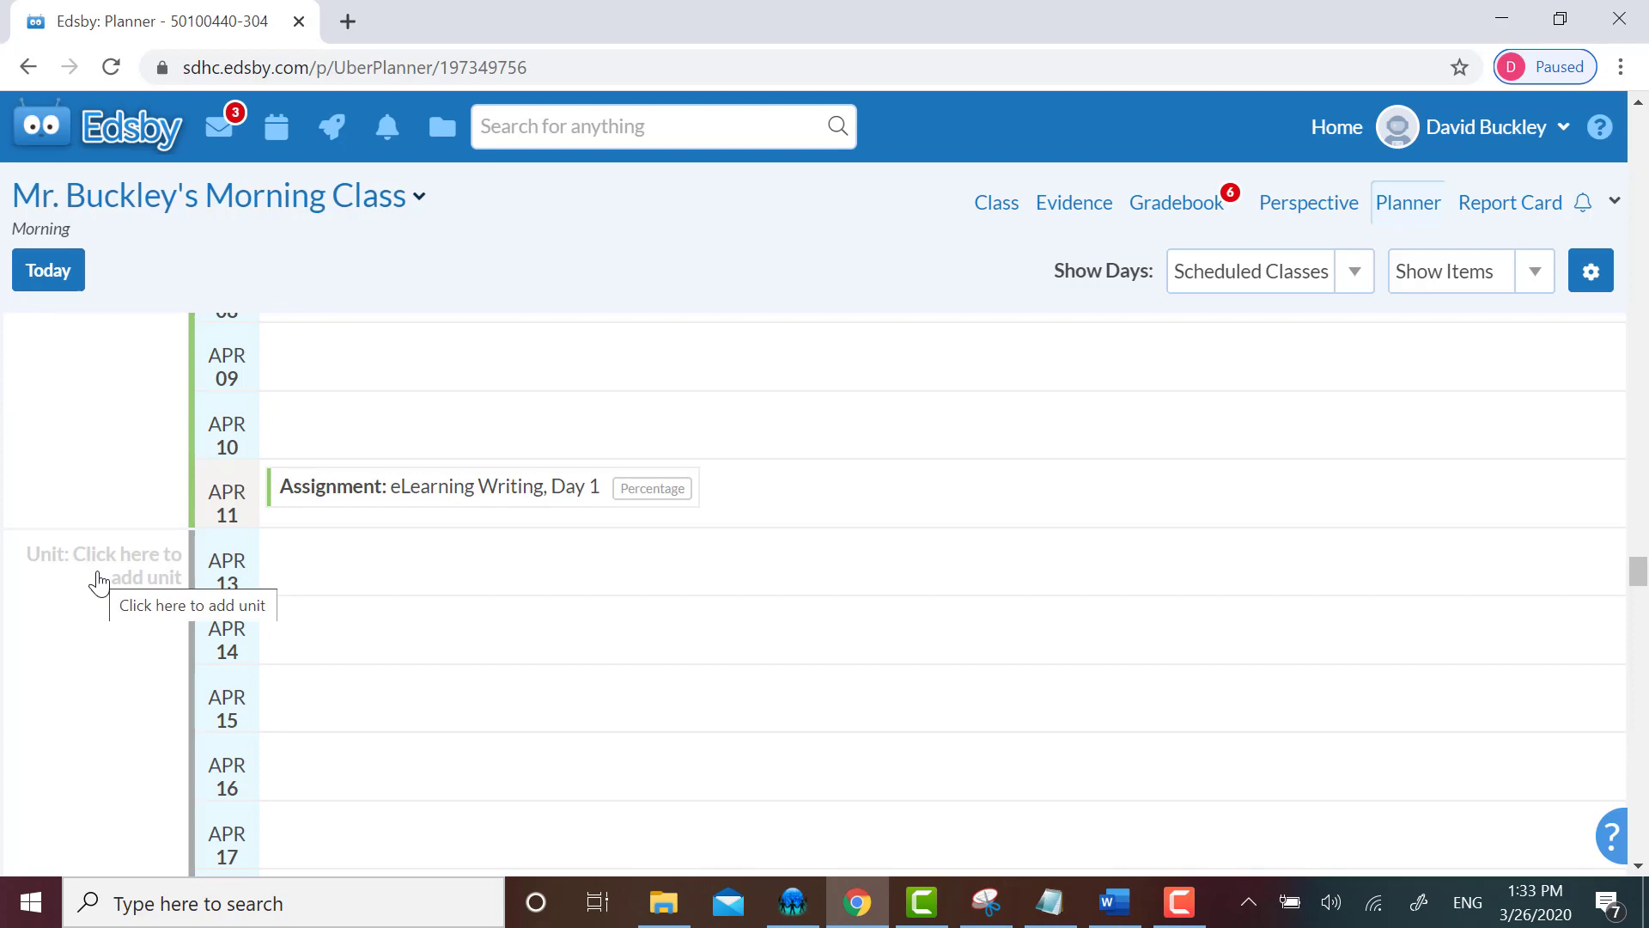
- Start a new unit on April 13 named 'Second Practice Unit'
{"action": "left_click", "coordinate": [102, 565]}
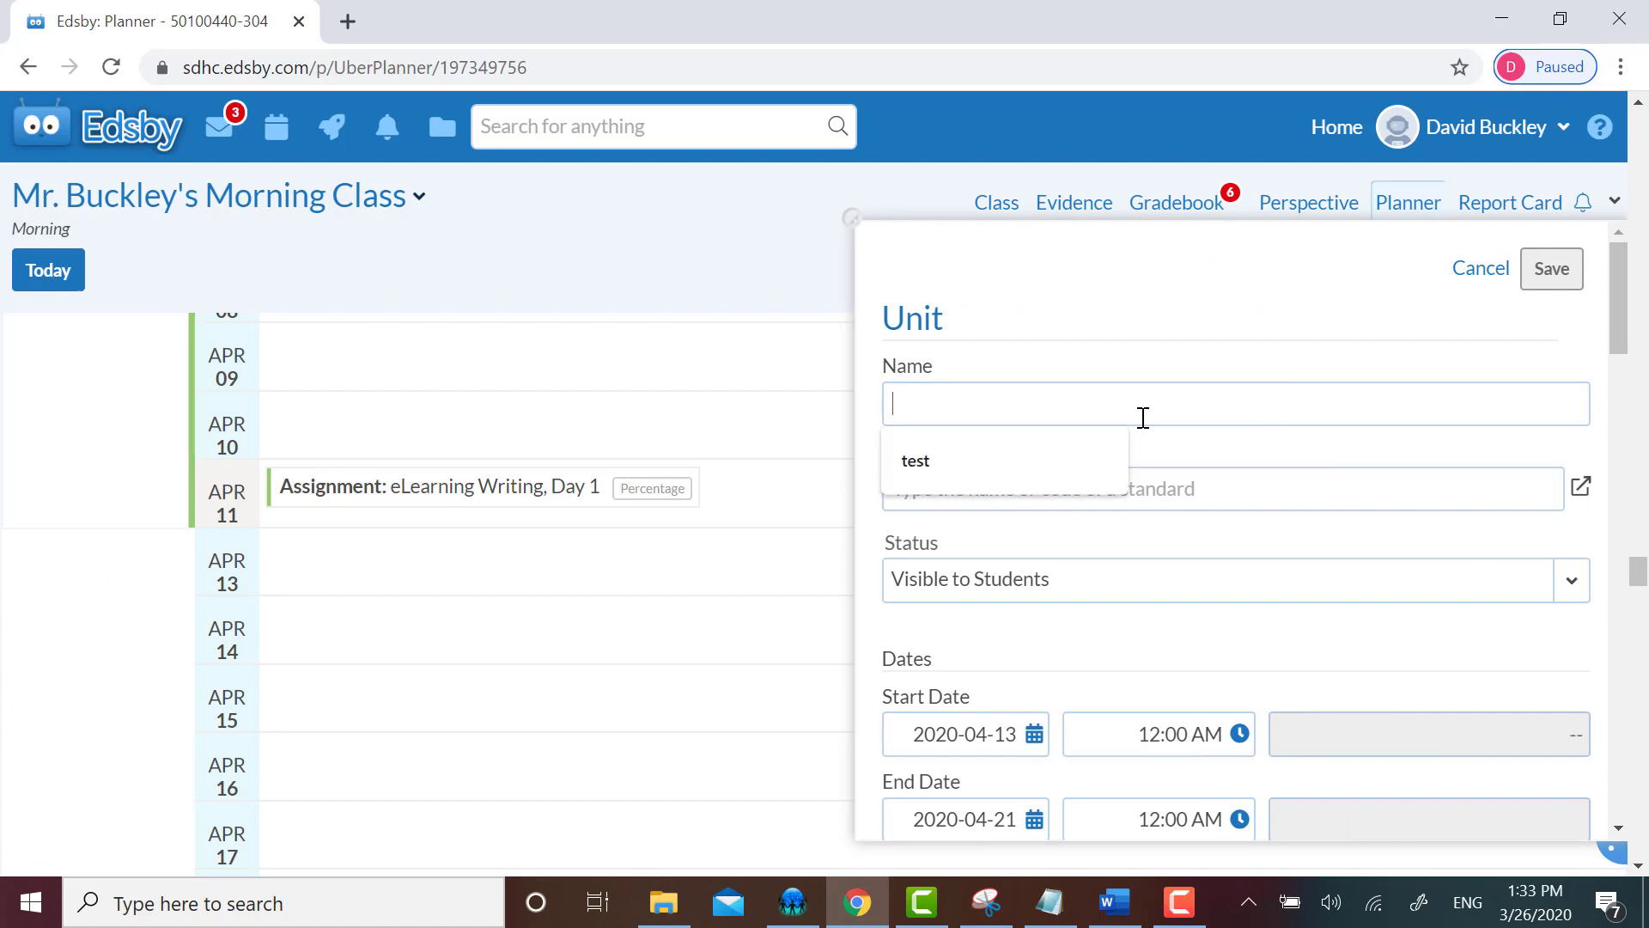
{"action": "type", "text": "S"}
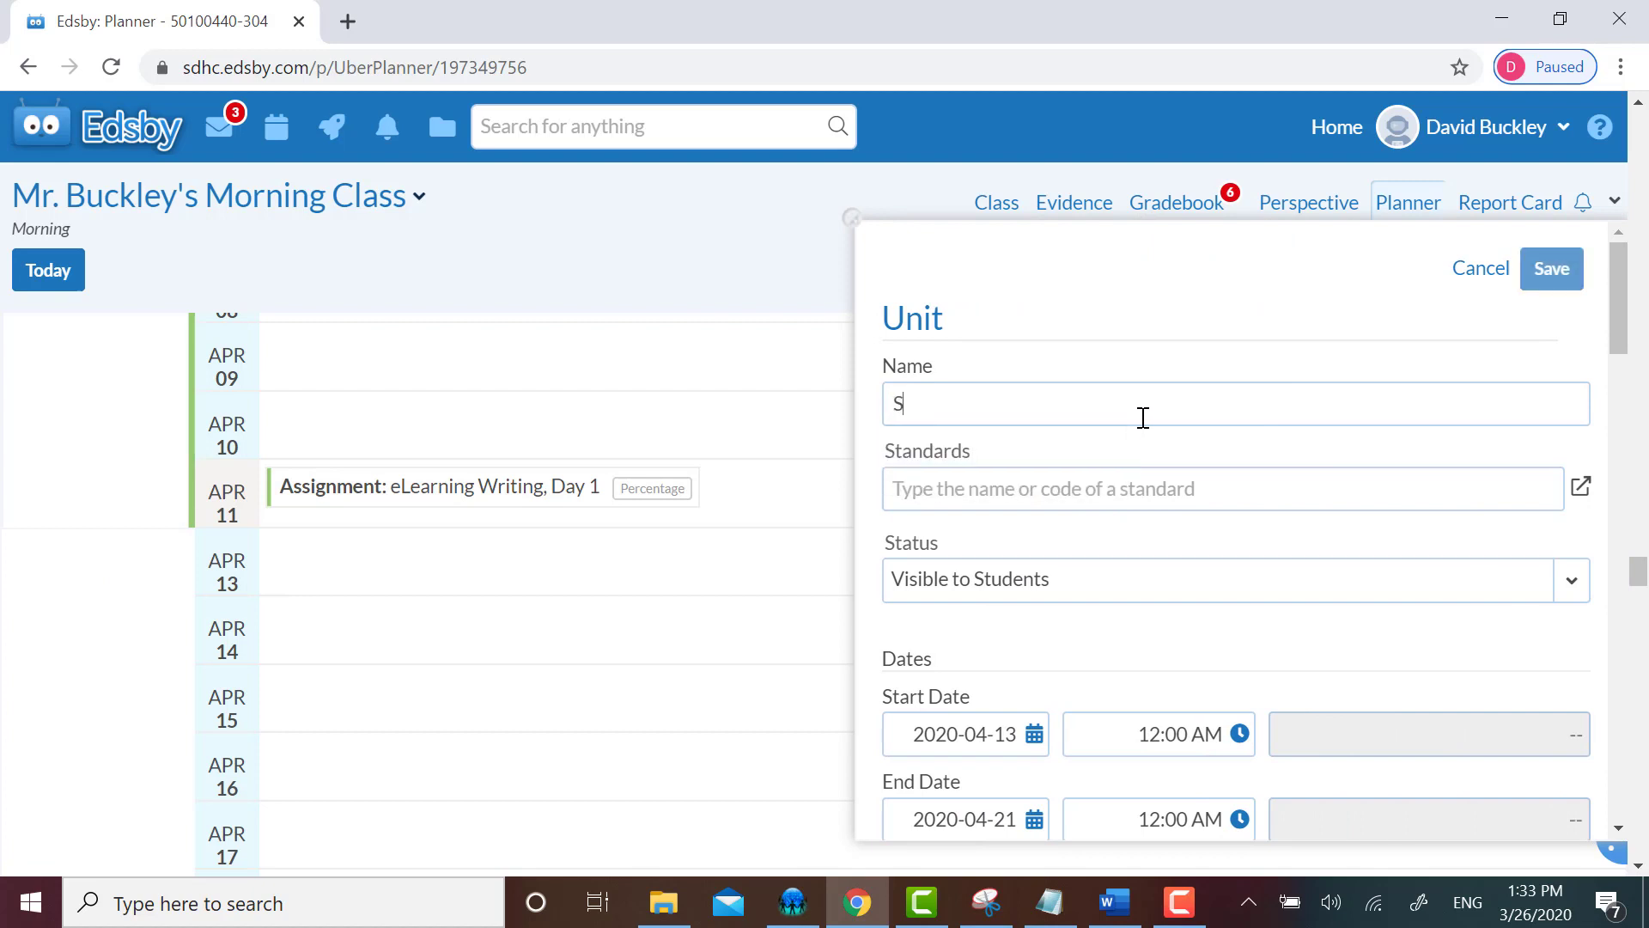
{"action": "type", "text": "econd Pra"}
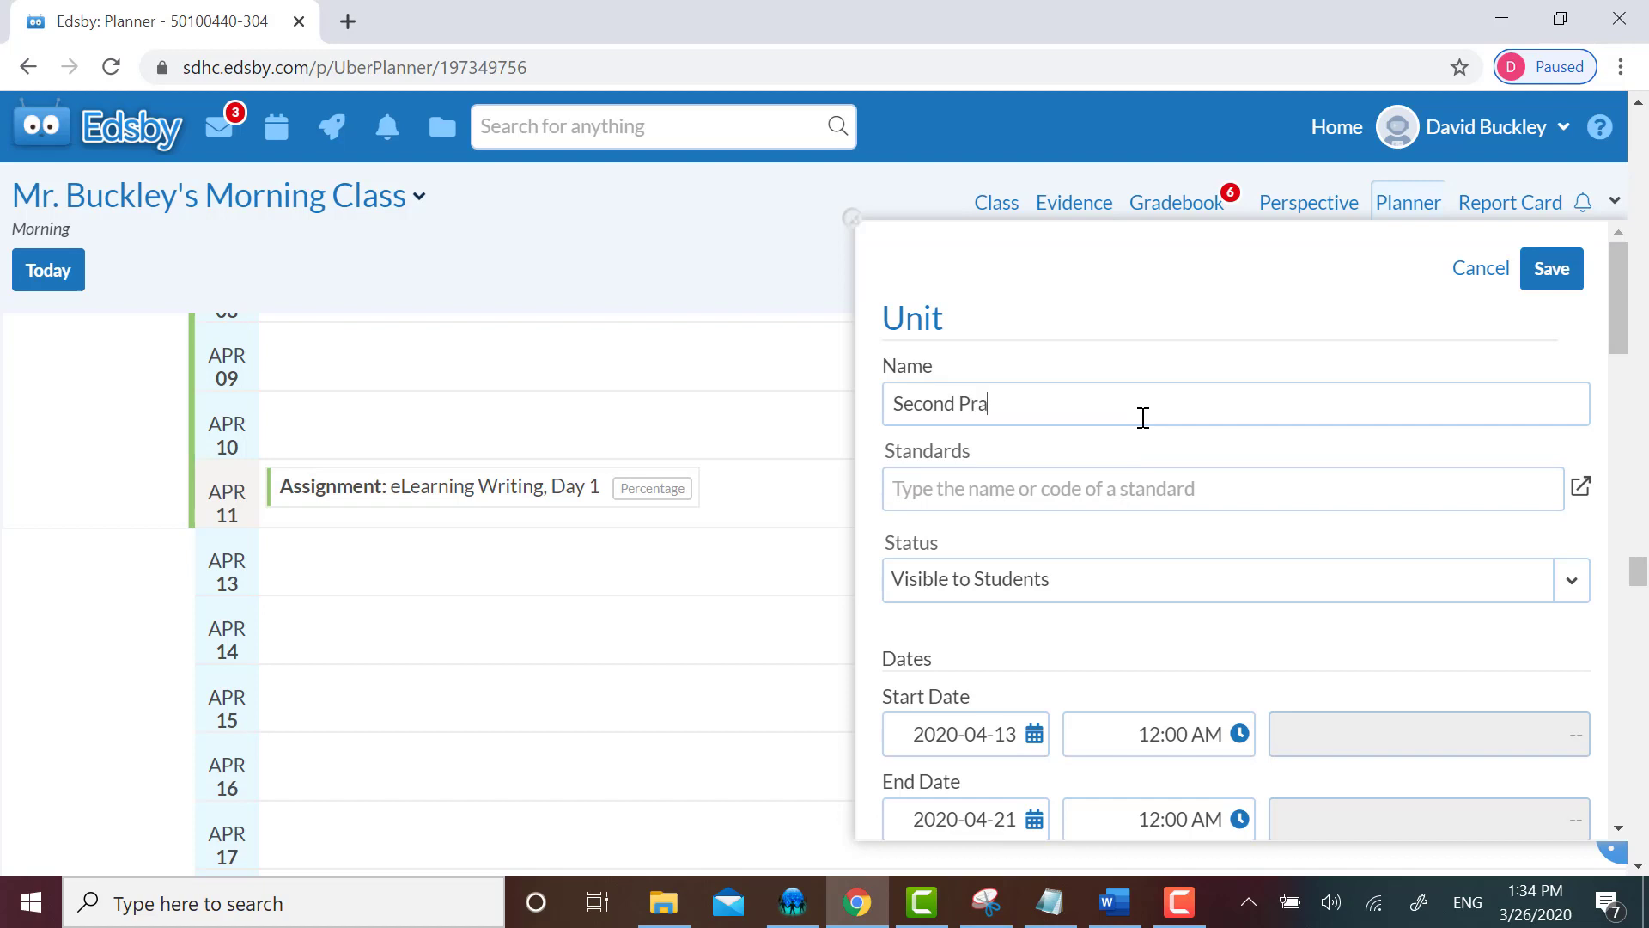
{"action": "type", "text": "ctice Unit"}
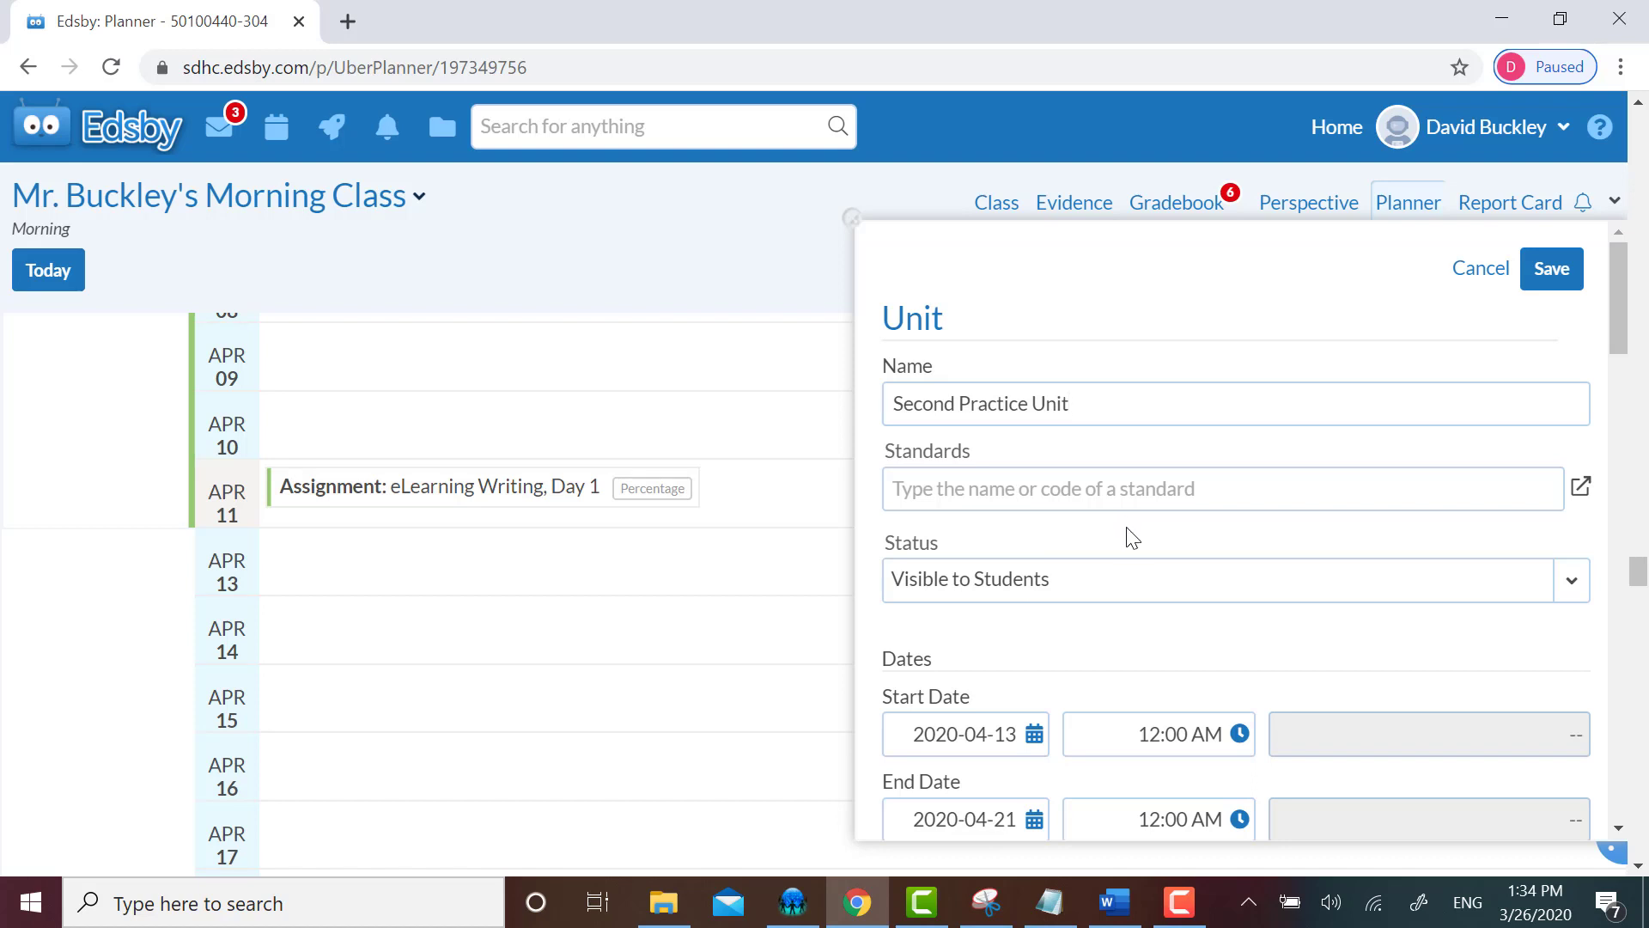
{"action": "mouse_move", "coordinate": [1119, 587]}
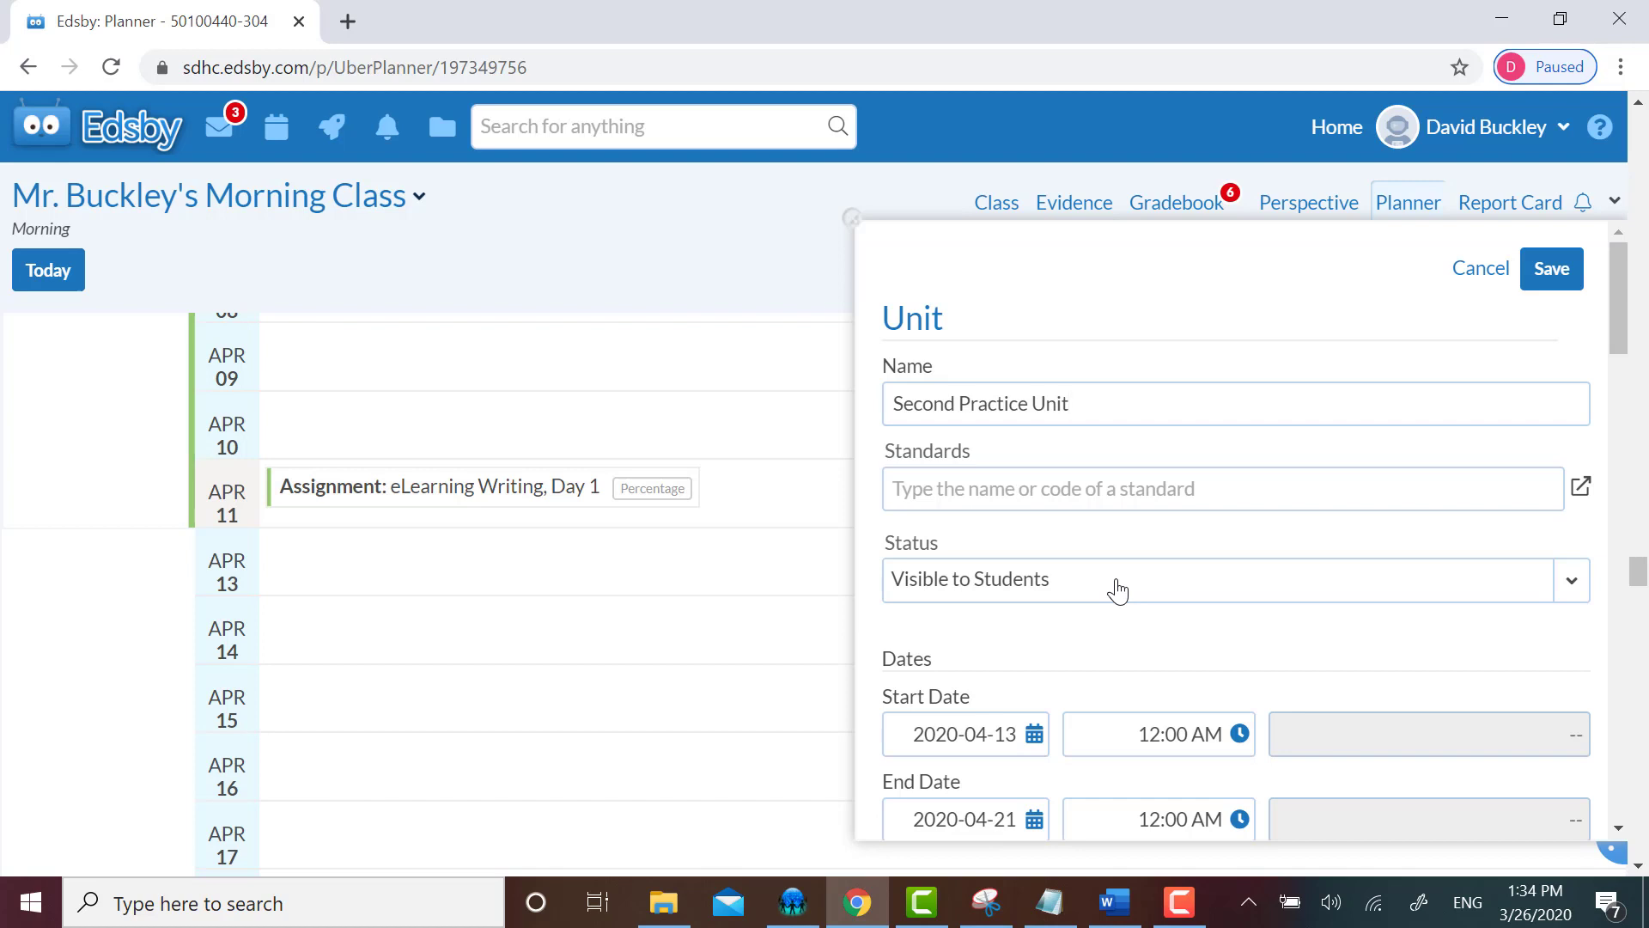
- Check the unit's Status is set to Visible to Students
{"action": "left_click", "coordinate": [1068, 403]}
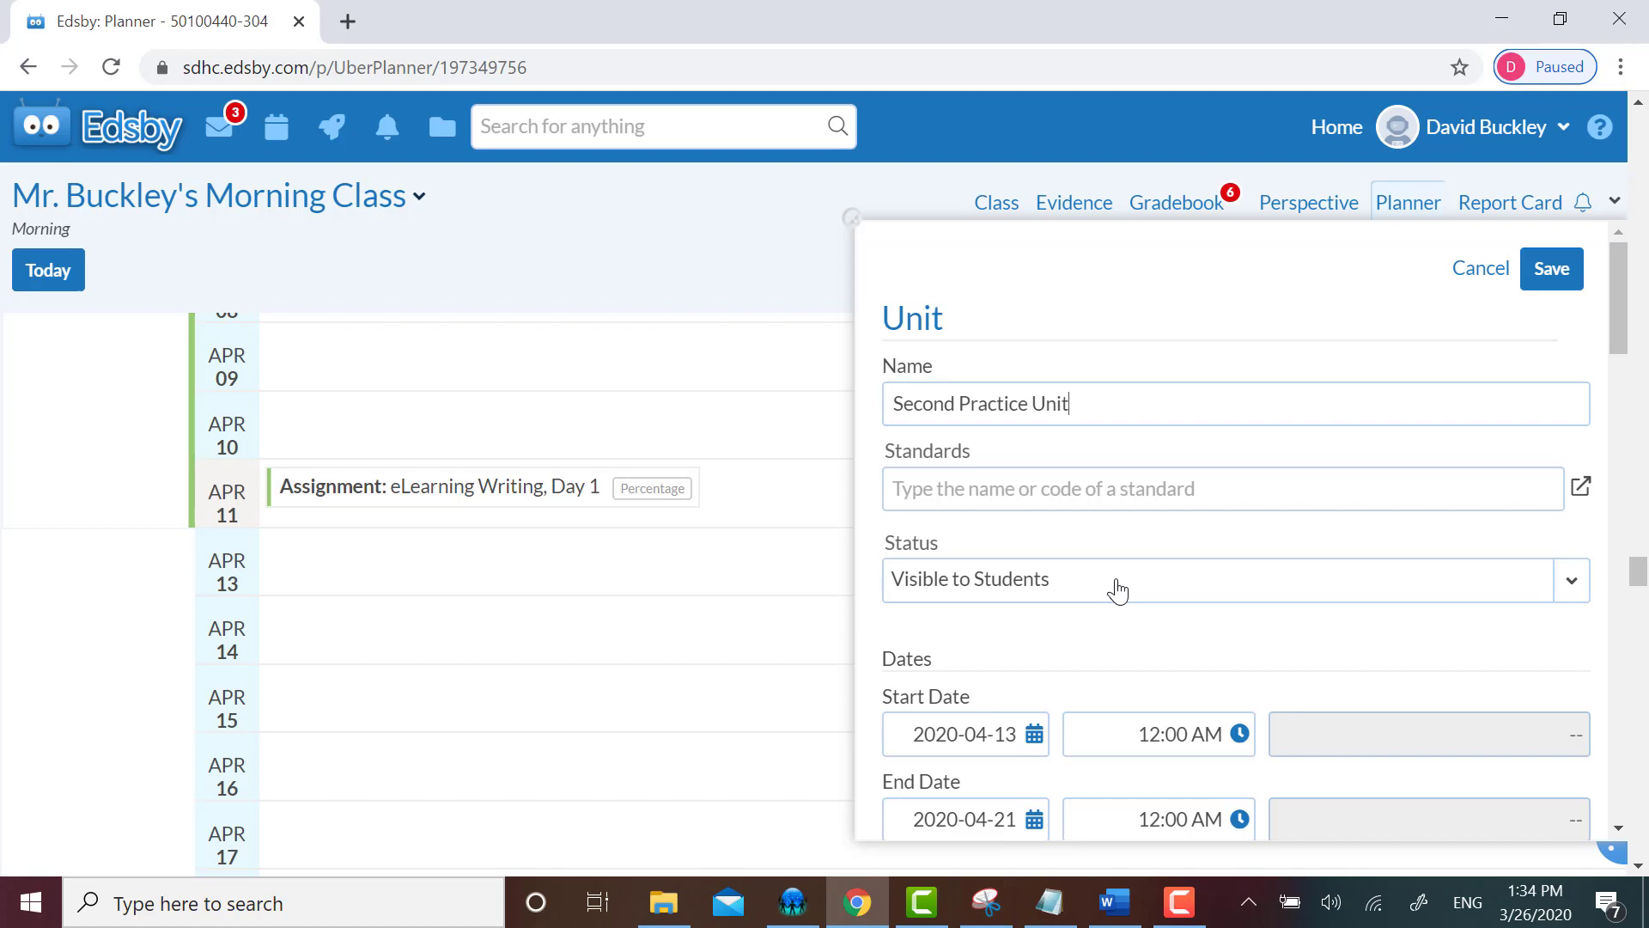
{"action": "left_click", "coordinate": [1234, 580]}
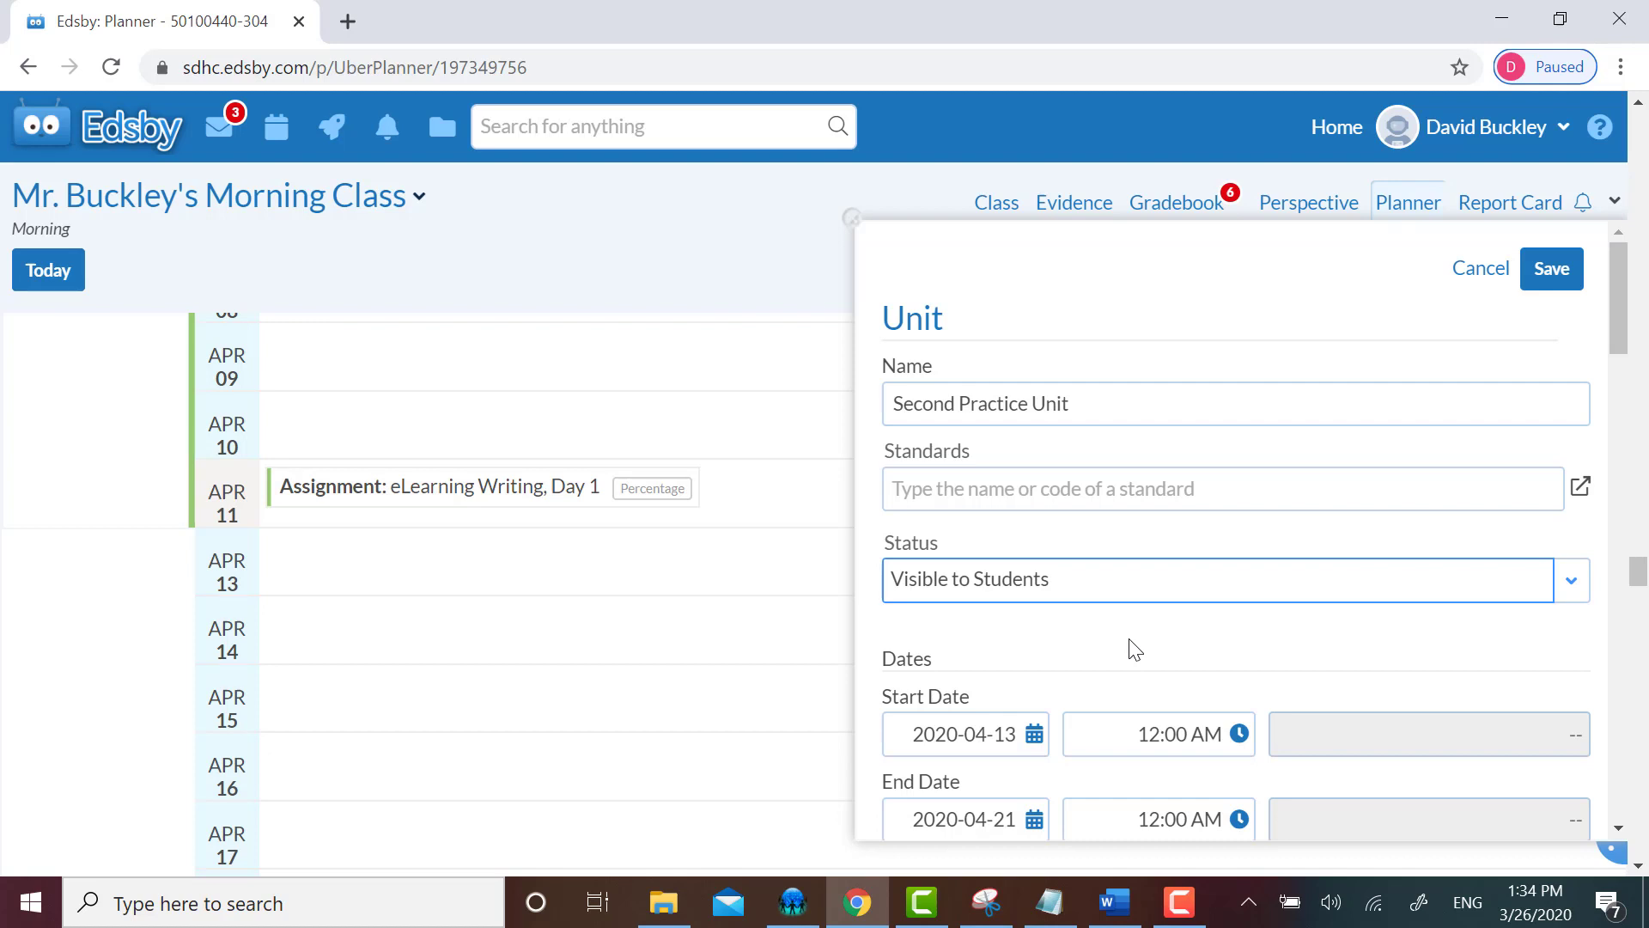
{"action": "mouse_move", "coordinate": [1086, 571]}
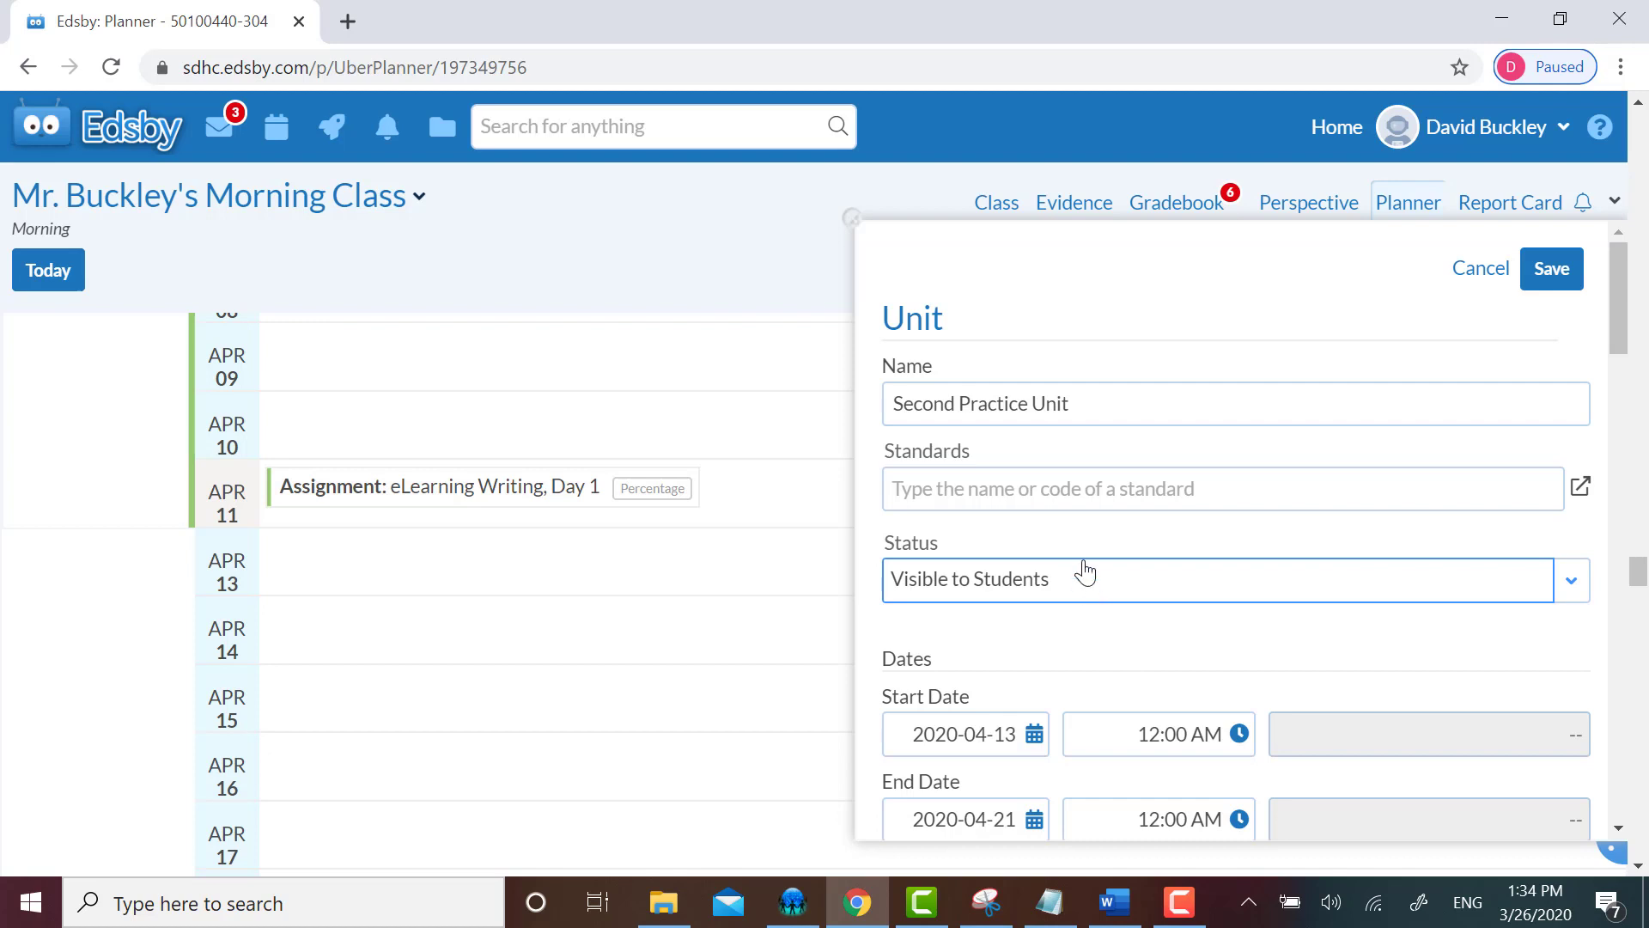
{"action": "mouse_move", "coordinate": [936, 621]}
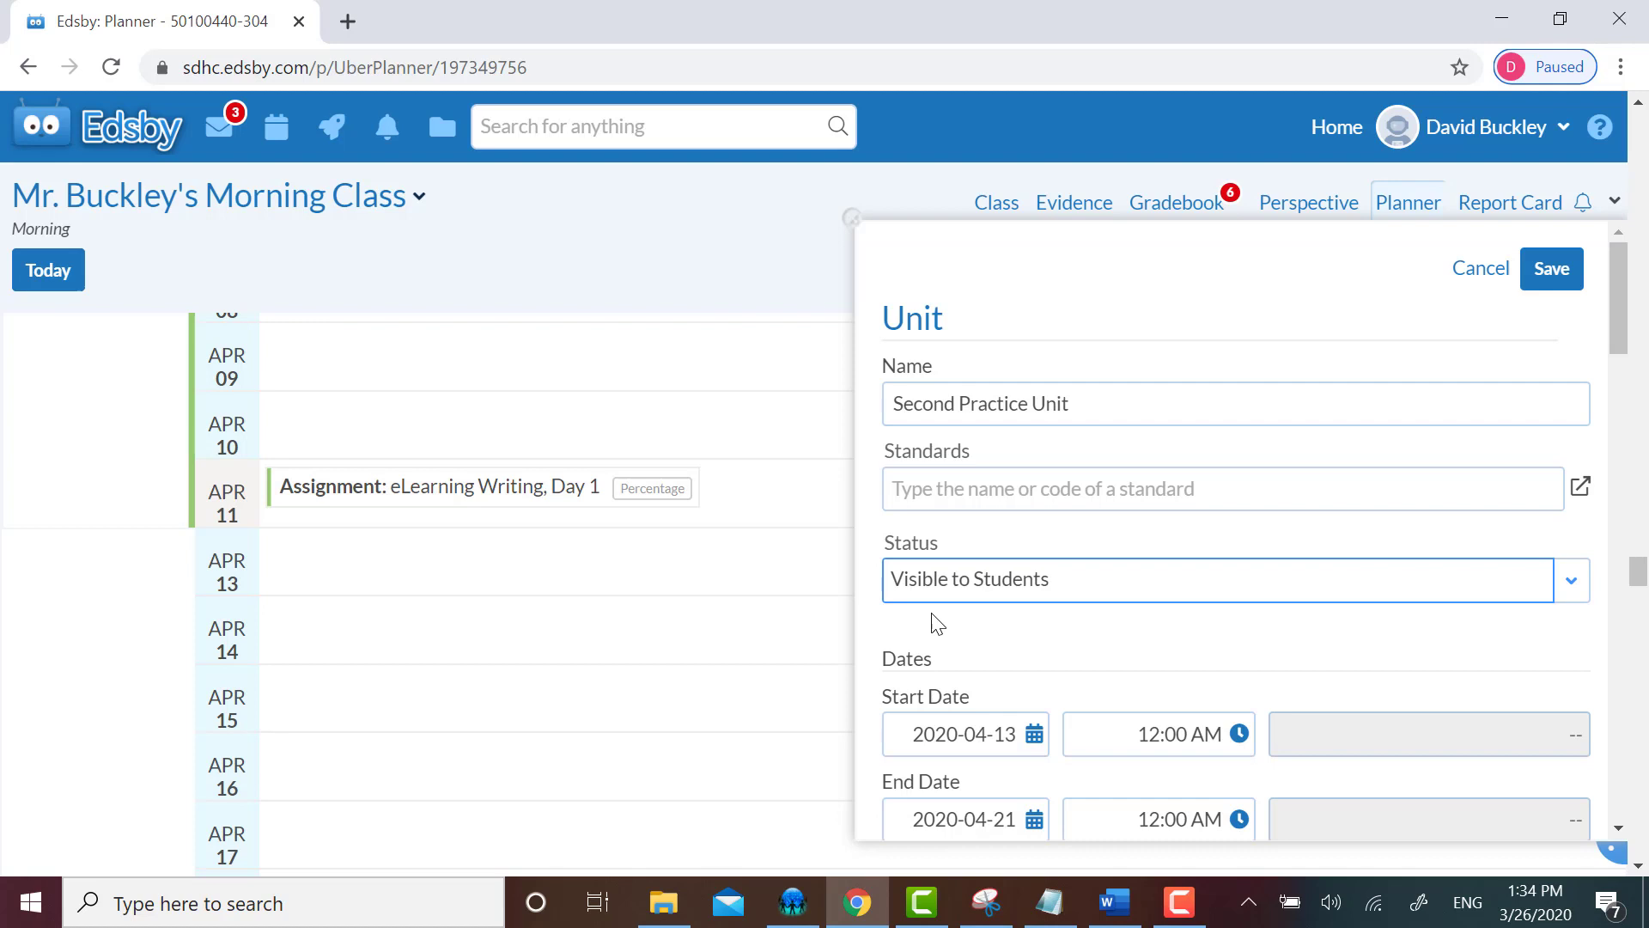
- Enter the student note "Hey kids, it's another practice unit!" and move down toward Save
{"action": "scroll", "scroll_direction": "down", "scroll_amount": 3}
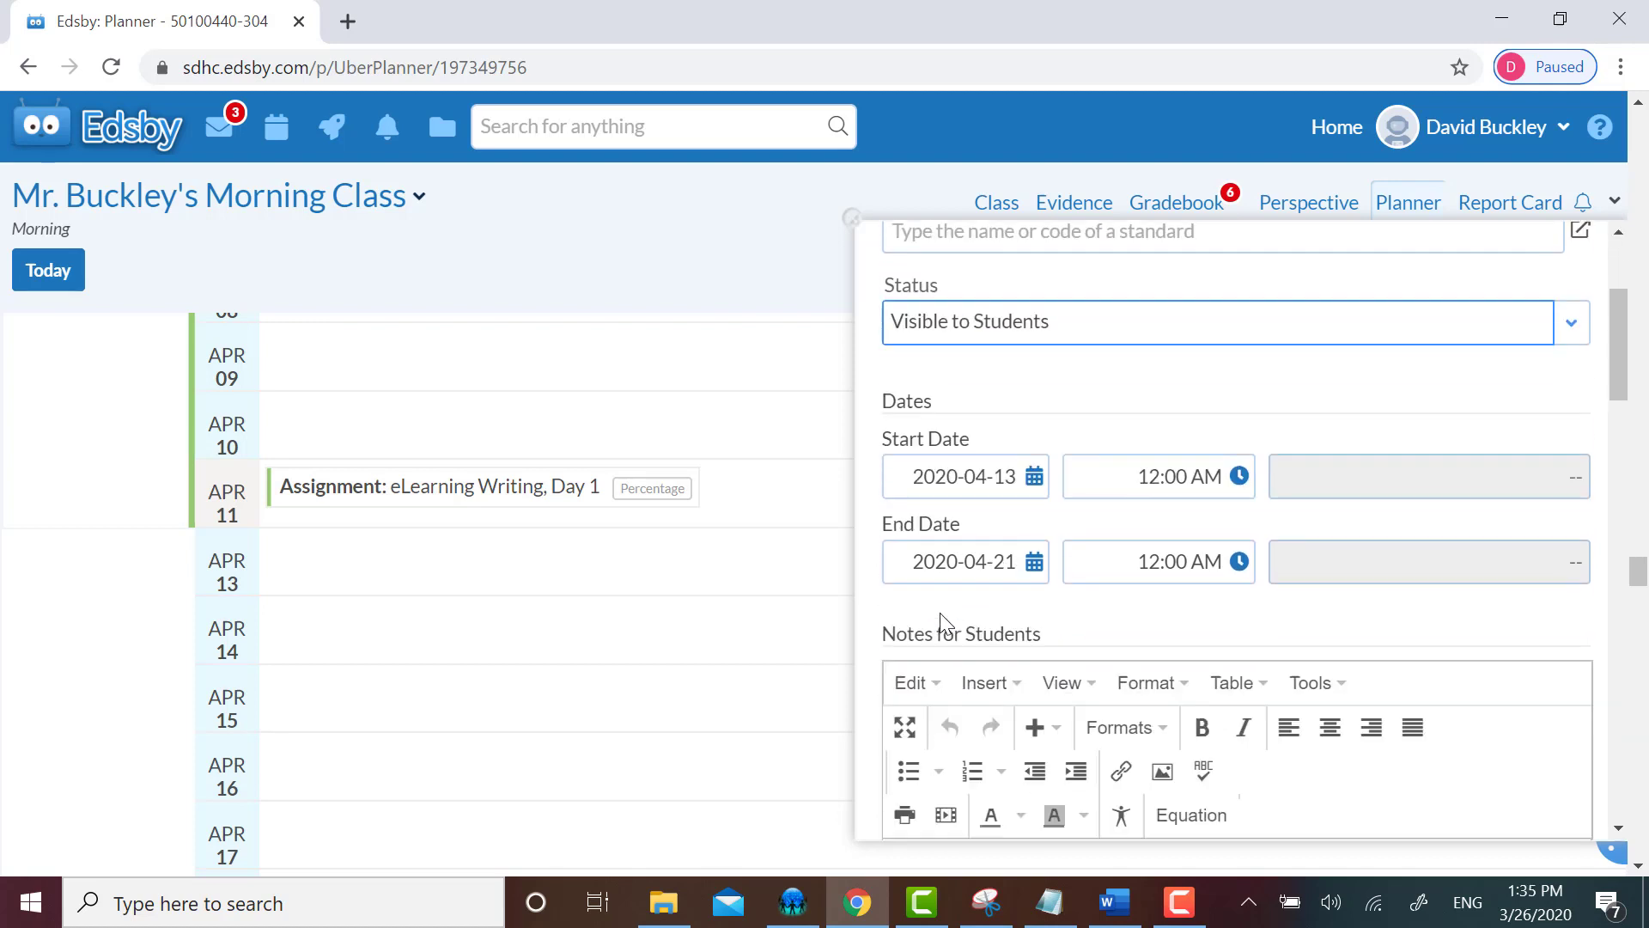
{"action": "scroll", "scroll_direction": "down", "scroll_amount": 3}
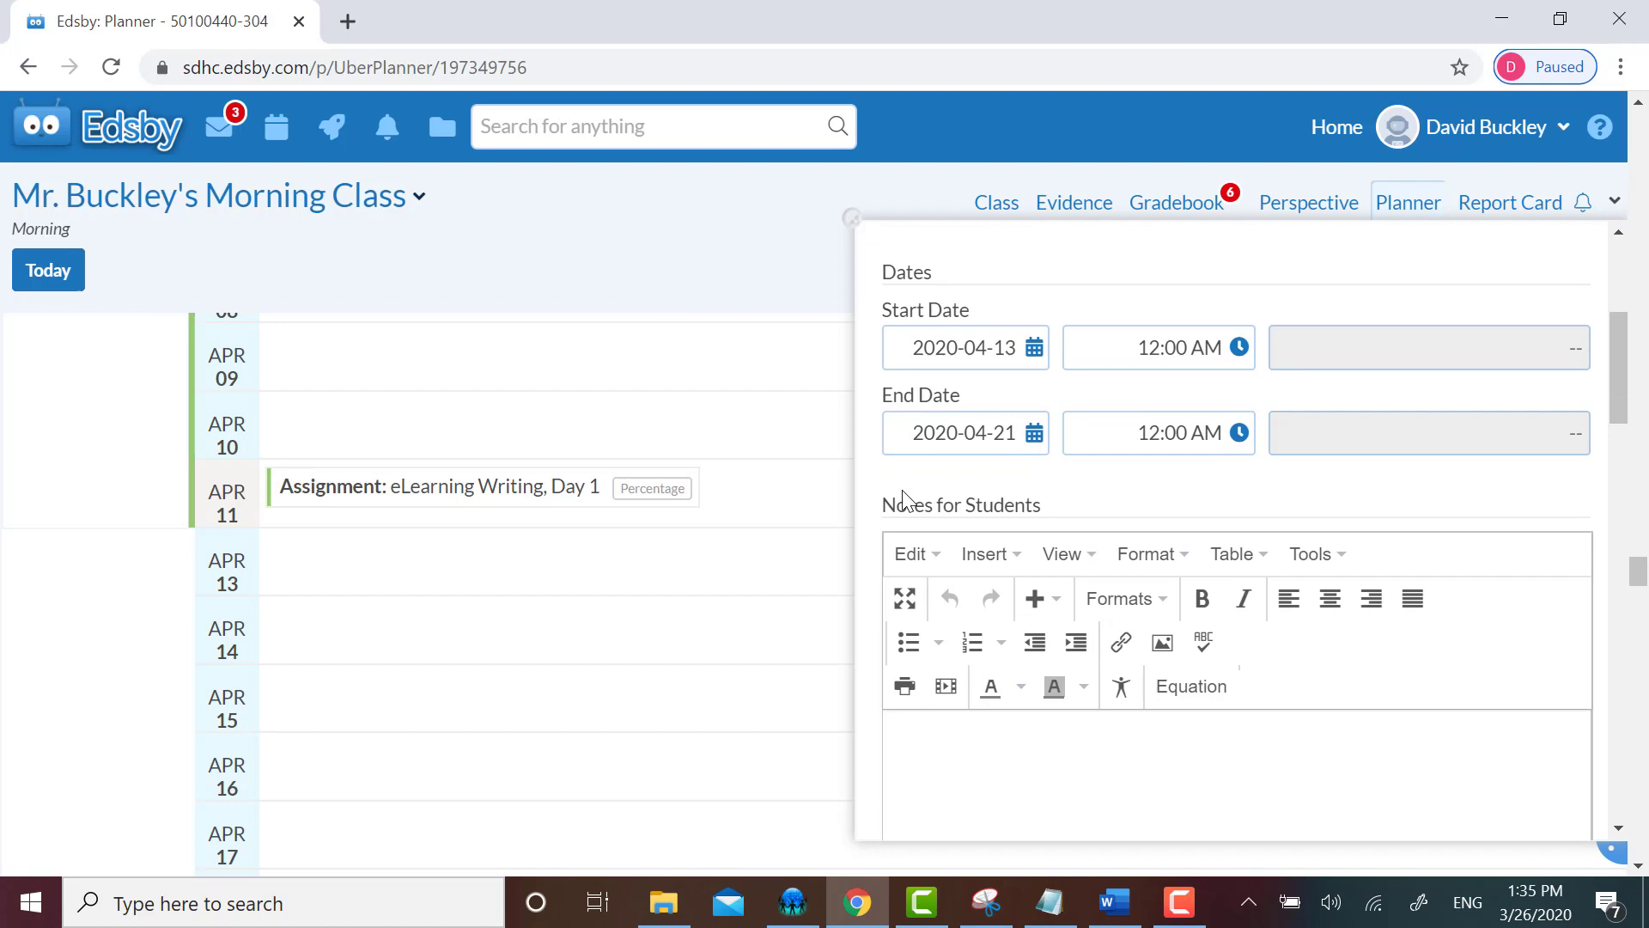
{"action": "left_click", "coordinate": [985, 753]}
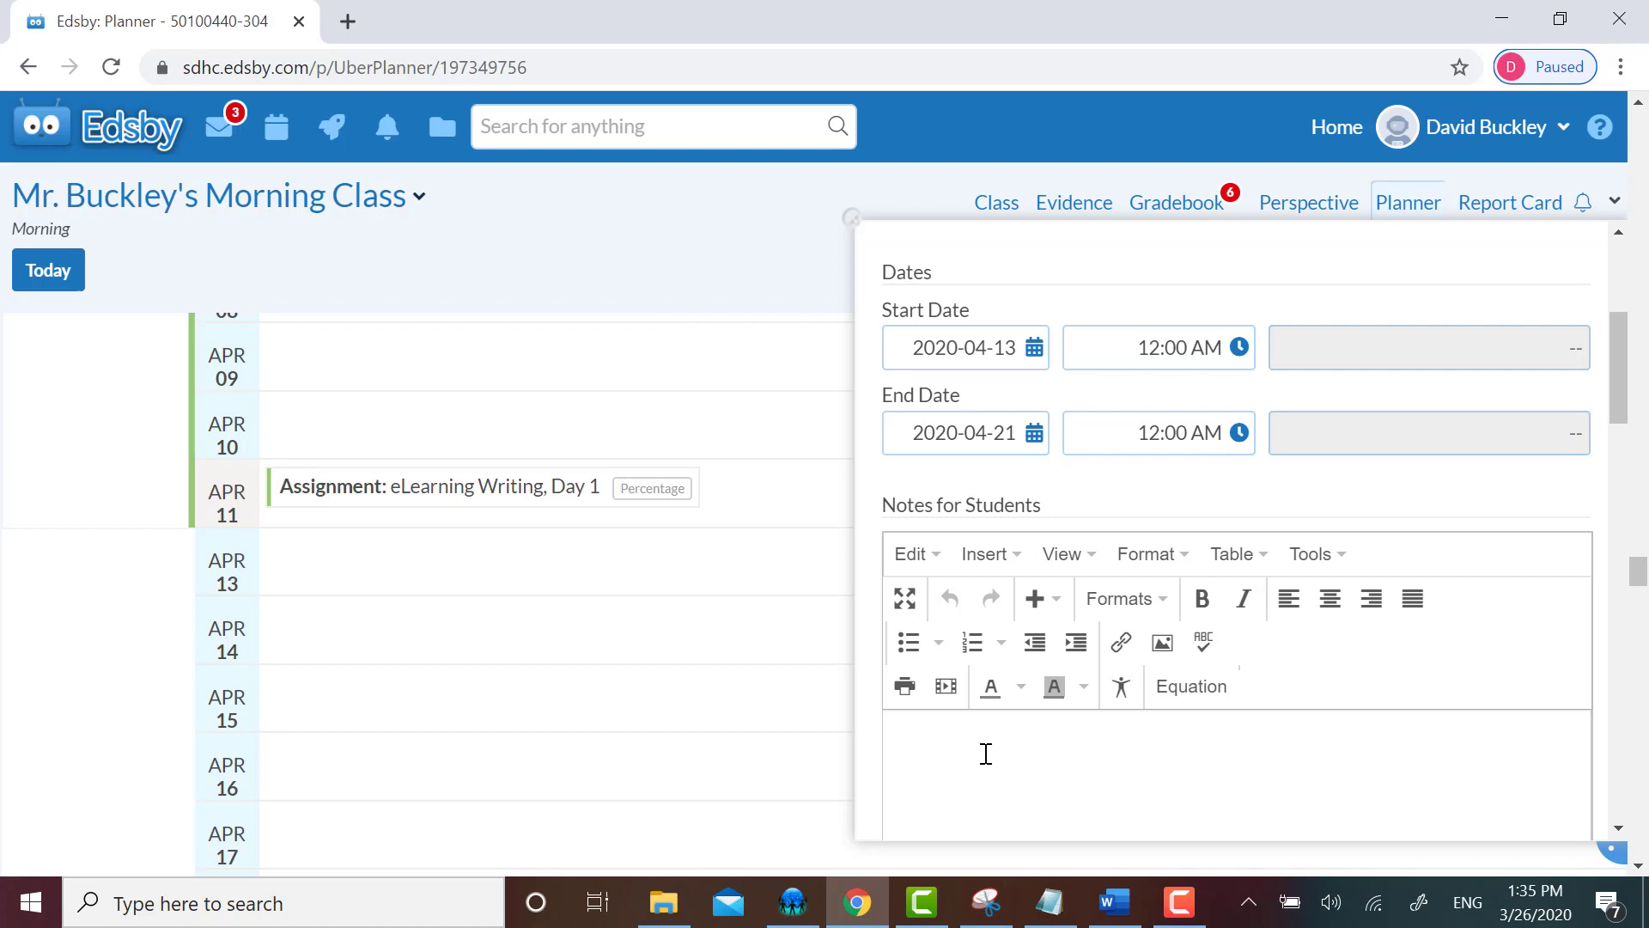
{"action": "type", "text": "Ke"}
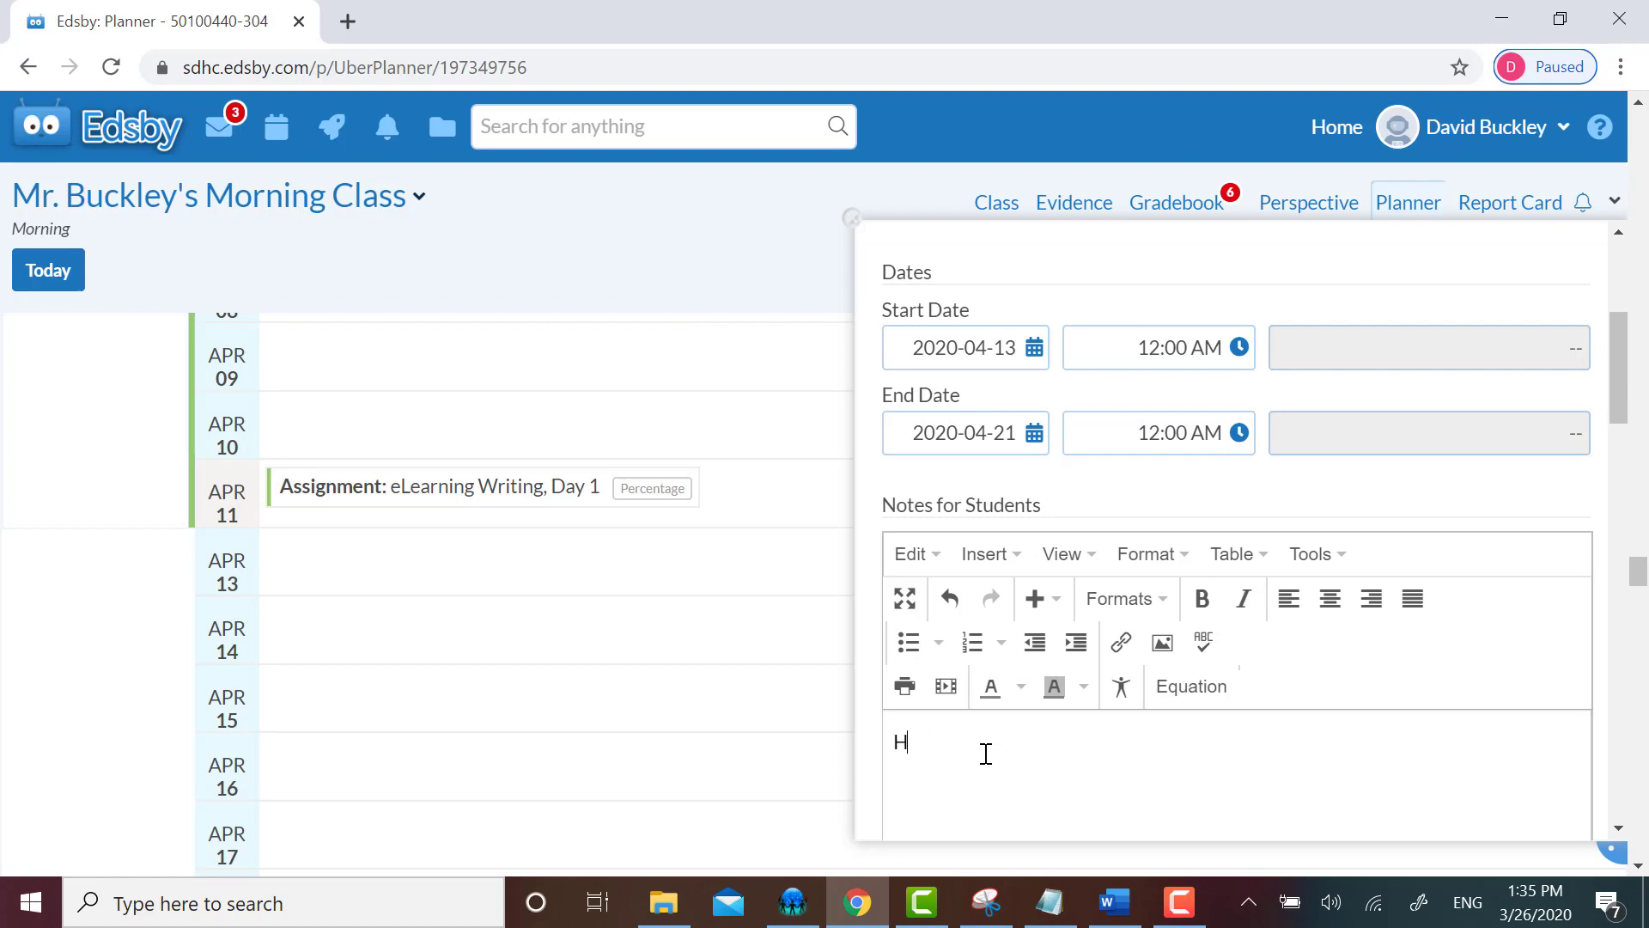
{"action": "type", "text": "ey kids, it's"}
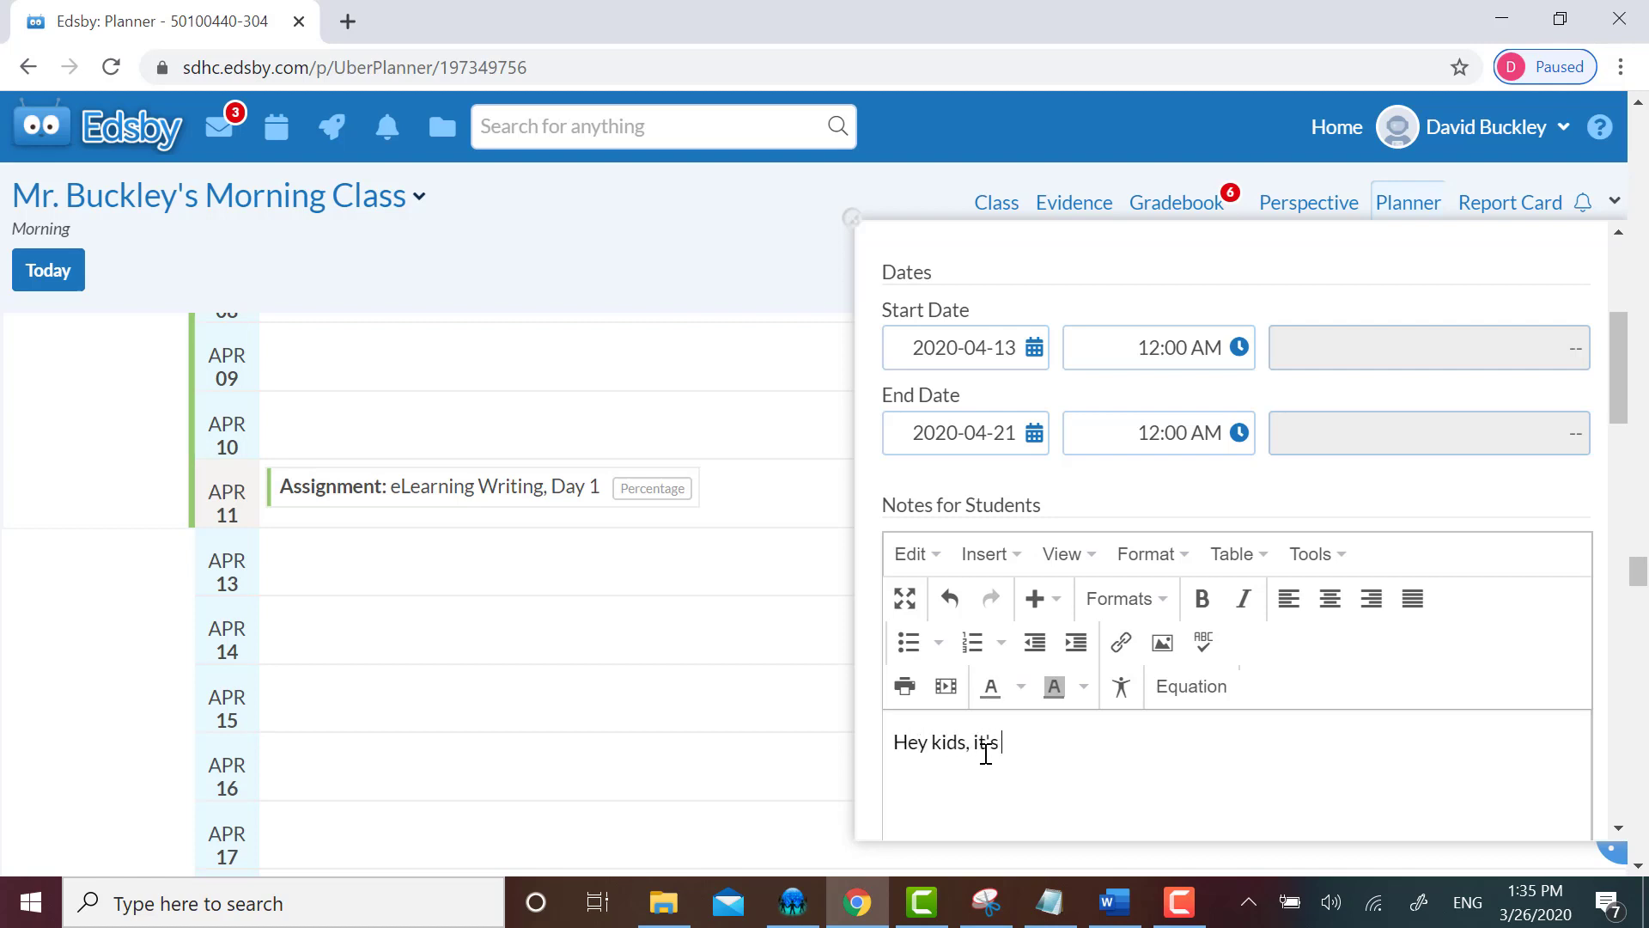
{"action": "type", "text": "another practice uni"}
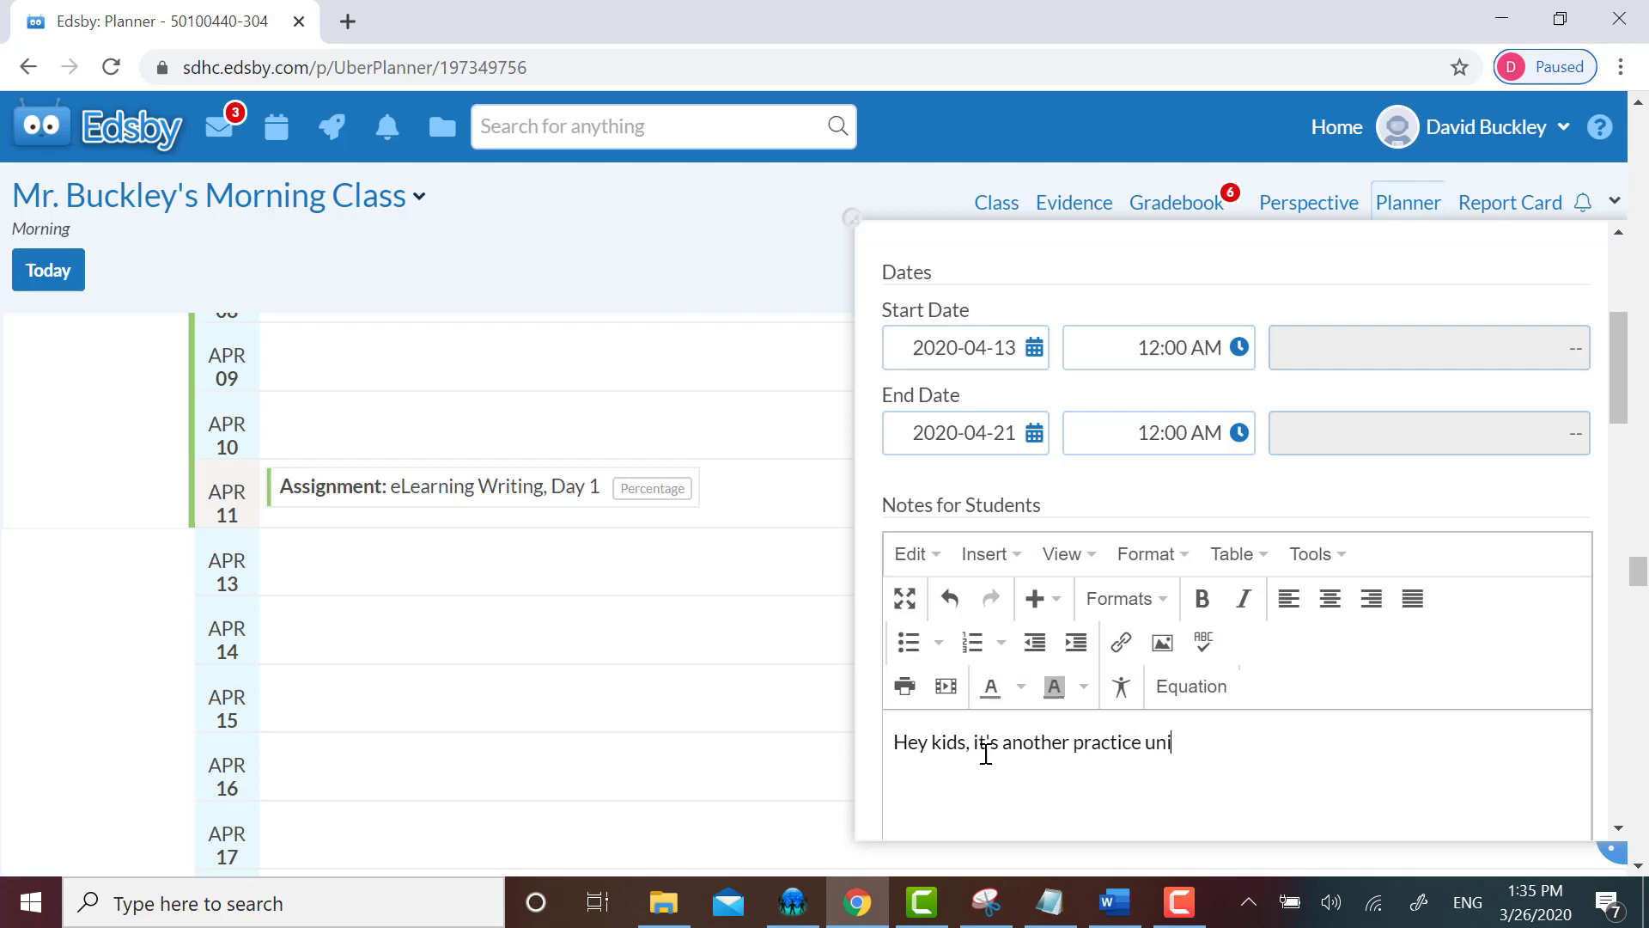
{"action": "type", "text": "t!"}
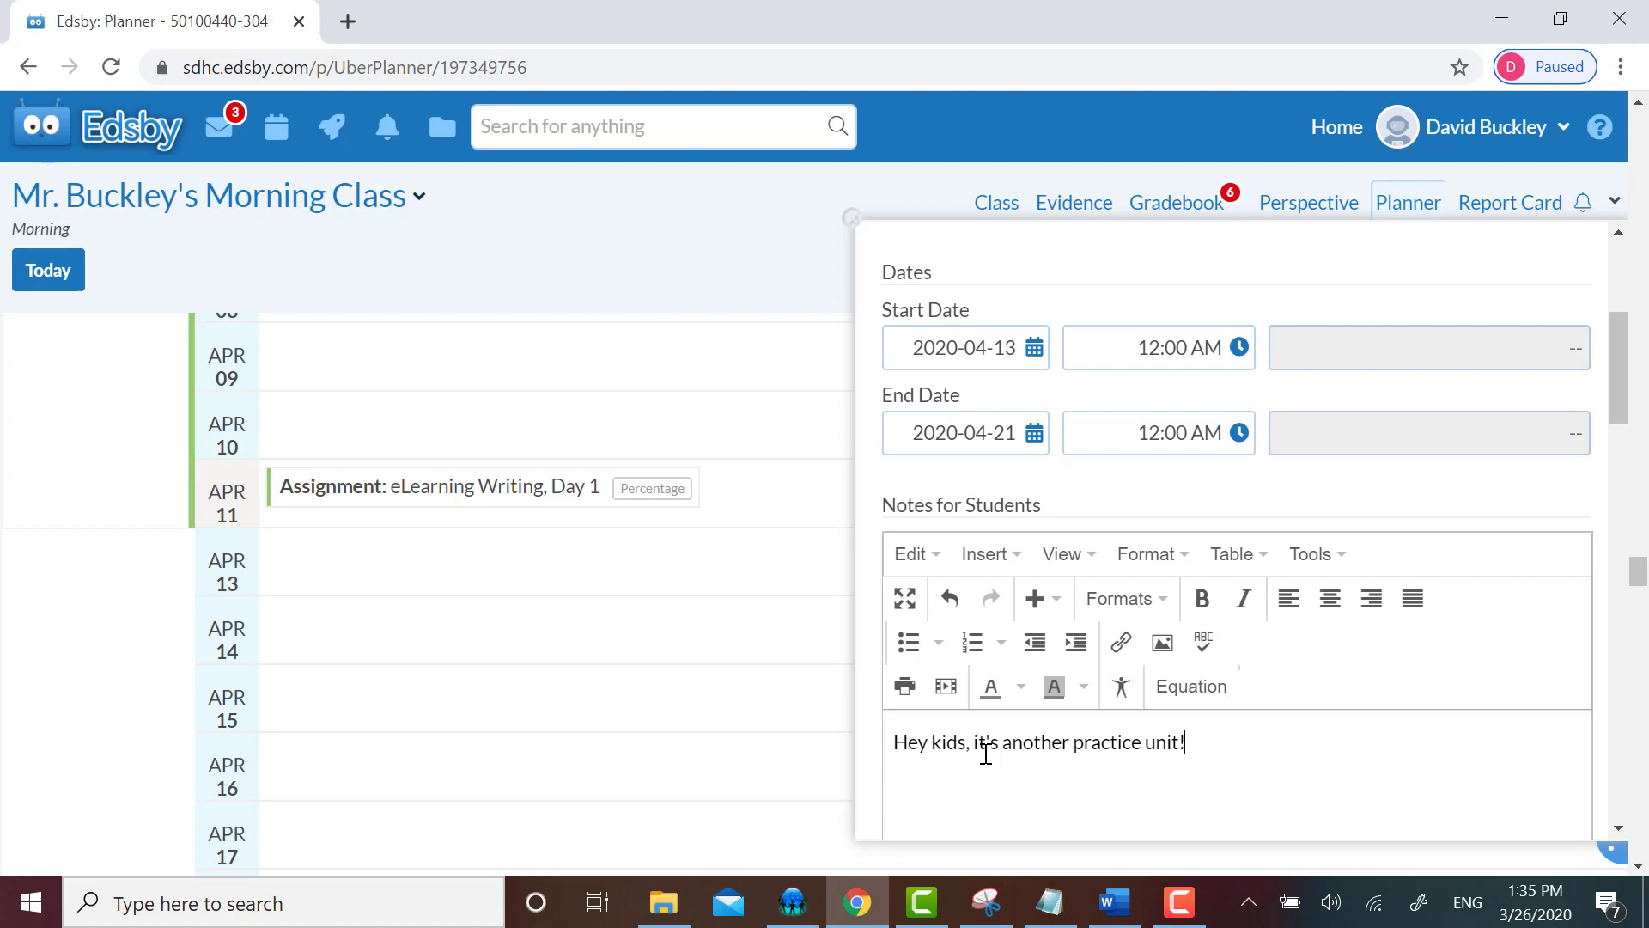
{"action": "mouse_move", "coordinate": [994, 805]}
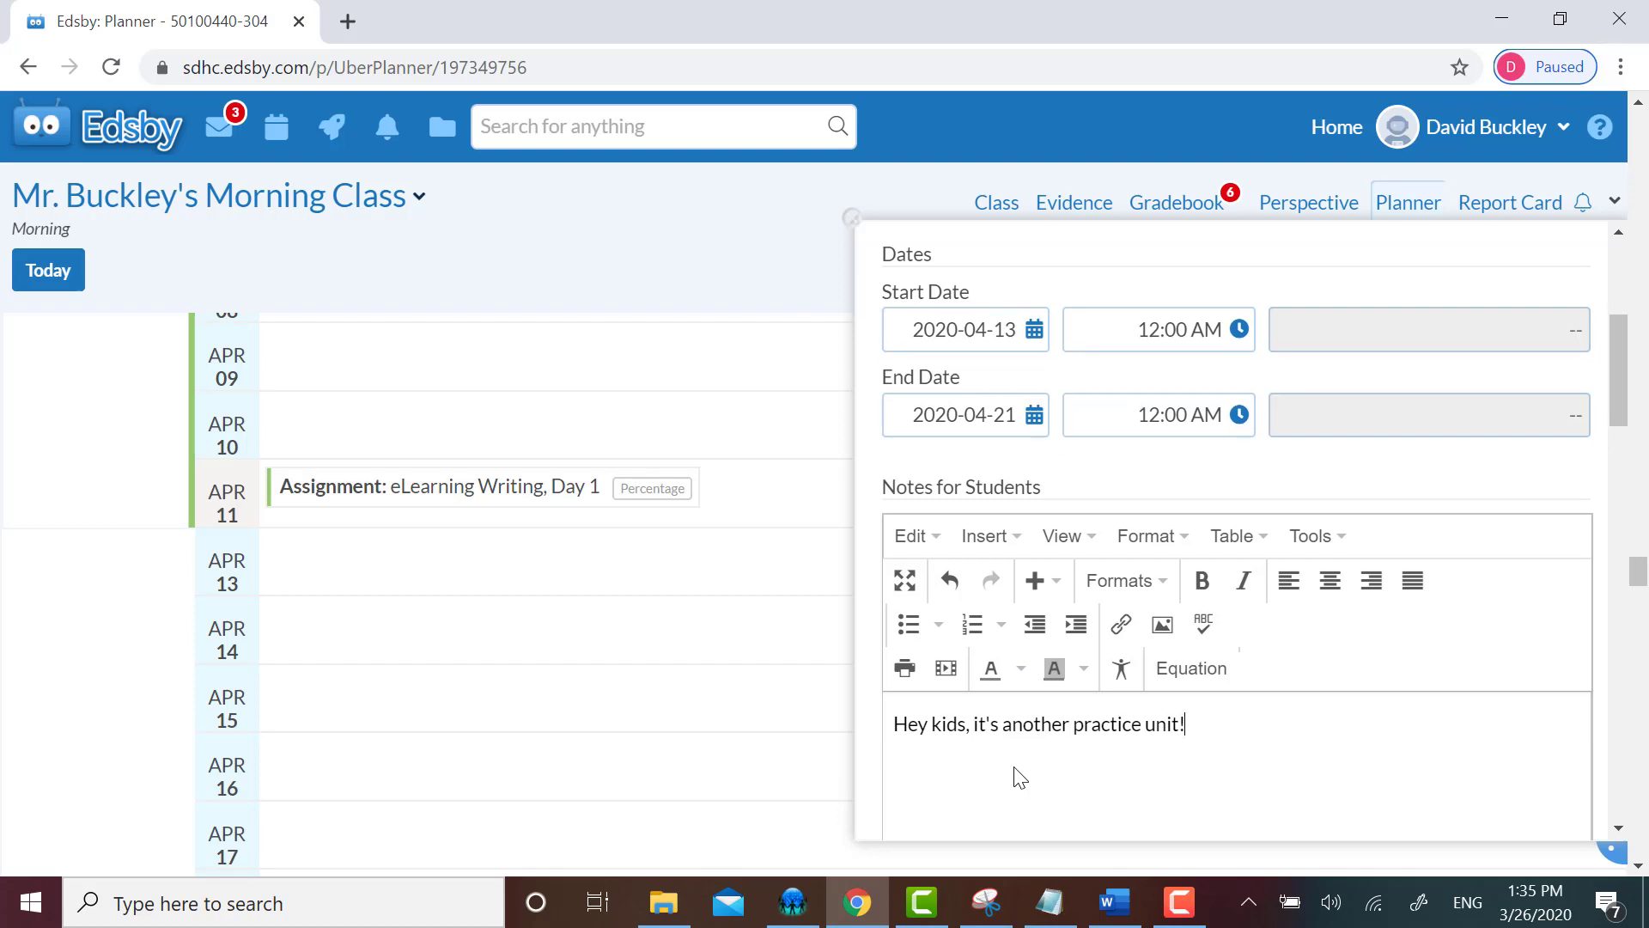
{"action": "scroll", "scroll_direction": "down", "scroll_amount": 3}
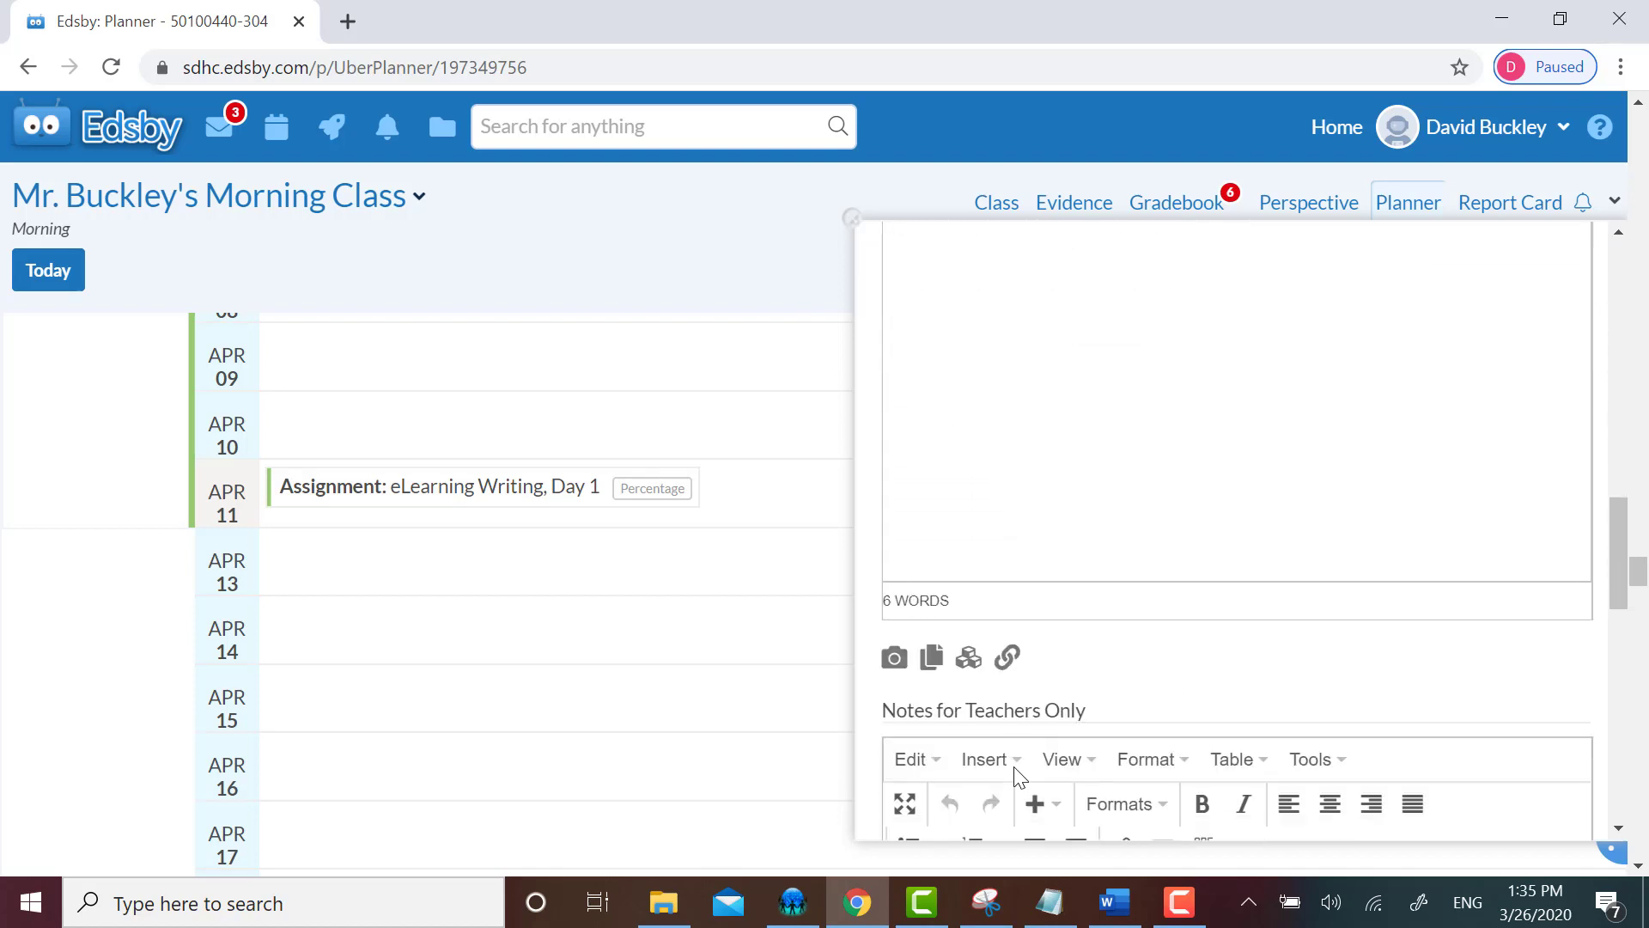
{"action": "scroll", "scroll_direction": "down", "scroll_amount": 3}
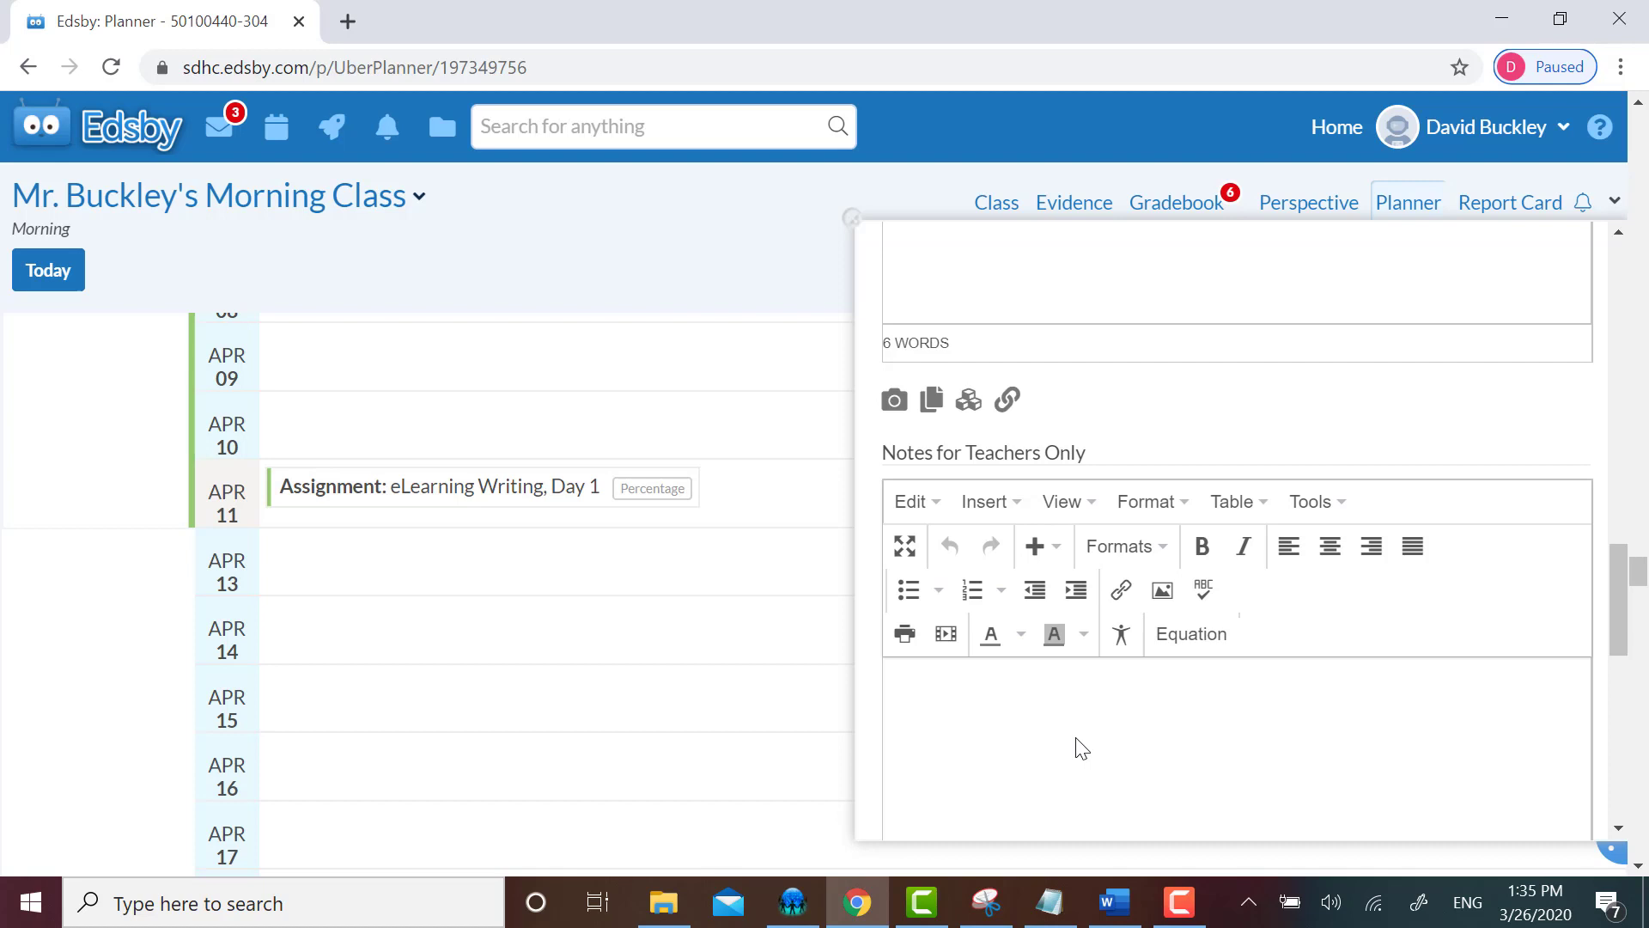
{"action": "mouse_move", "coordinate": [1105, 716]}
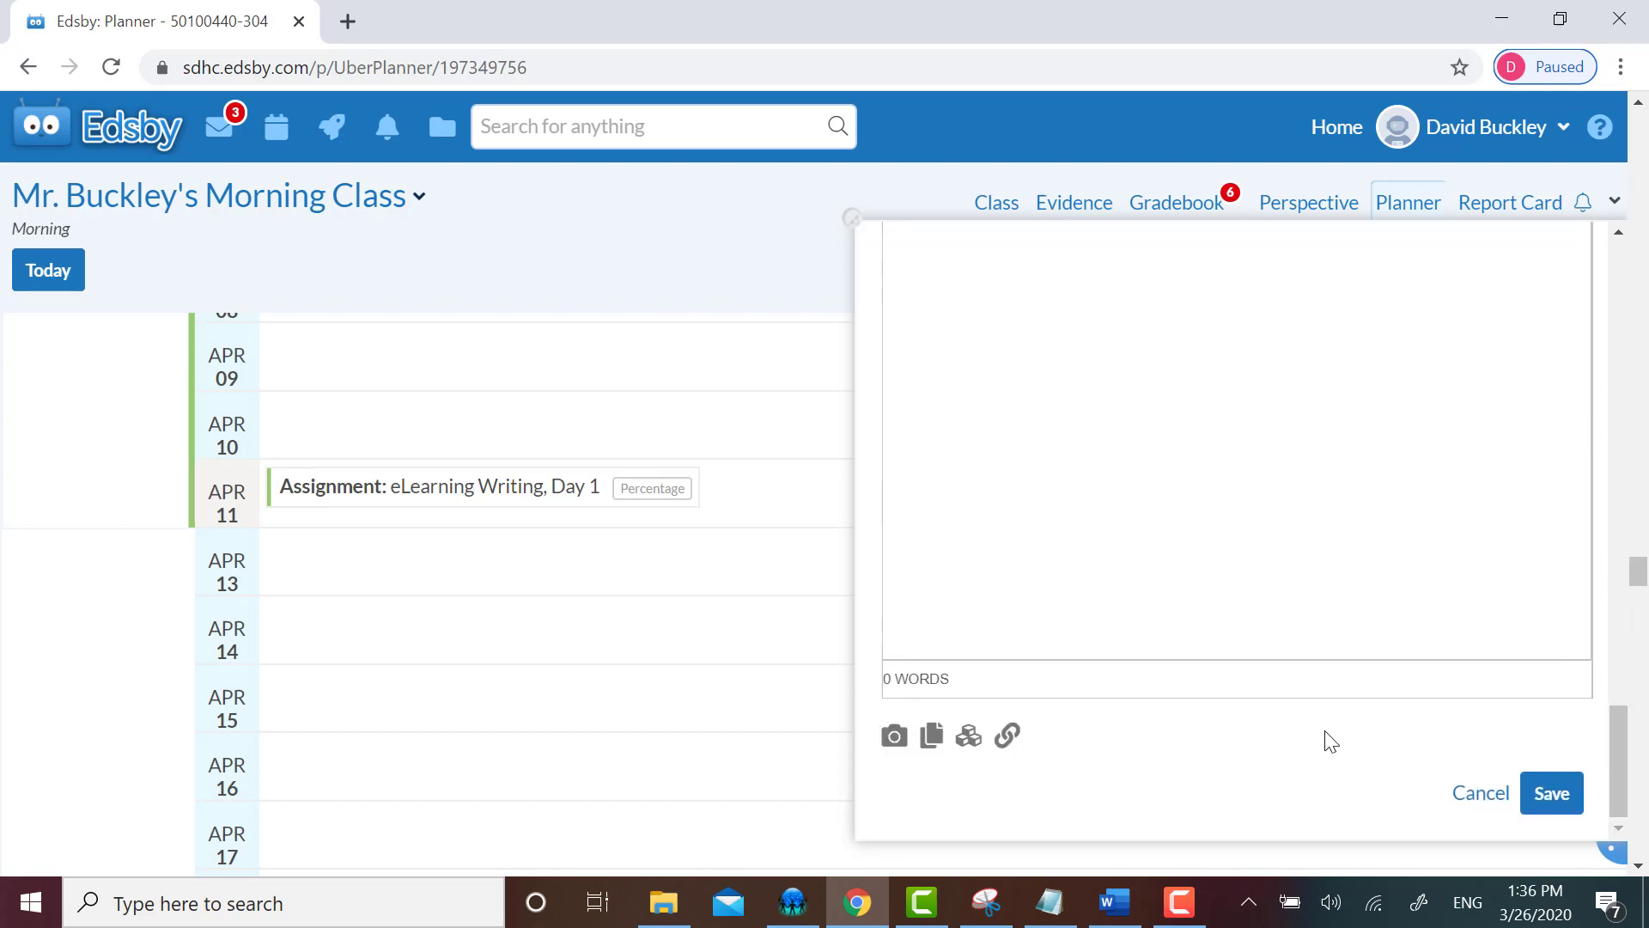
{"action": "mouse_move", "coordinate": [1551, 792]}
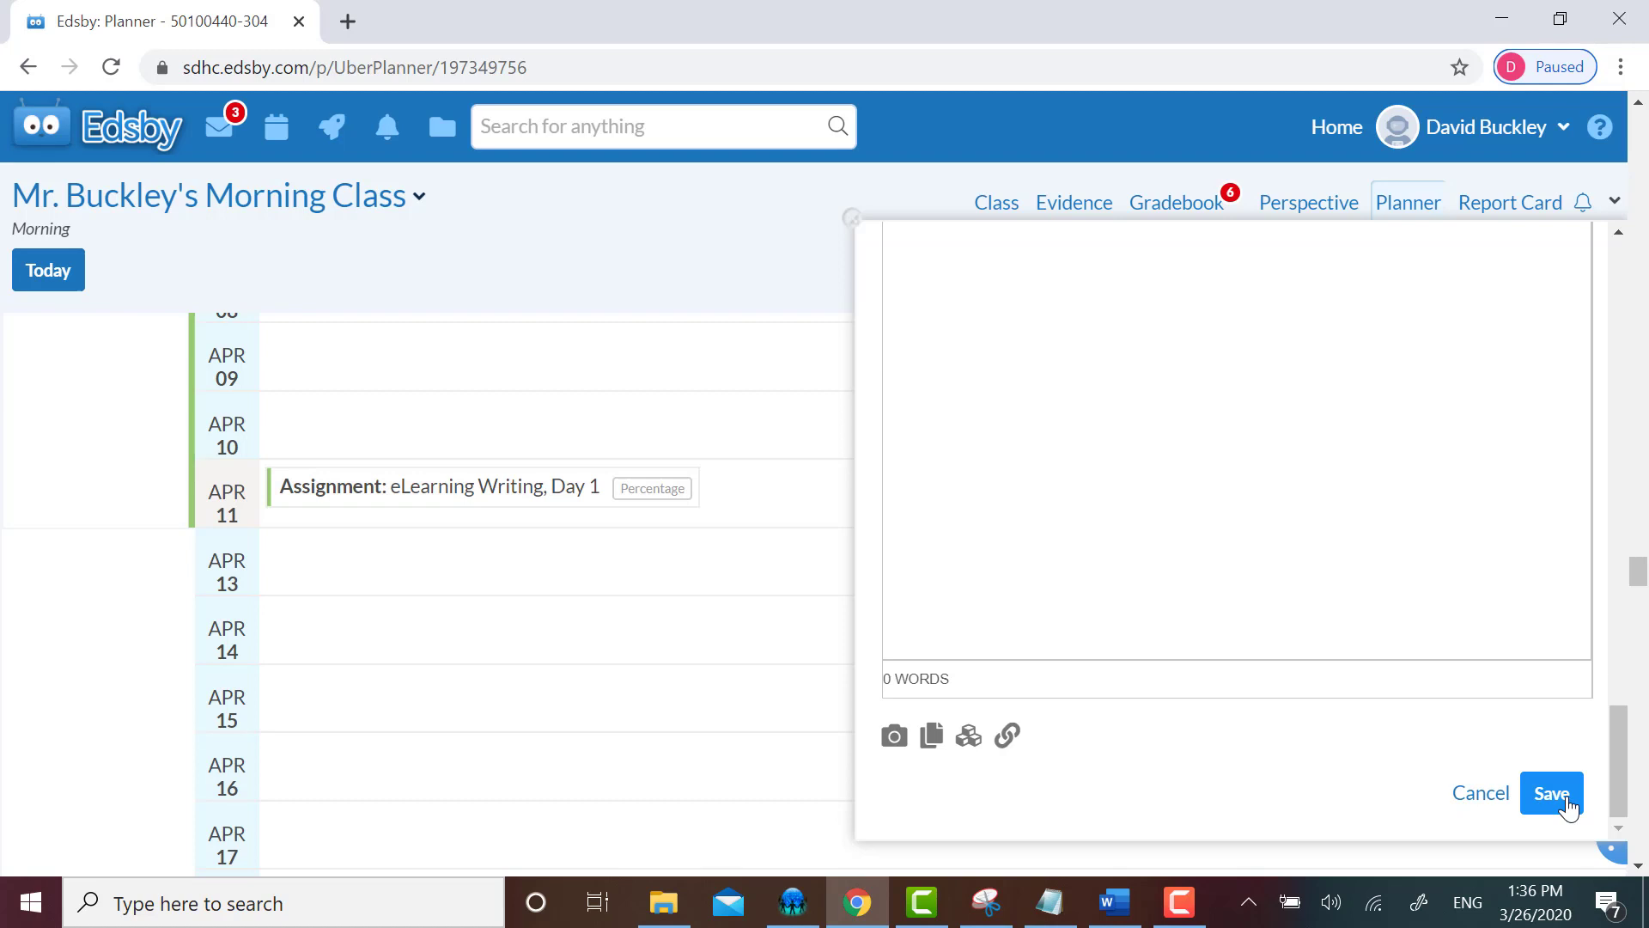
{"action": "mouse_move", "coordinate": [1349, 773]}
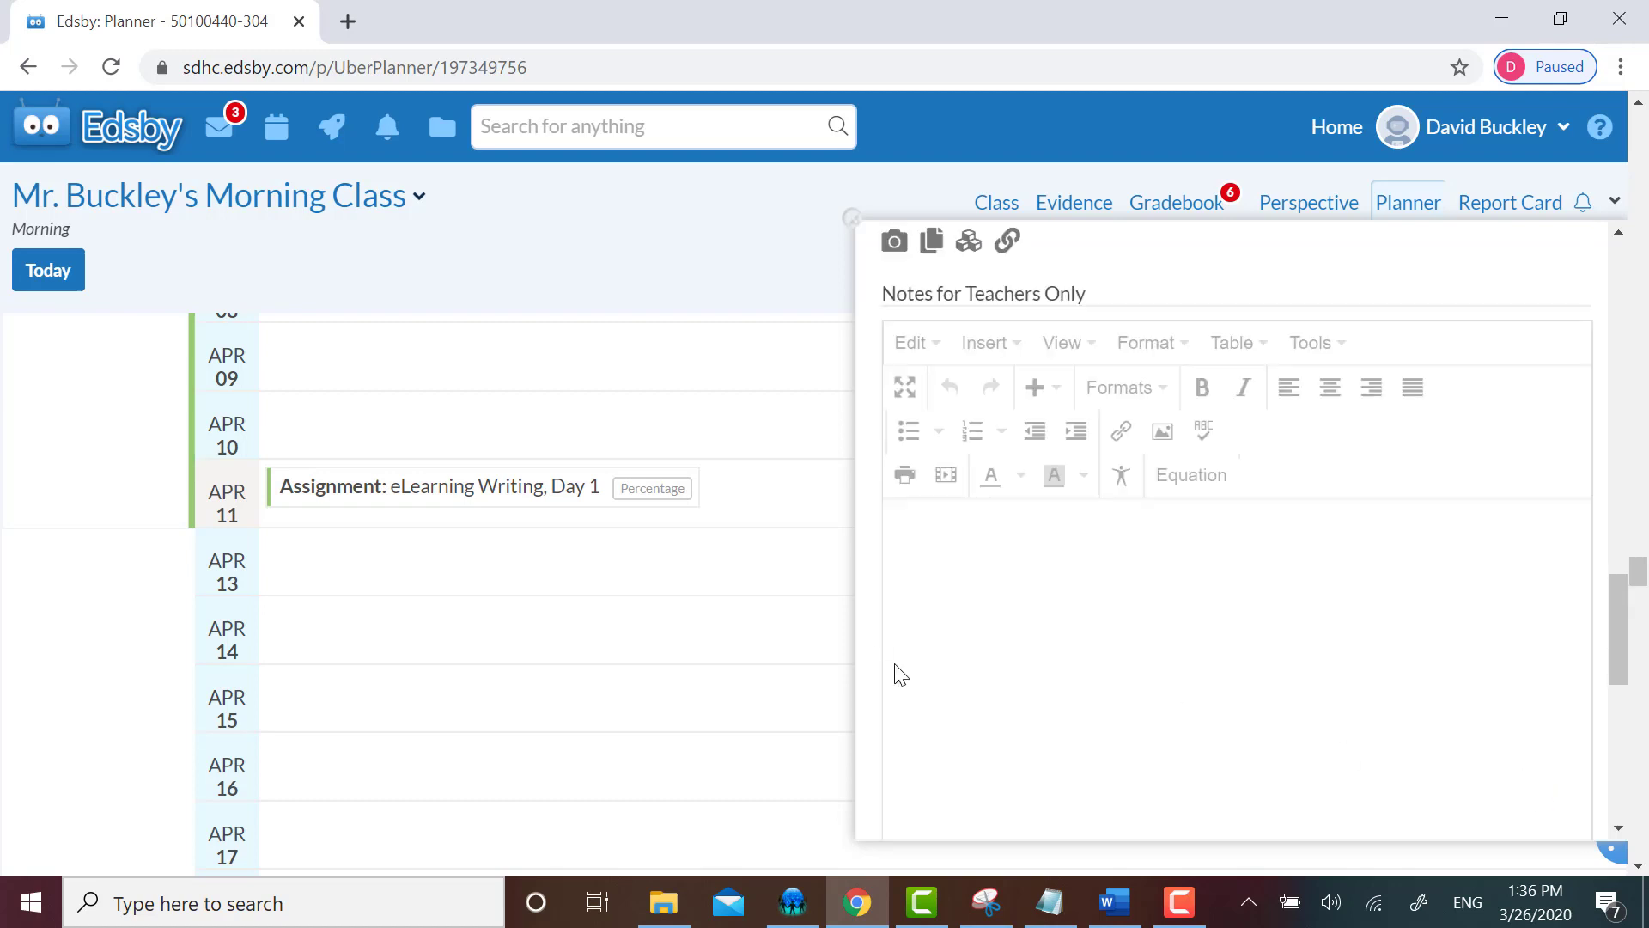
- Review the saved Second Practice Unit row starting April 13 in the planner
{"action": "left_click", "coordinate": [851, 219]}
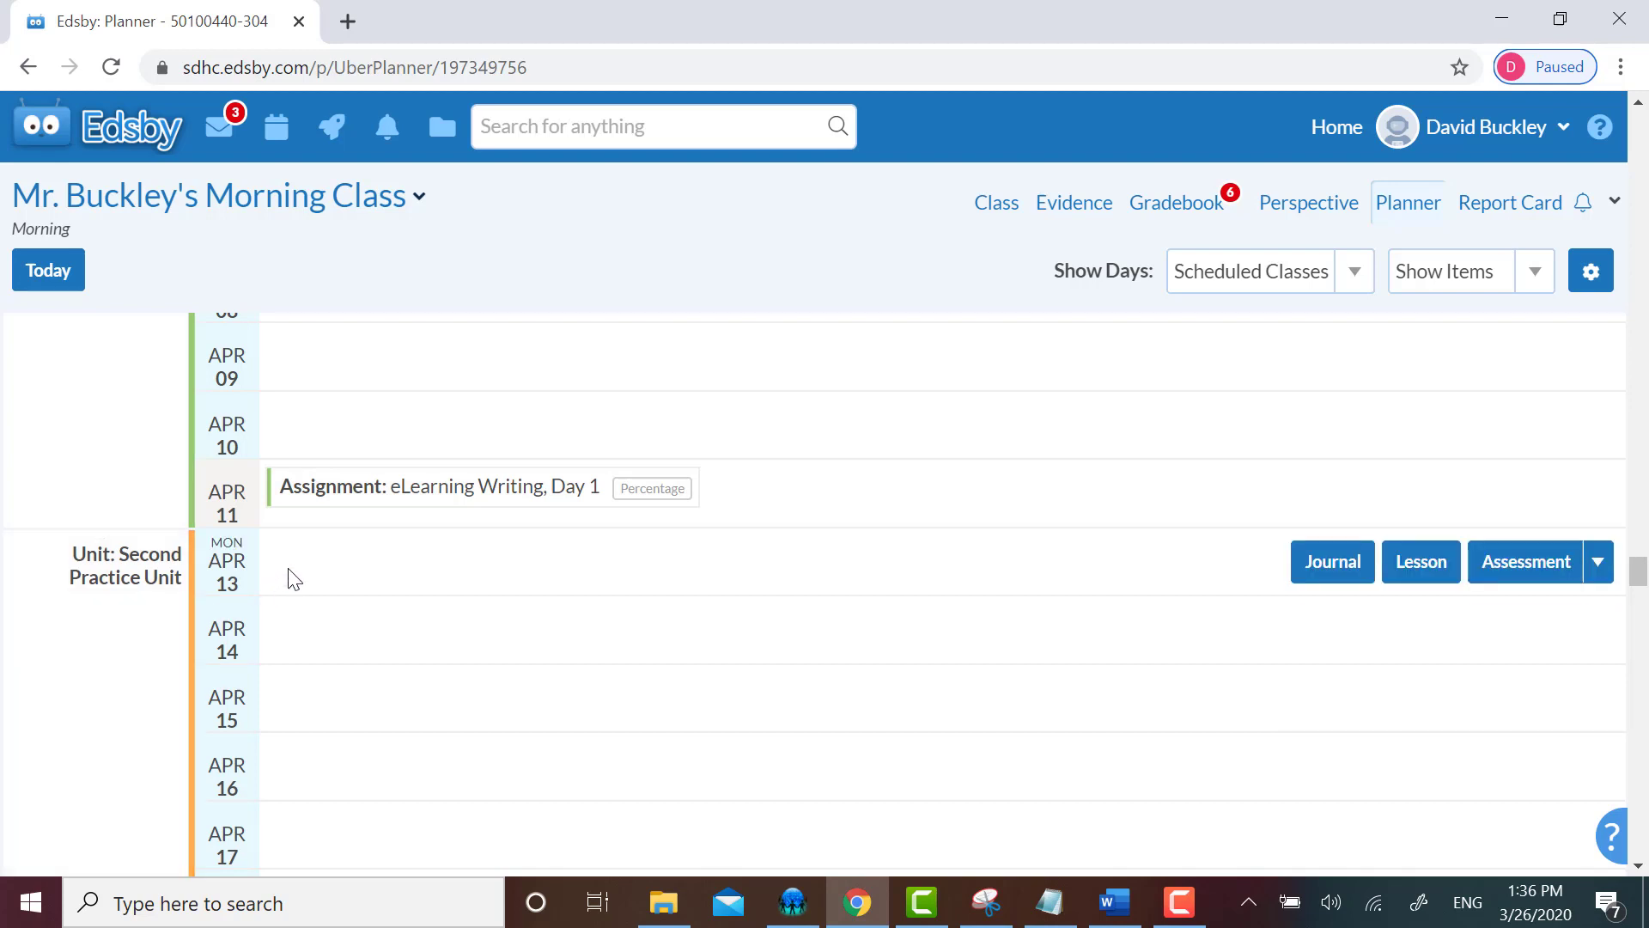
{"action": "mouse_move", "coordinate": [821, 543]}
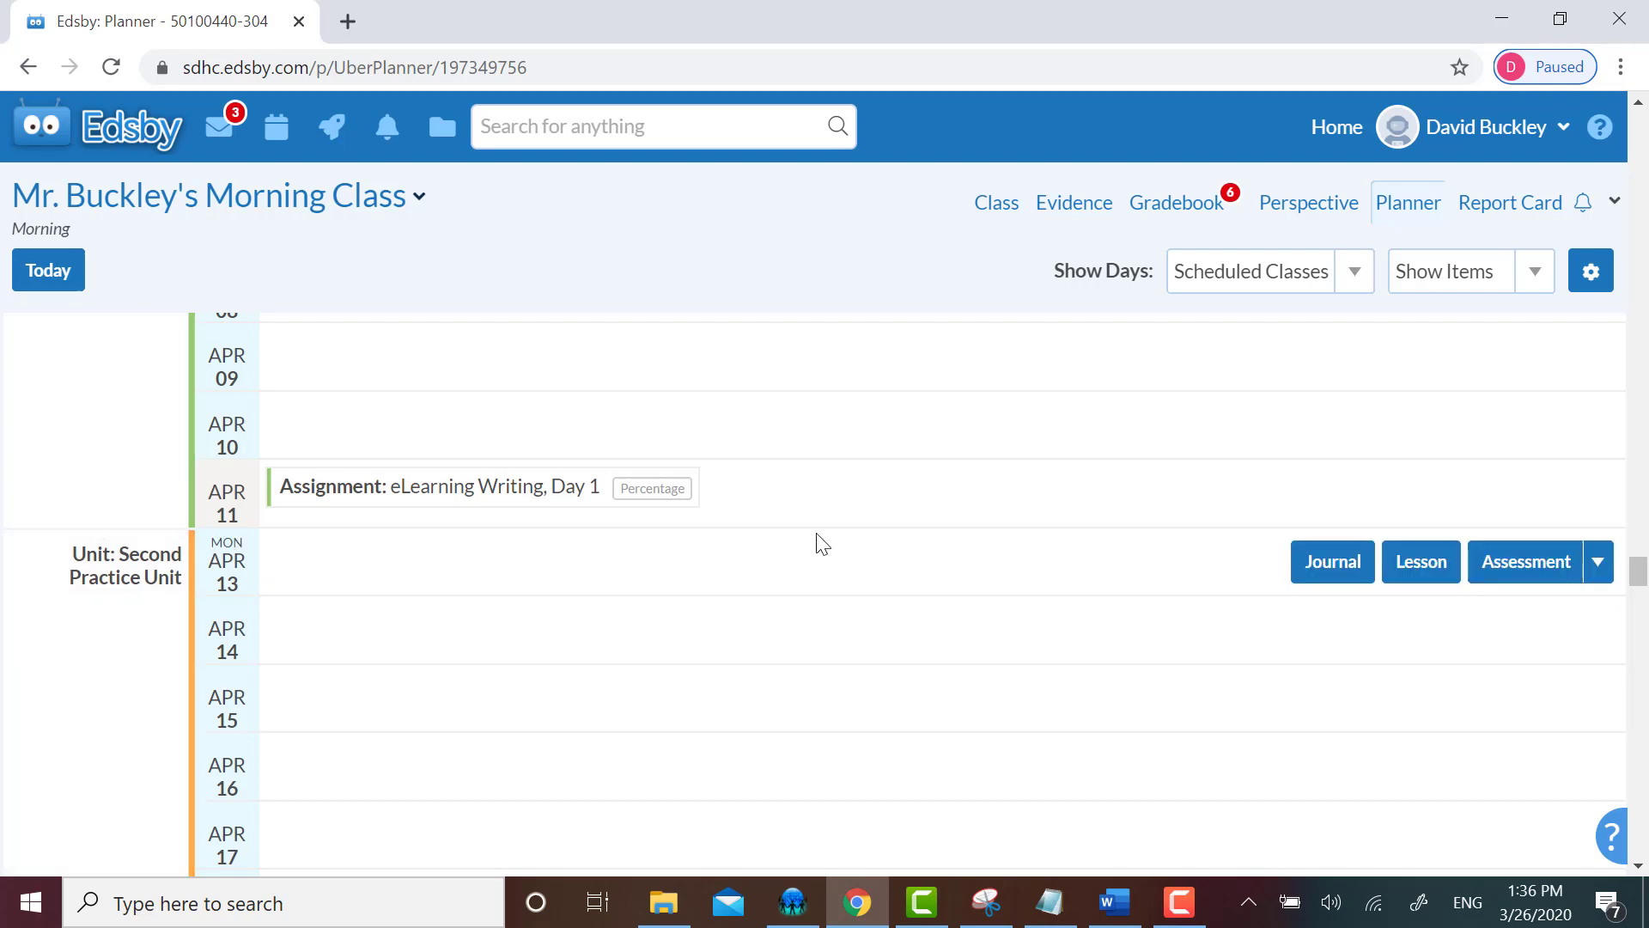
{"action": "mouse_move", "coordinate": [1185, 570]}
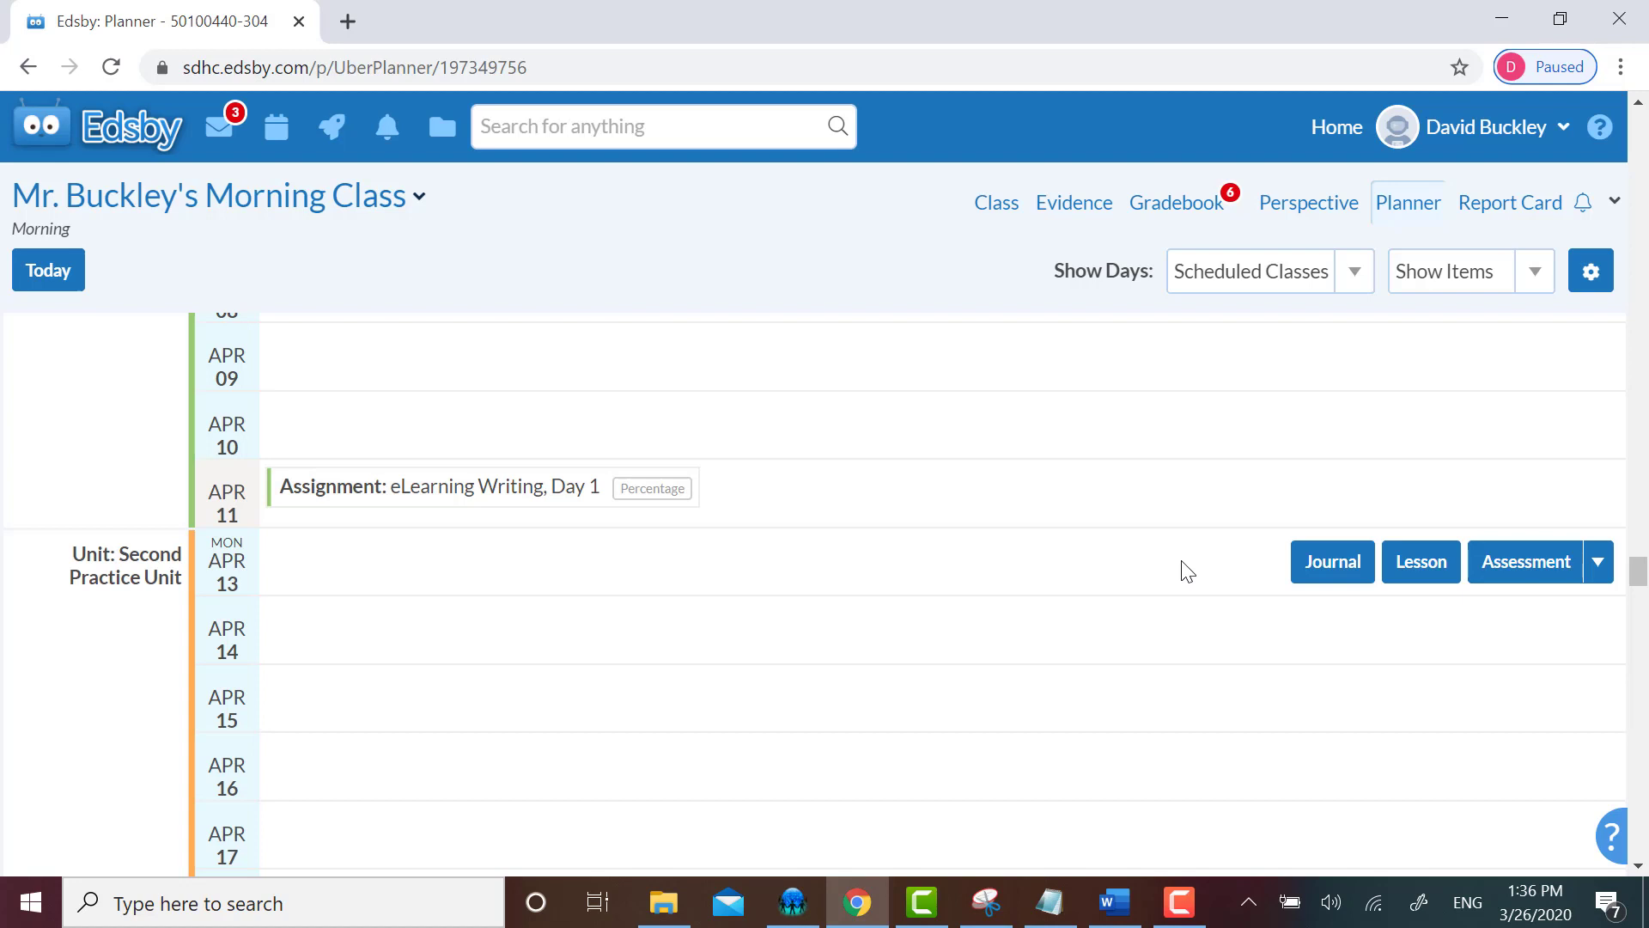
{"action": "mouse_move", "coordinate": [1421, 561]}
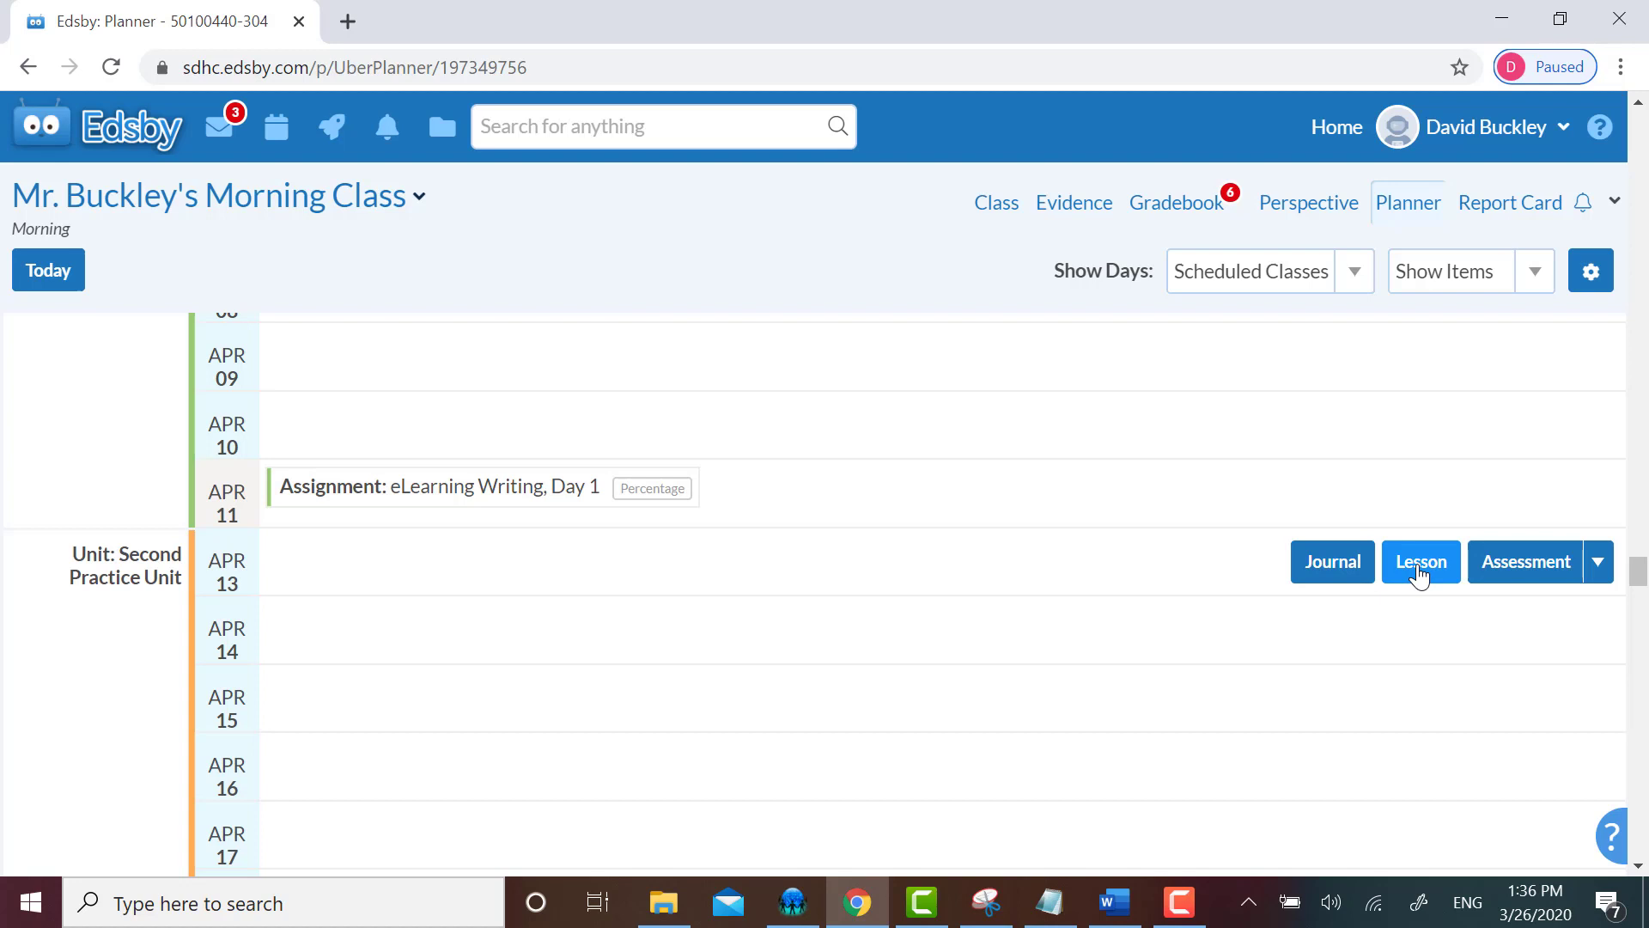
- Start a new lesson in the unit, title it 'Day 2', and check its Unit dropdown
{"action": "left_click", "coordinate": [1419, 561]}
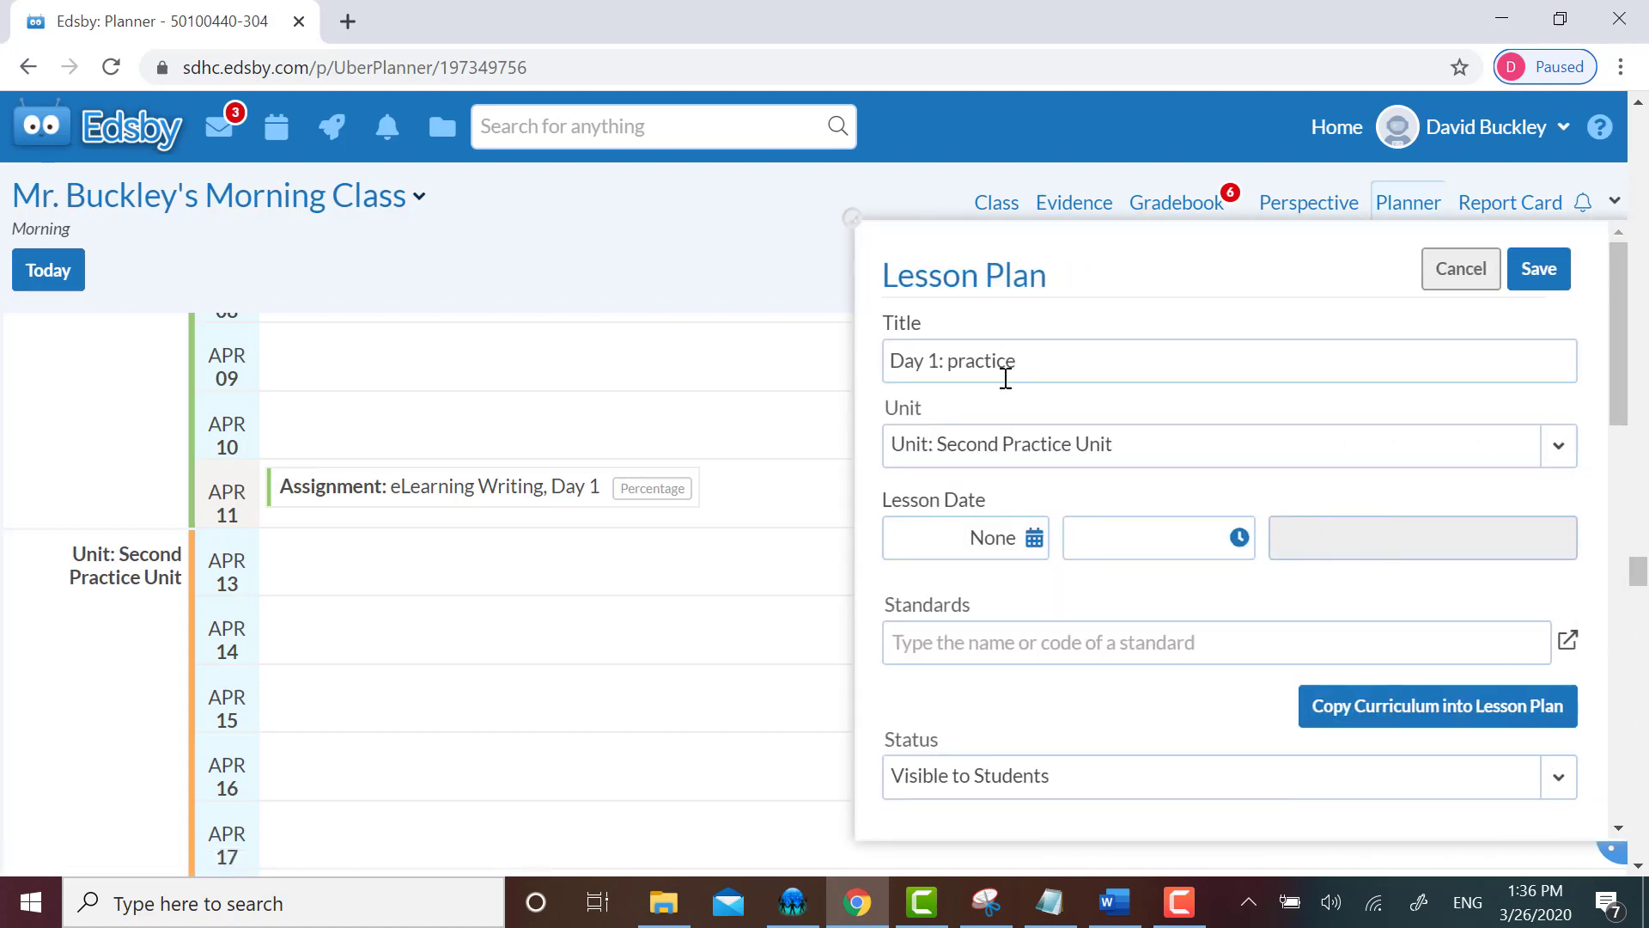
{"action": "triple_click", "coordinate": [951, 361]}
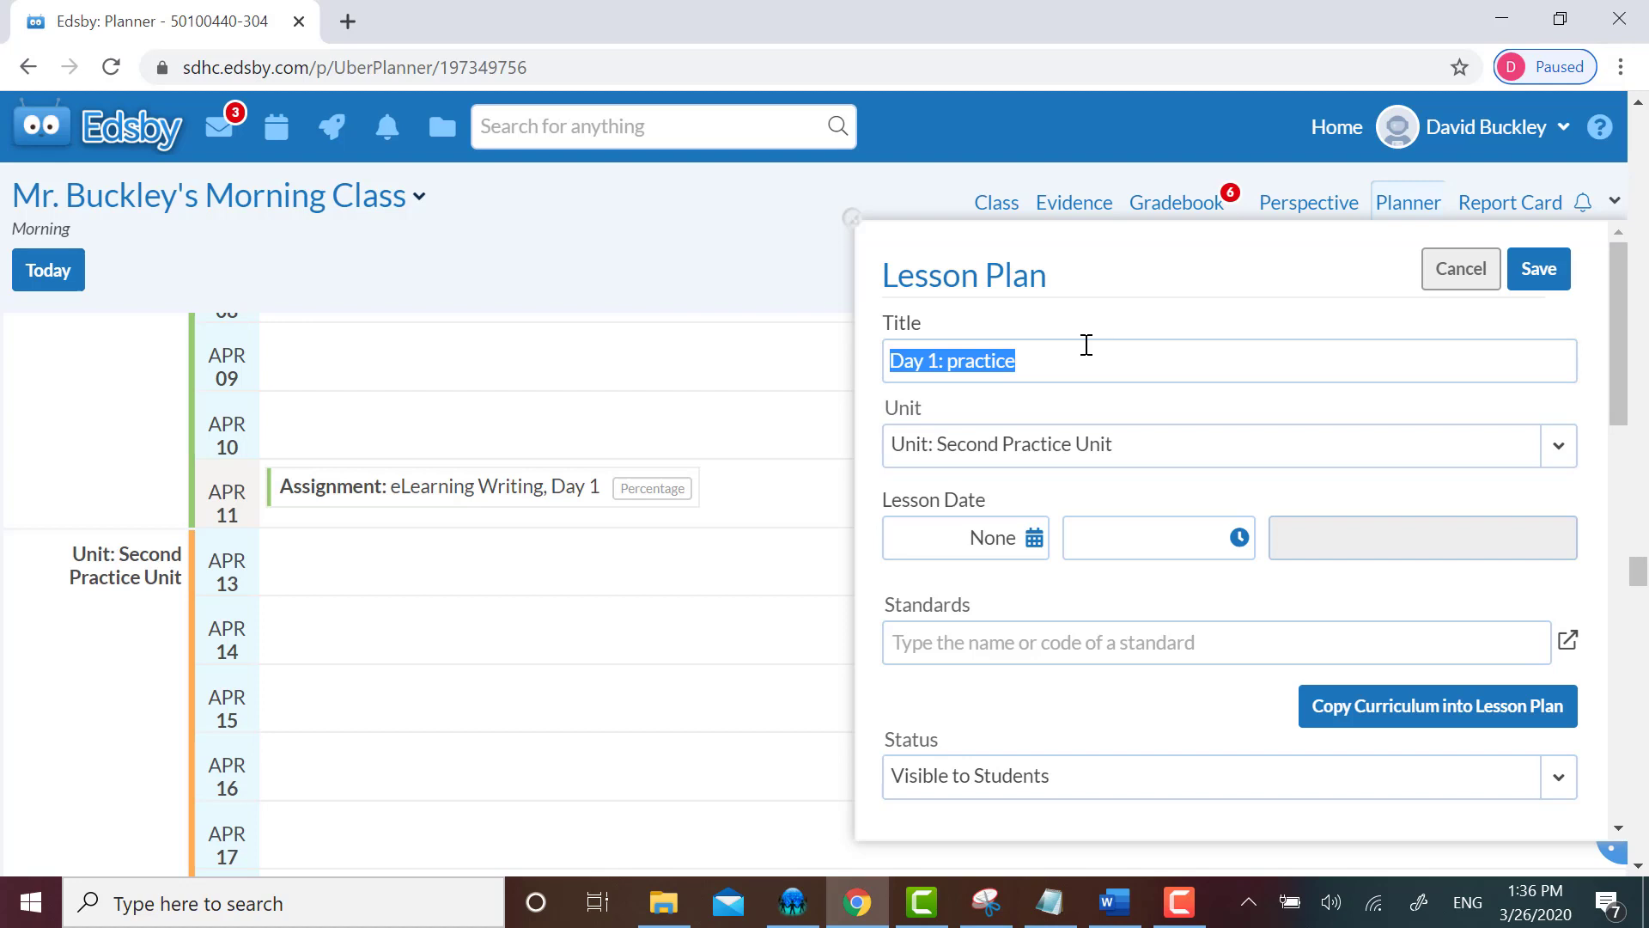
{"action": "type", "text": "Day 2"}
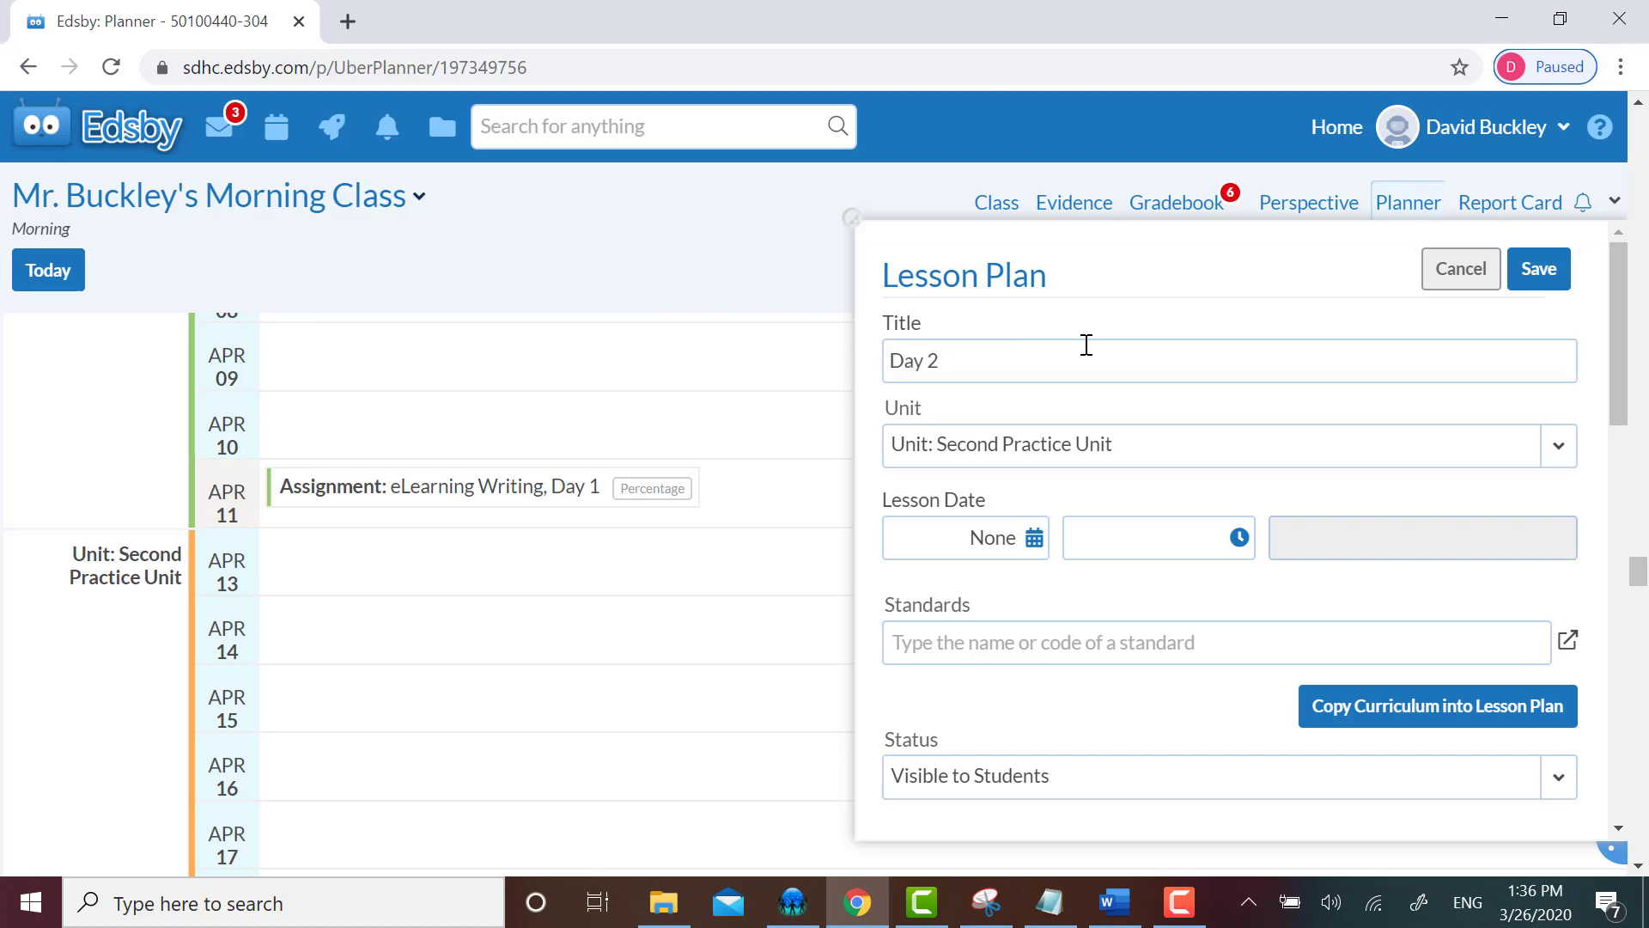
{"action": "left_click", "coordinate": [936, 360]}
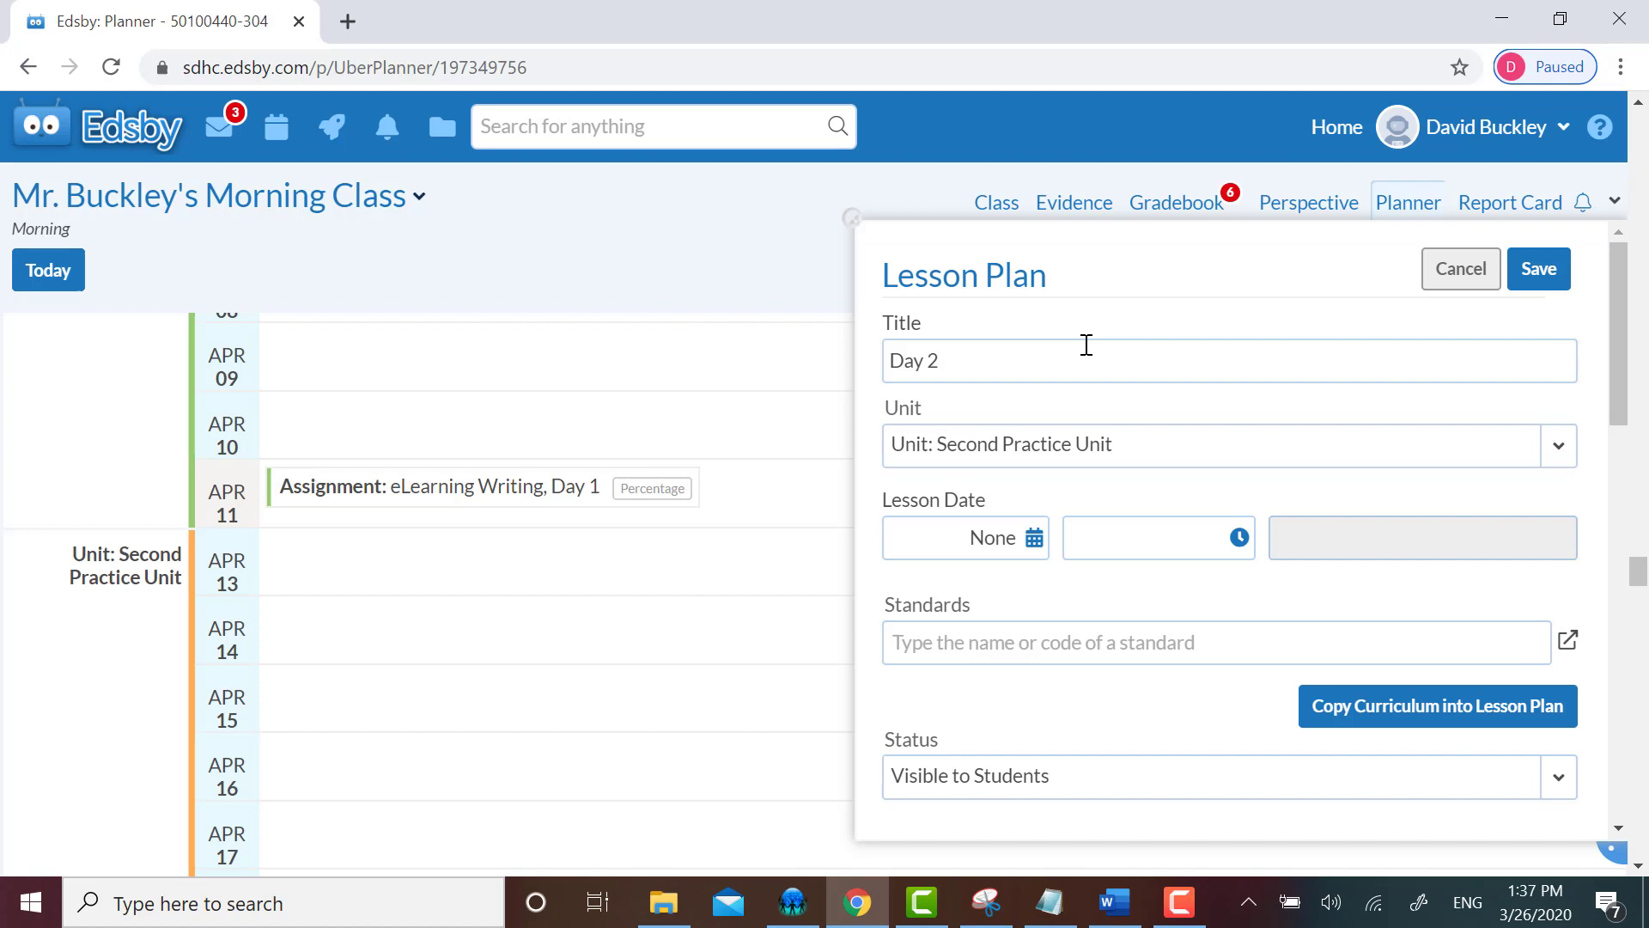
{"action": "mouse_move", "coordinate": [1097, 463]}
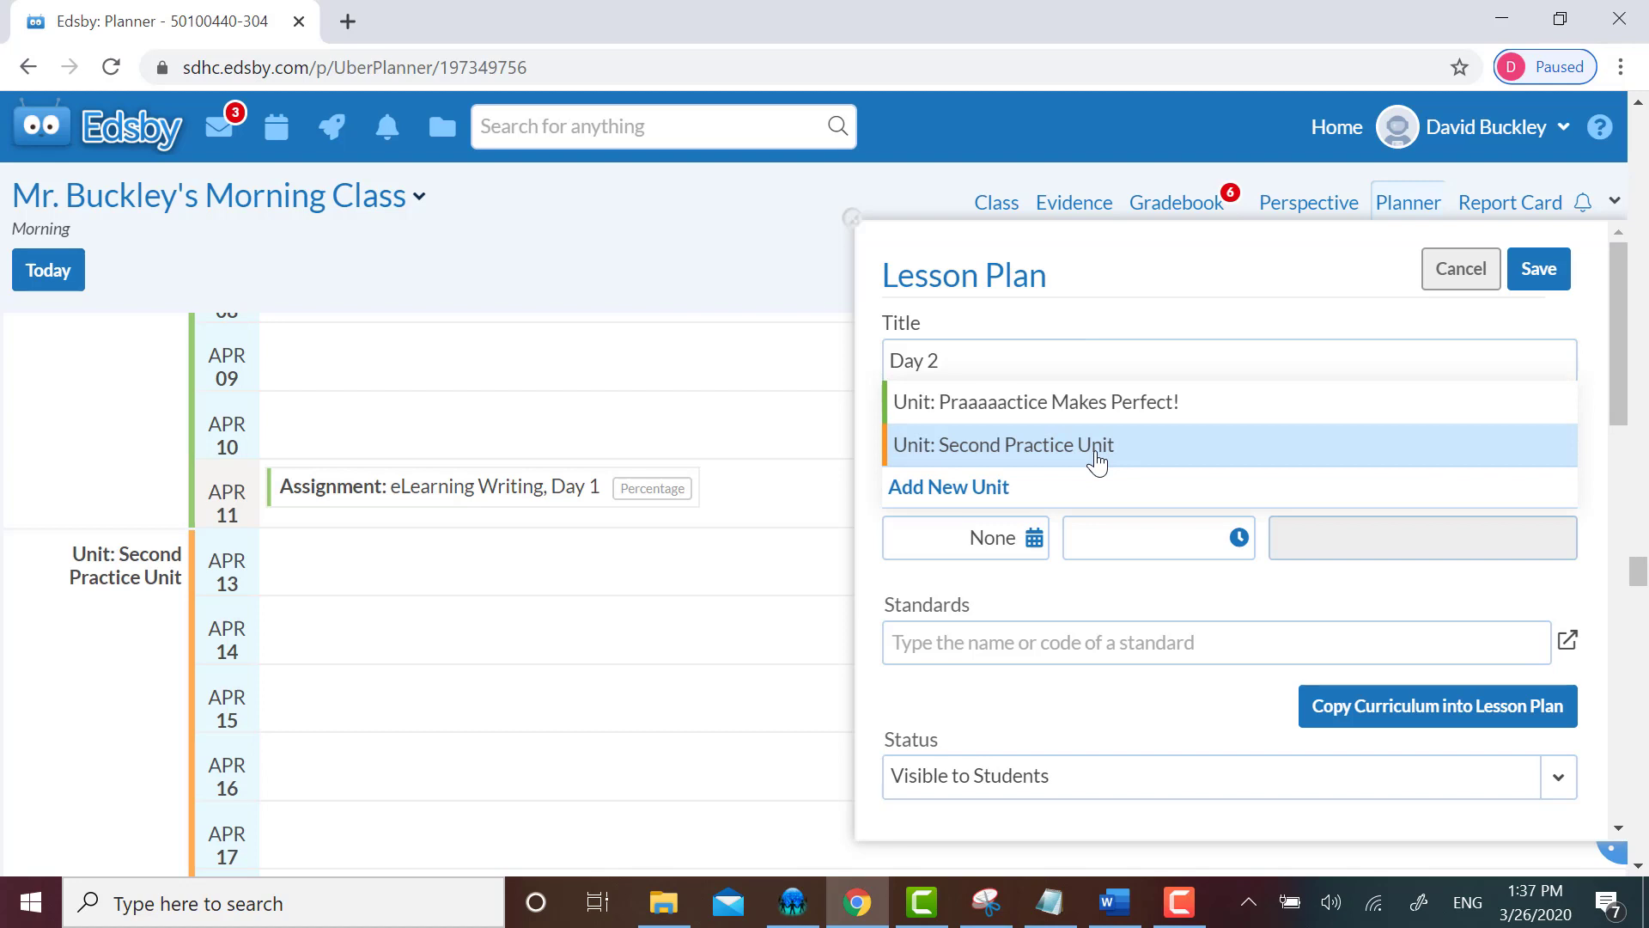
{"action": "mouse_move", "coordinate": [1120, 467]}
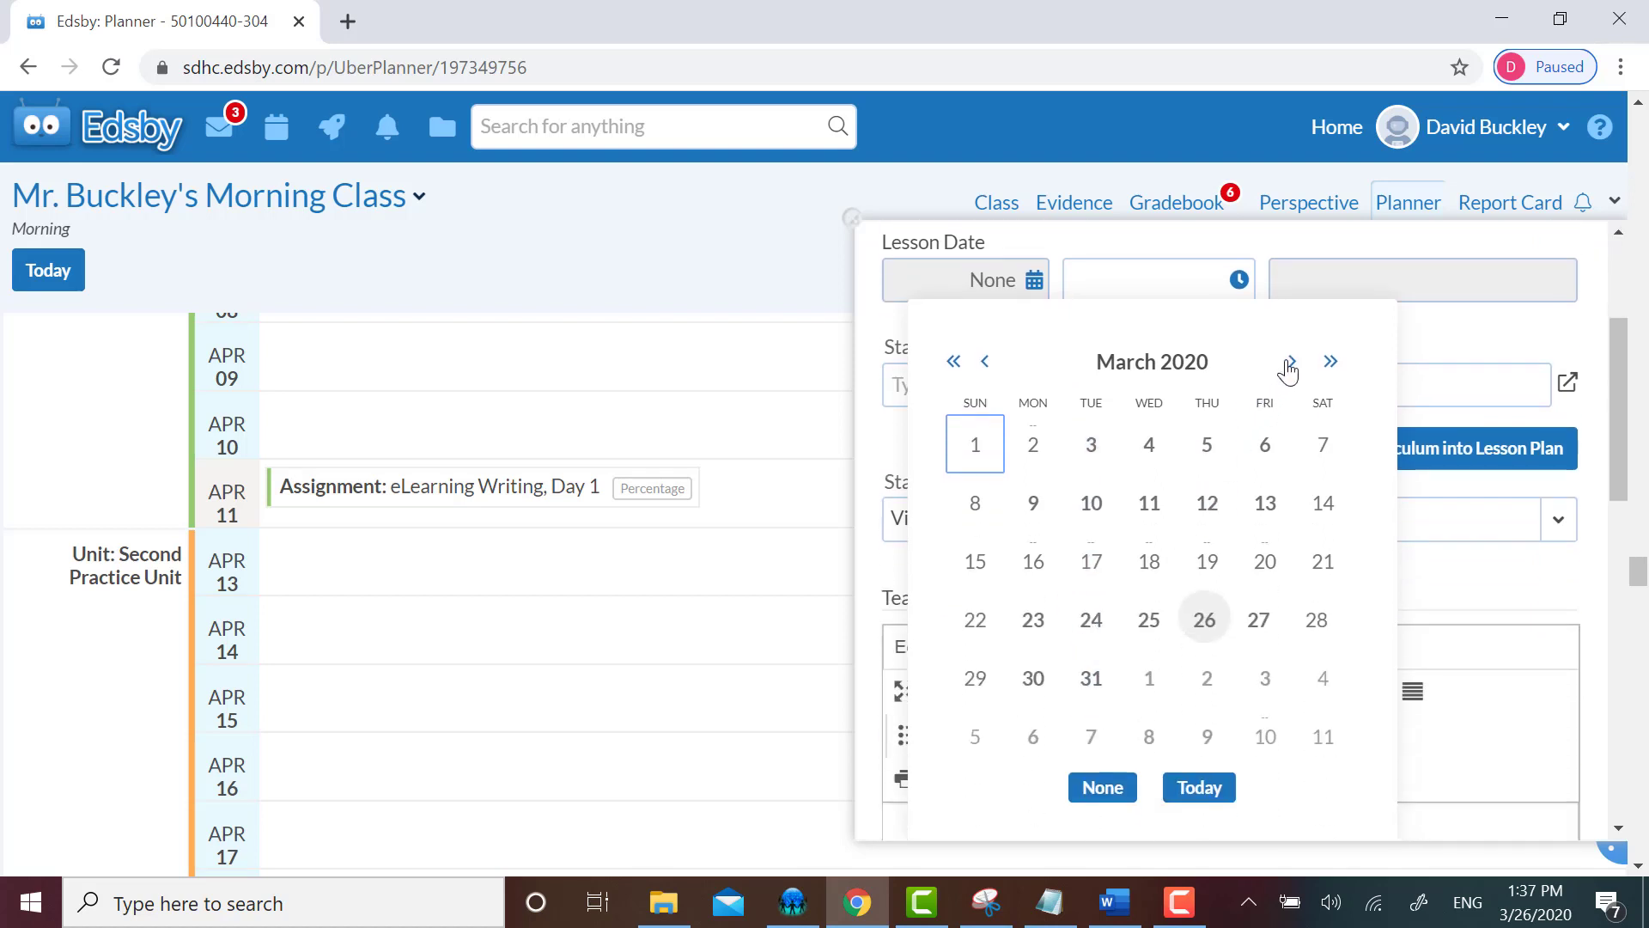
- Set the Day 2 lesson date to April 13, 2020
{"action": "left_click", "coordinate": [1290, 360]}
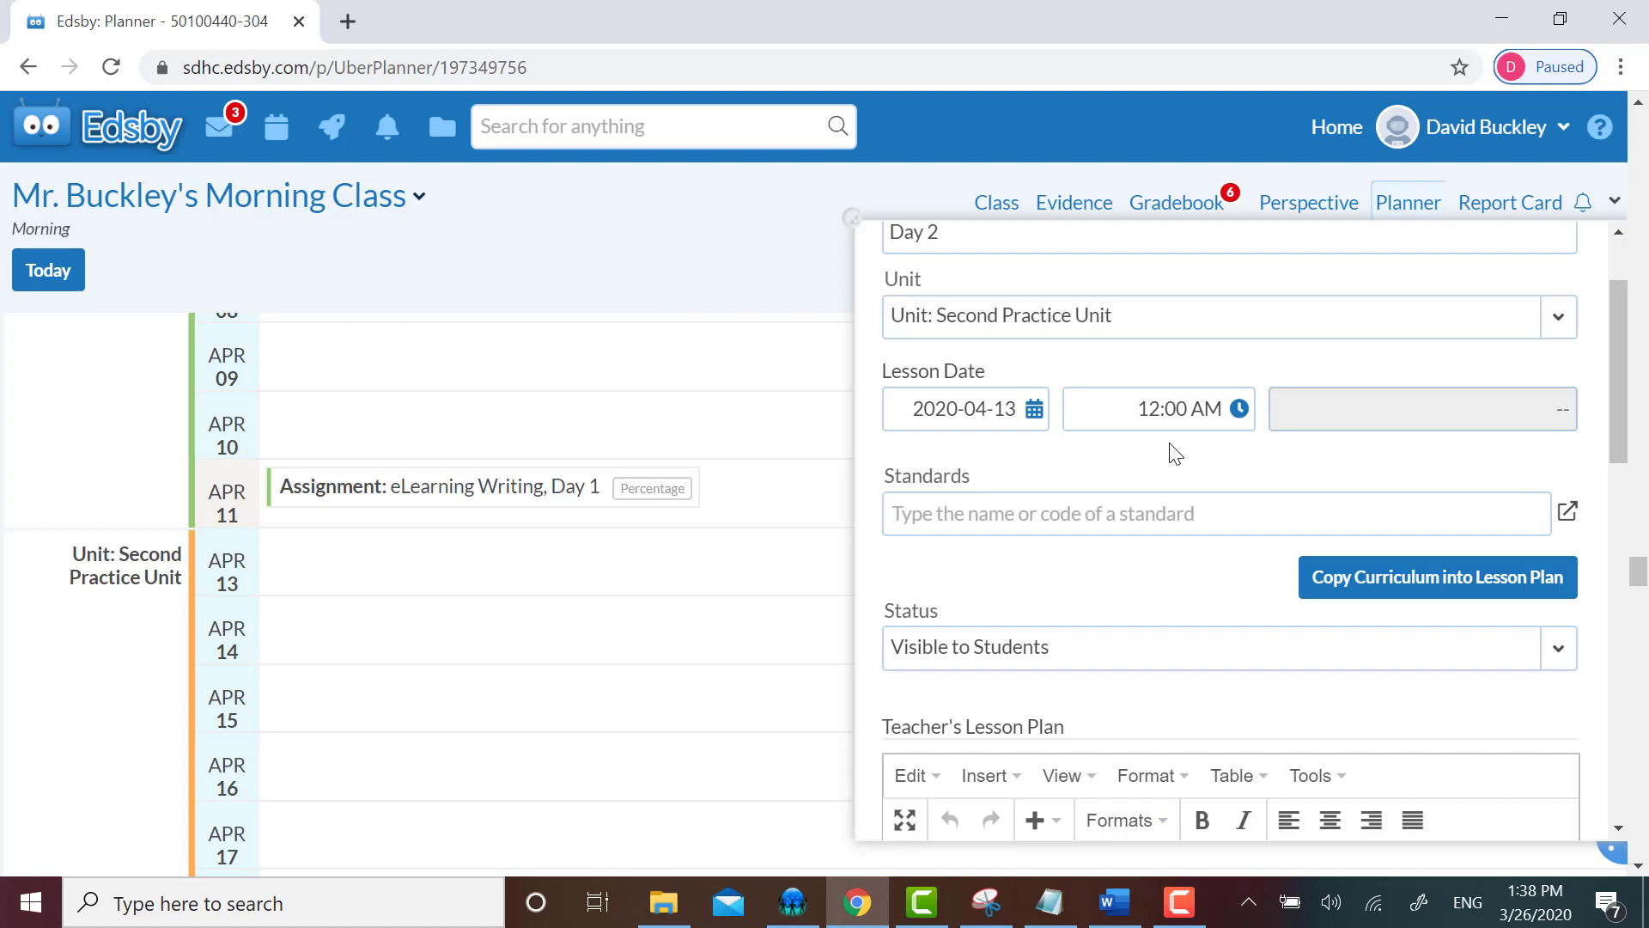
{"action": "mouse_move", "coordinate": [1175, 453]}
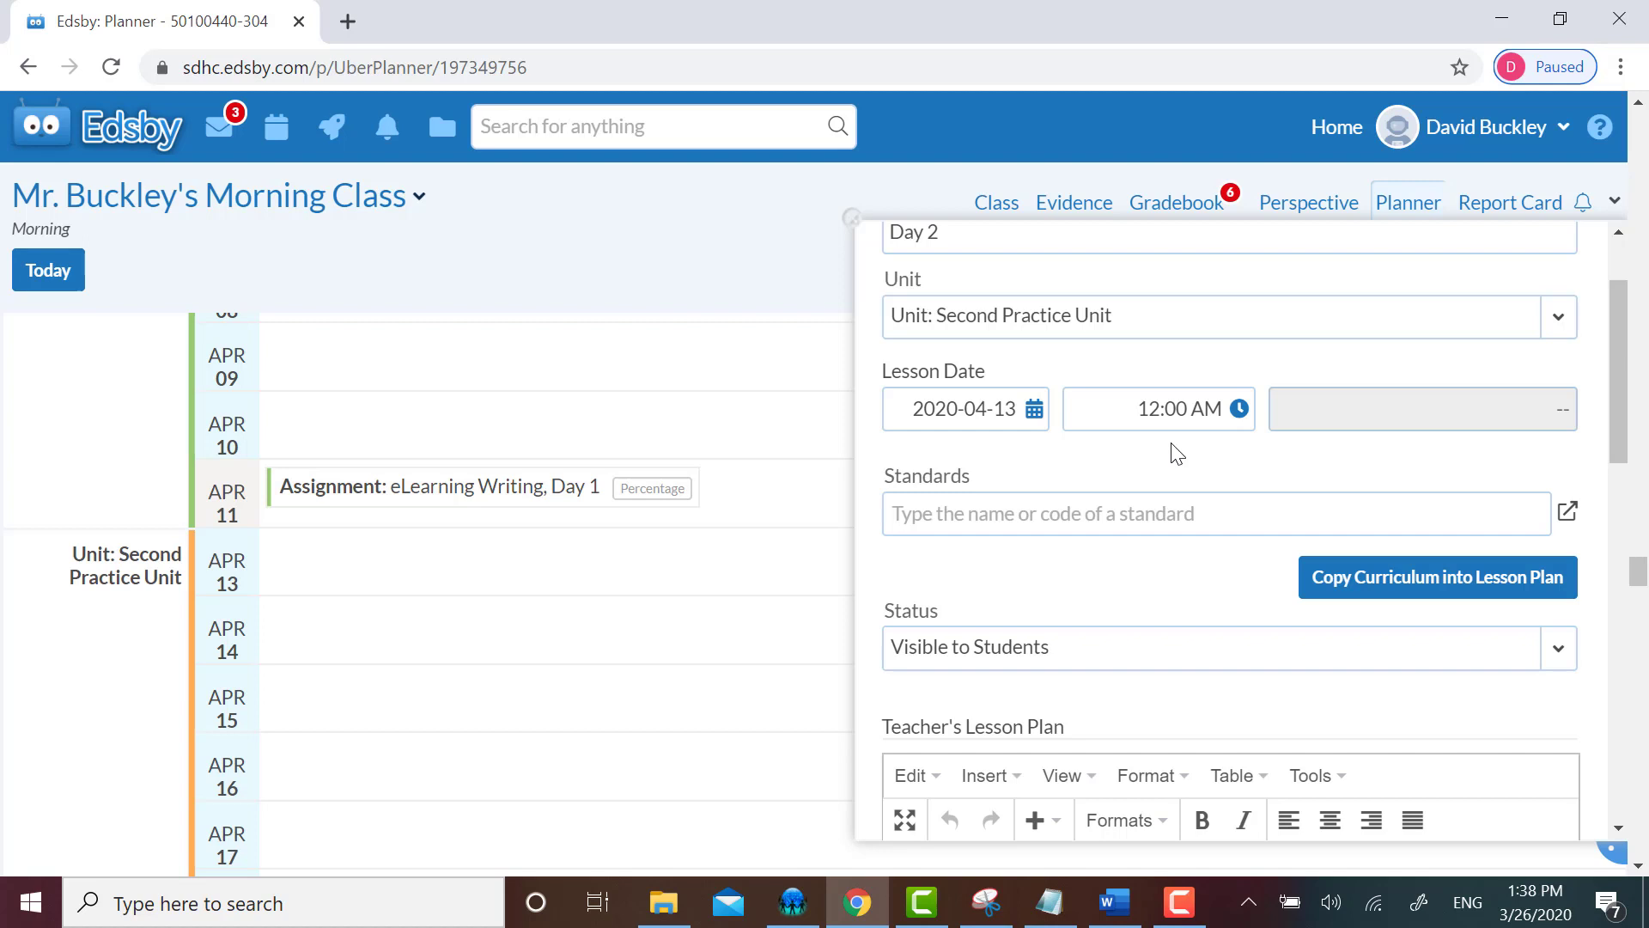
{"action": "mouse_move", "coordinate": [1162, 444]}
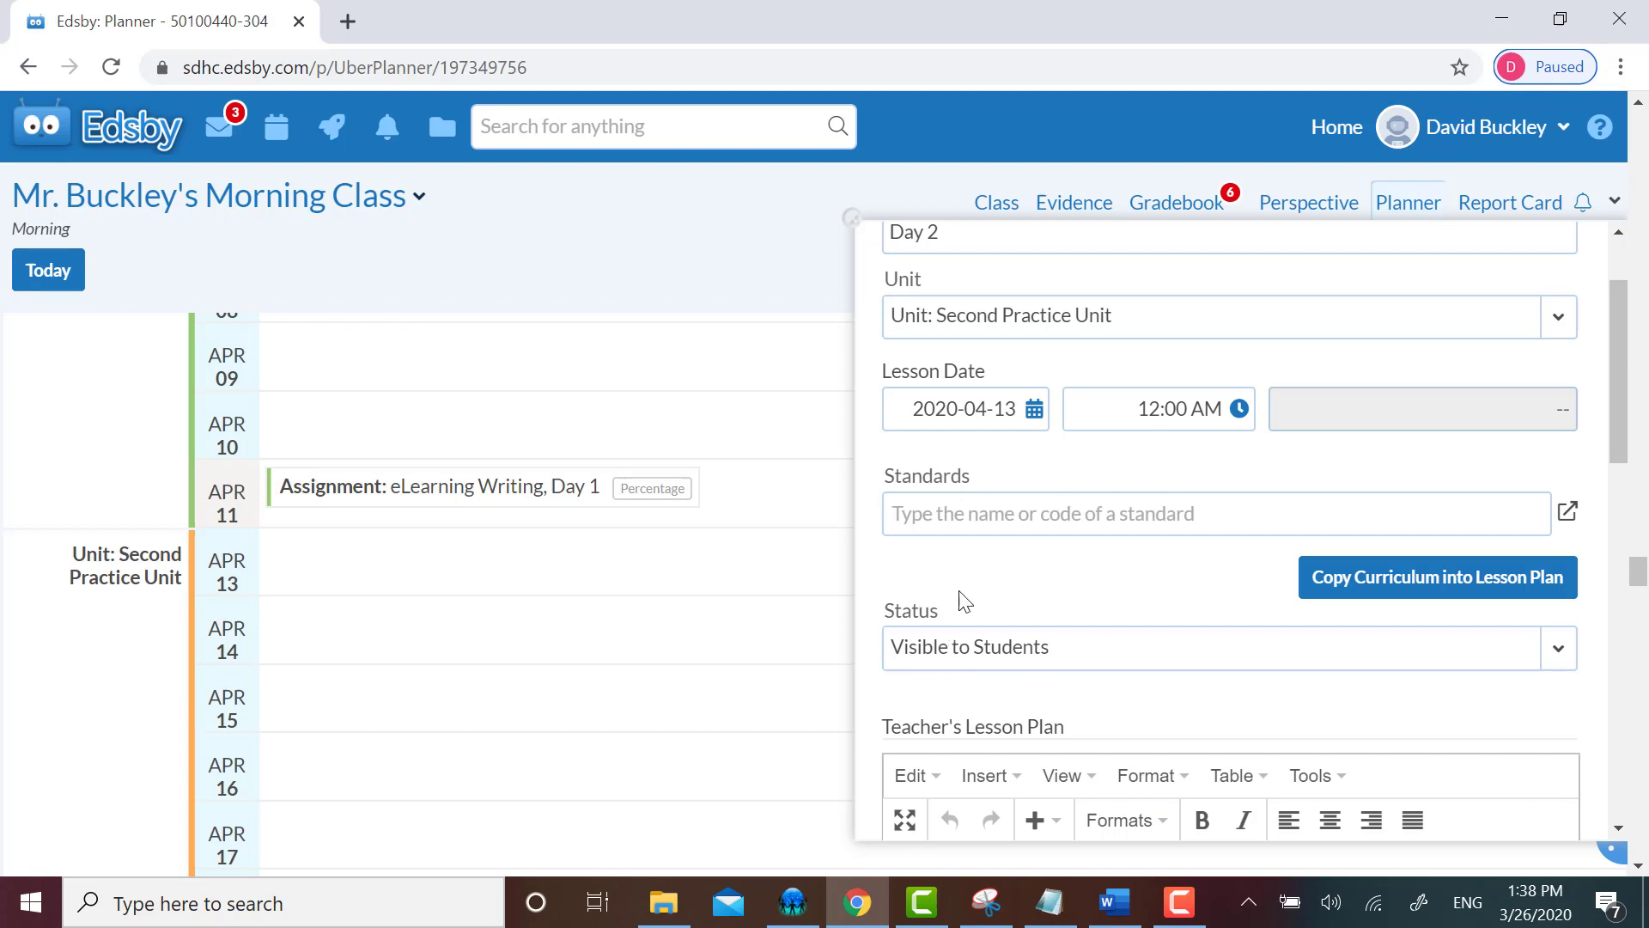
{"action": "mouse_move", "coordinate": [1026, 473]}
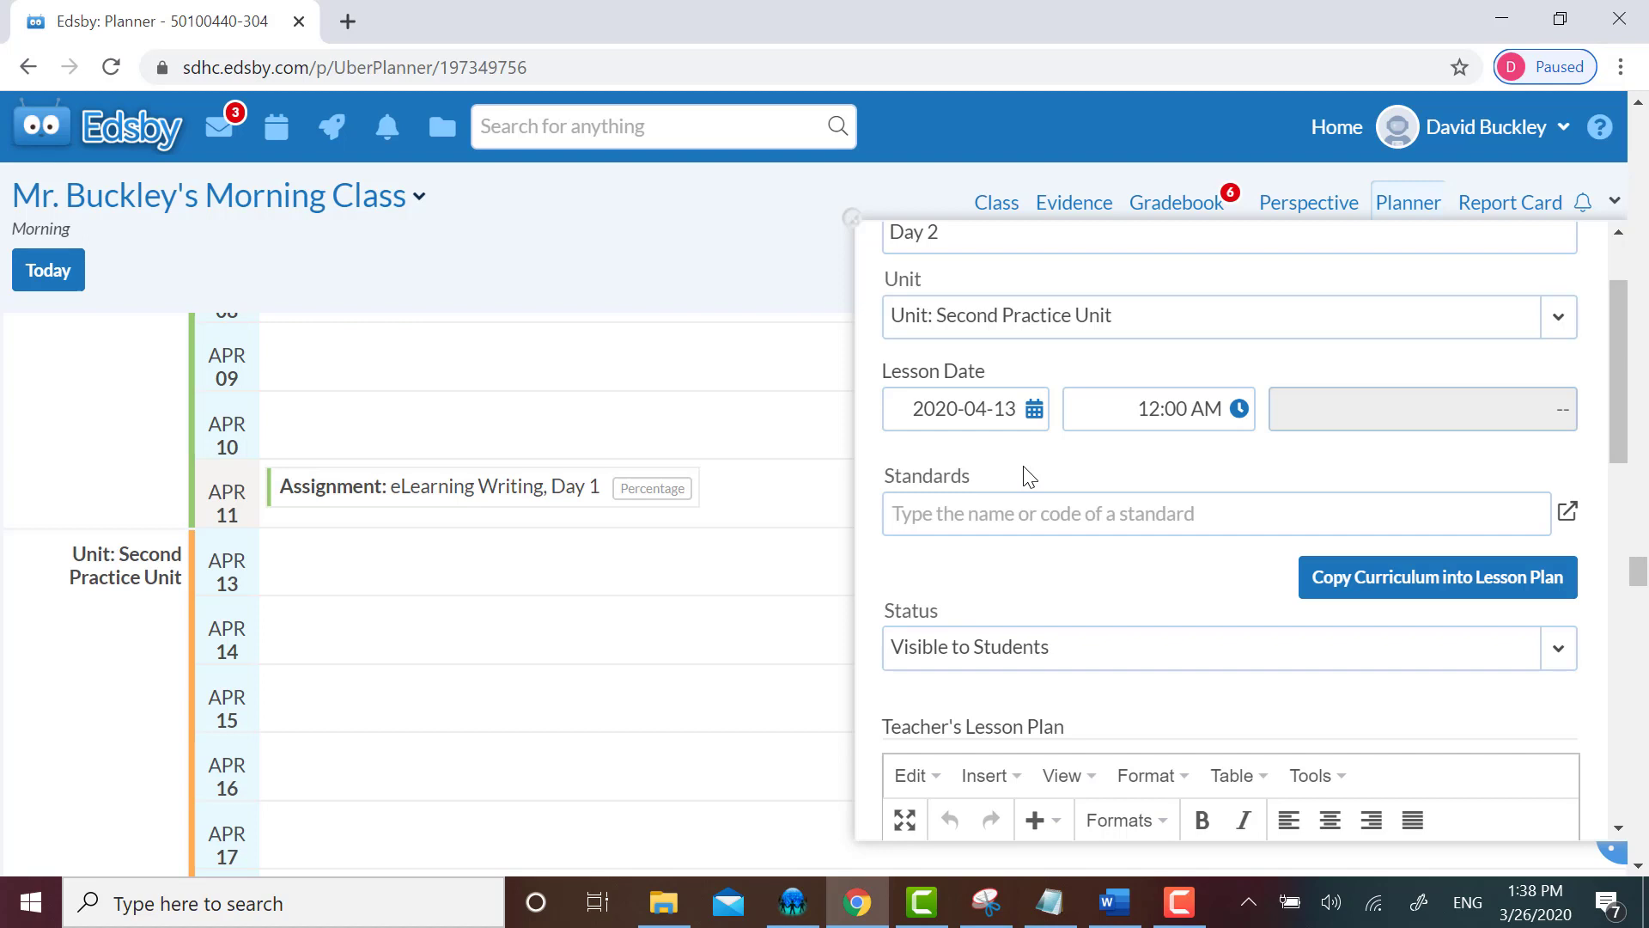
{"action": "mouse_move", "coordinate": [996, 562]}
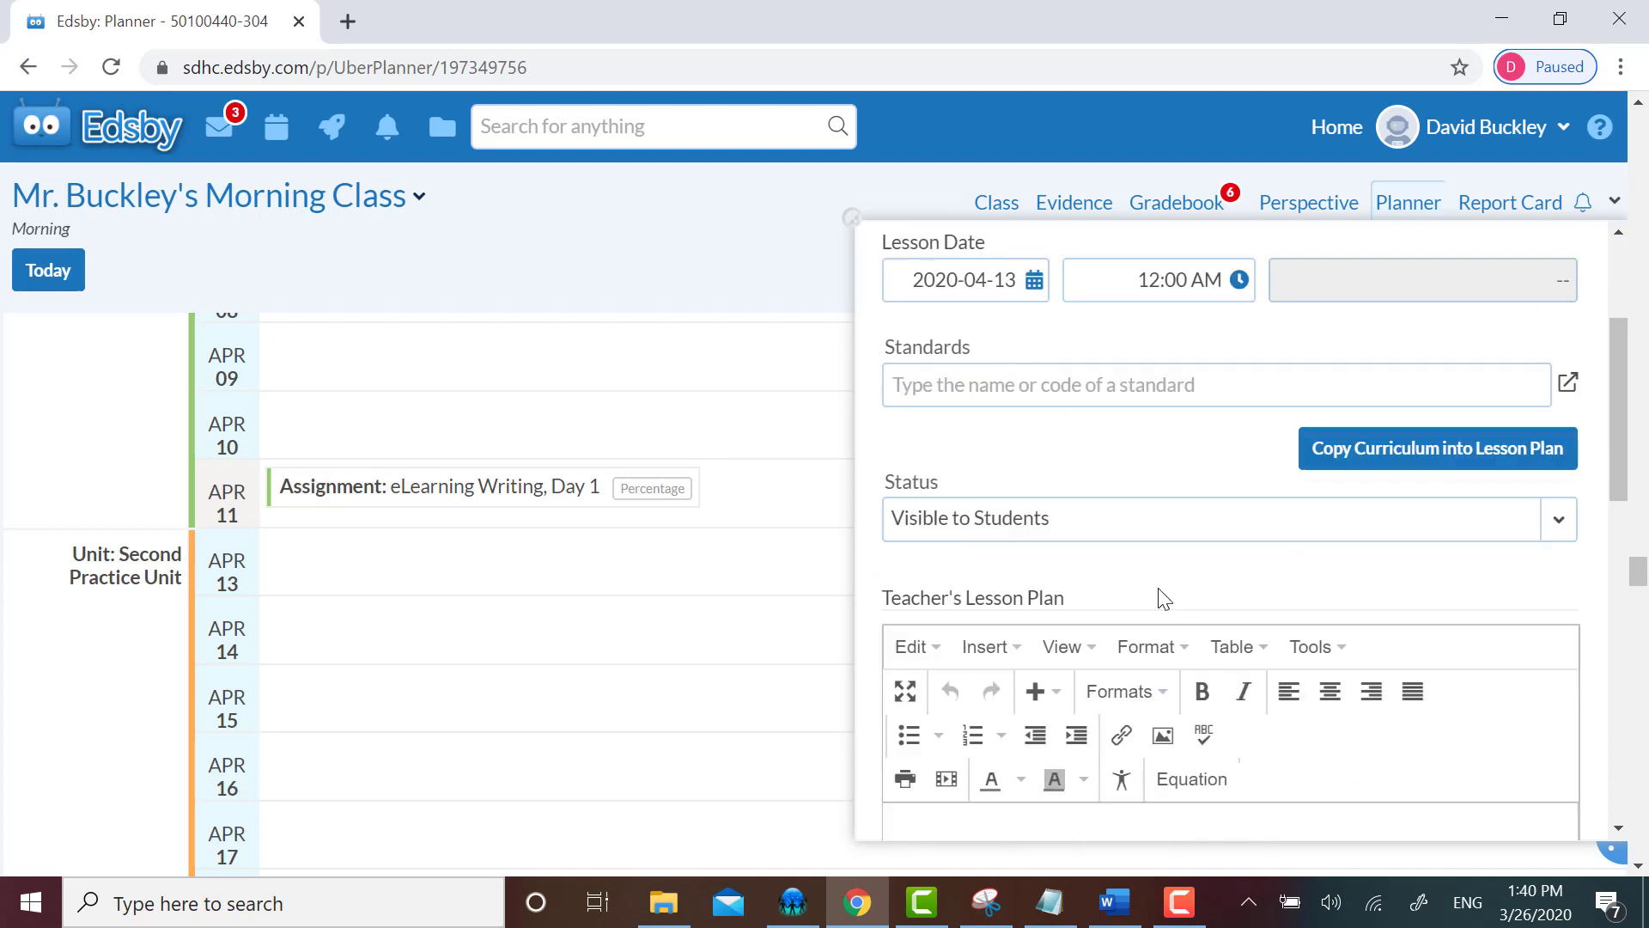
- Expand the Notes for Students editor at the bottom of the lesson form
{"action": "scroll", "scroll_direction": "down", "scroll_amount": 3}
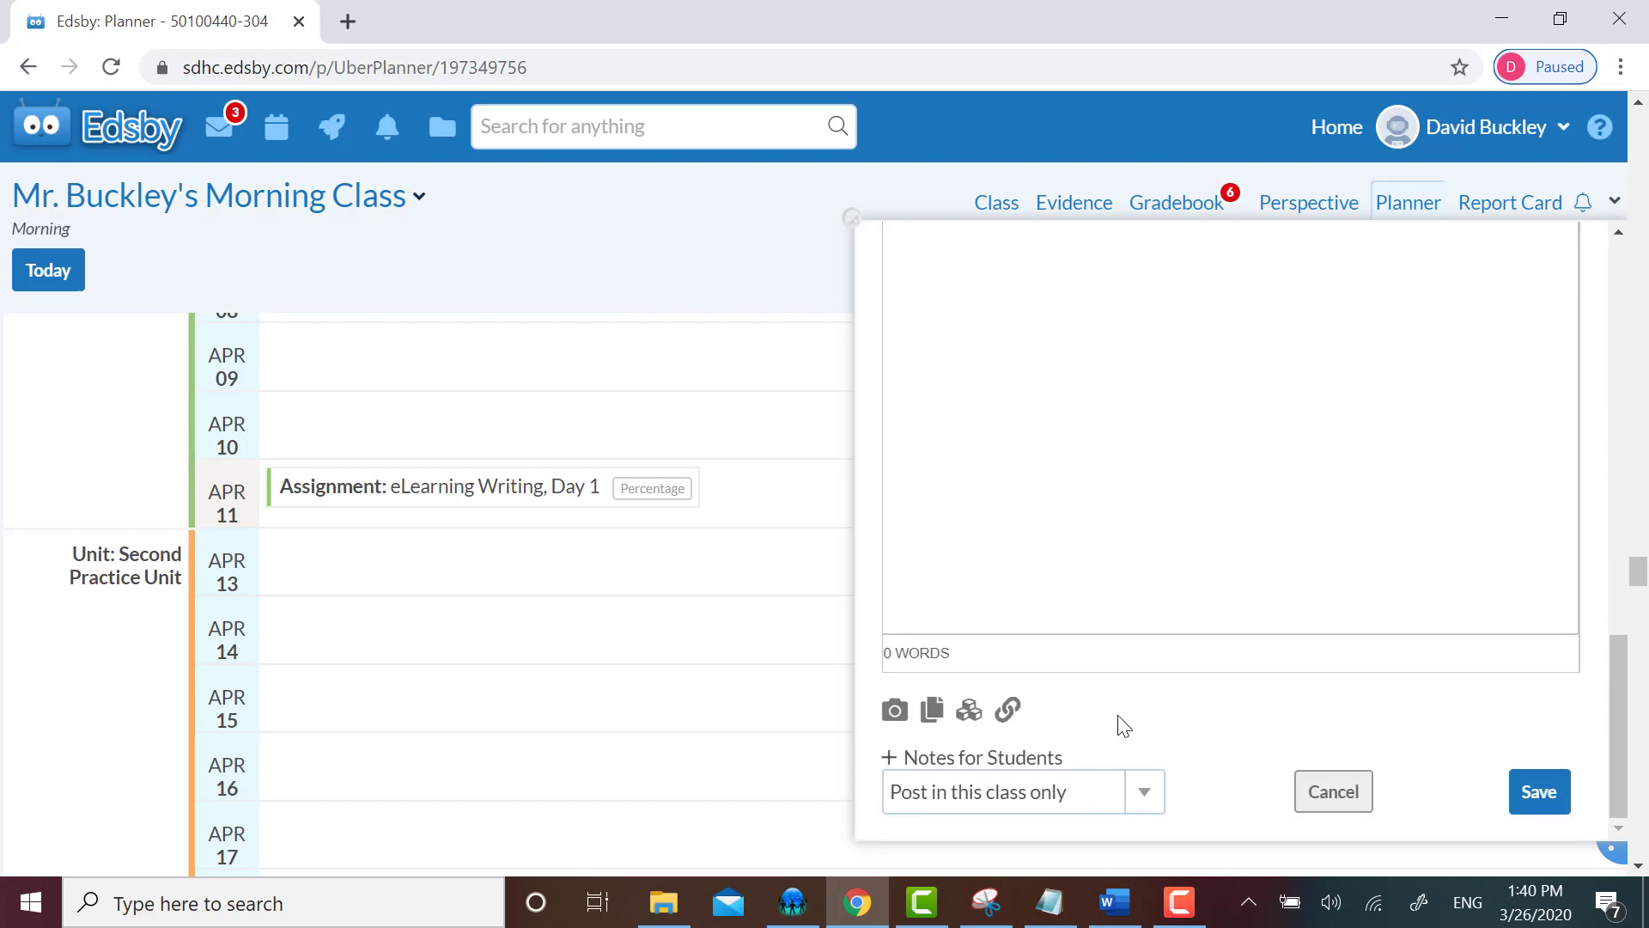
{"action": "mouse_move", "coordinate": [912, 755]}
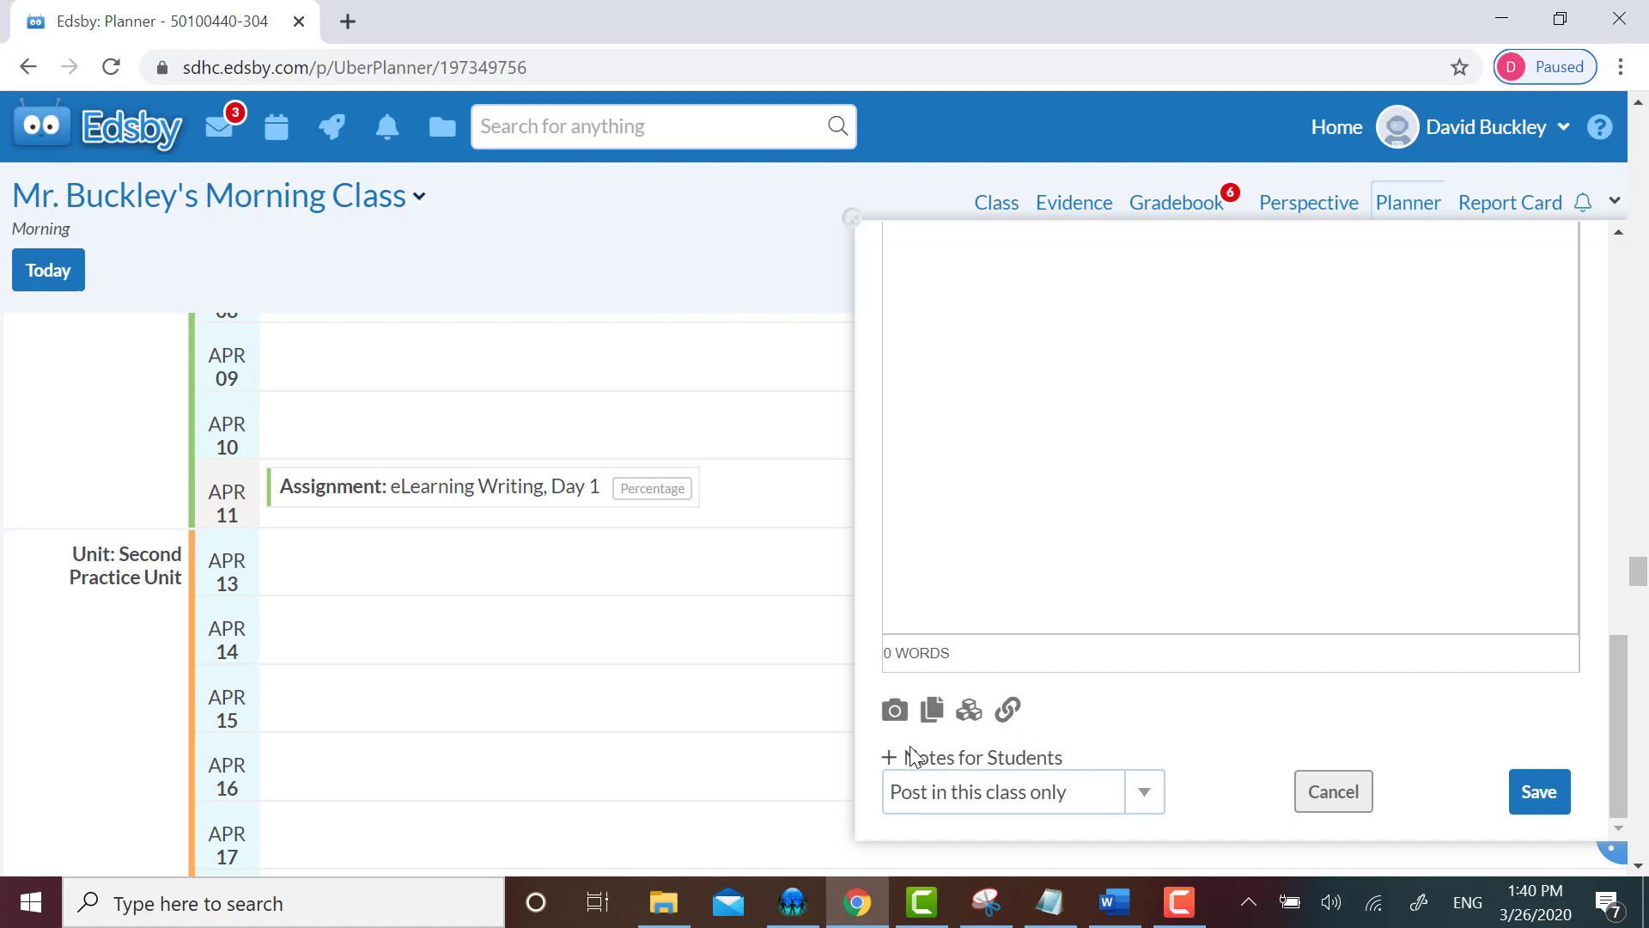
{"action": "mouse_move", "coordinate": [894, 764]}
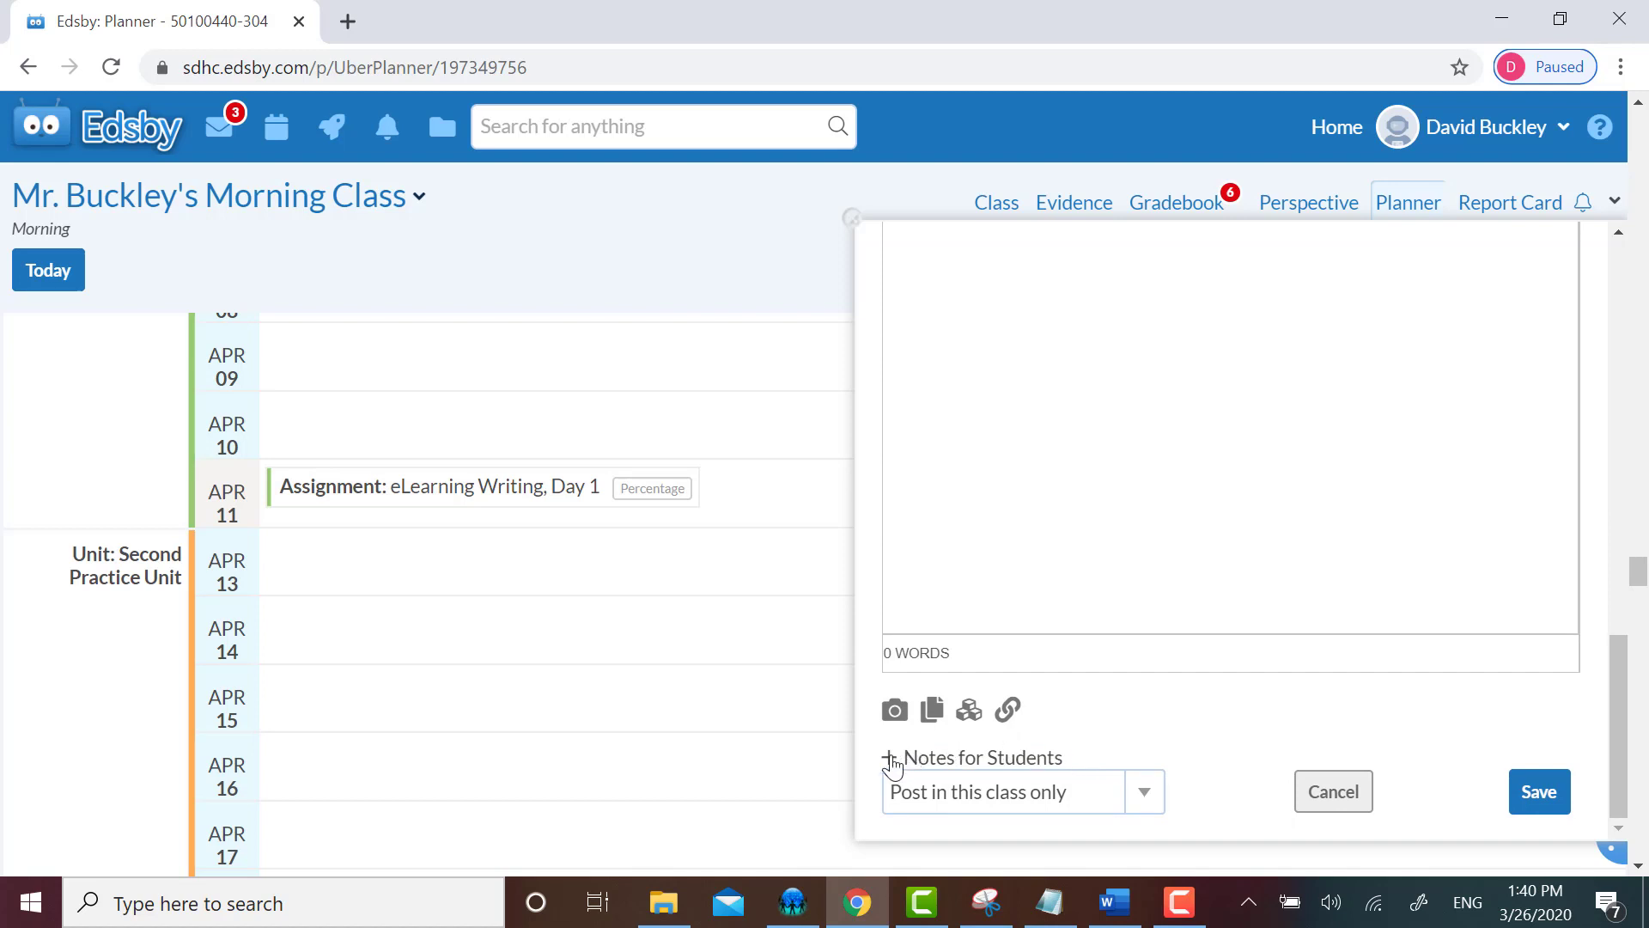
{"action": "left_click", "coordinate": [890, 760]}
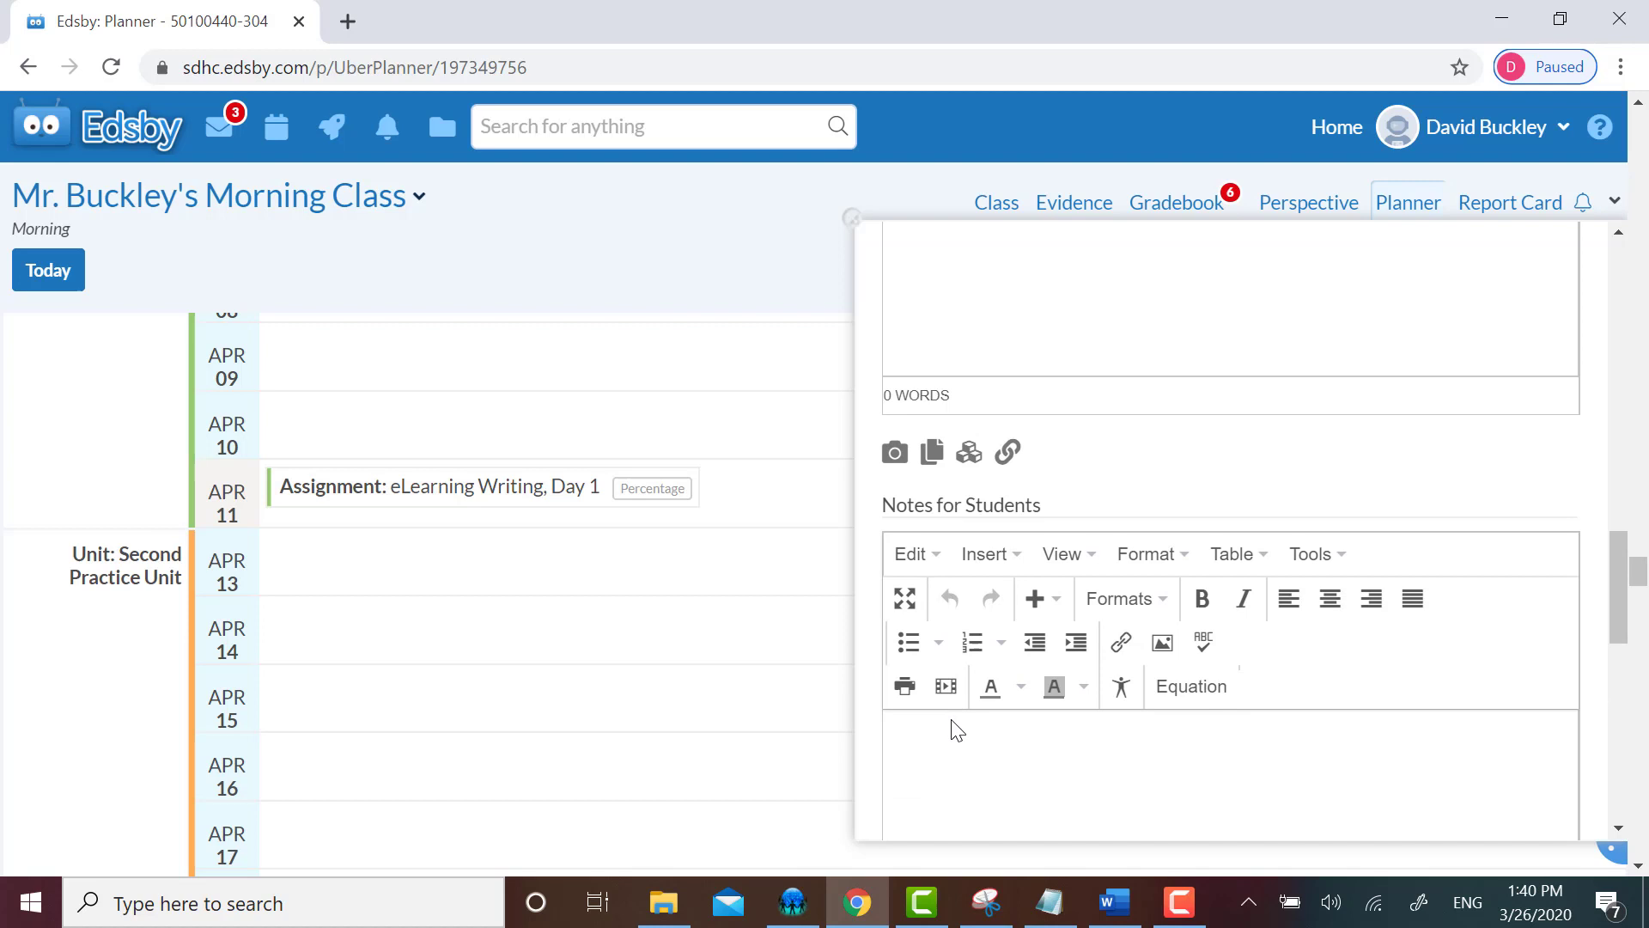
{"action": "scroll", "scroll_direction": "down", "scroll_amount": 3}
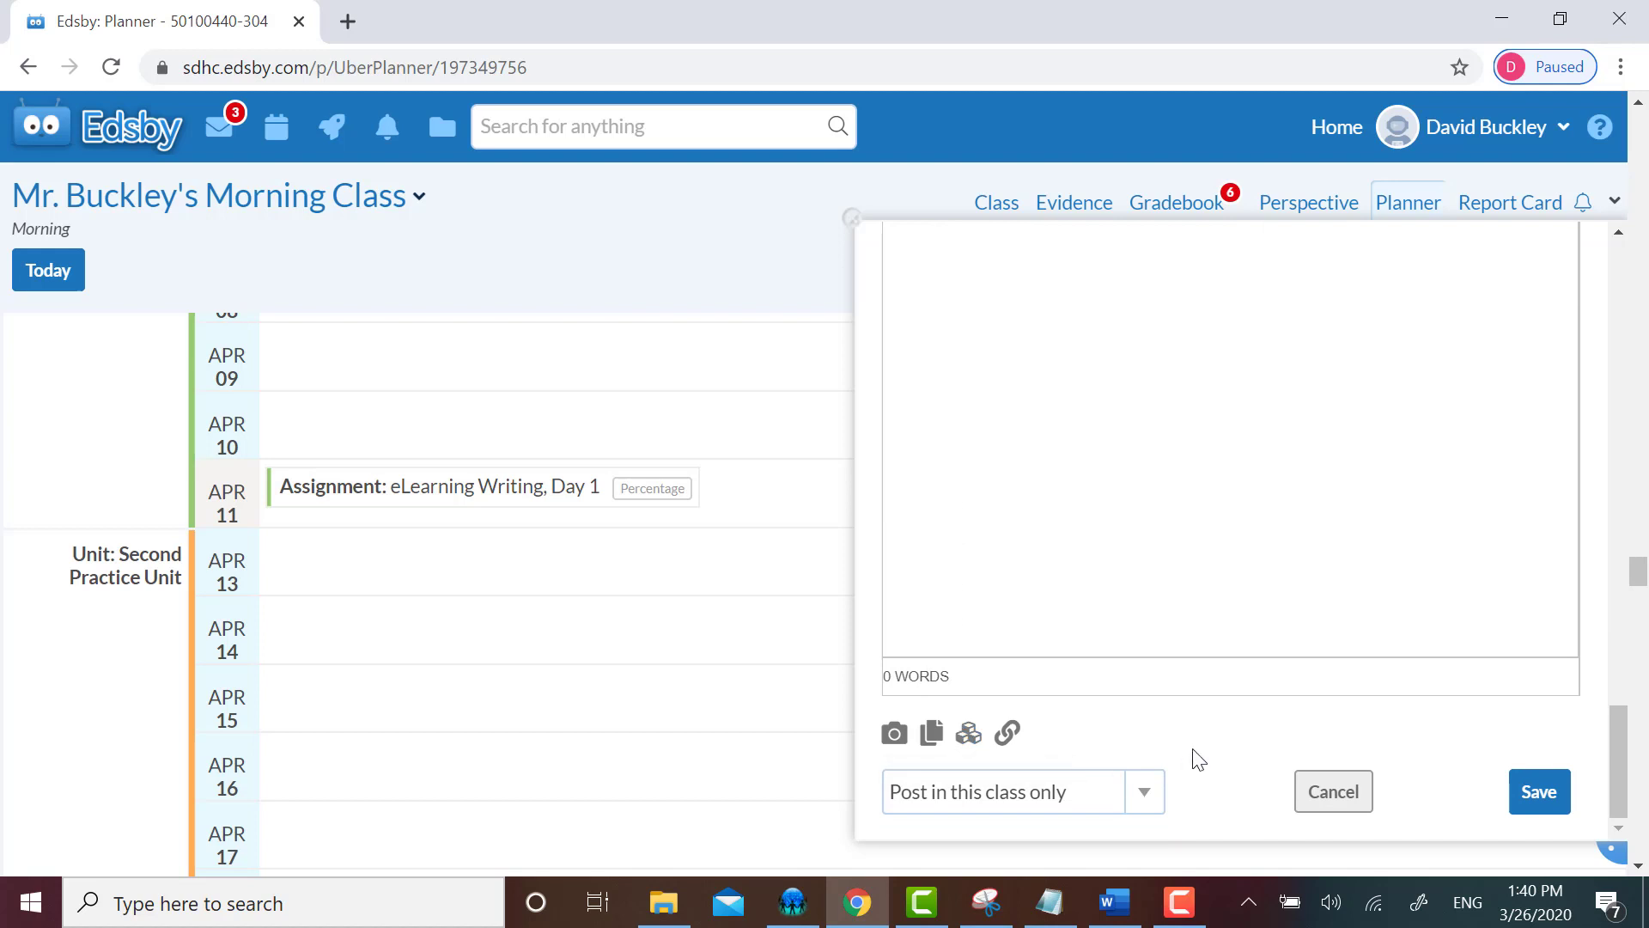
{"action": "mouse_move", "coordinate": [1204, 736]}
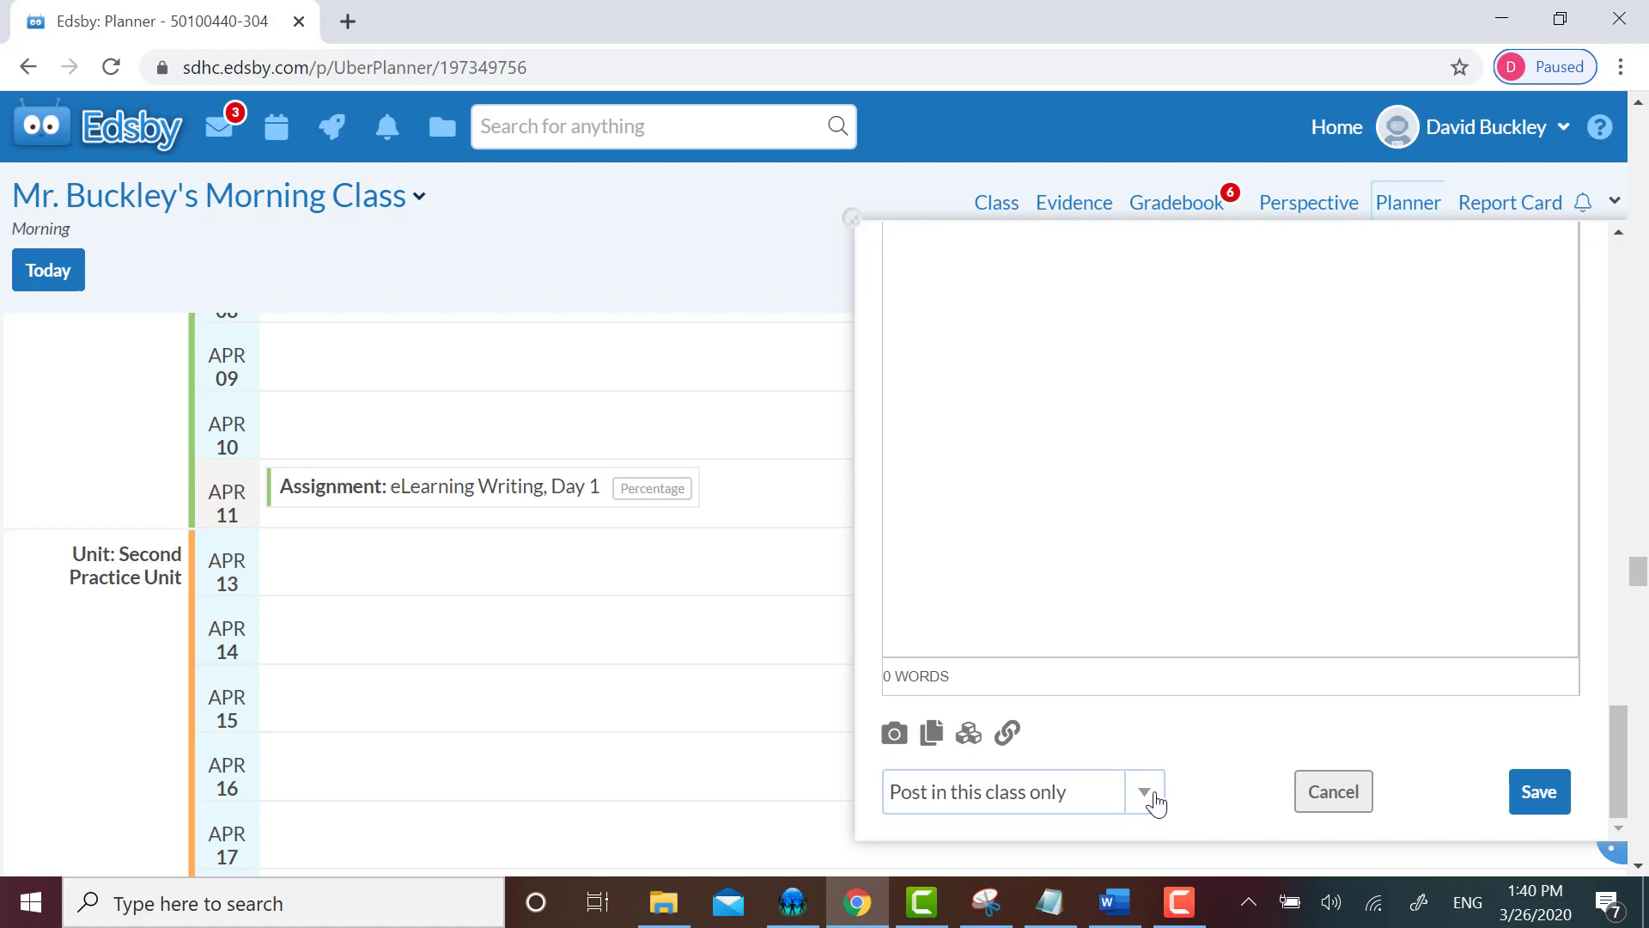
{"action": "mouse_move", "coordinate": [1225, 754]}
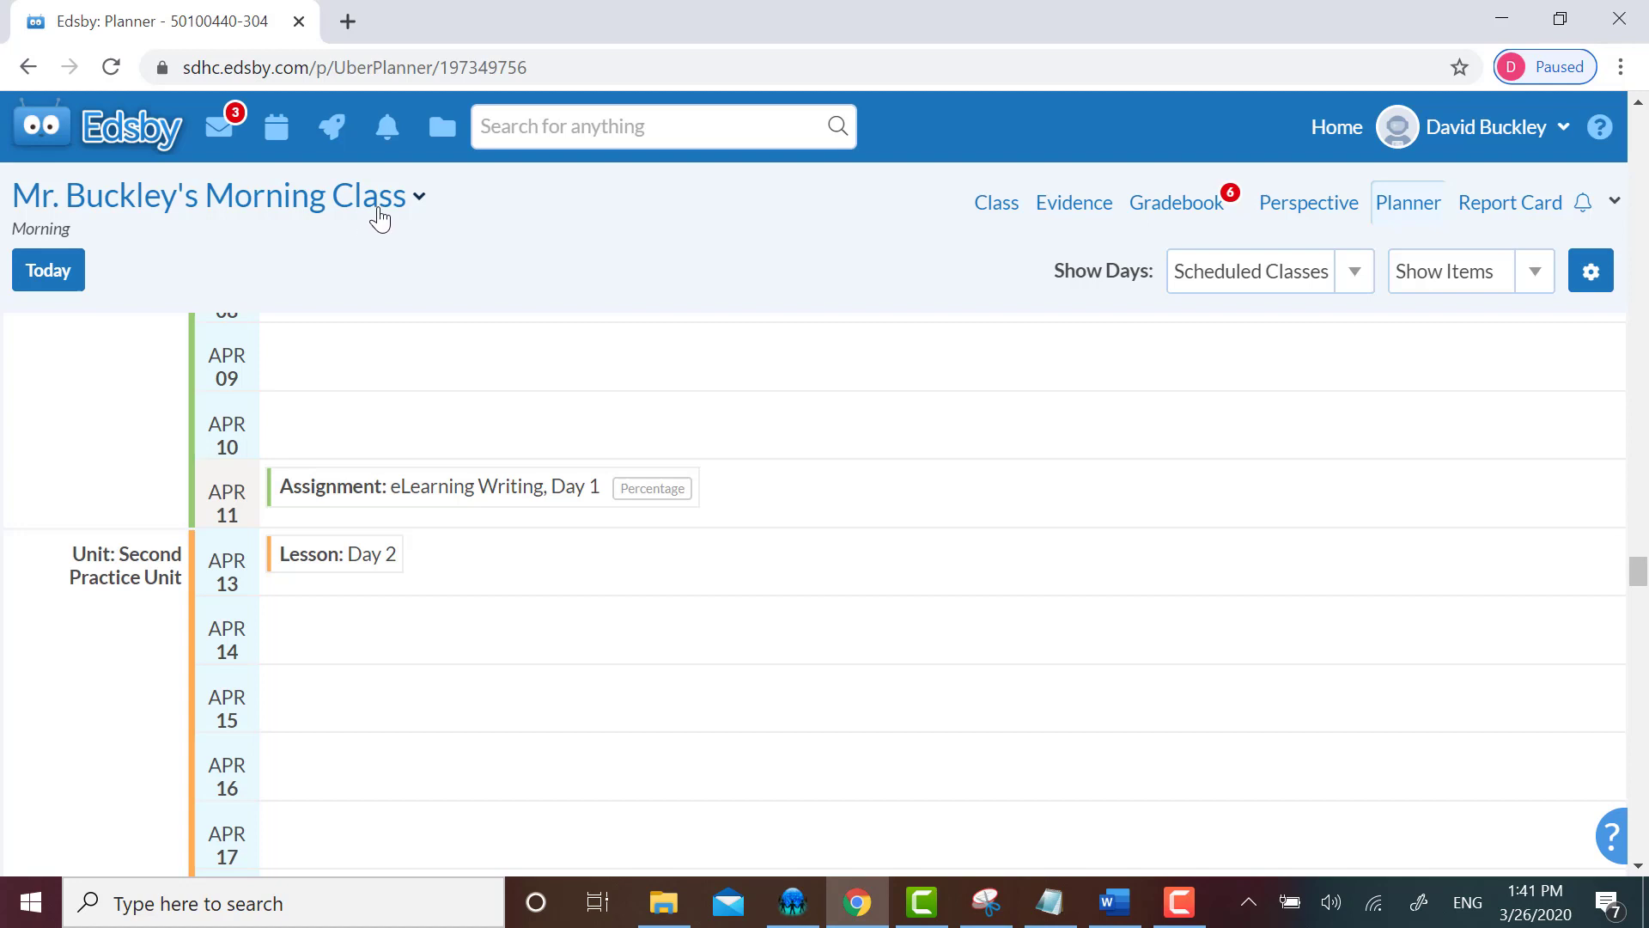
{"action": "mouse_move", "coordinate": [132, 207]}
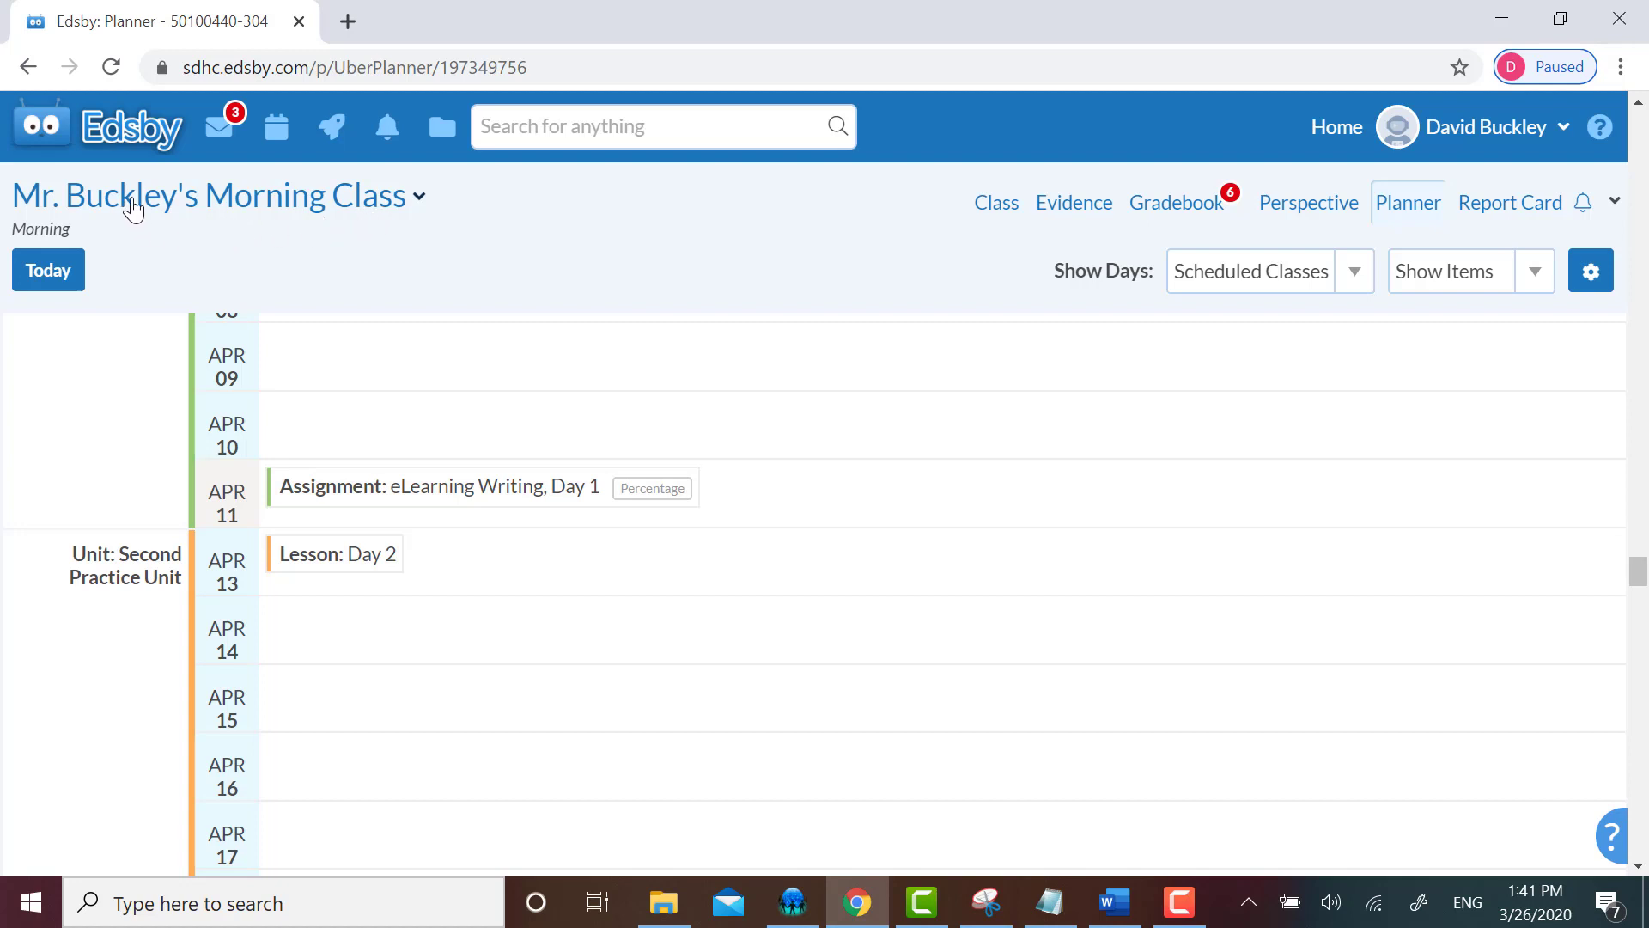
{"action": "mouse_move", "coordinate": [429, 214]}
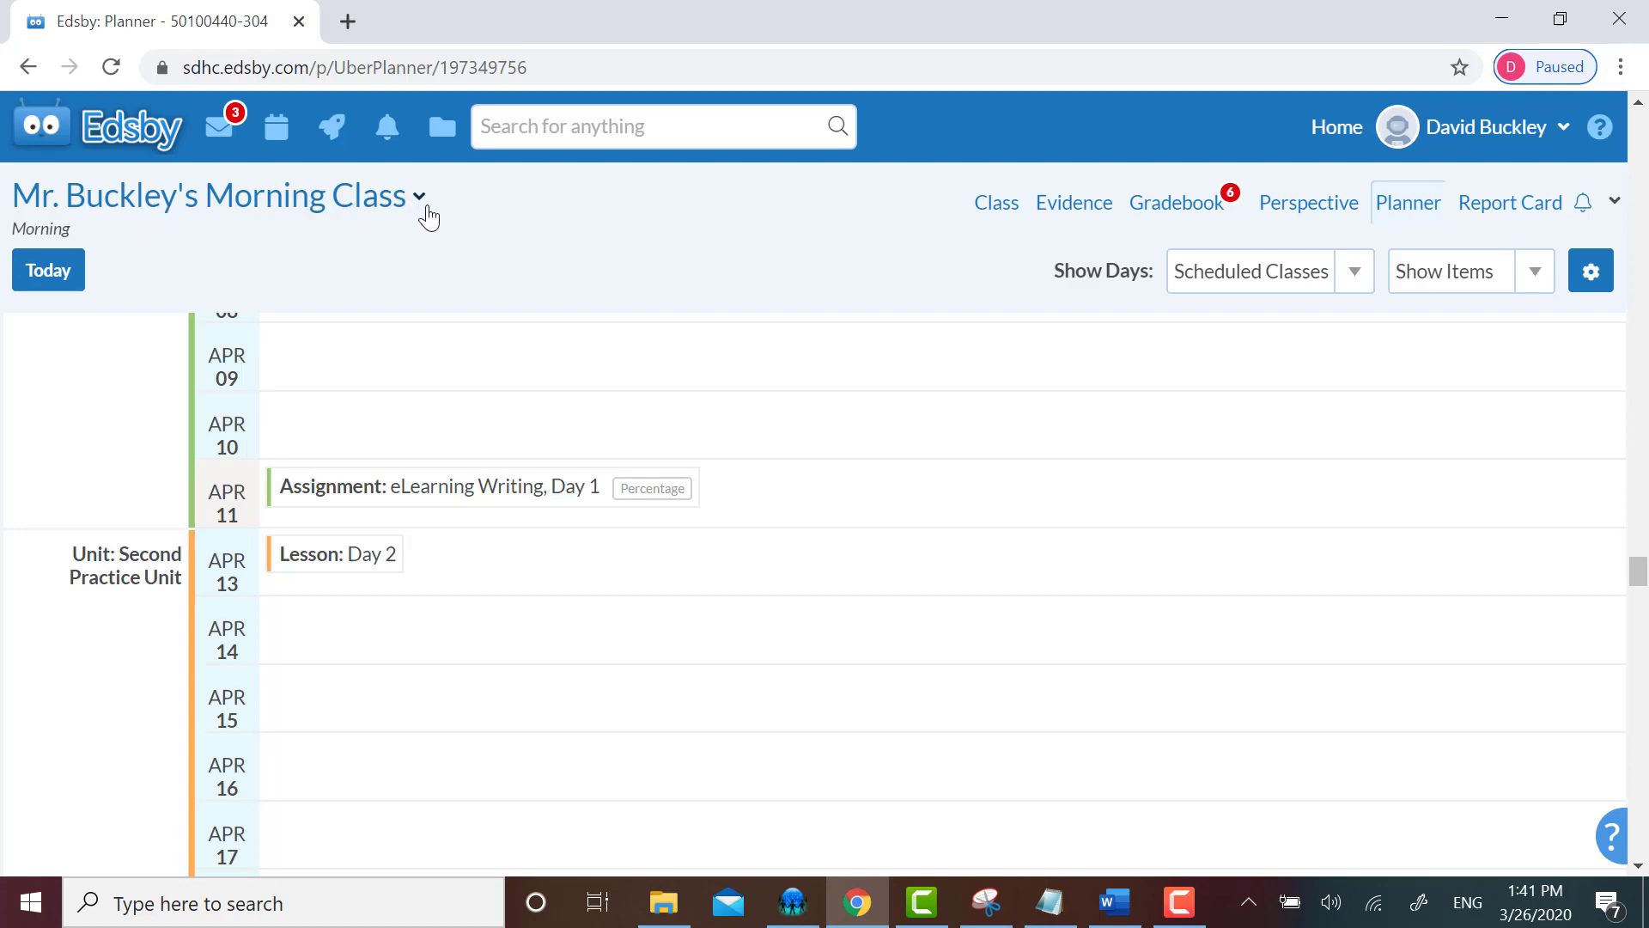
- Bring up the list of the teacher's classes beside the class name
{"action": "left_click", "coordinate": [420, 197]}
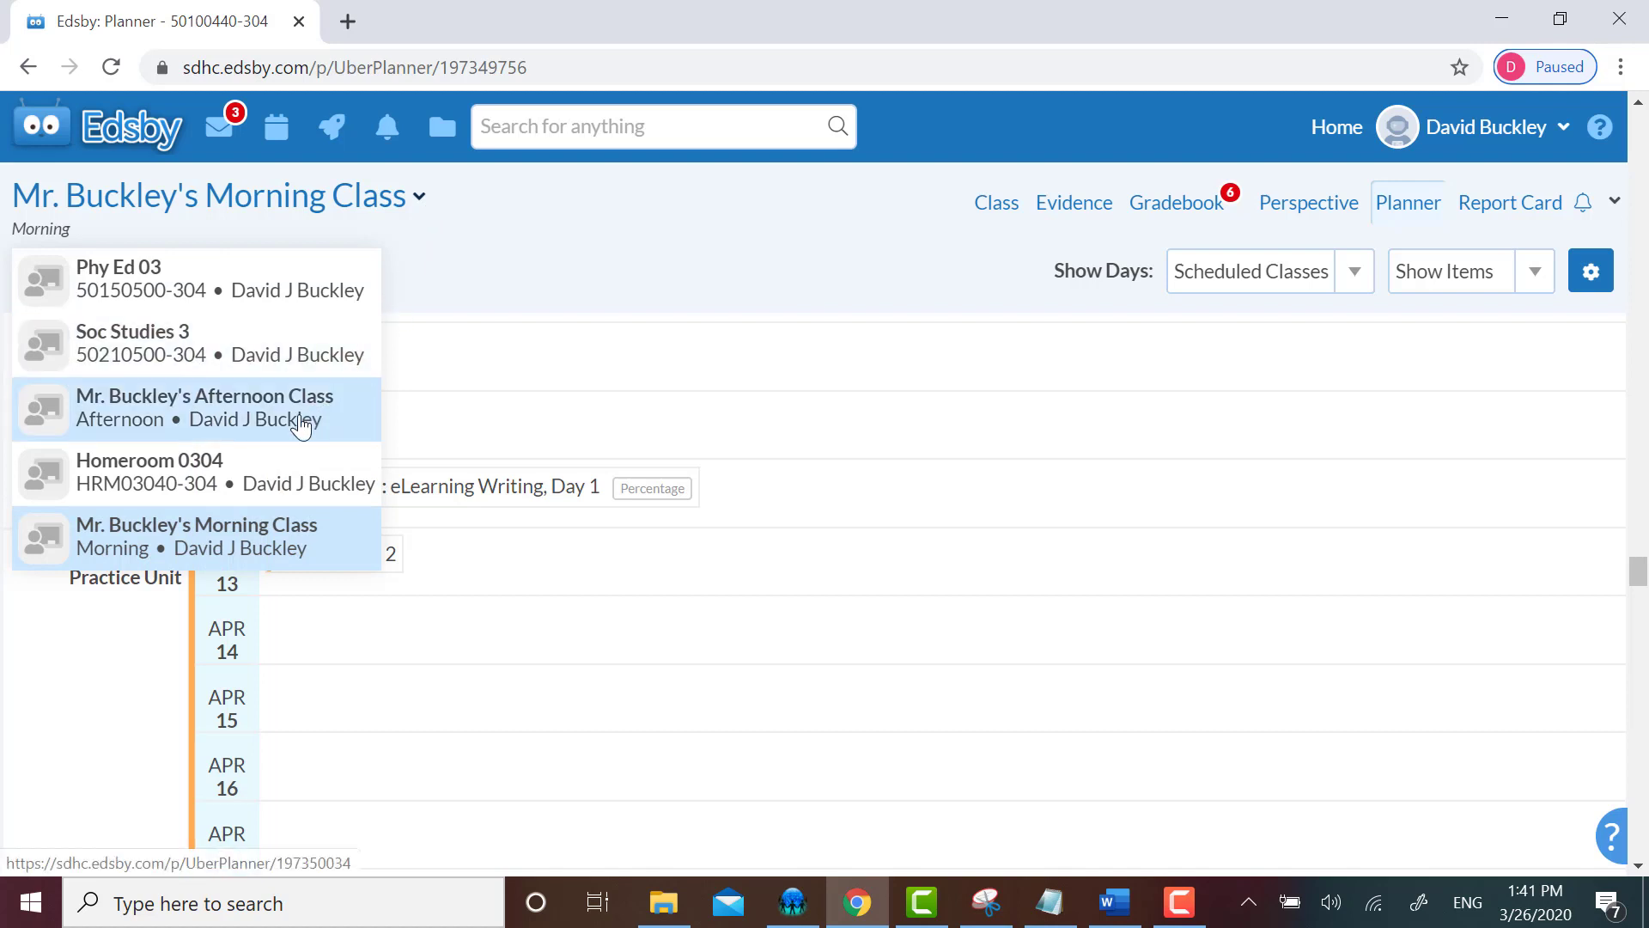
- Switch to the Afternoon Class planner at today's dates, then head back to Morning Class
{"action": "left_click", "coordinate": [205, 408]}
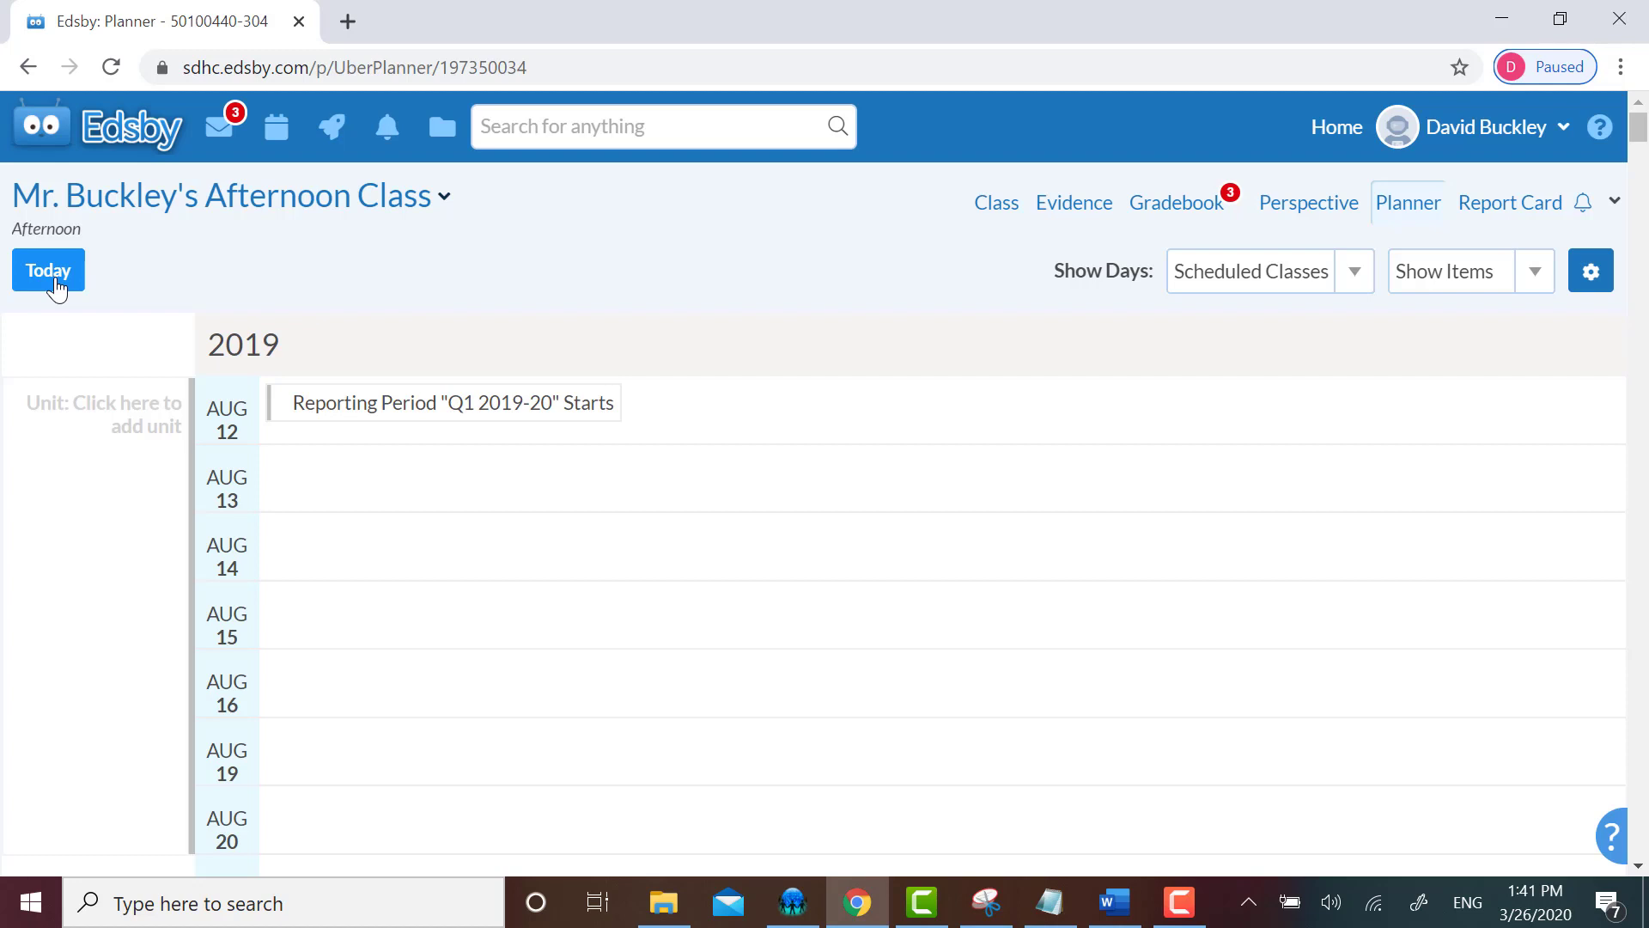
{"action": "left_click", "coordinate": [47, 269]}
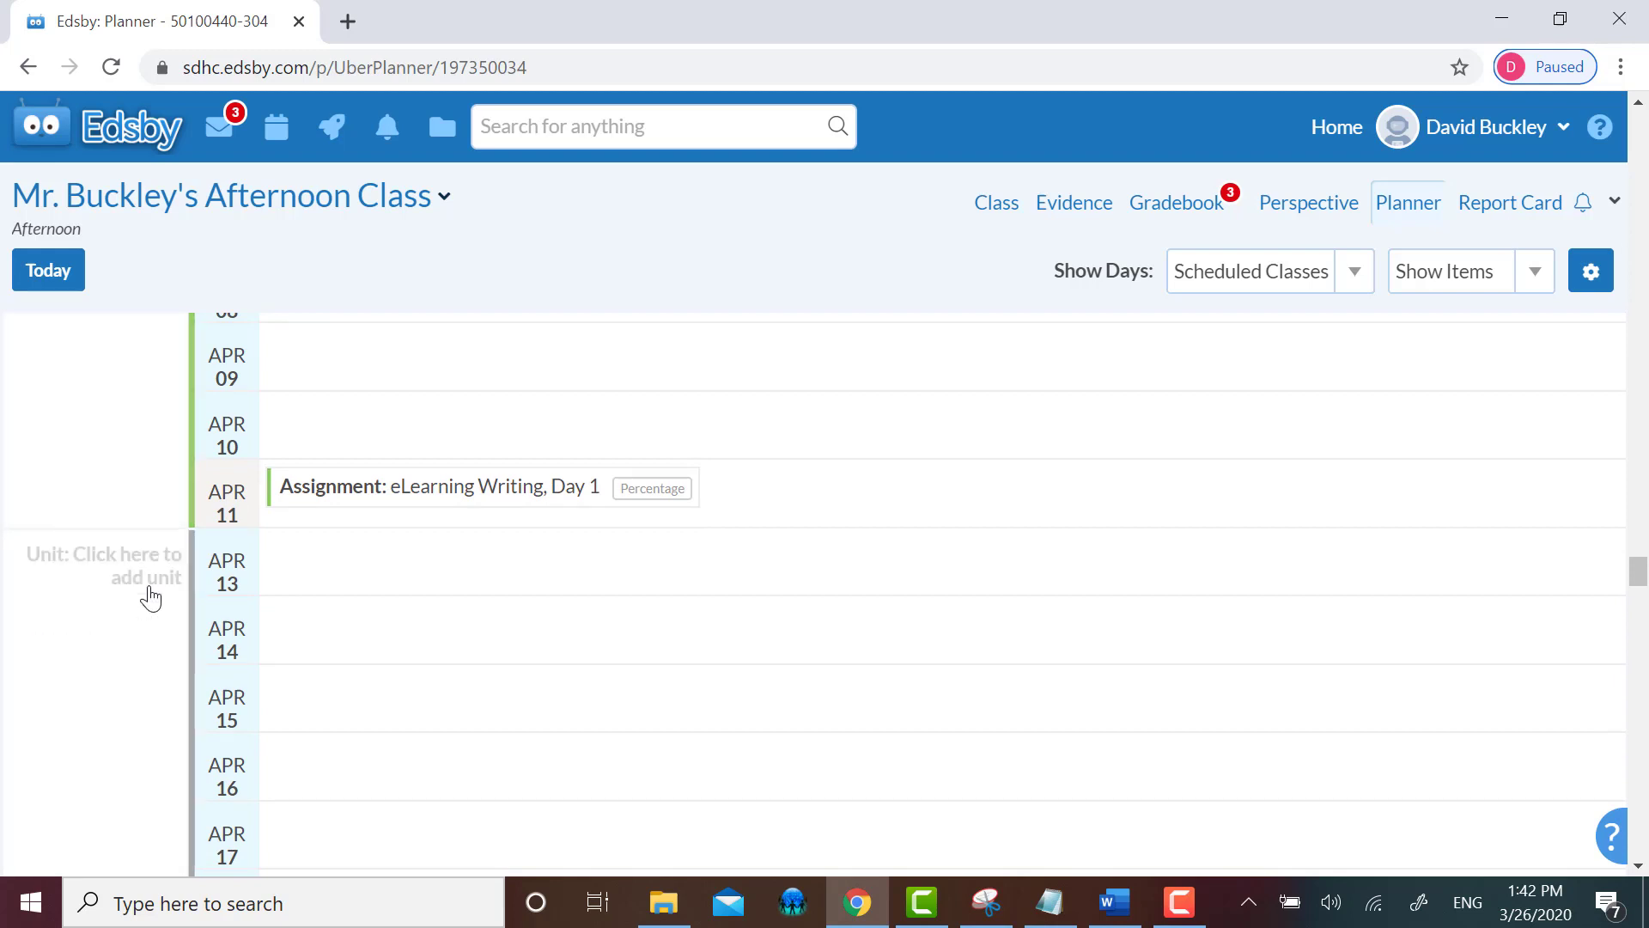
{"action": "mouse_move", "coordinate": [150, 594]}
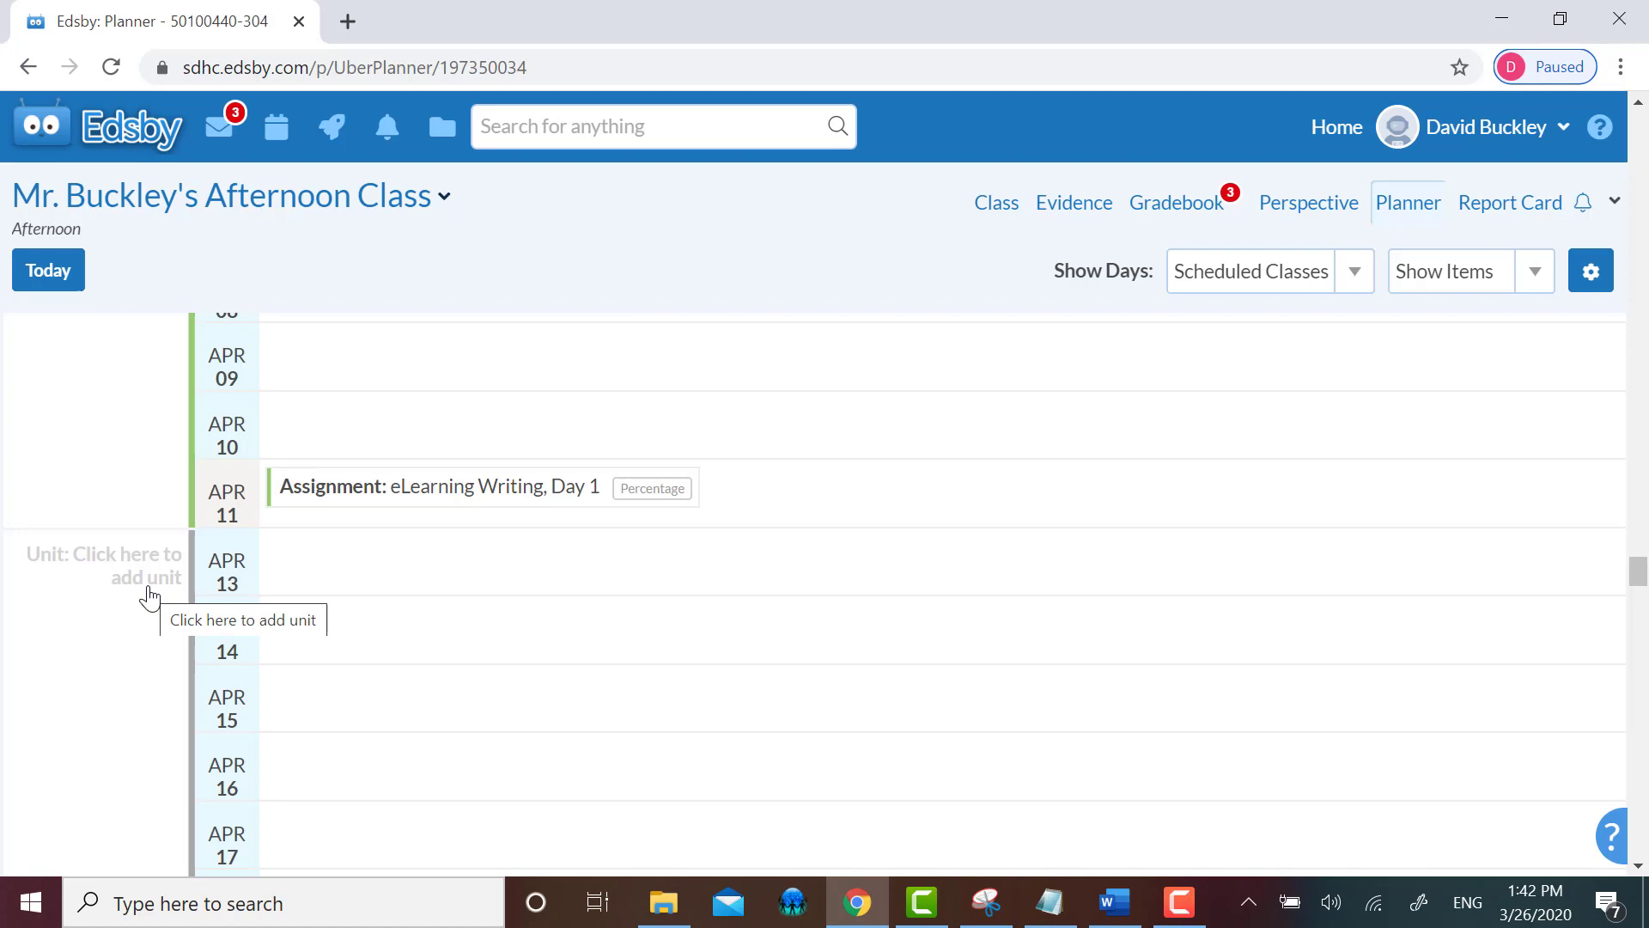
{"action": "left_click", "coordinate": [231, 196]}
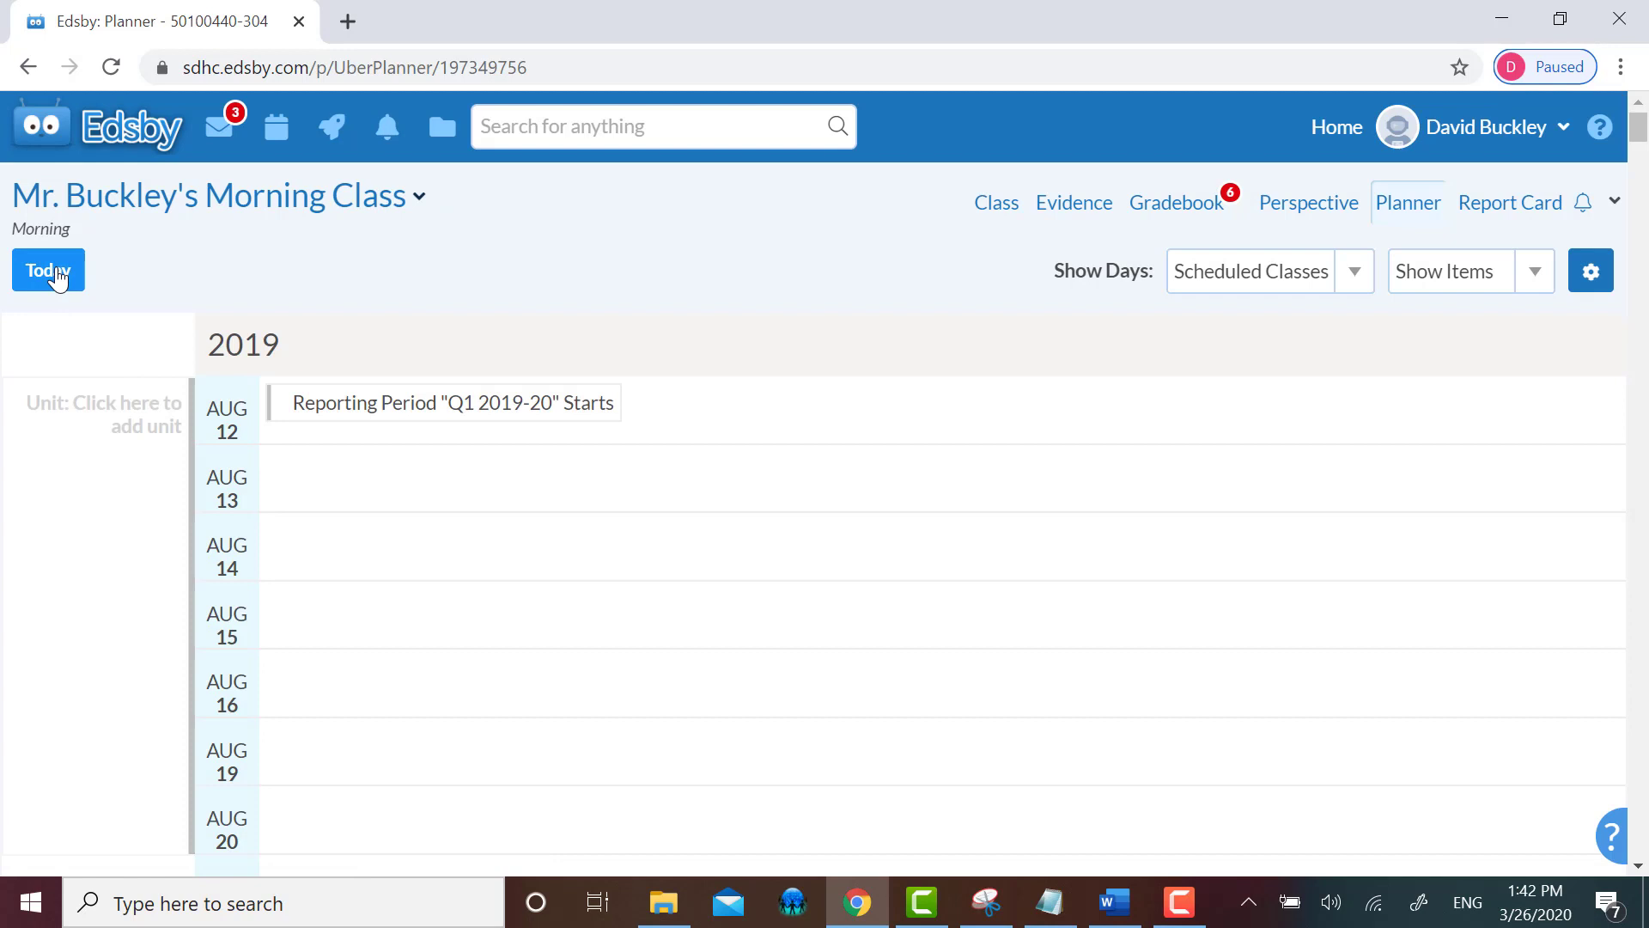
- Scroll the Morning Class planner down to the April 13 Day 2 lesson
{"action": "scroll", "scroll_direction": "down", "scroll_amount": 3}
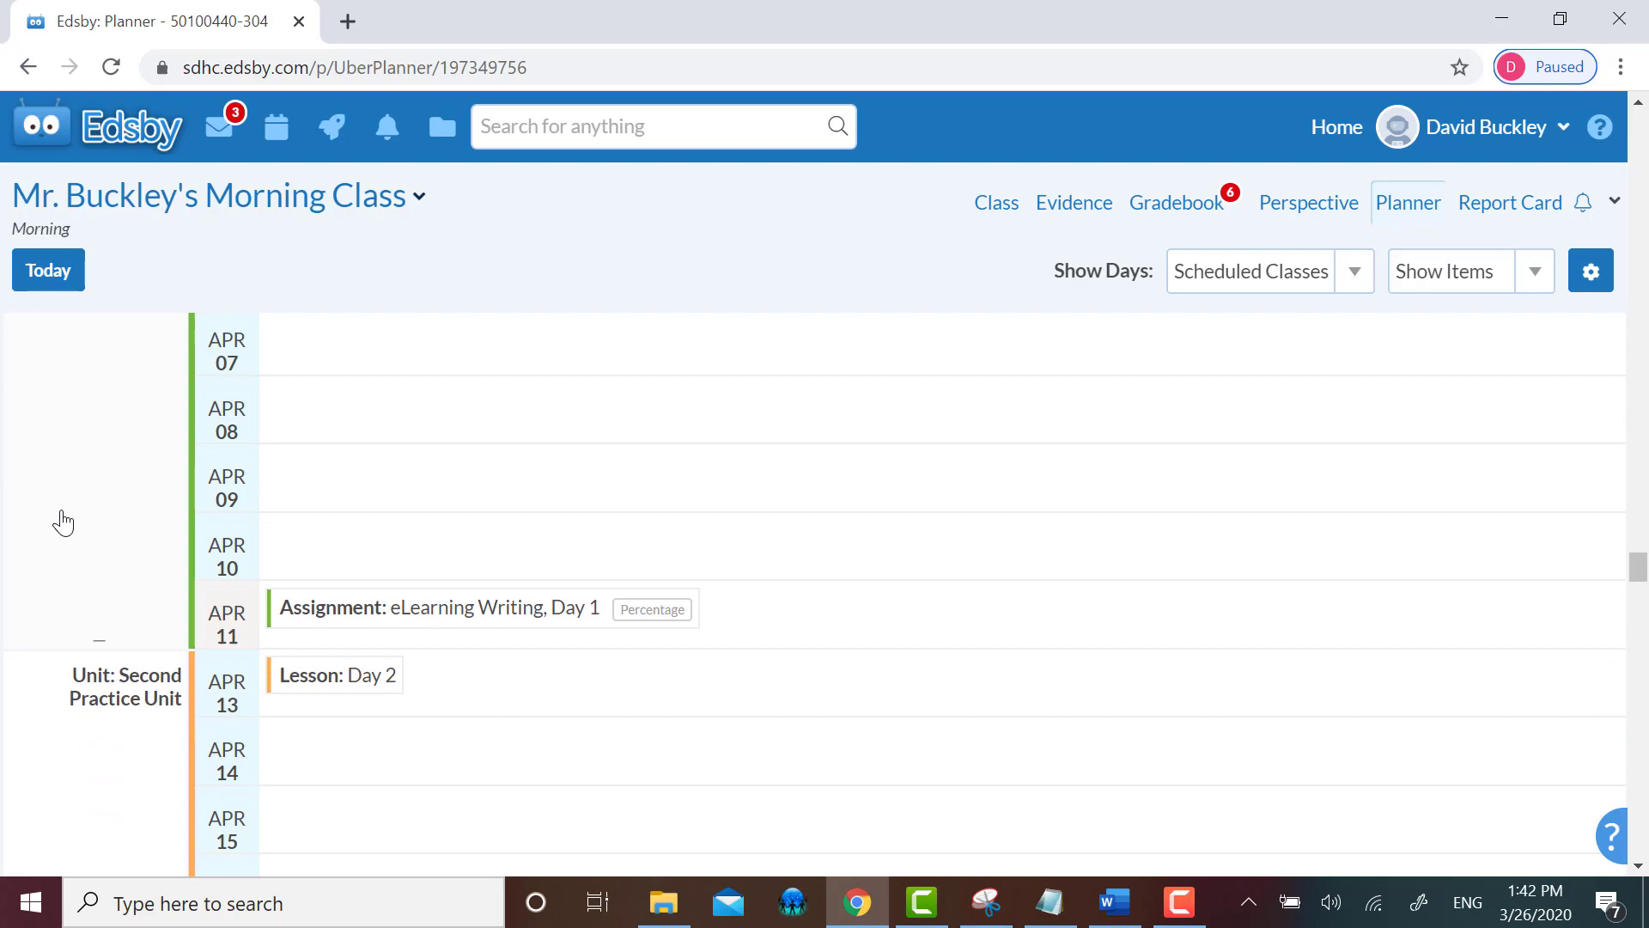
{"action": "scroll", "scroll_direction": "down", "scroll_amount": 3}
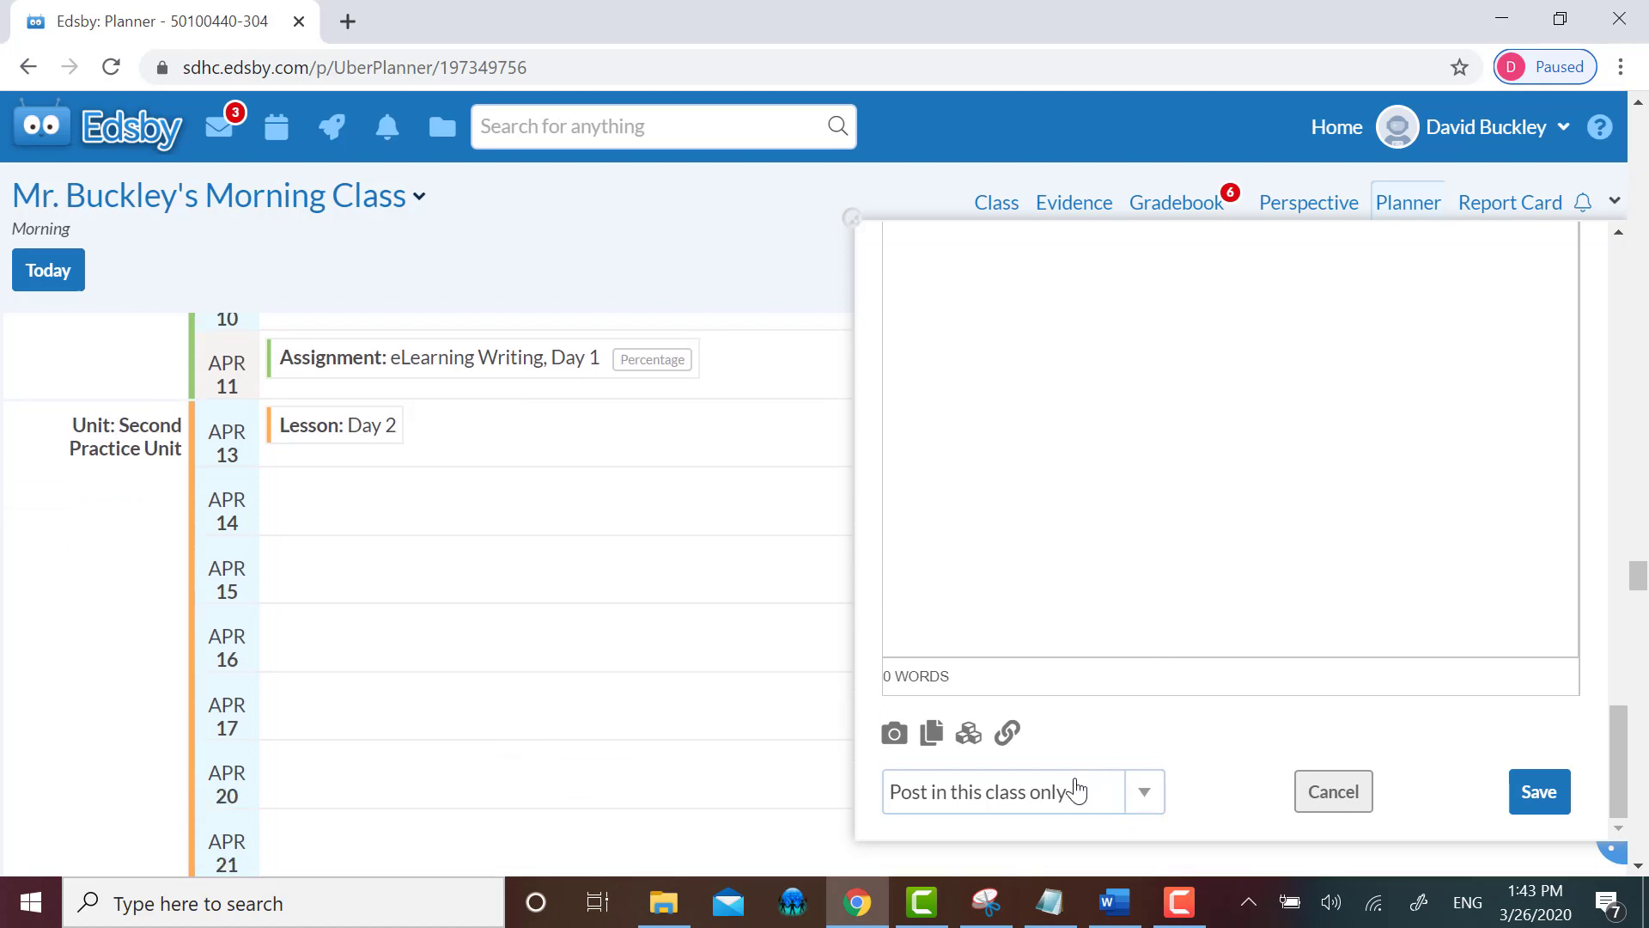
{"action": "mouse_move", "coordinate": [1073, 805]}
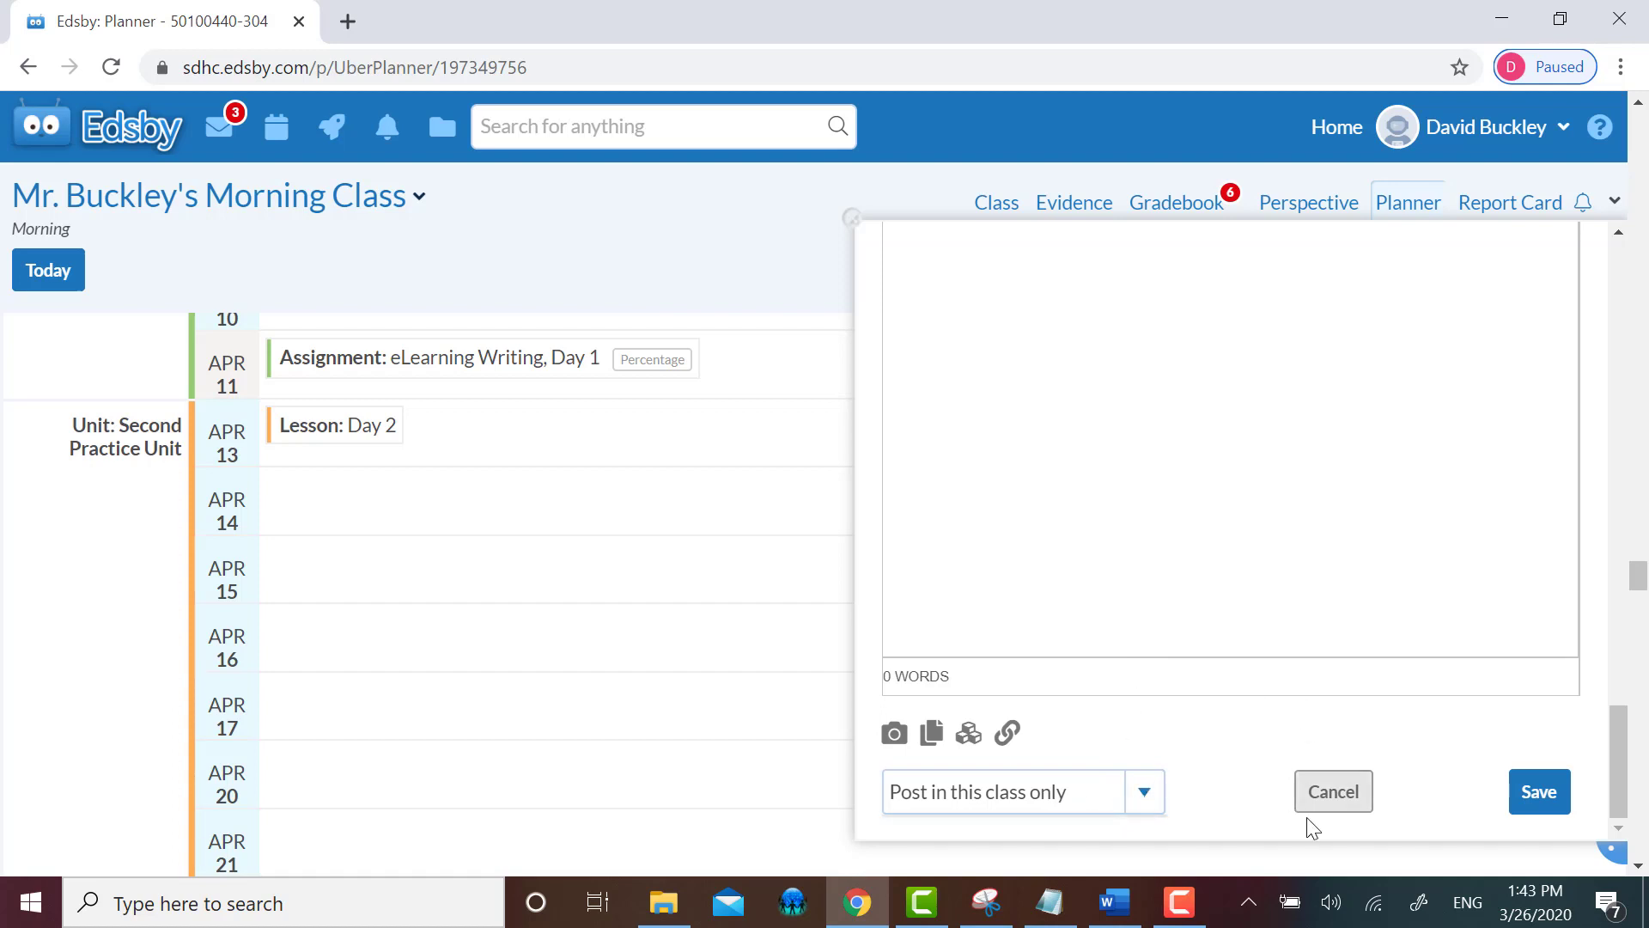
- Reopen Lesson: Day 2, also post it to Mr. Buckley's Afternoon Class, and save it
{"action": "left_click", "coordinate": [1333, 791]}
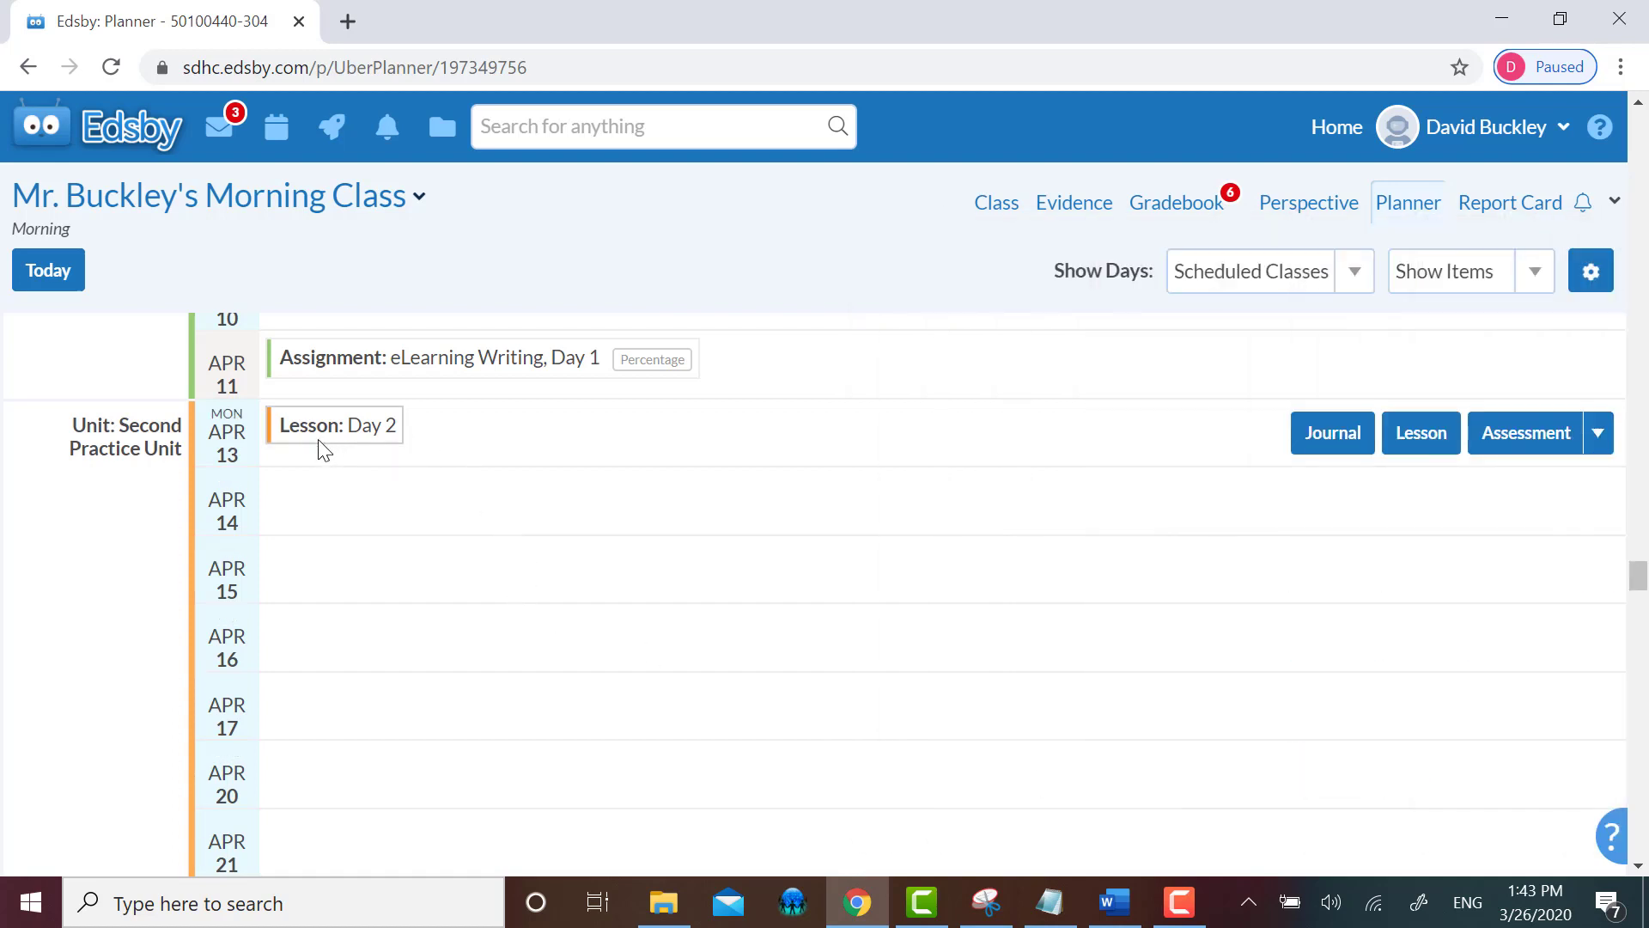
{"action": "left_click", "coordinate": [338, 424]}
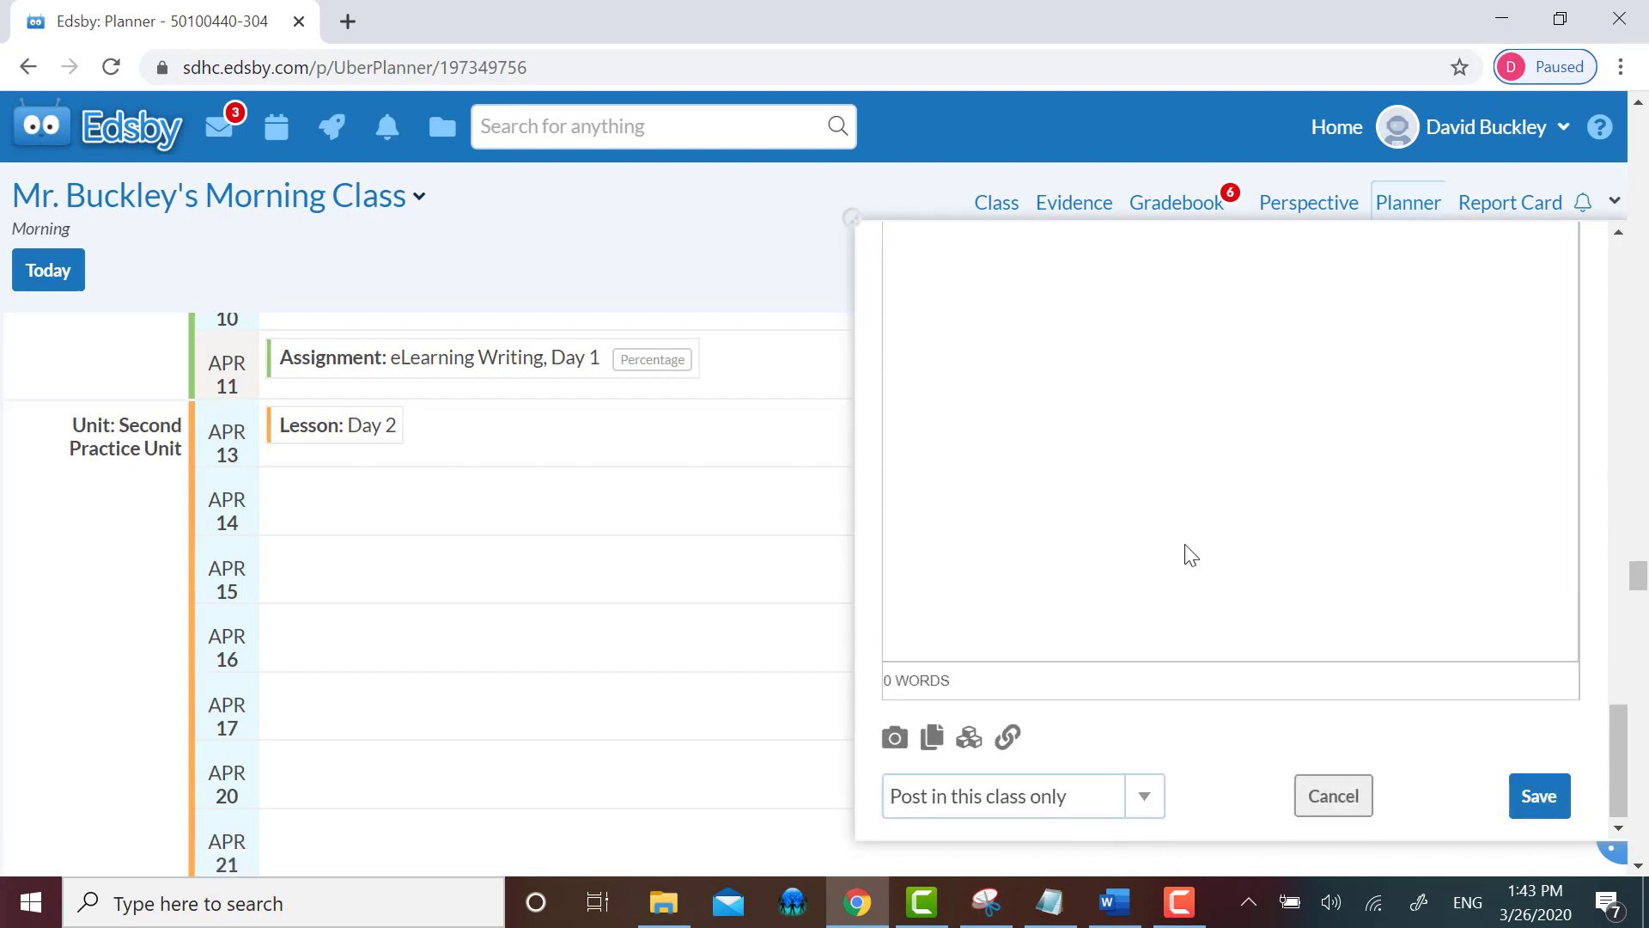
{"action": "left_click", "coordinate": [1144, 796]}
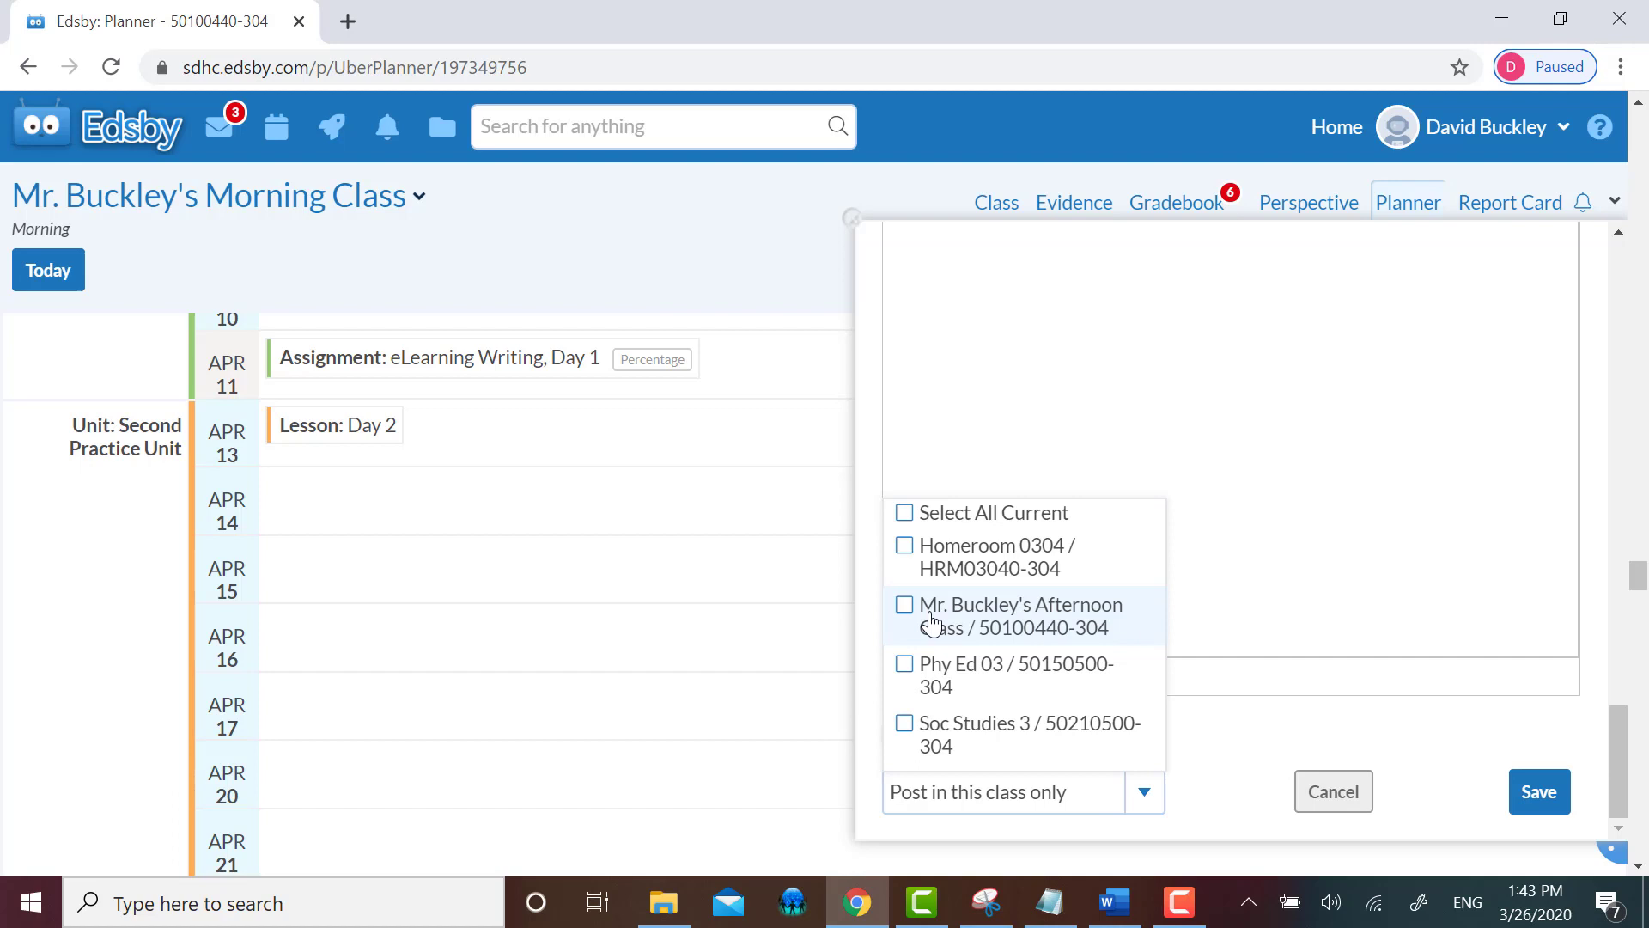
{"action": "left_click", "coordinate": [903, 603]}
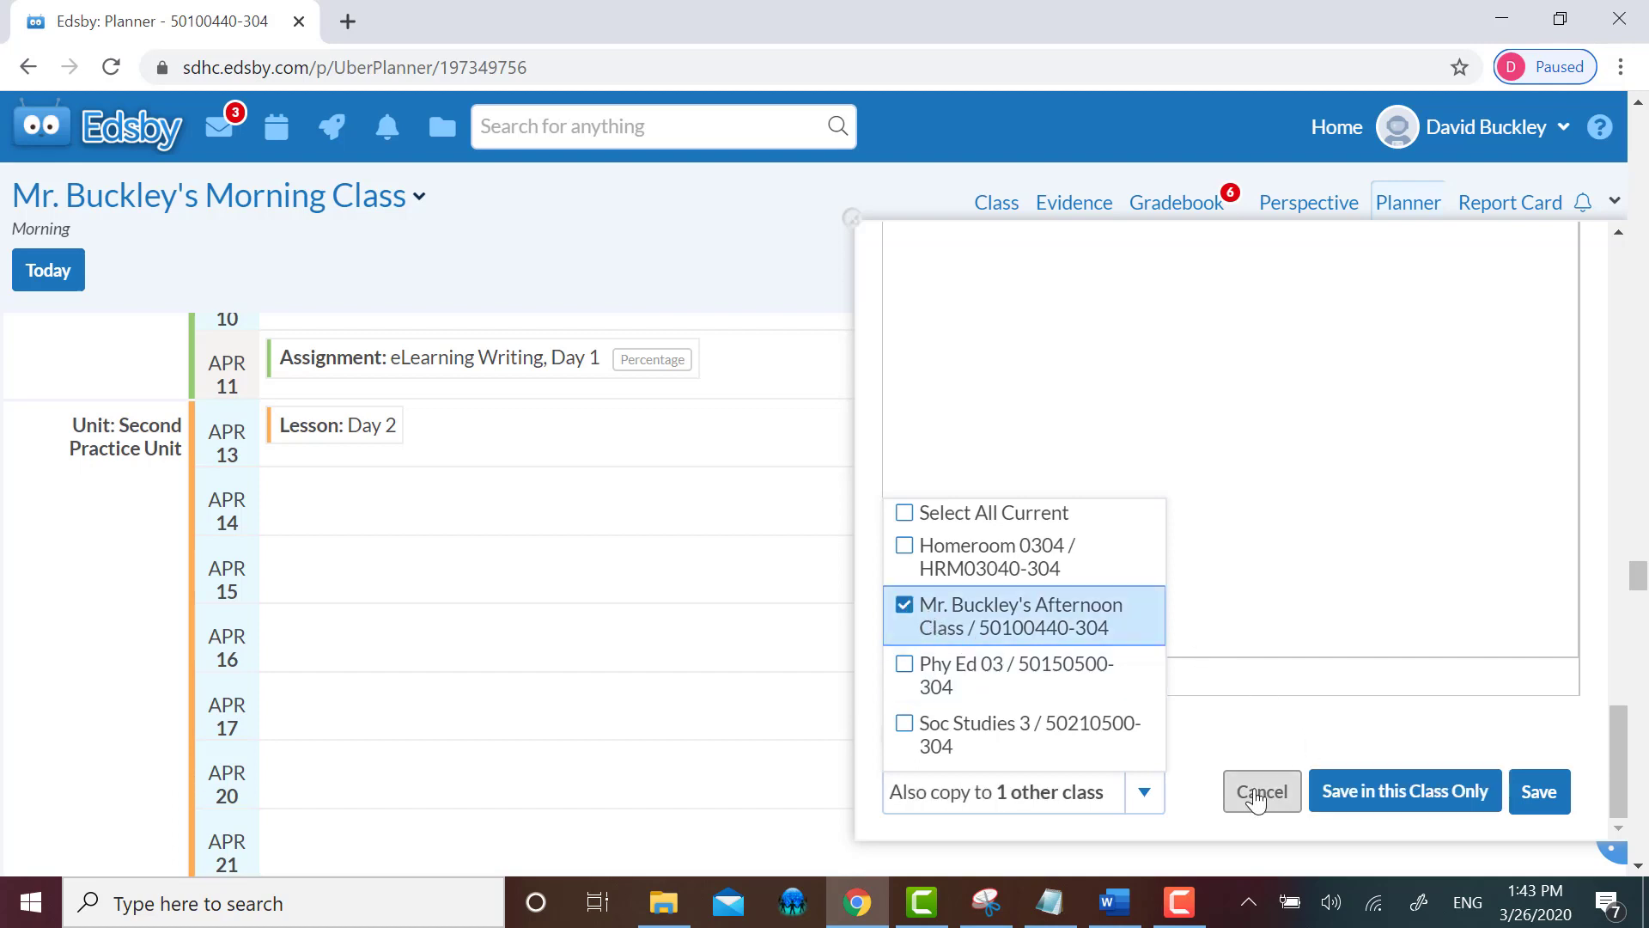
{"action": "mouse_move", "coordinate": [1403, 791]}
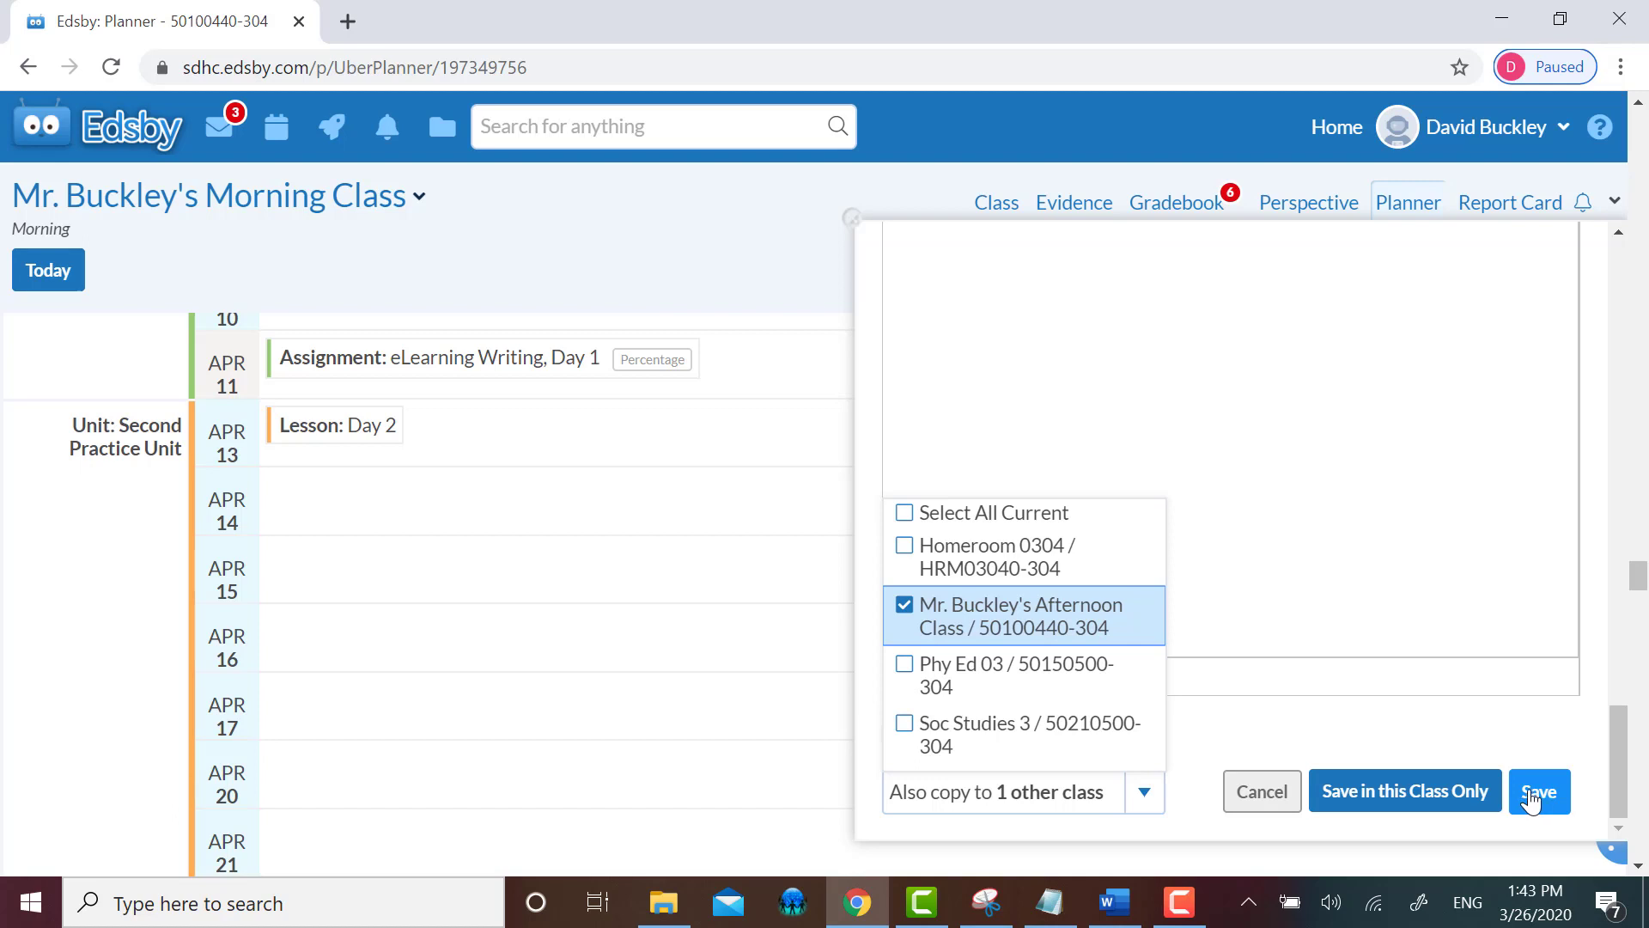
{"action": "left_click", "coordinate": [1537, 791]}
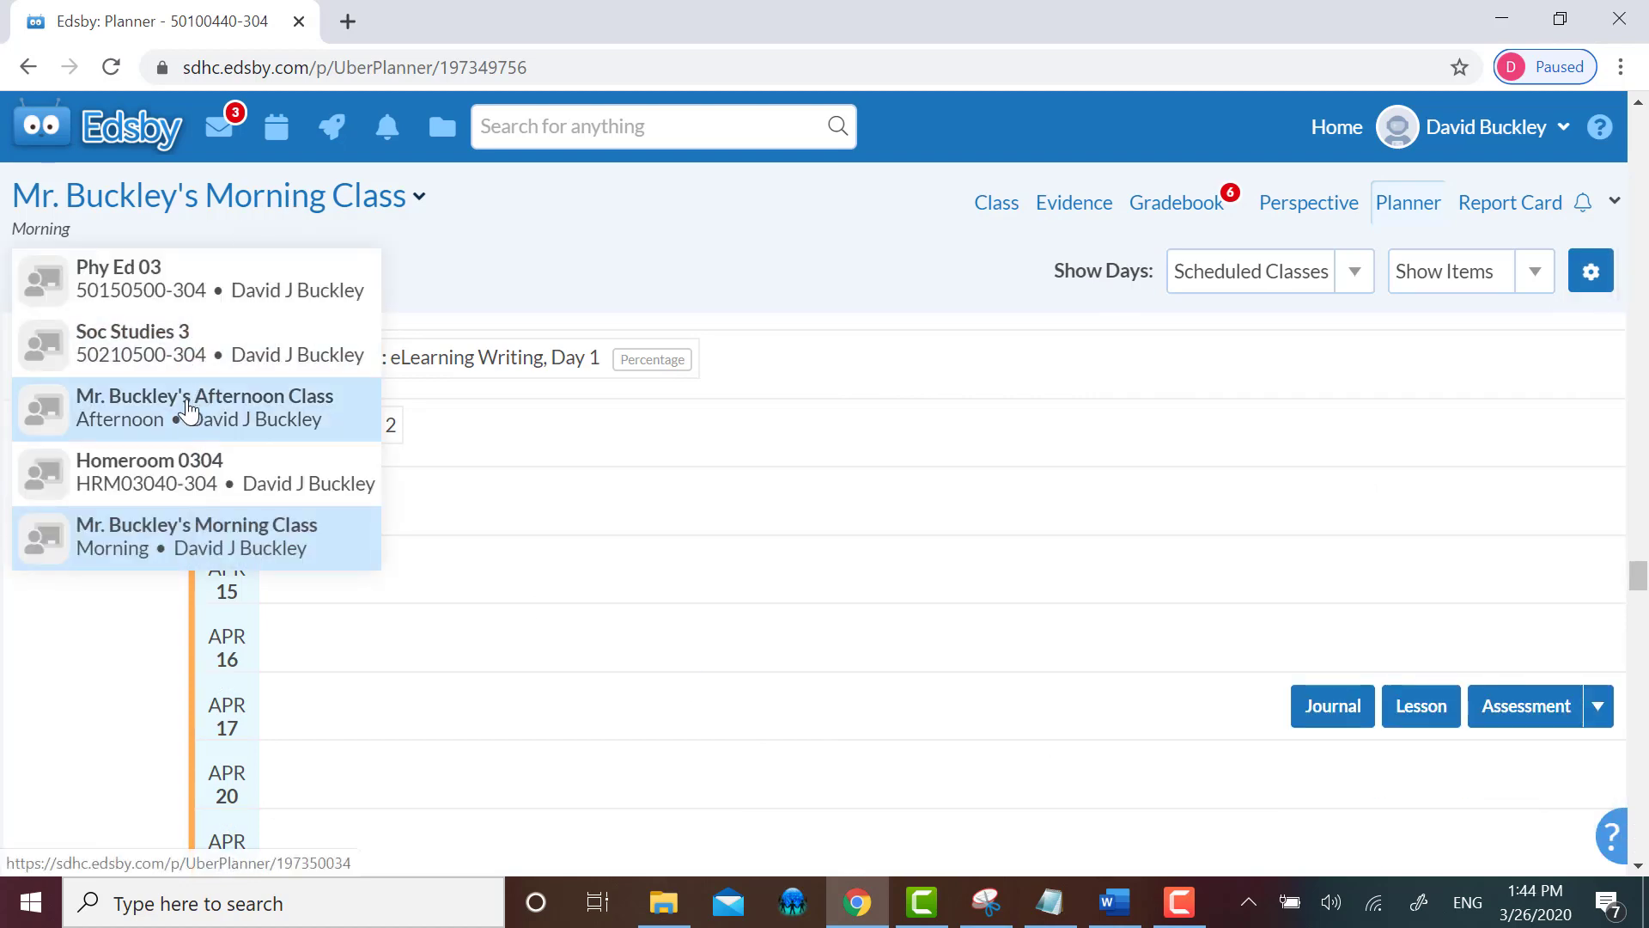
{"action": "left_click", "coordinate": [204, 407]}
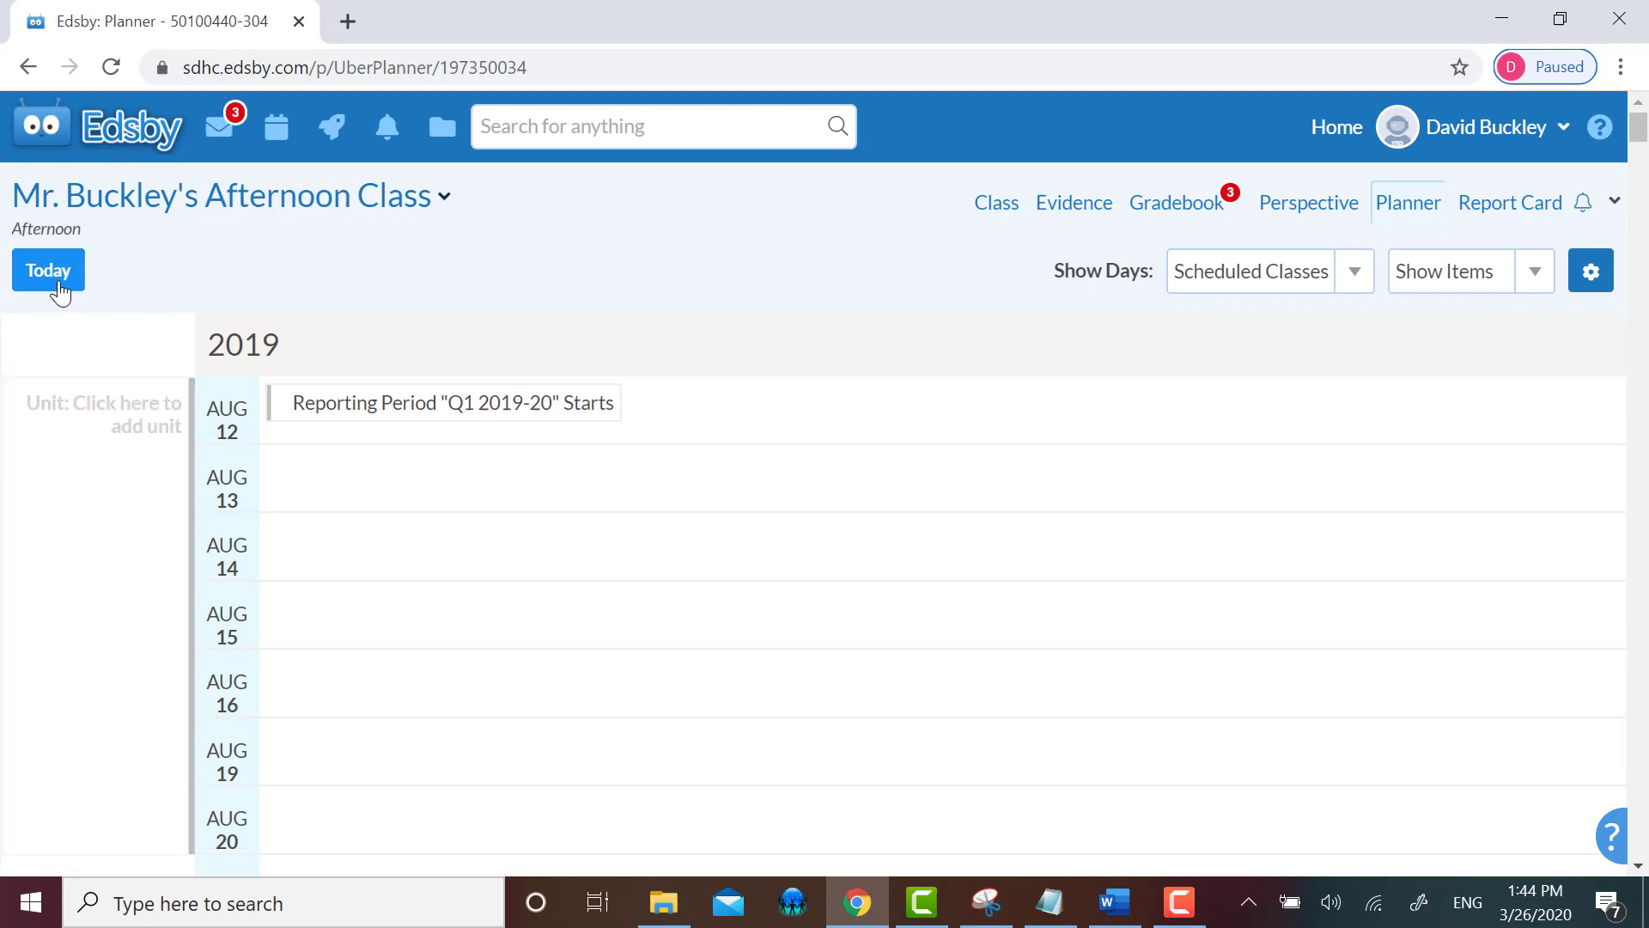
{"action": "left_click", "coordinate": [48, 269]}
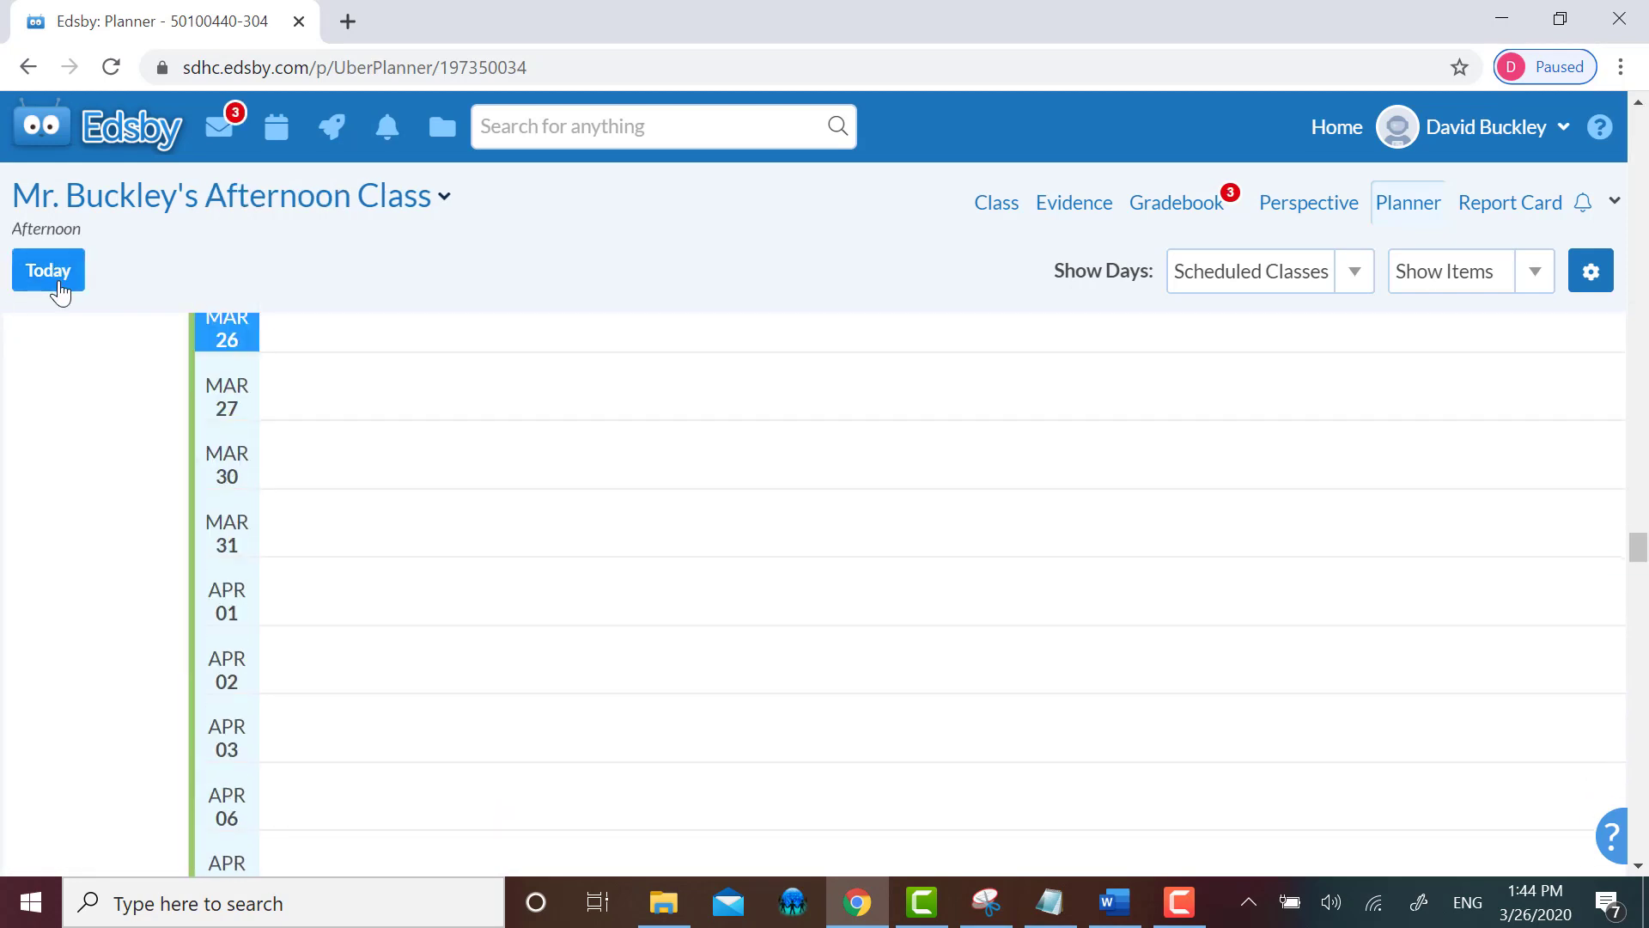
{"action": "scroll", "scroll_direction": "down", "scroll_amount": 3}
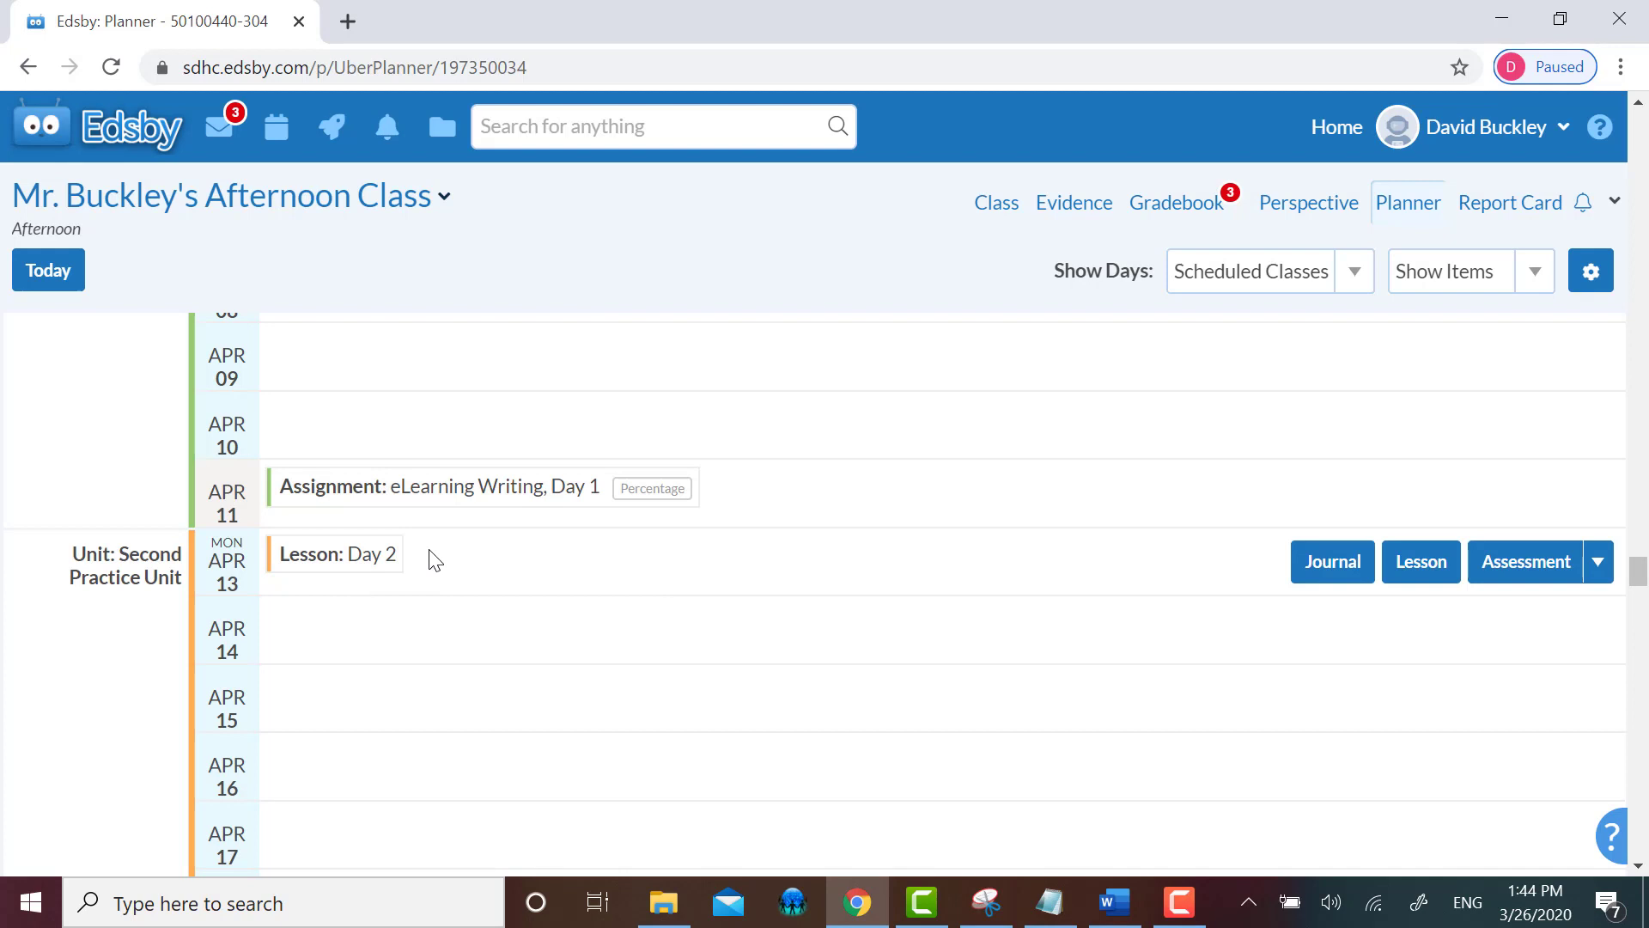
{"action": "mouse_move", "coordinate": [502, 571]}
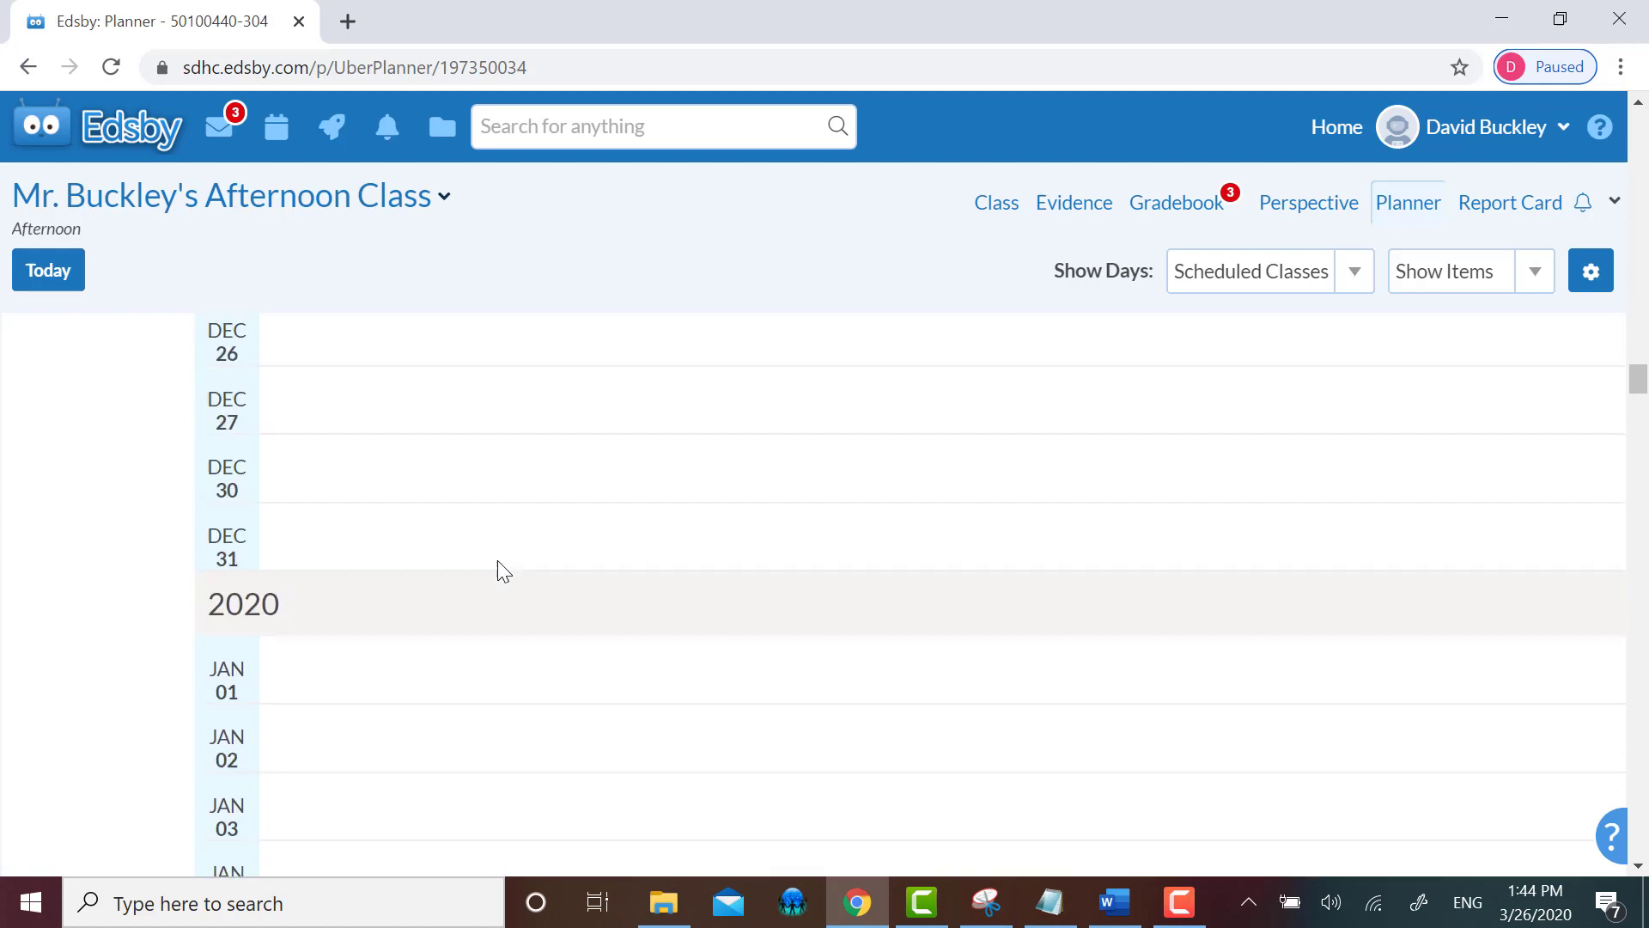
- Switch to Mr. Buckley's Morning Class and view its Content panel listing Second Practice Unit with Day 2
{"action": "left_click", "coordinate": [224, 196]}
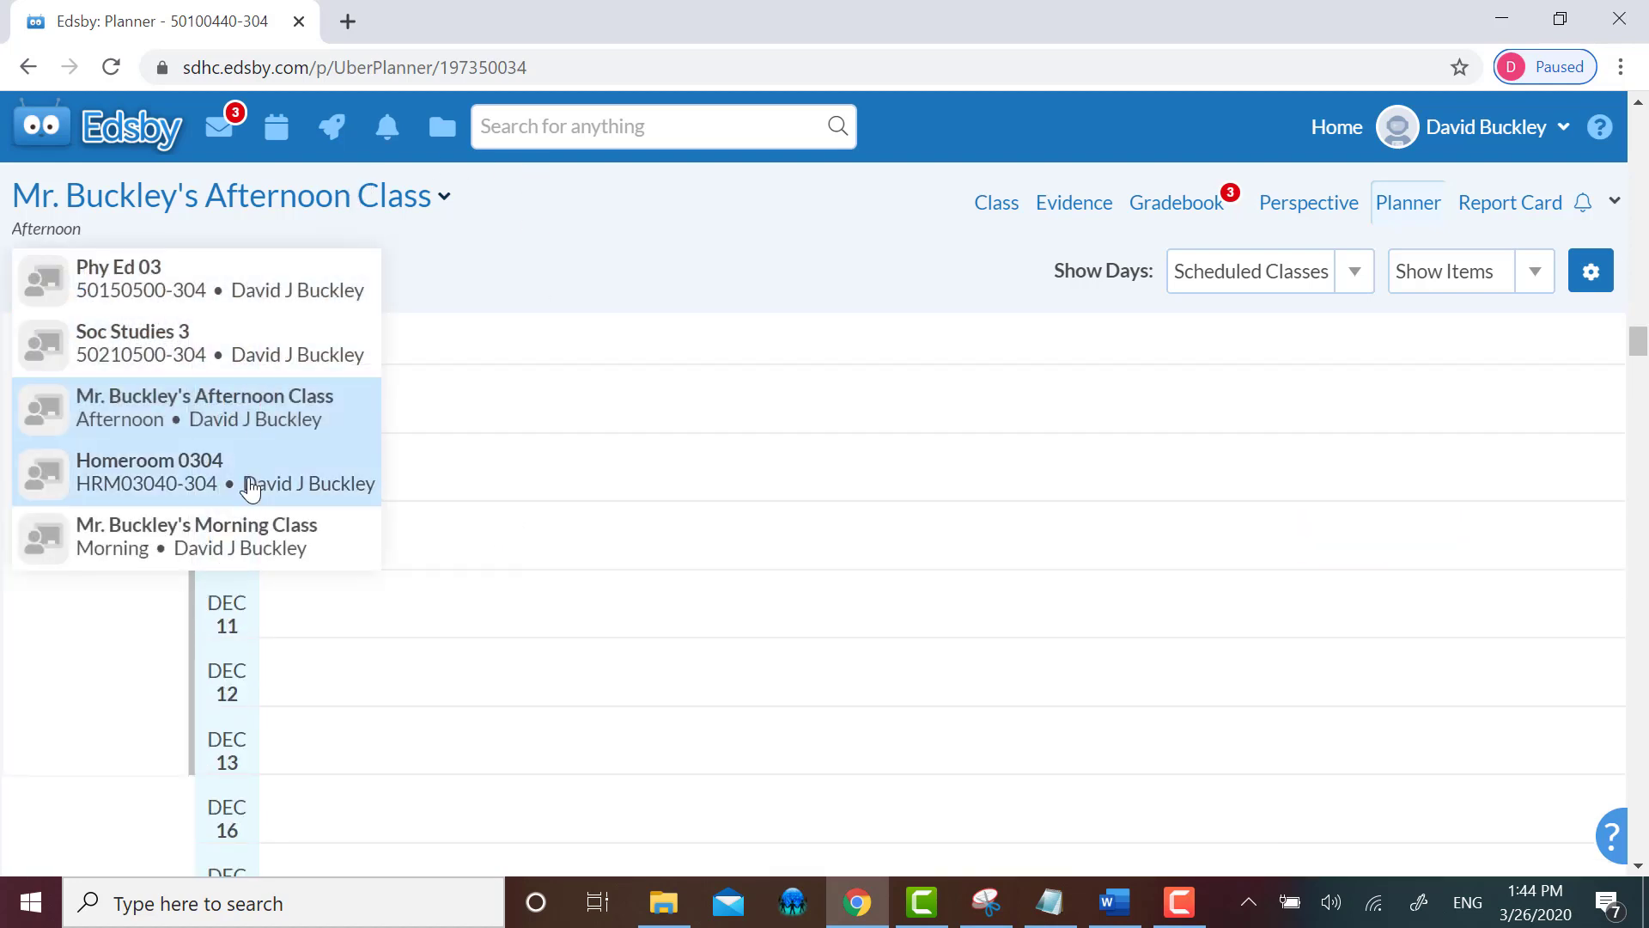
{"action": "left_click", "coordinate": [196, 535]}
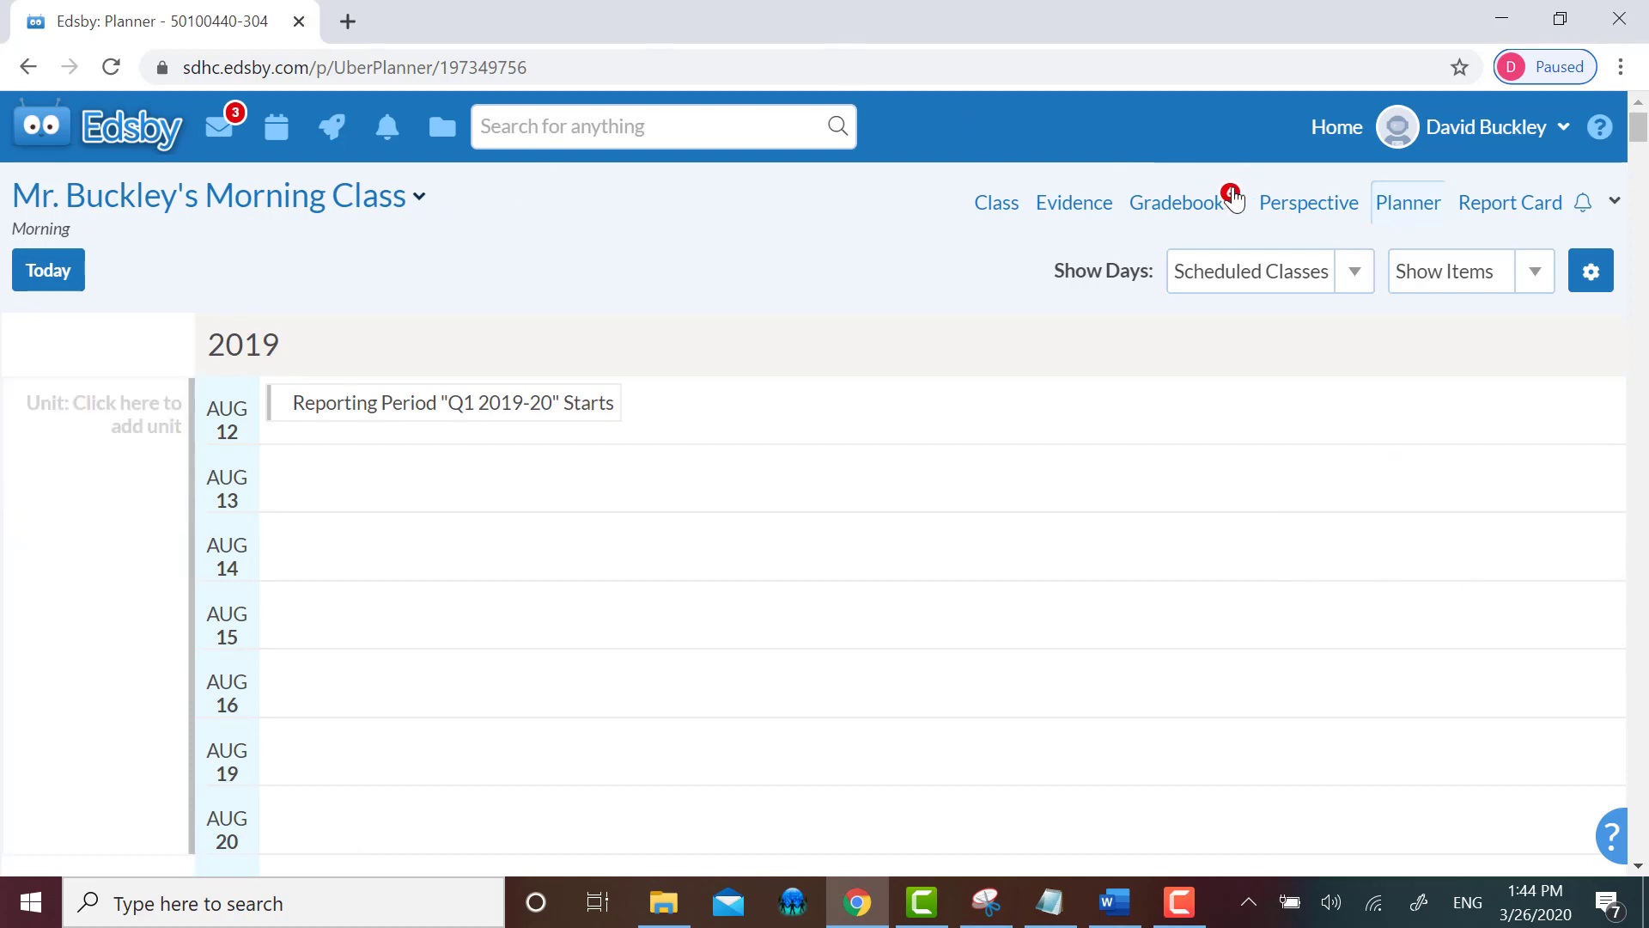
{"action": "left_click", "coordinate": [995, 202]}
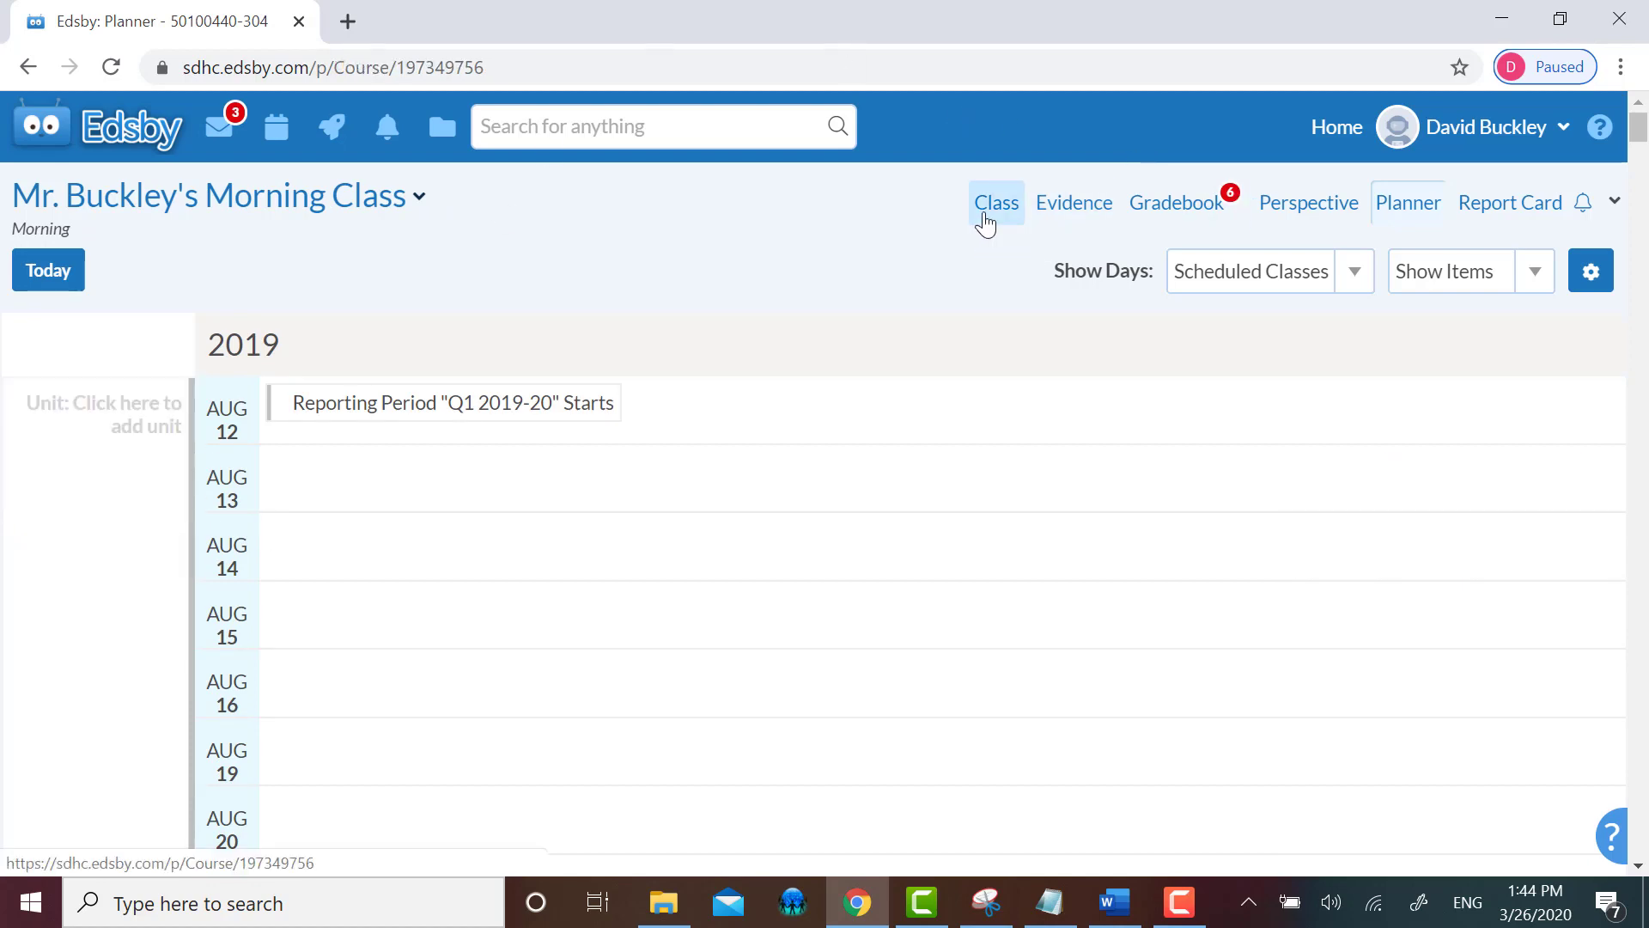
{"action": "left_click", "coordinate": [995, 202]}
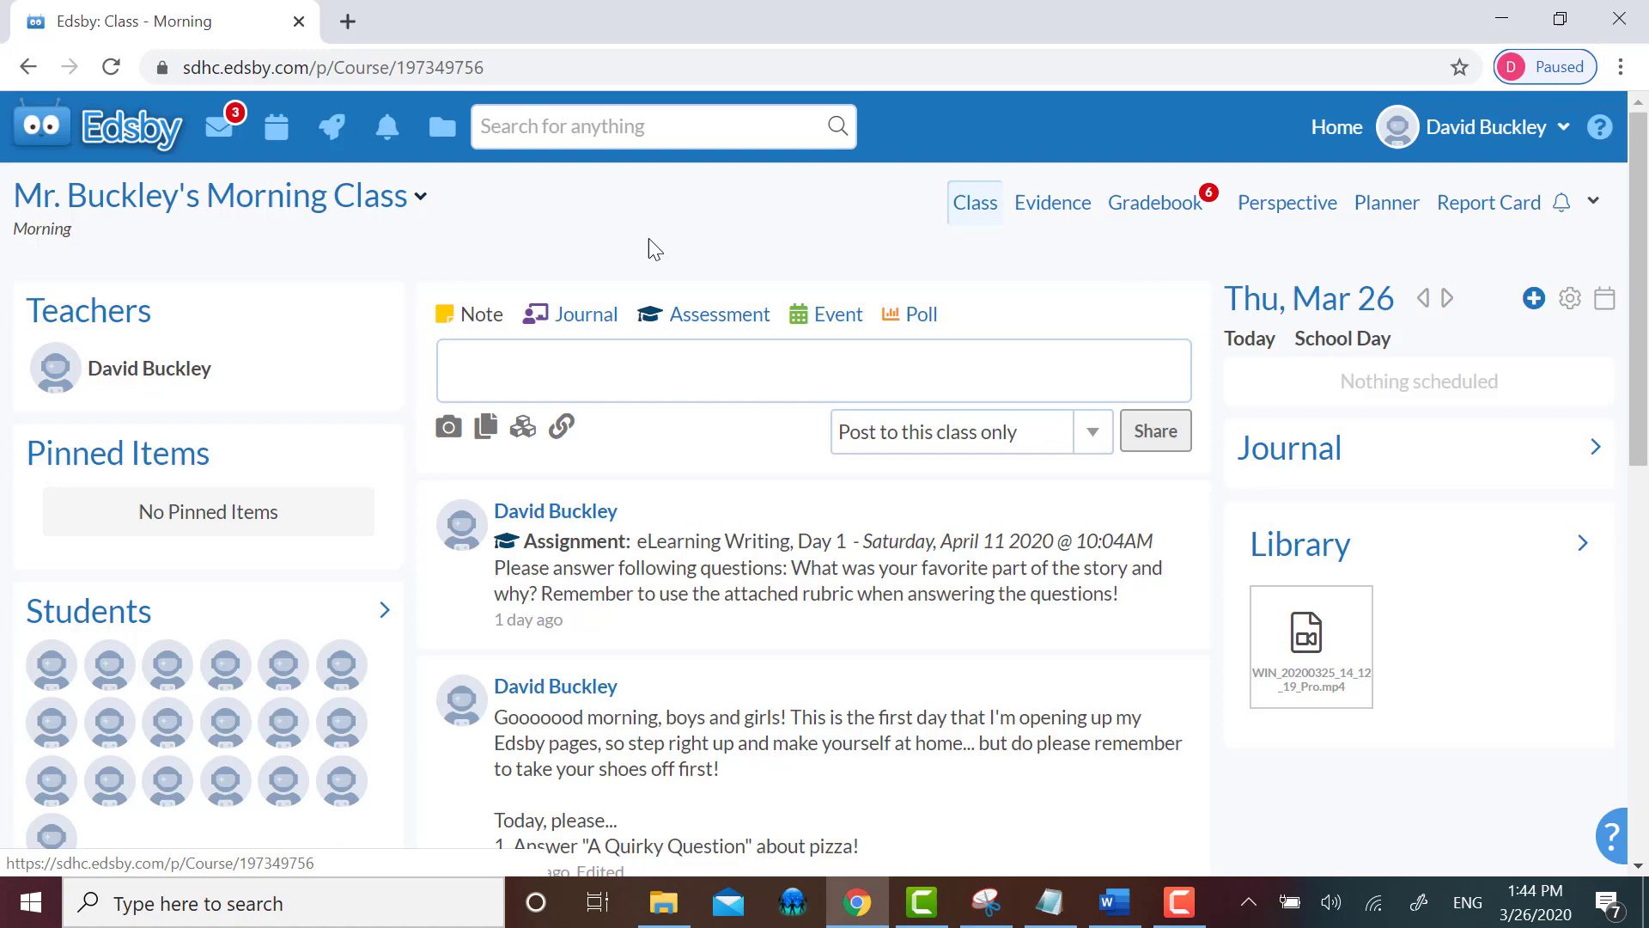
{"action": "scroll", "scroll_direction": "down", "scroll_amount": 3}
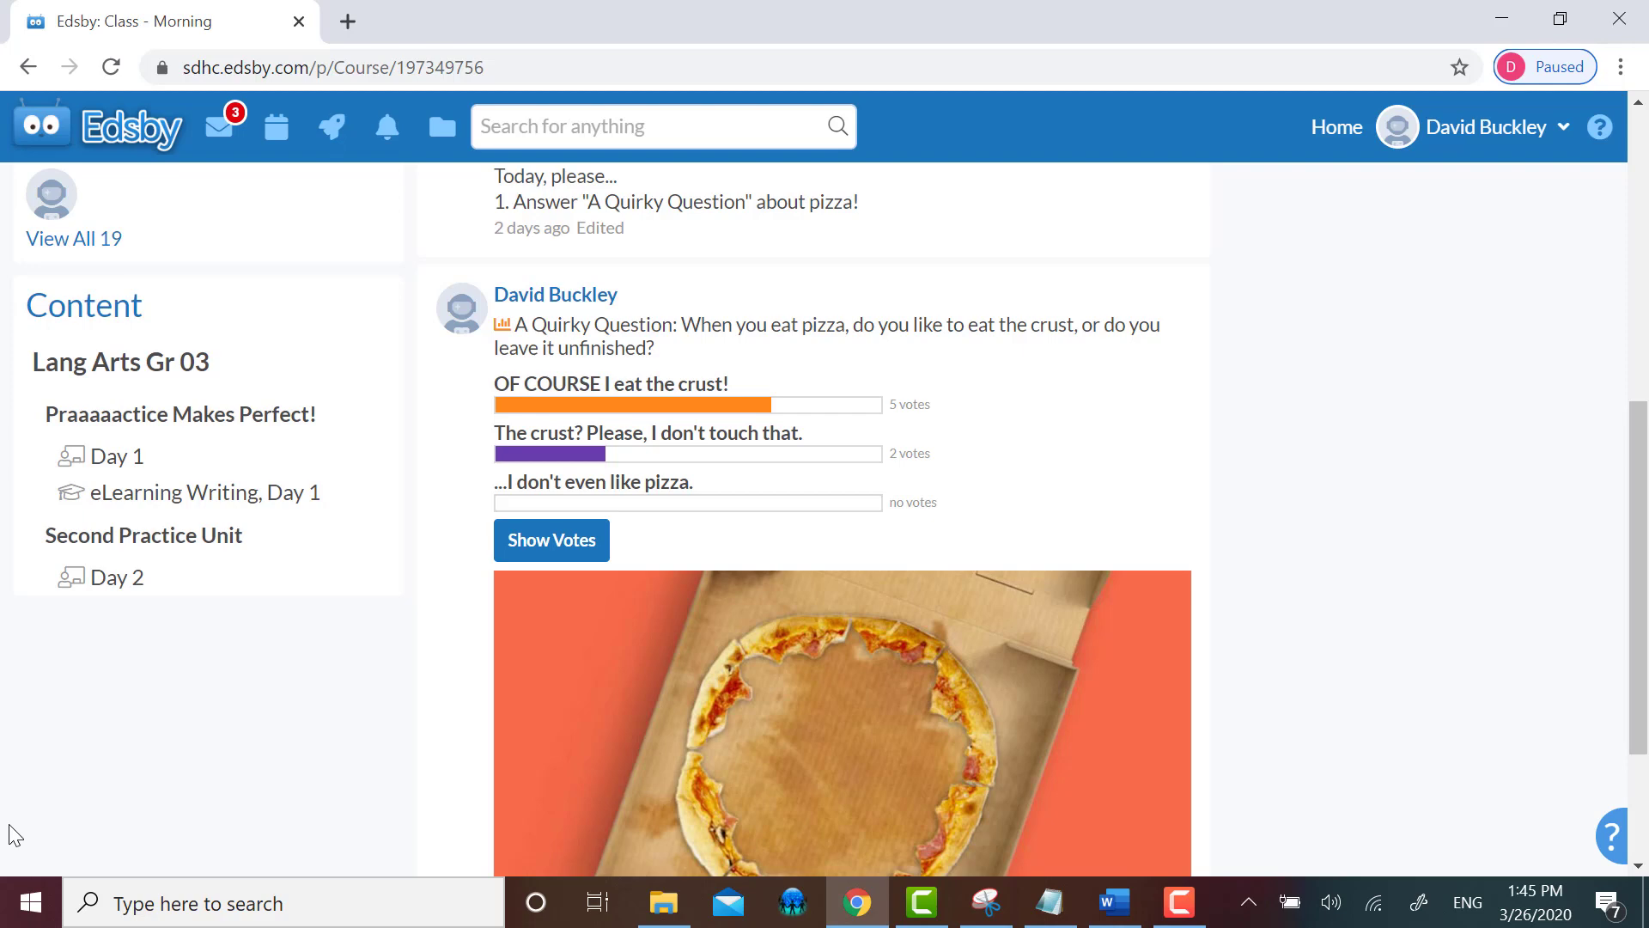
{"action": "mouse_move", "coordinate": [216, 540]}
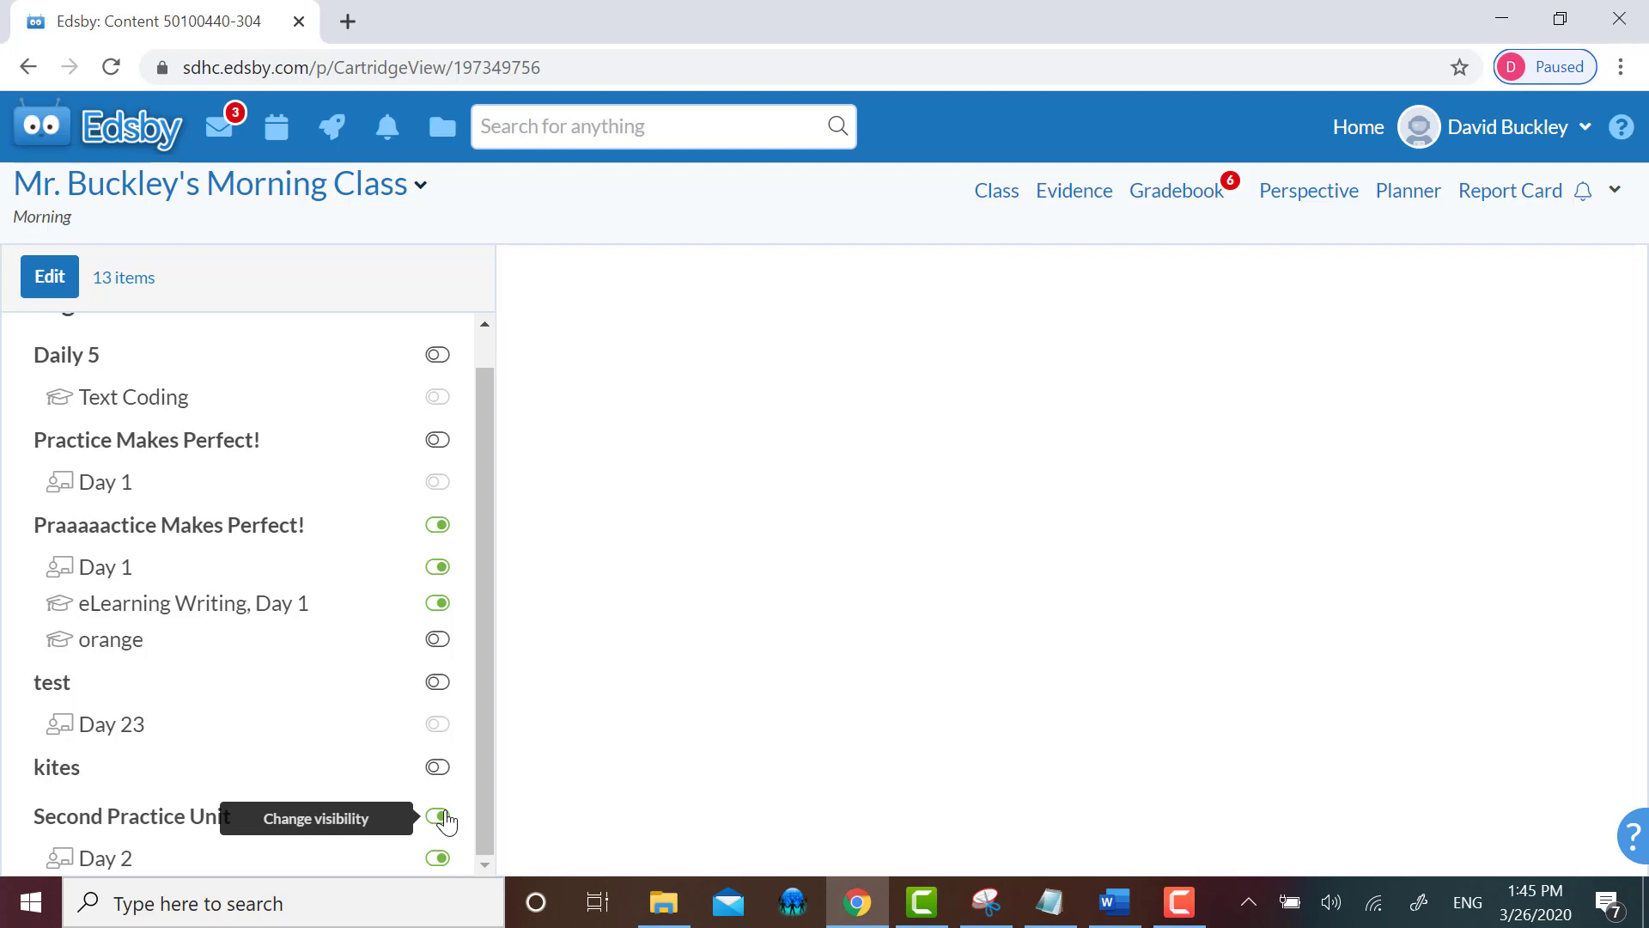
- Switch off visibility for Second Practice Unit so students no longer see it or Day 2
{"action": "left_click", "coordinate": [437, 817]}
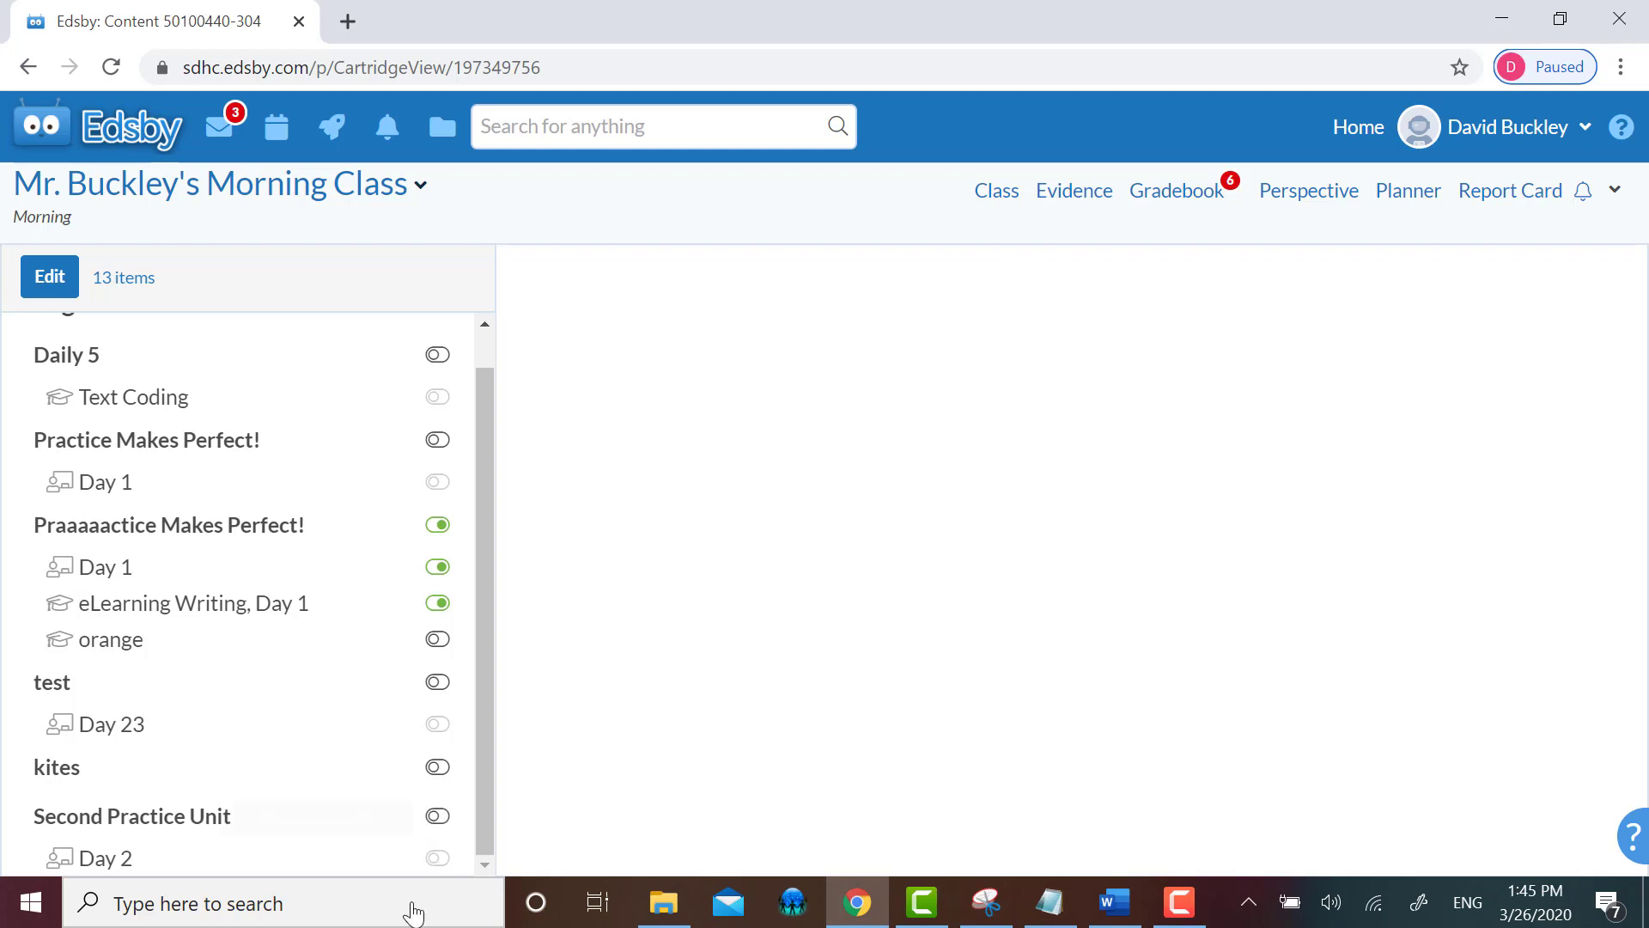
{"action": "mouse_move", "coordinate": [347, 305]}
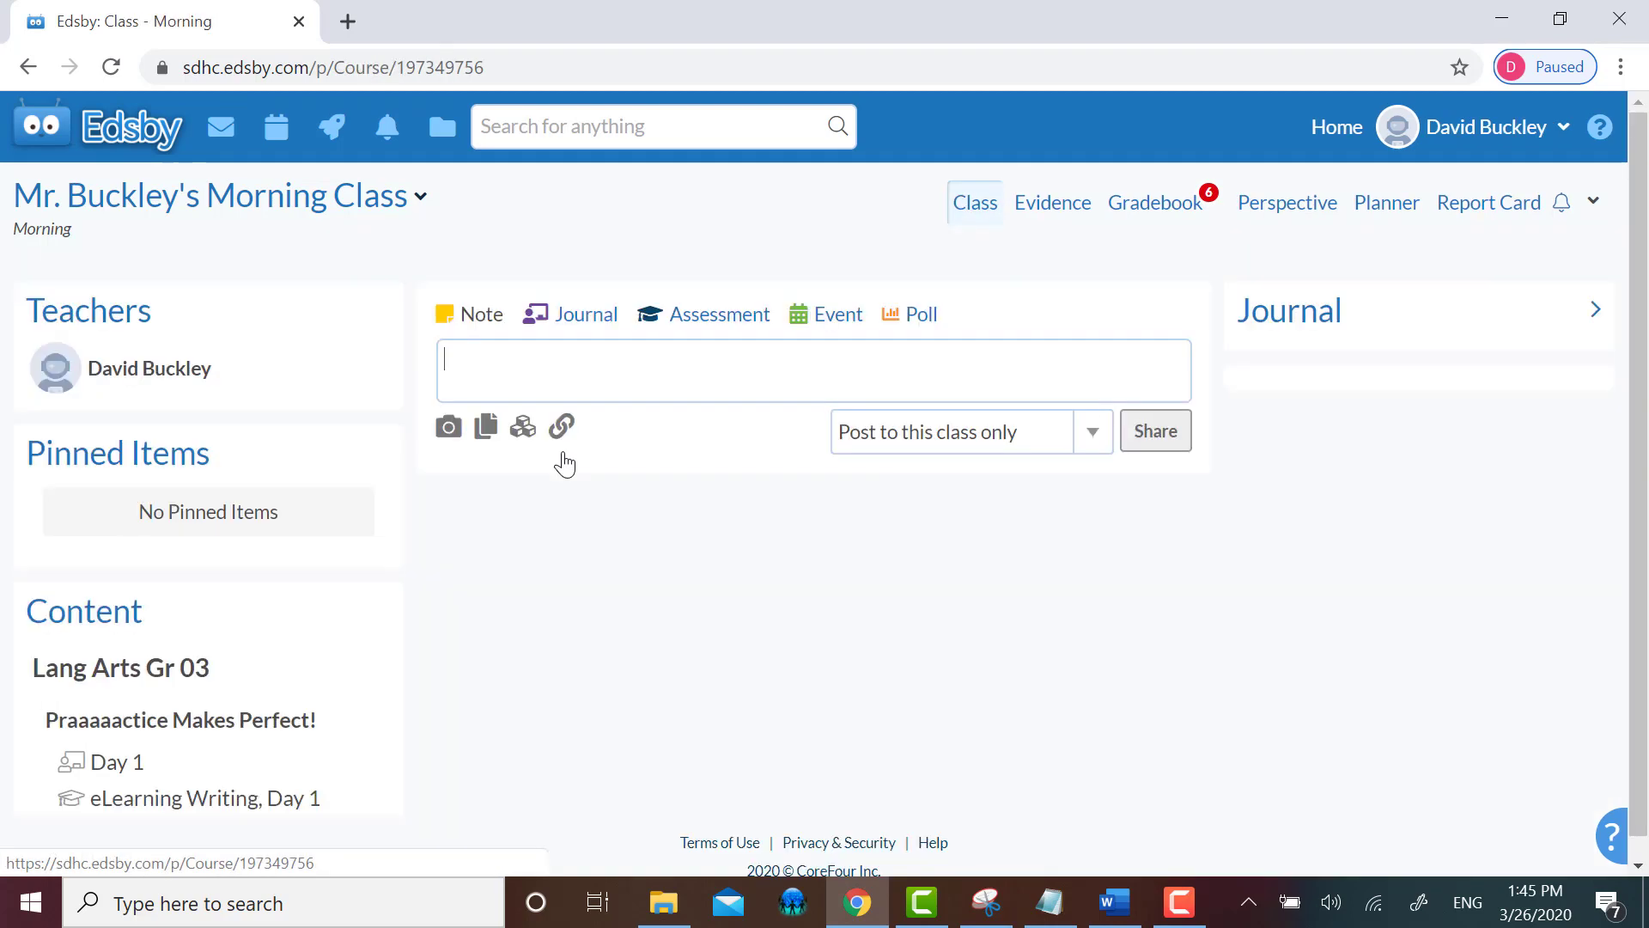
{"action": "scroll", "scroll_direction": "down", "scroll_amount": 3}
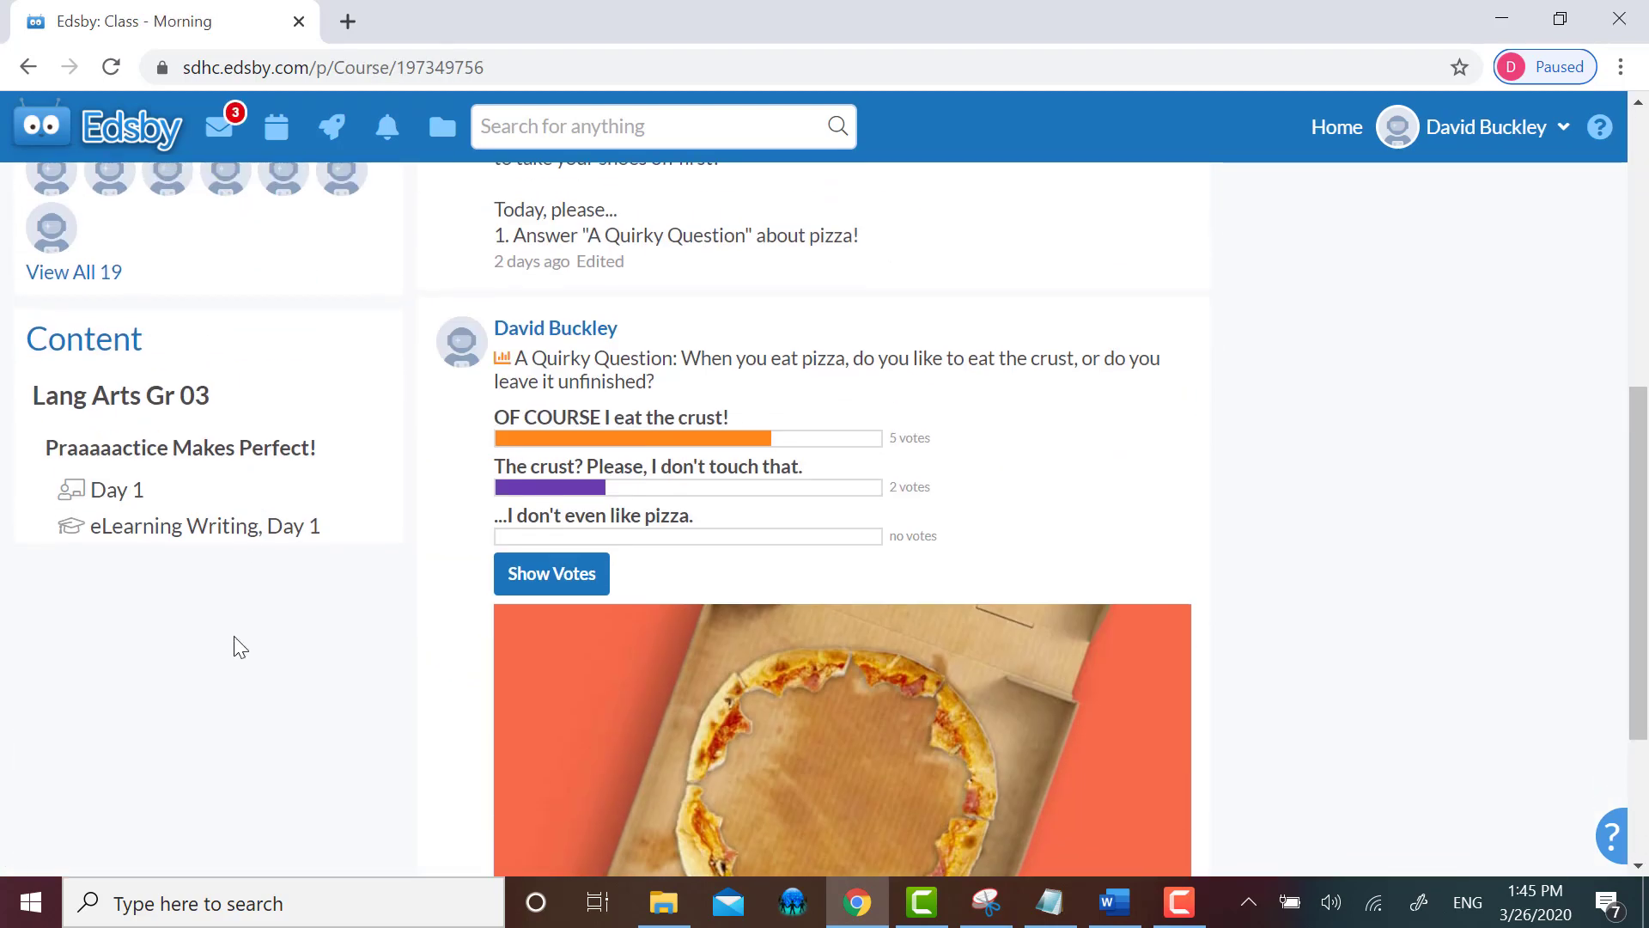
{"action": "mouse_move", "coordinate": [57, 689]}
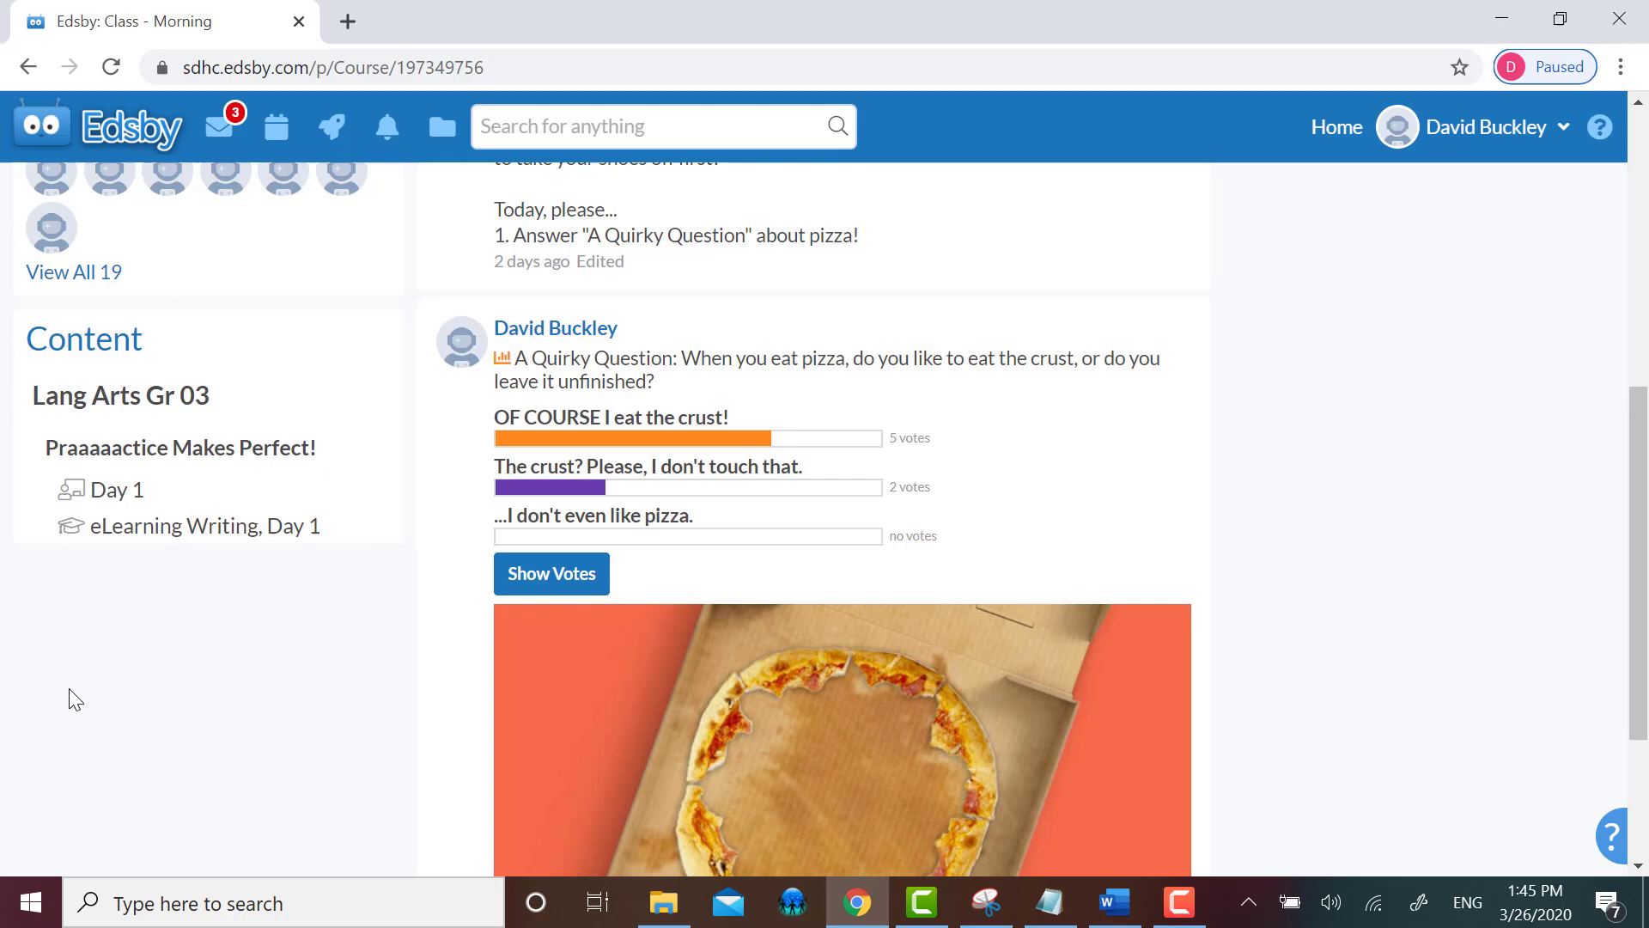
- Restore visibility of Second Practice Unit and Day 2, then confirm they reappear on the Class page
{"action": "left_click", "coordinate": [83, 337]}
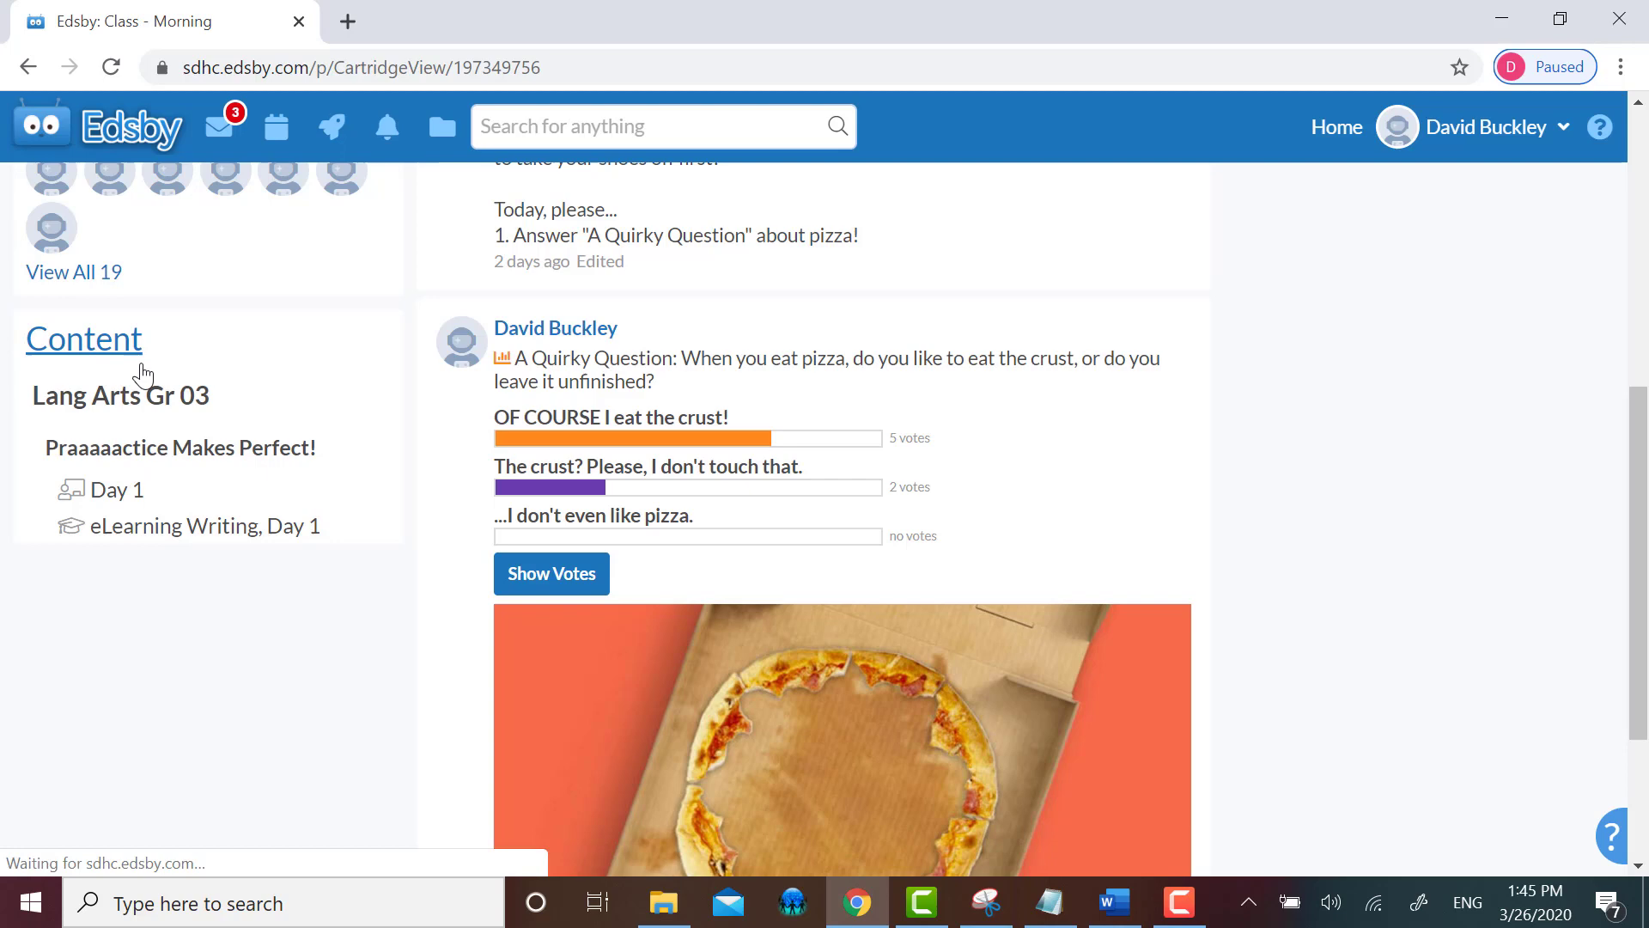
{"action": "left_click", "coordinate": [84, 338]}
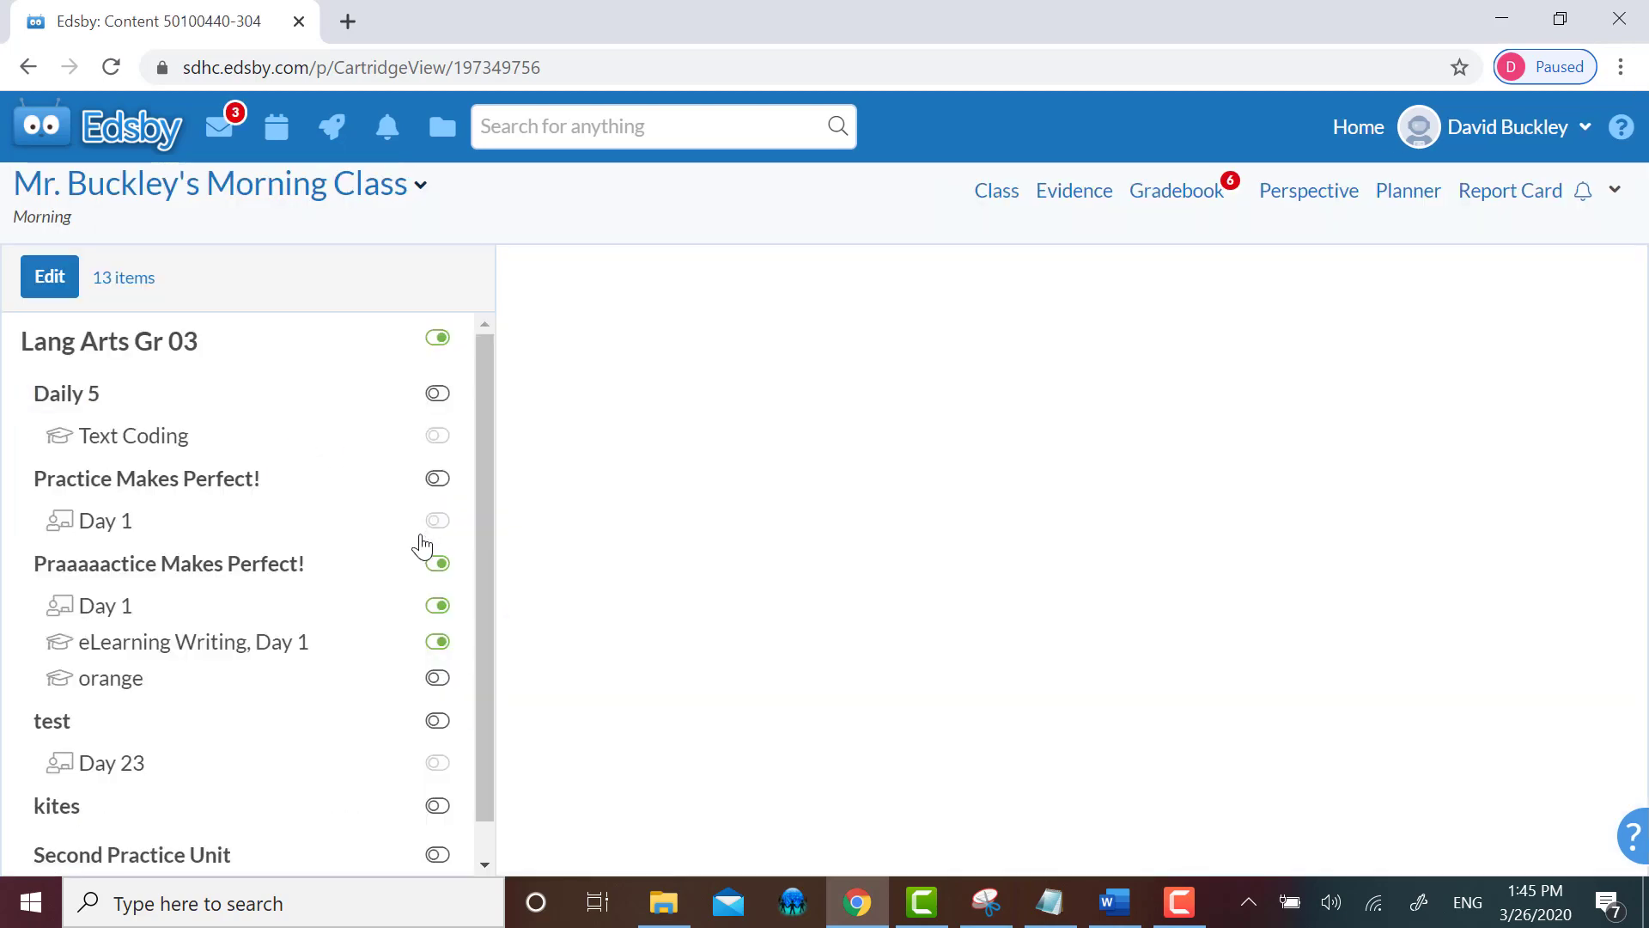
{"action": "scroll", "scroll_direction": "down", "scroll_amount": 3}
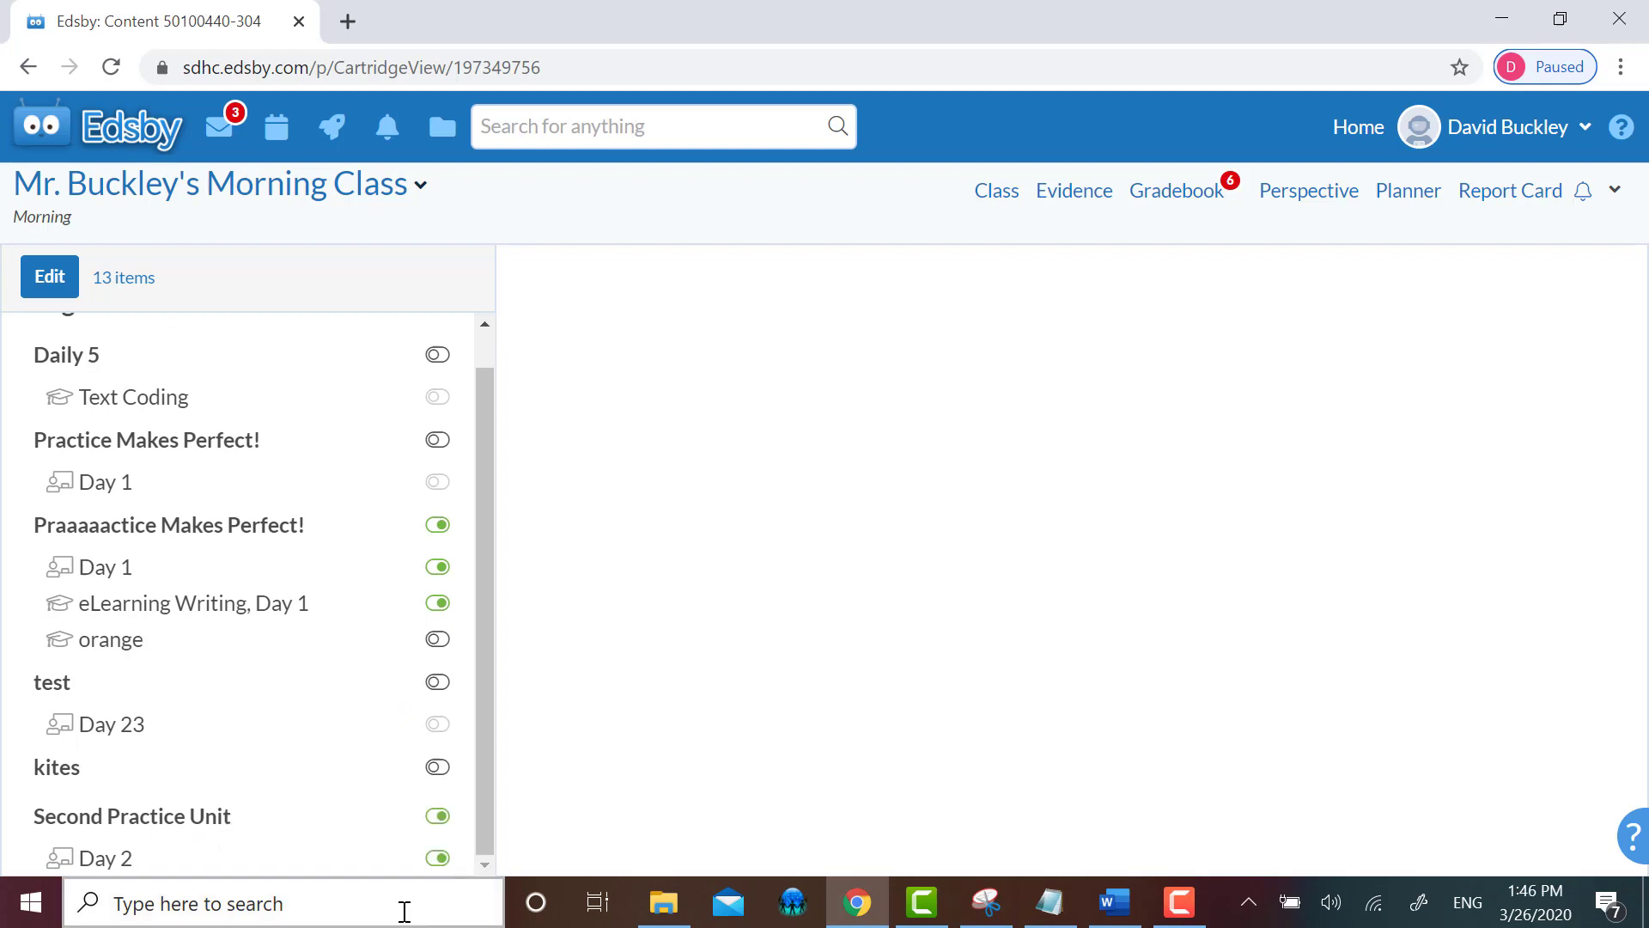
{"action": "mouse_move", "coordinate": [435, 858]}
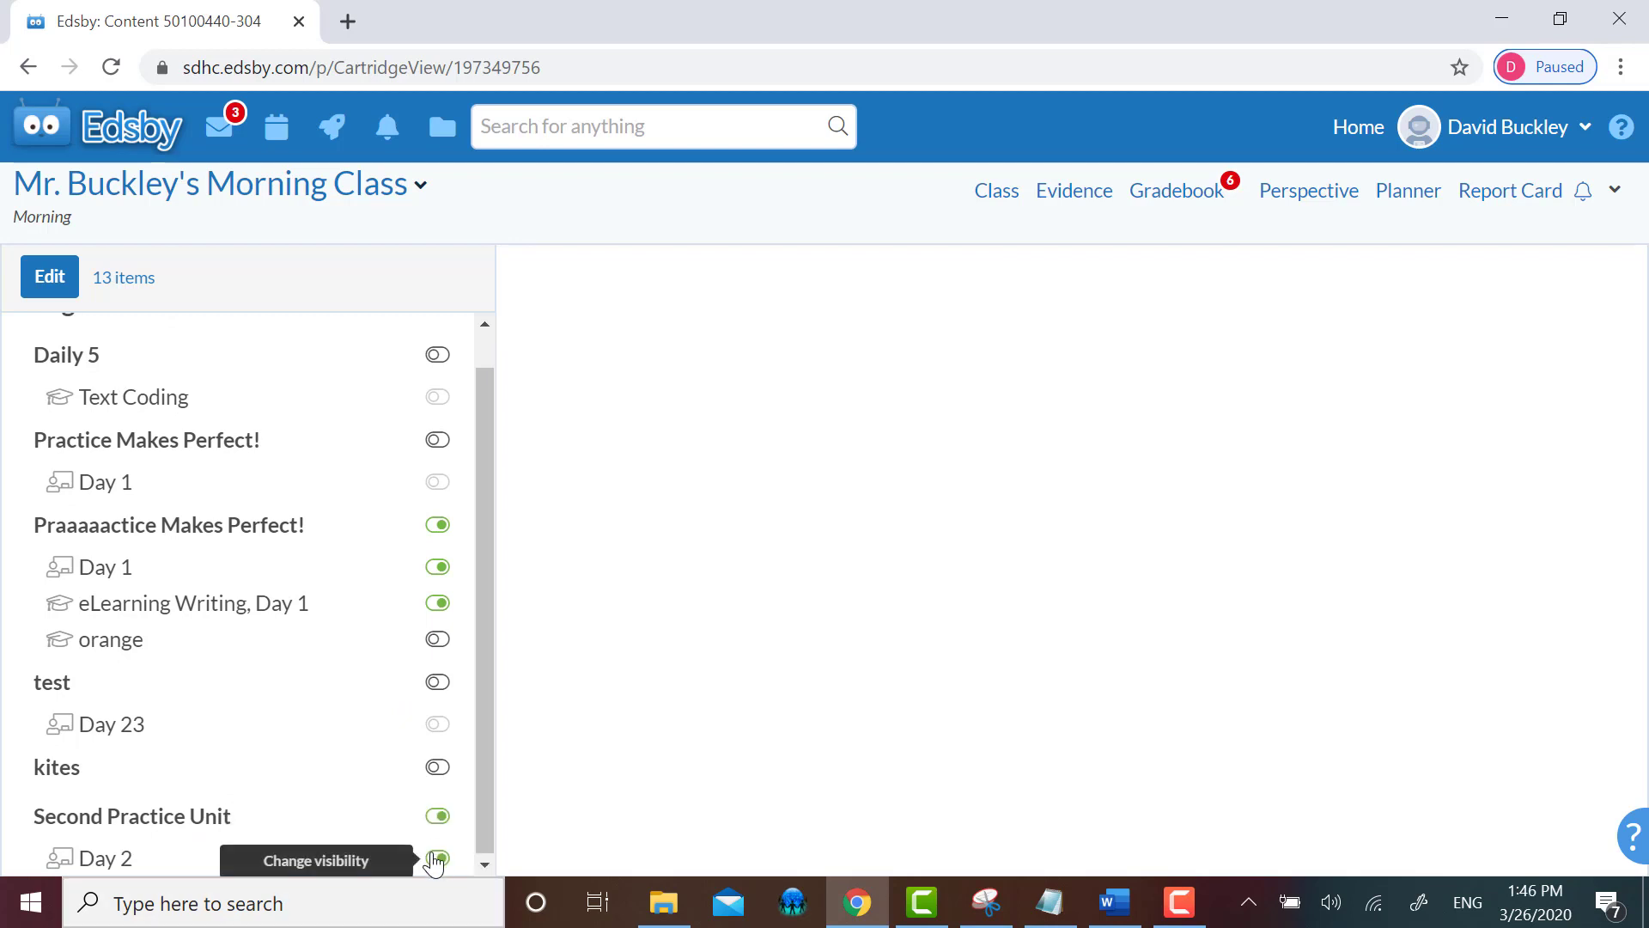
{"action": "left_click", "coordinate": [994, 191]}
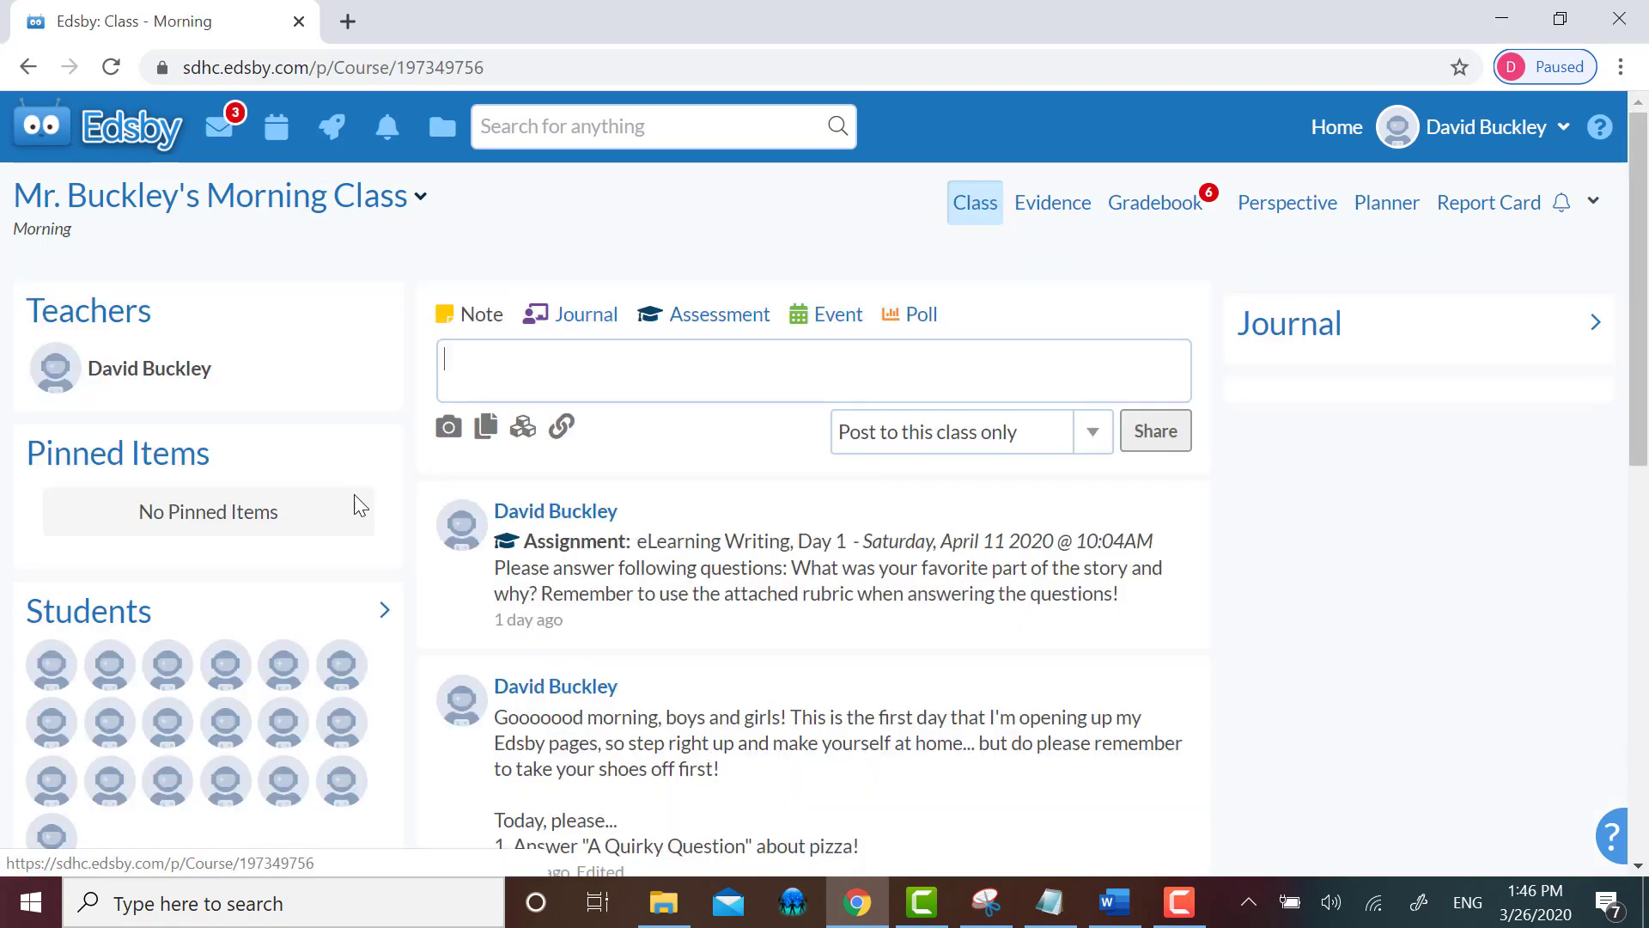
{"action": "scroll", "scroll_direction": "down", "scroll_amount": 3}
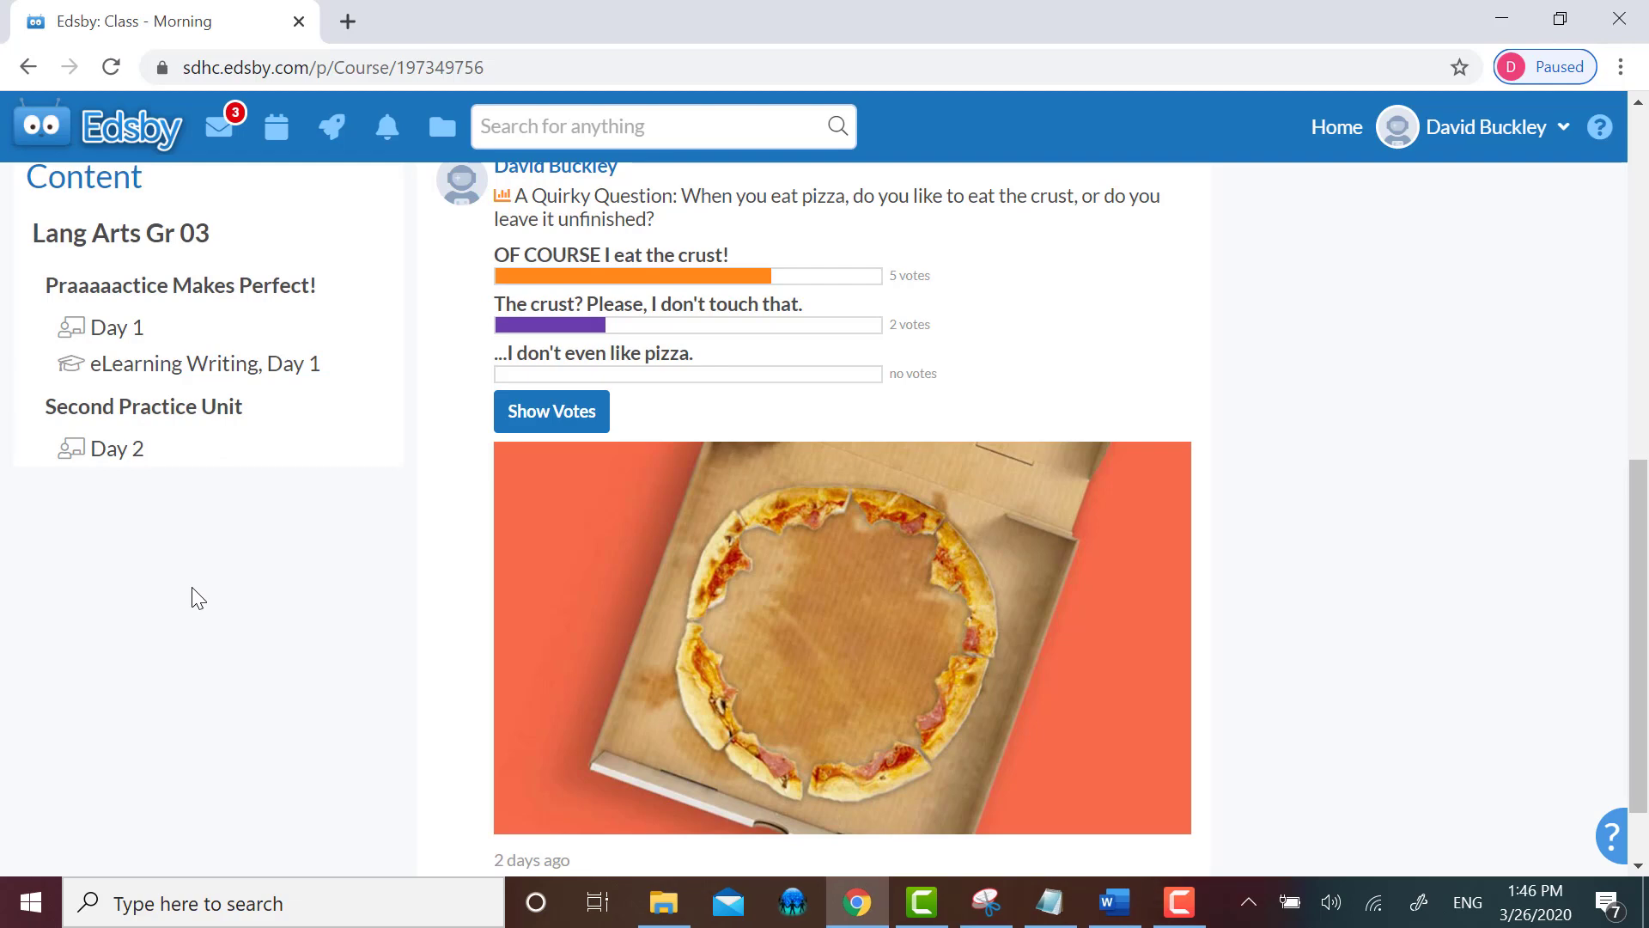
{"action": "mouse_move", "coordinate": [160, 286]}
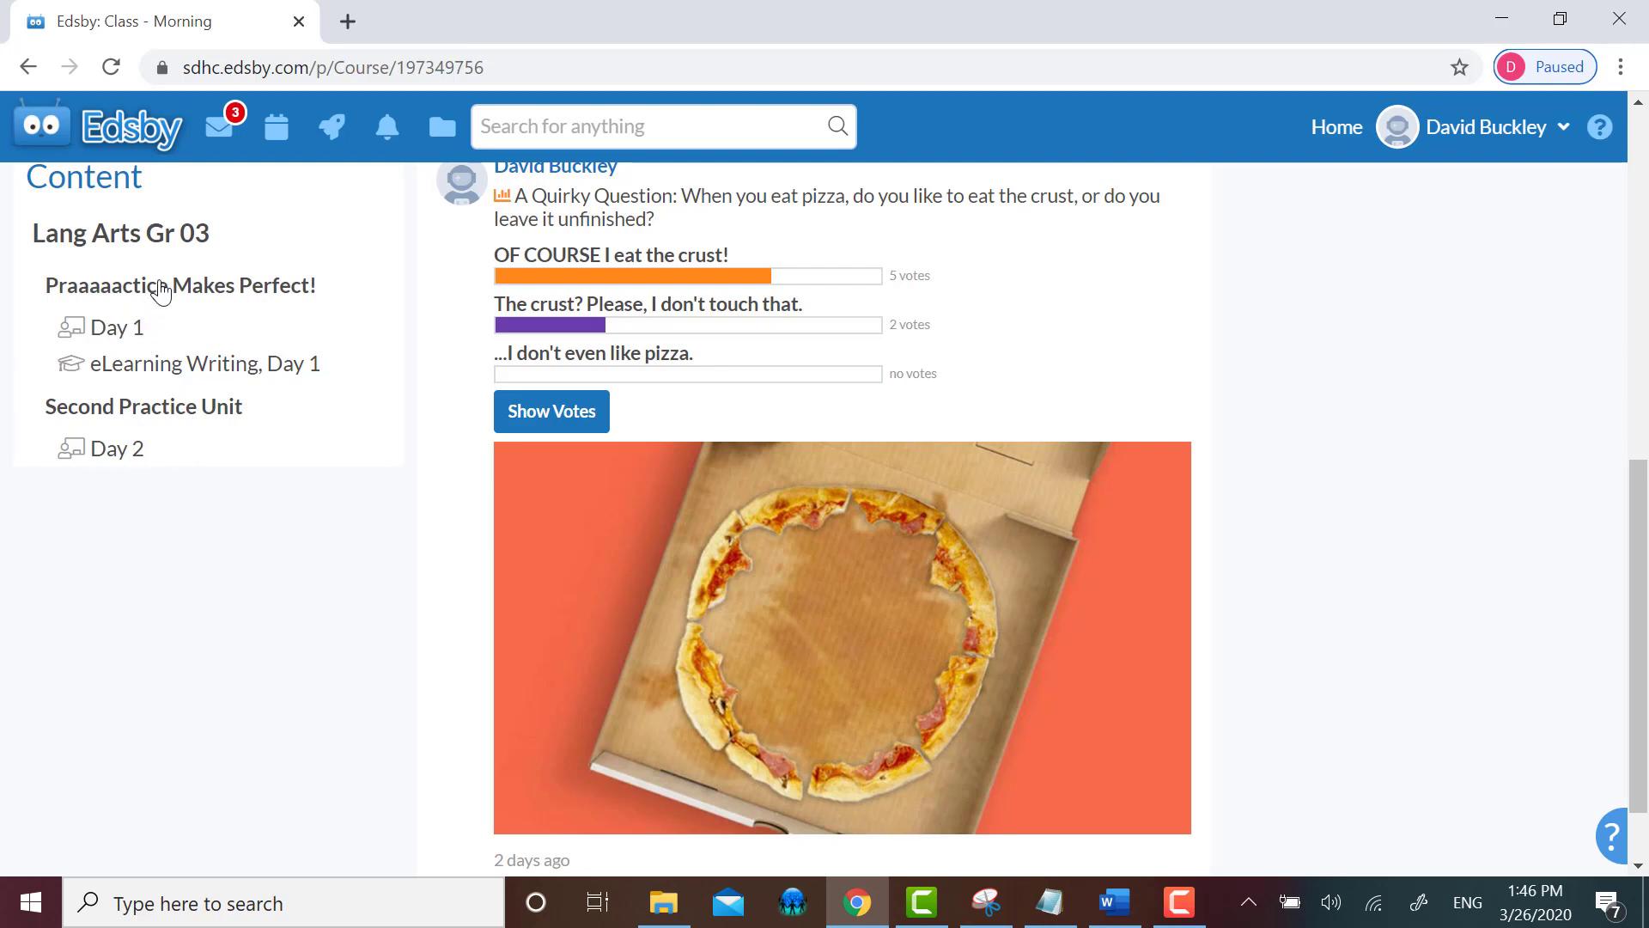
{"action": "mouse_move", "coordinate": [111, 559]}
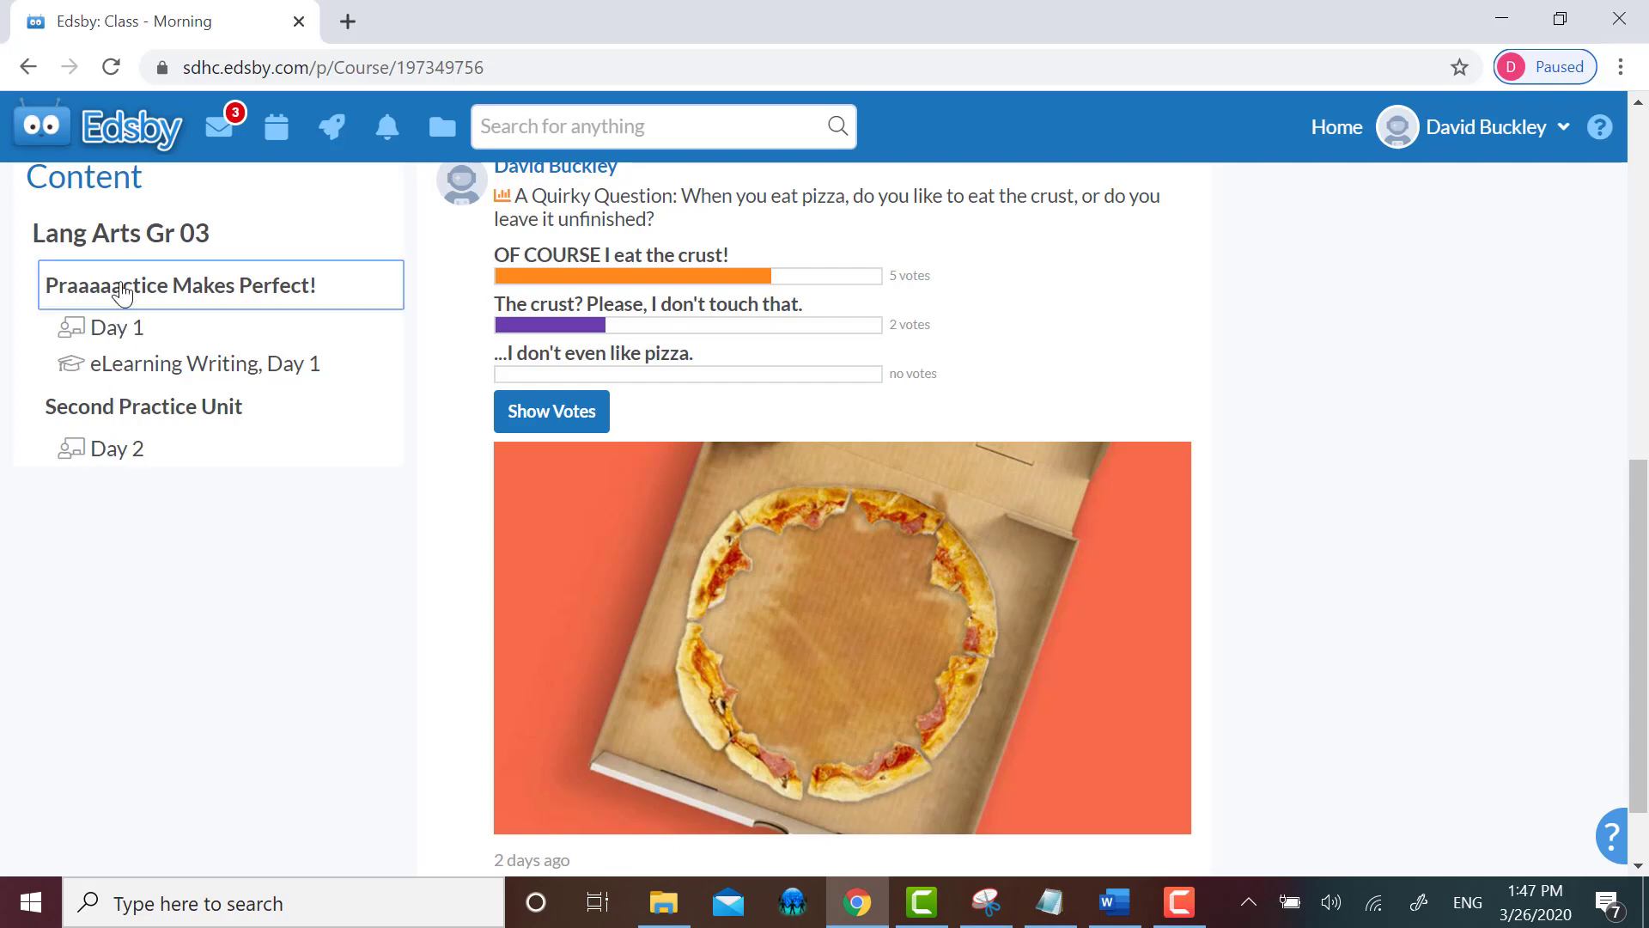
- View the Day 1 lesson of Praaaaactice Makes Perfect! with its student instructions
{"action": "left_click", "coordinate": [180, 285]}
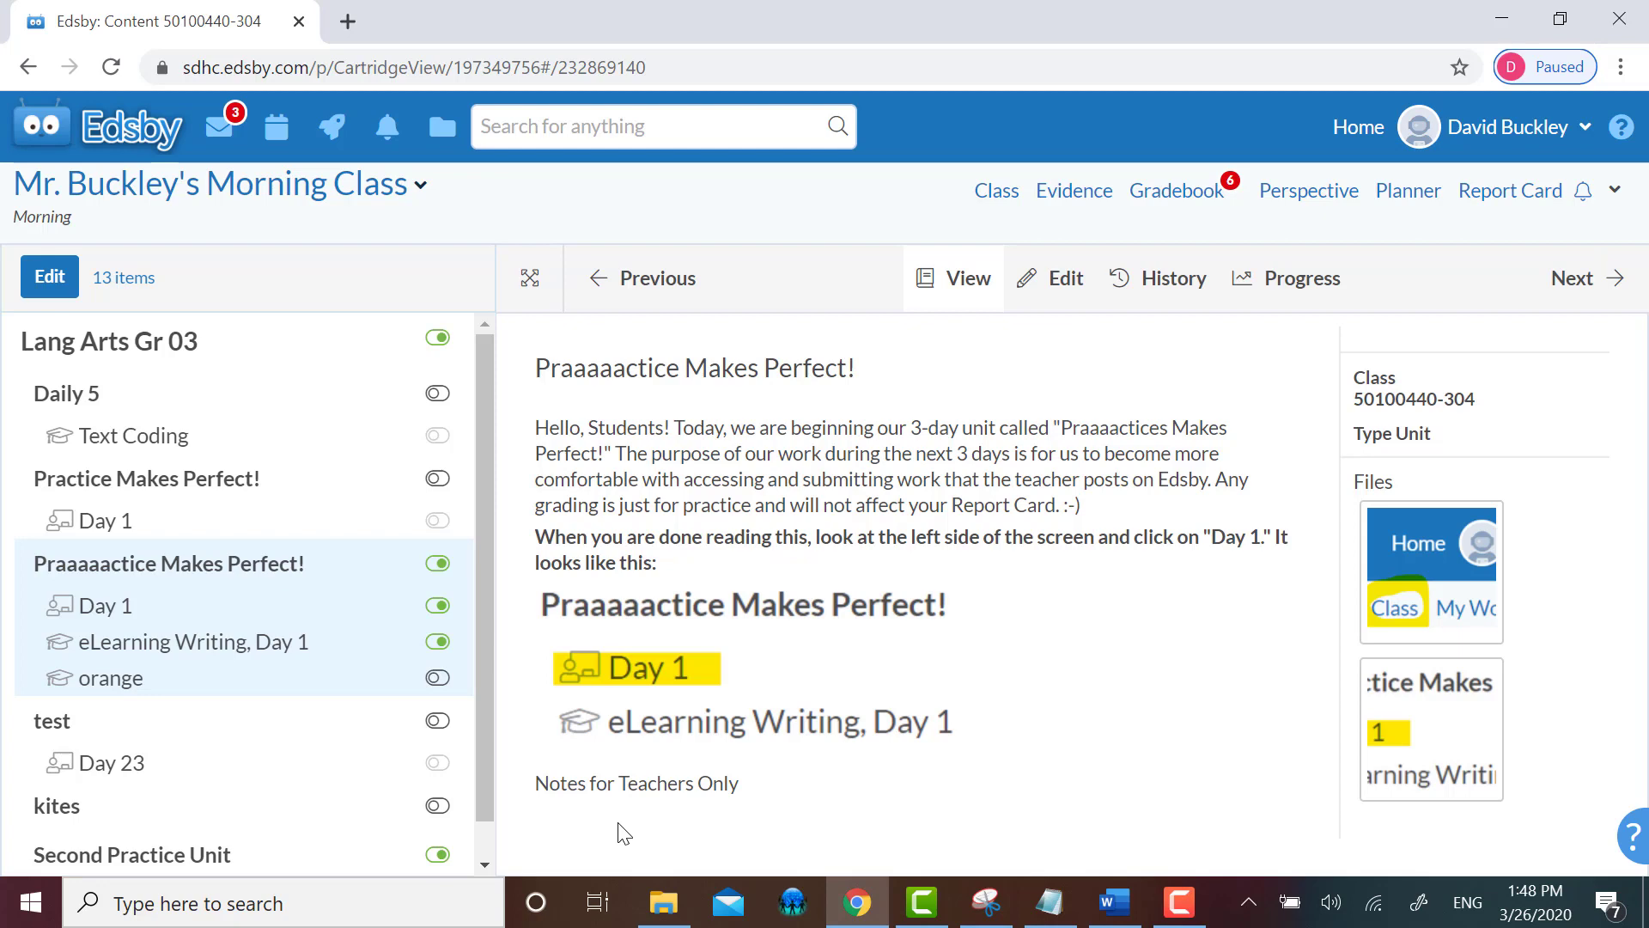
{"action": "mouse_move", "coordinate": [128, 622]}
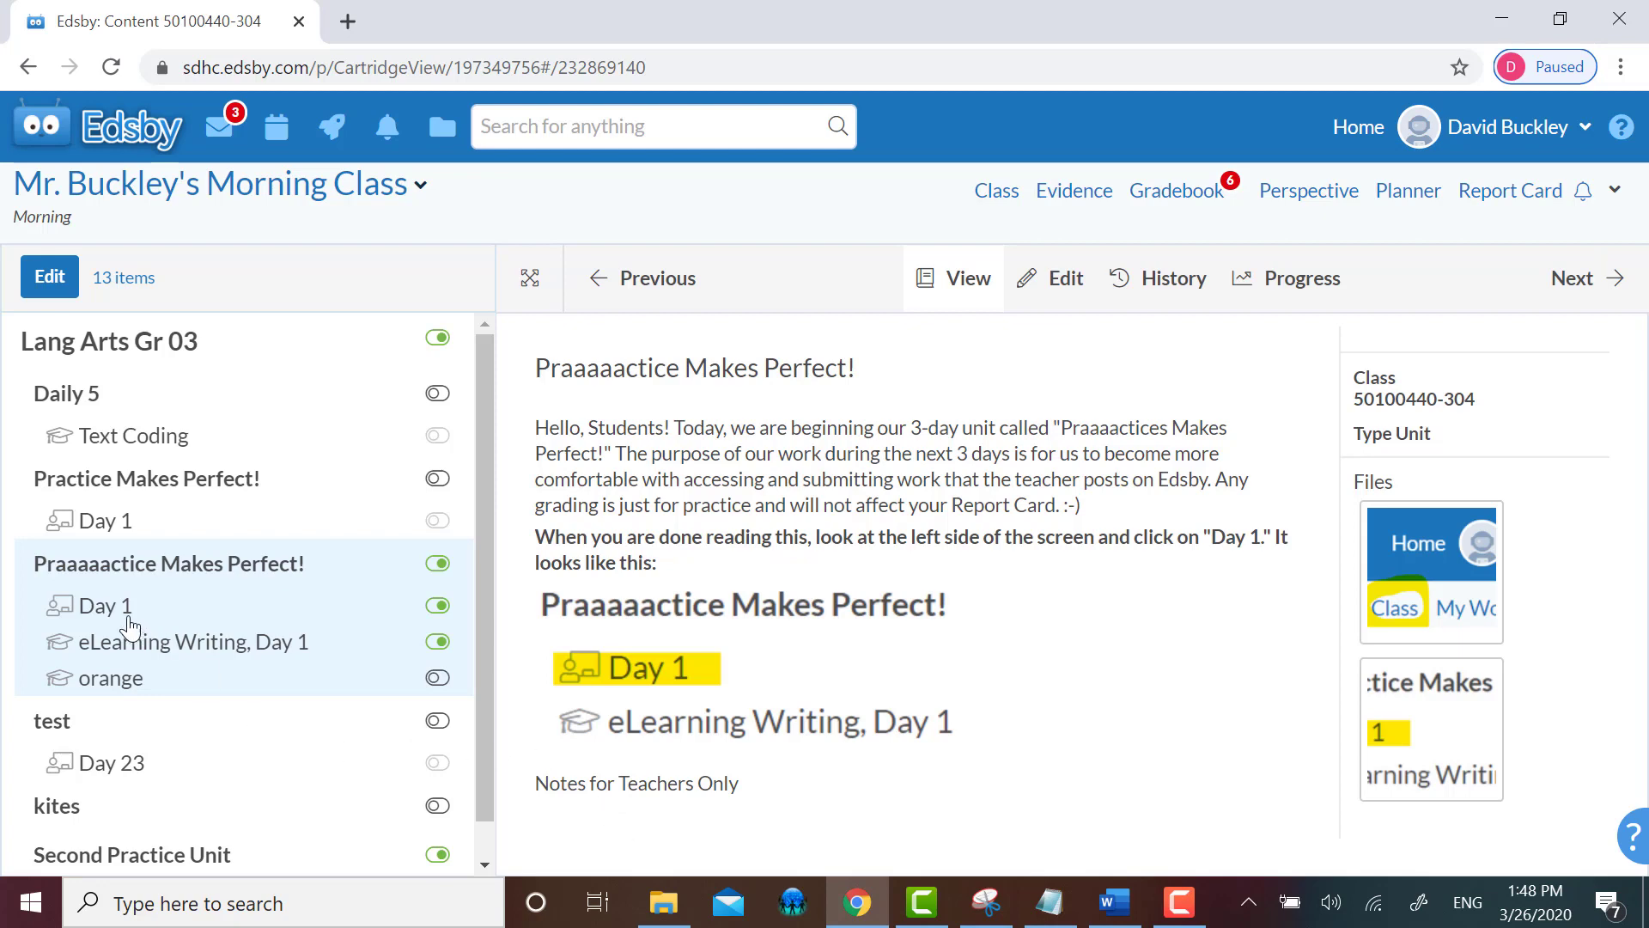
{"action": "left_click", "coordinate": [104, 604]}
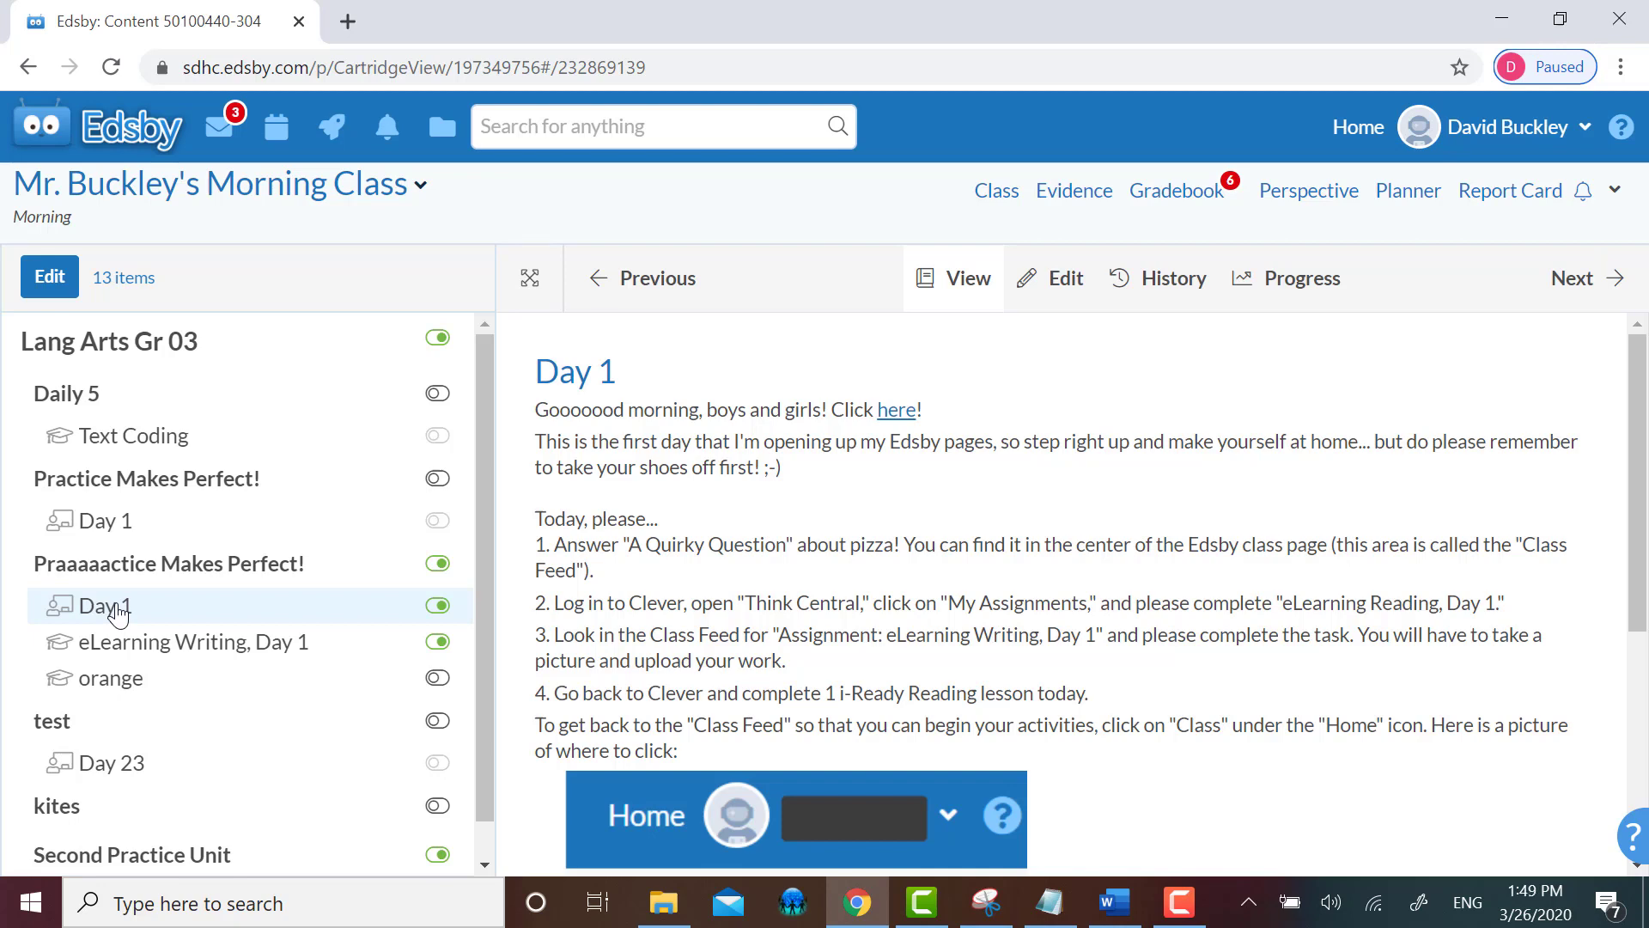
{"action": "mouse_move", "coordinate": [147, 604]}
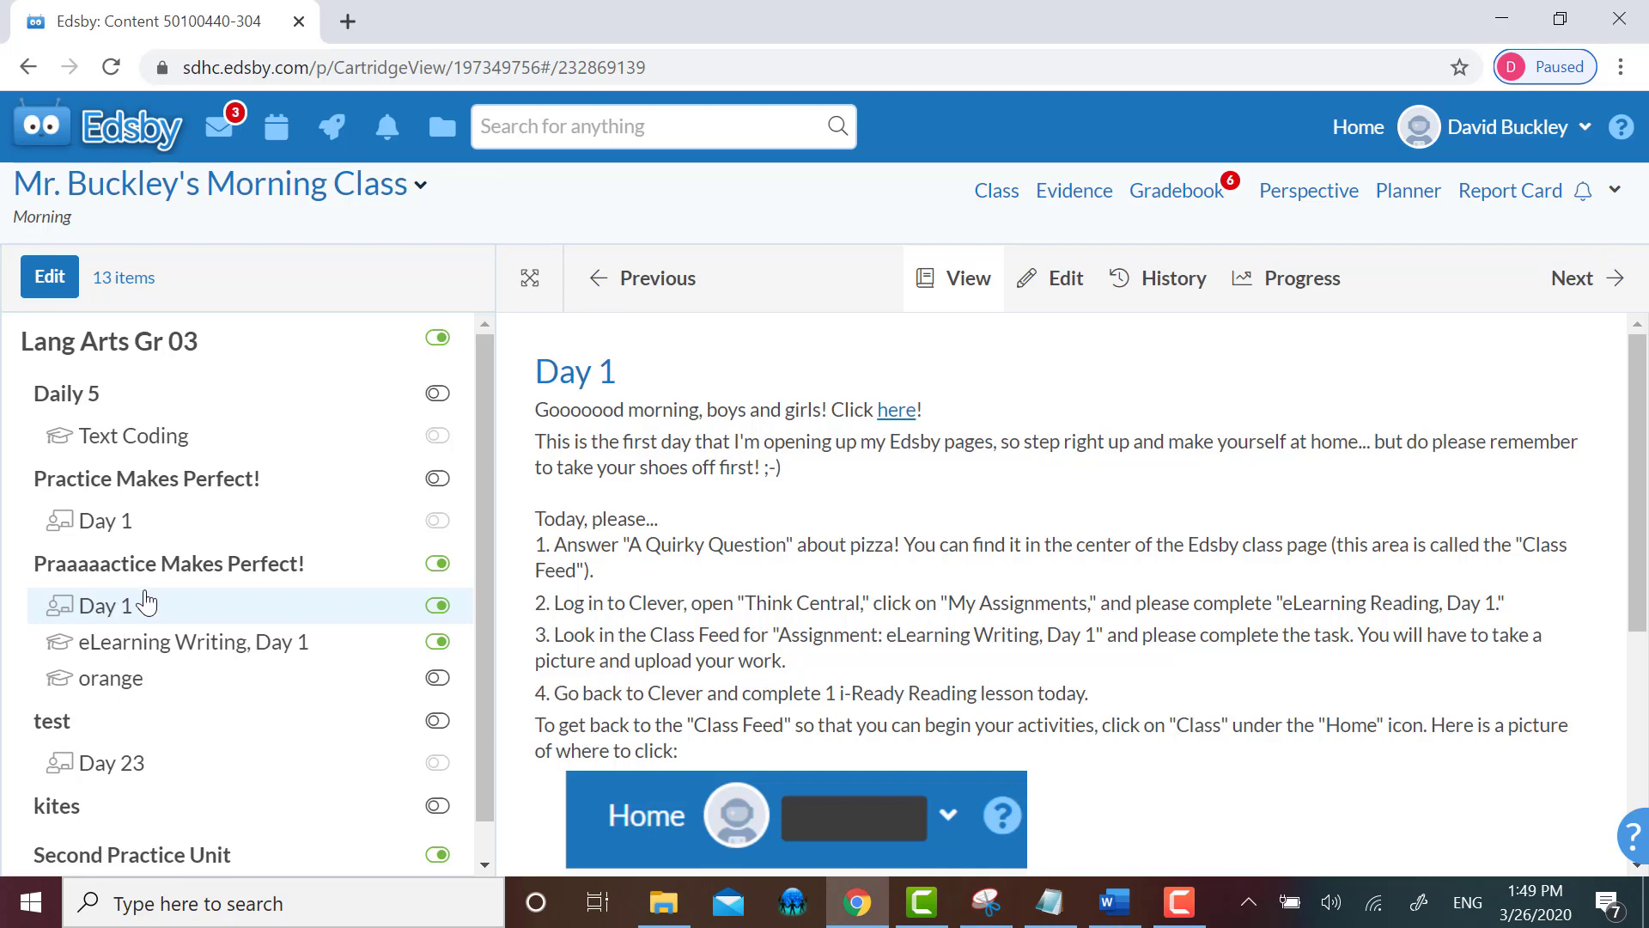